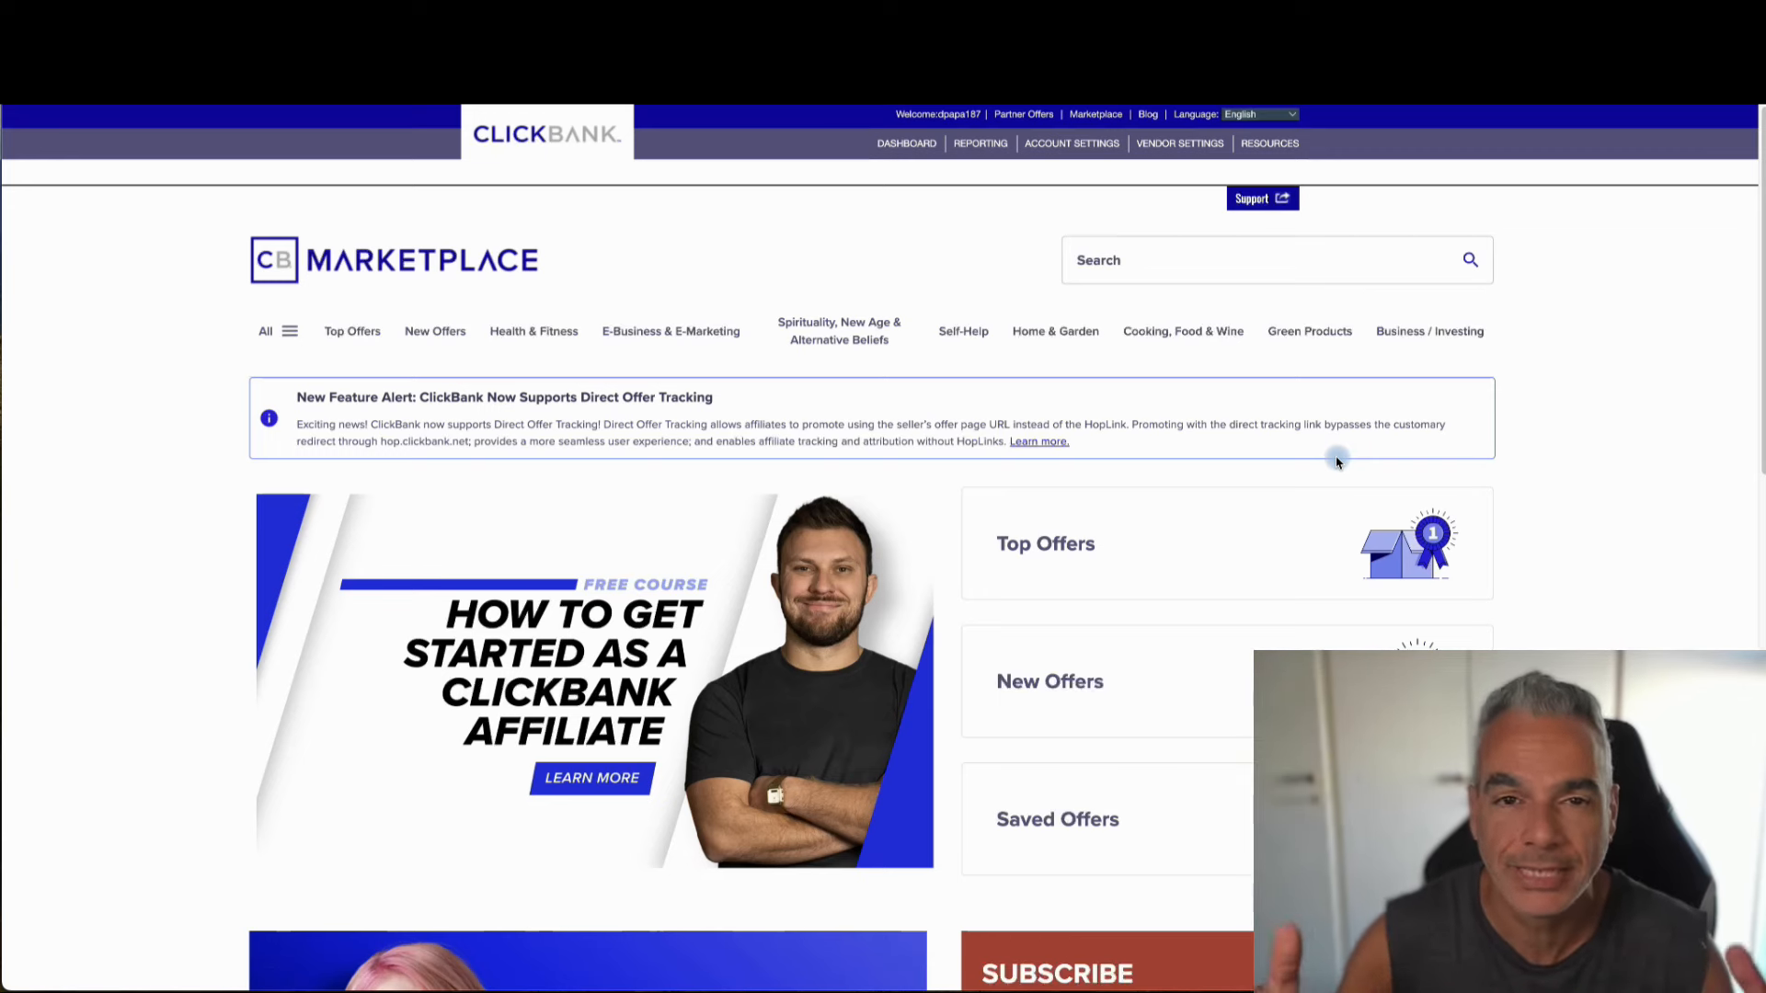
mouse_move(1259, 478)
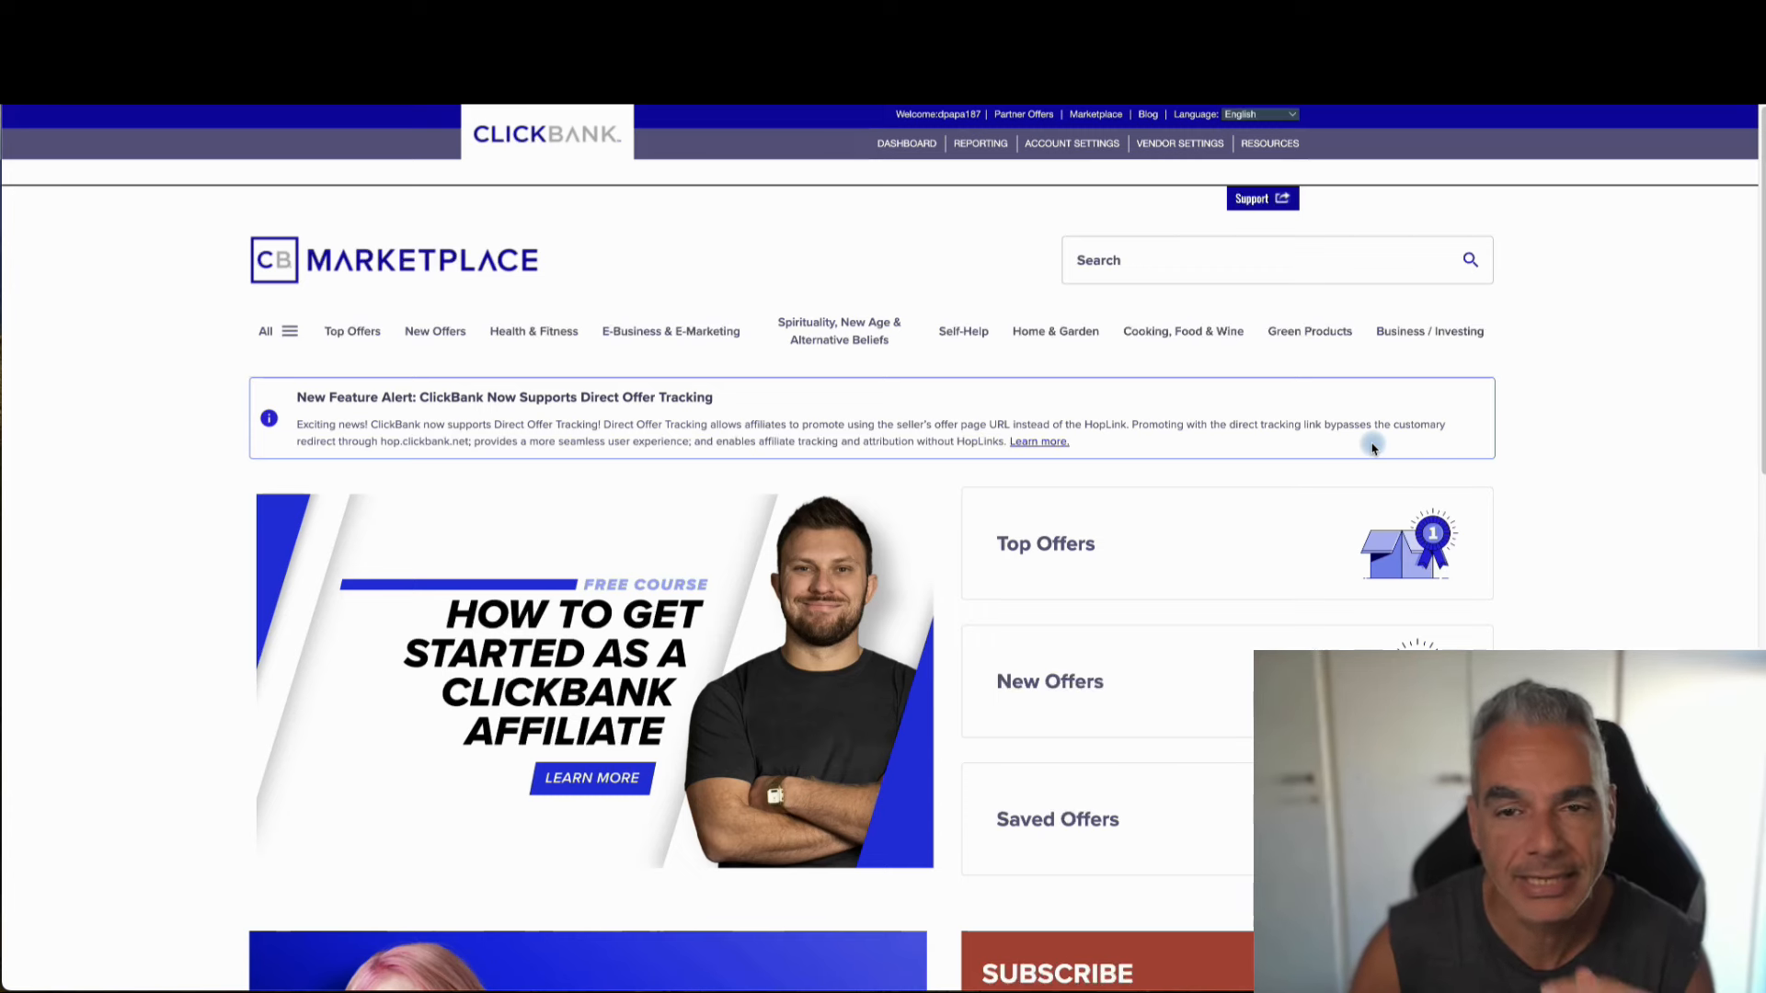
mouse_move(1371, 465)
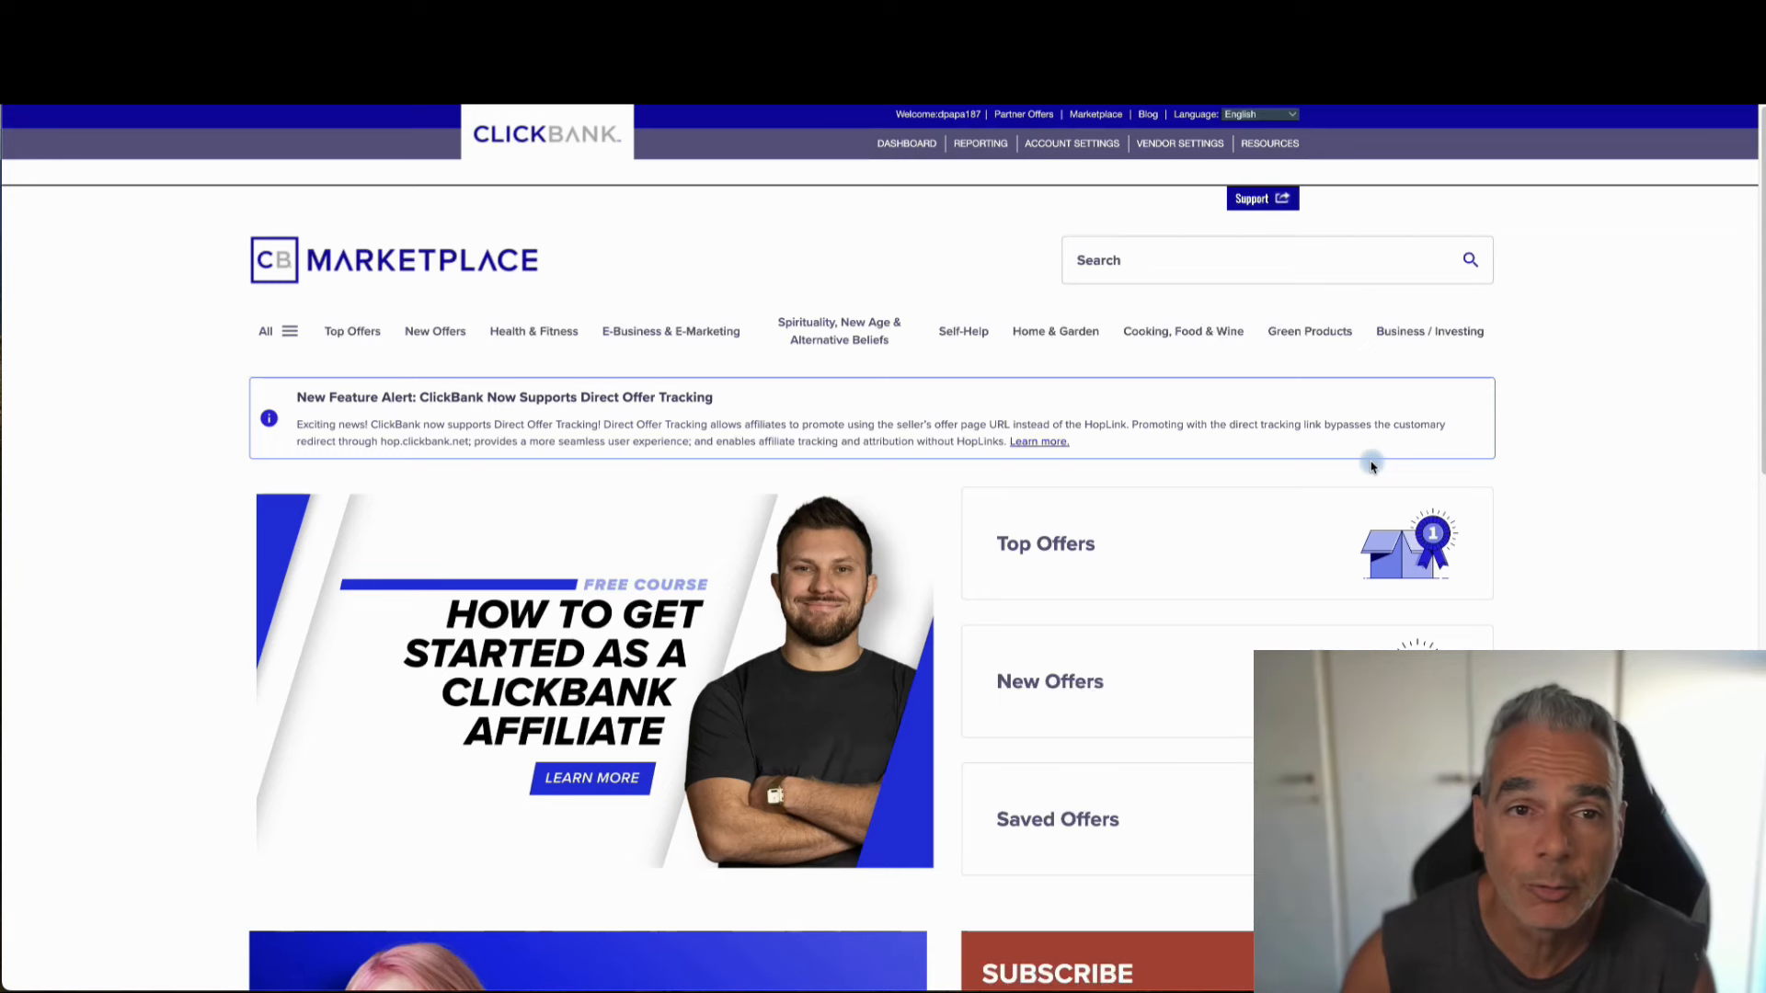
mouse_move(1270, 447)
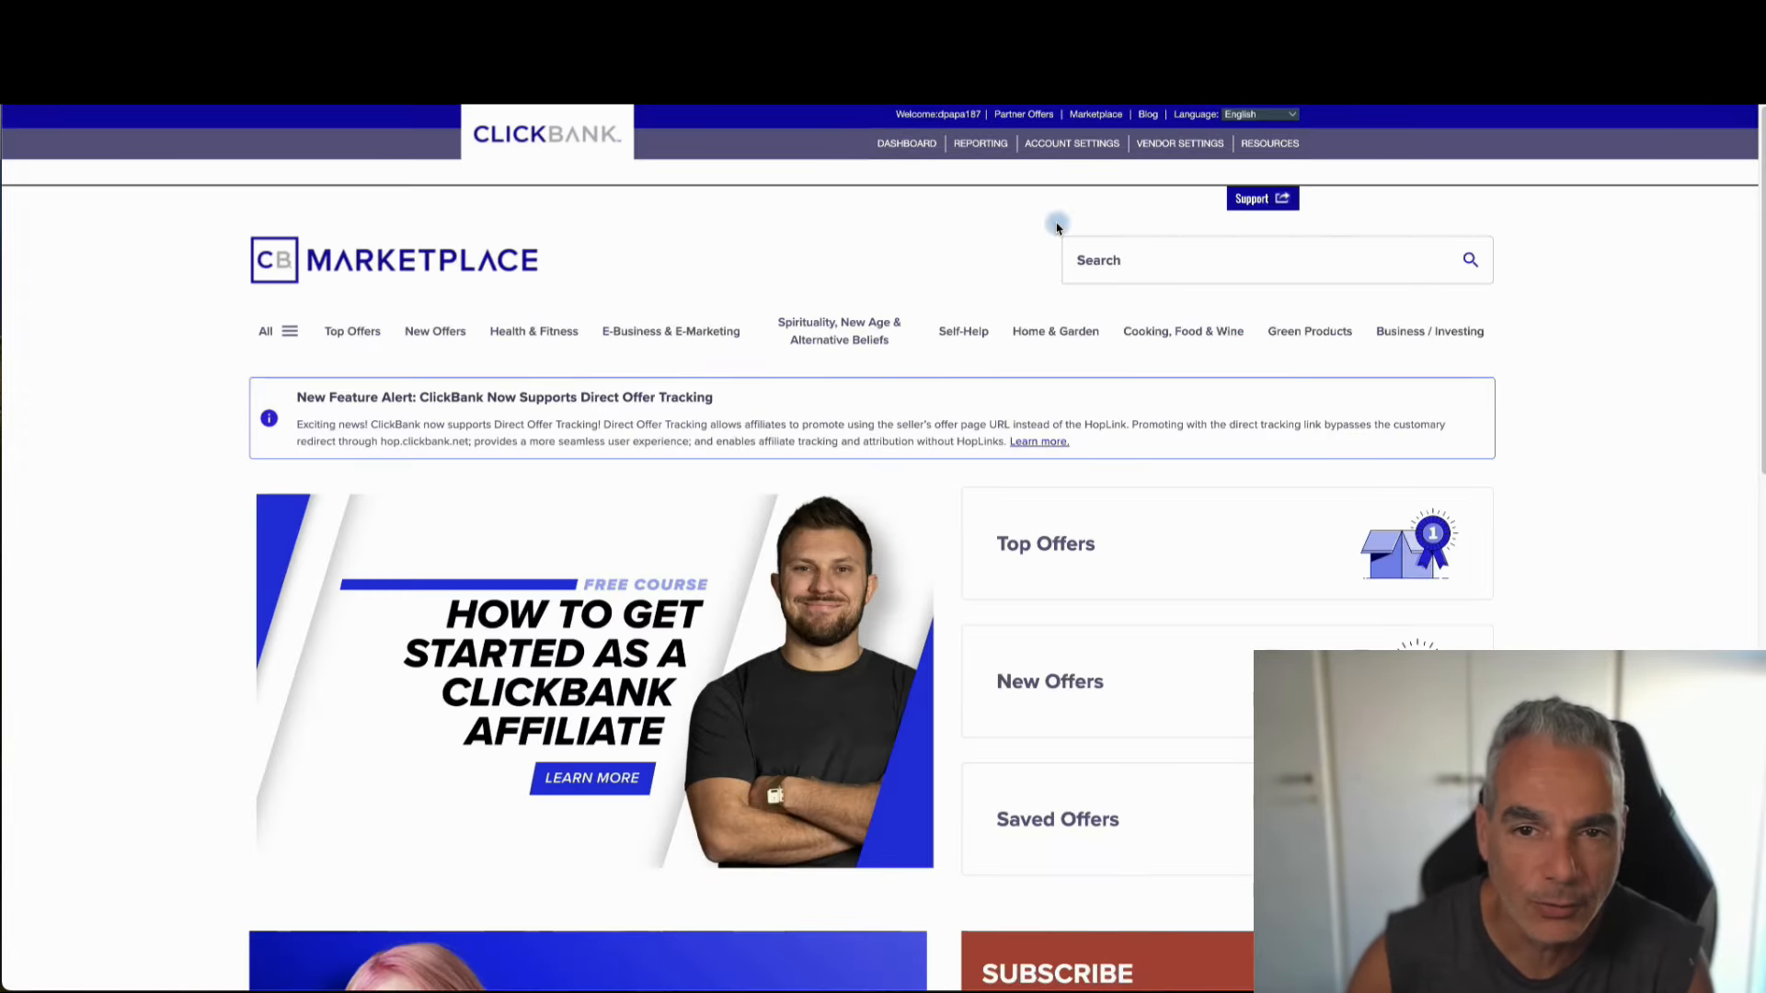
mouse_move(1093, 114)
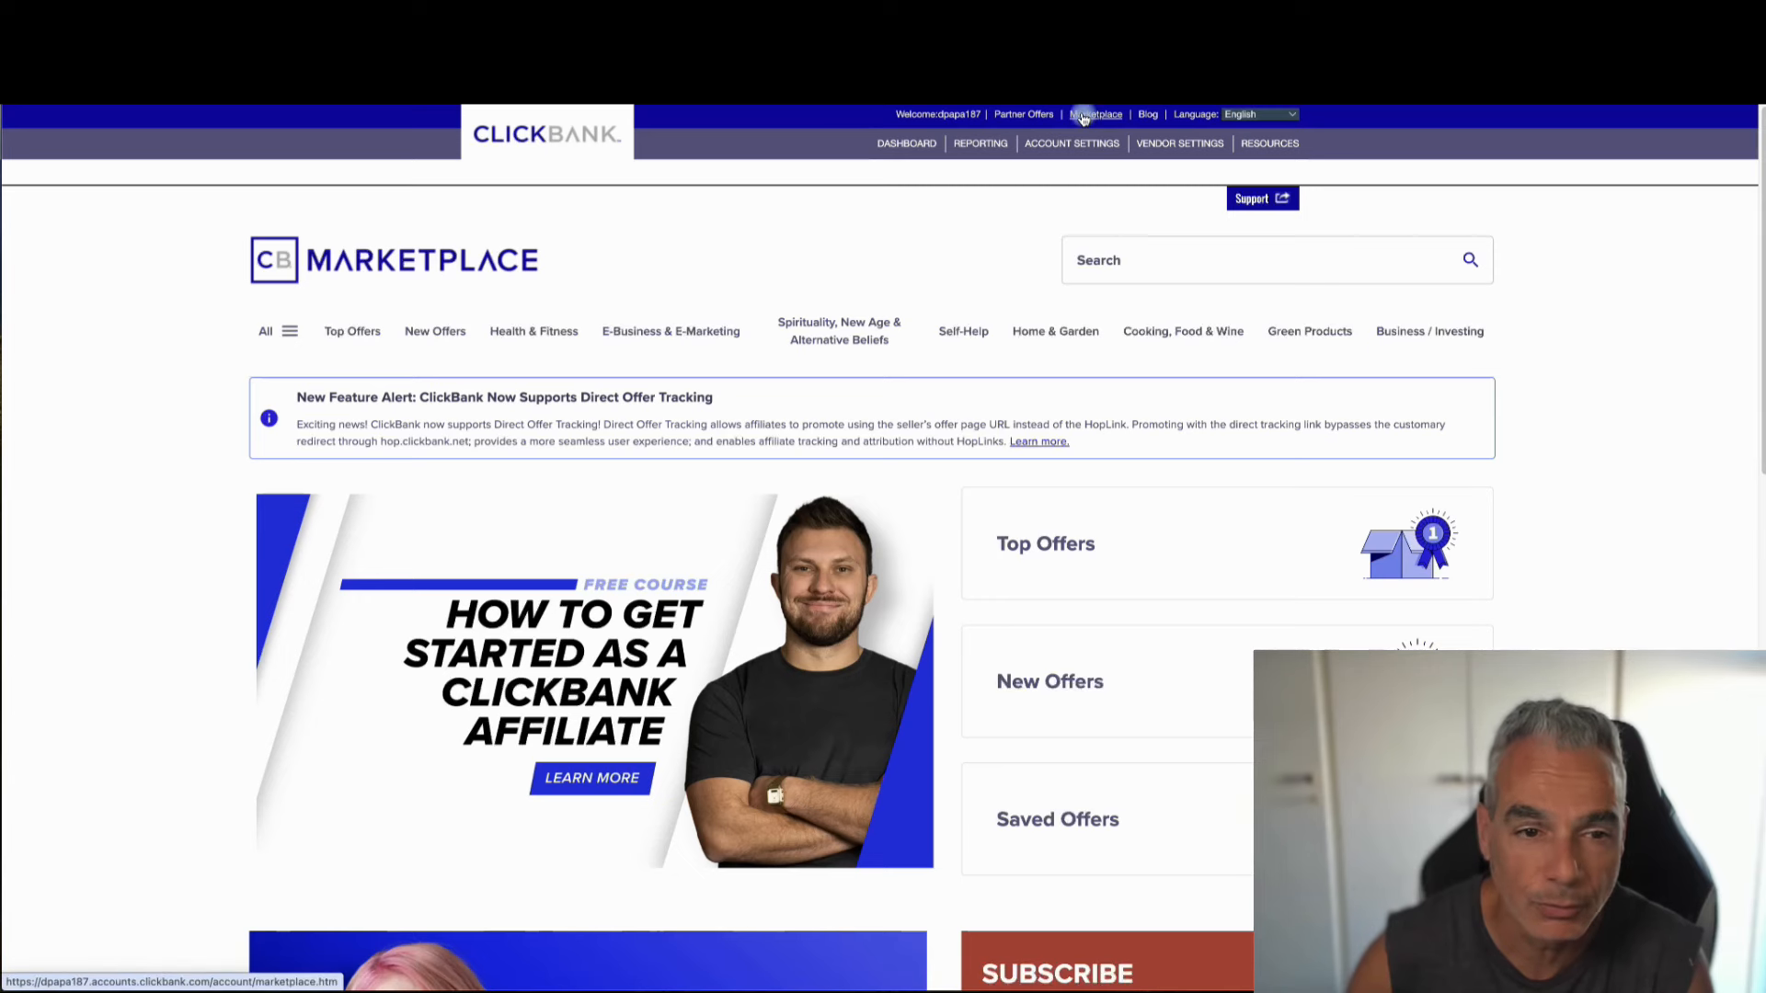
- Find the Renew offer among ClickBank's new offers and copy its affiliate link
left_click(438, 330)
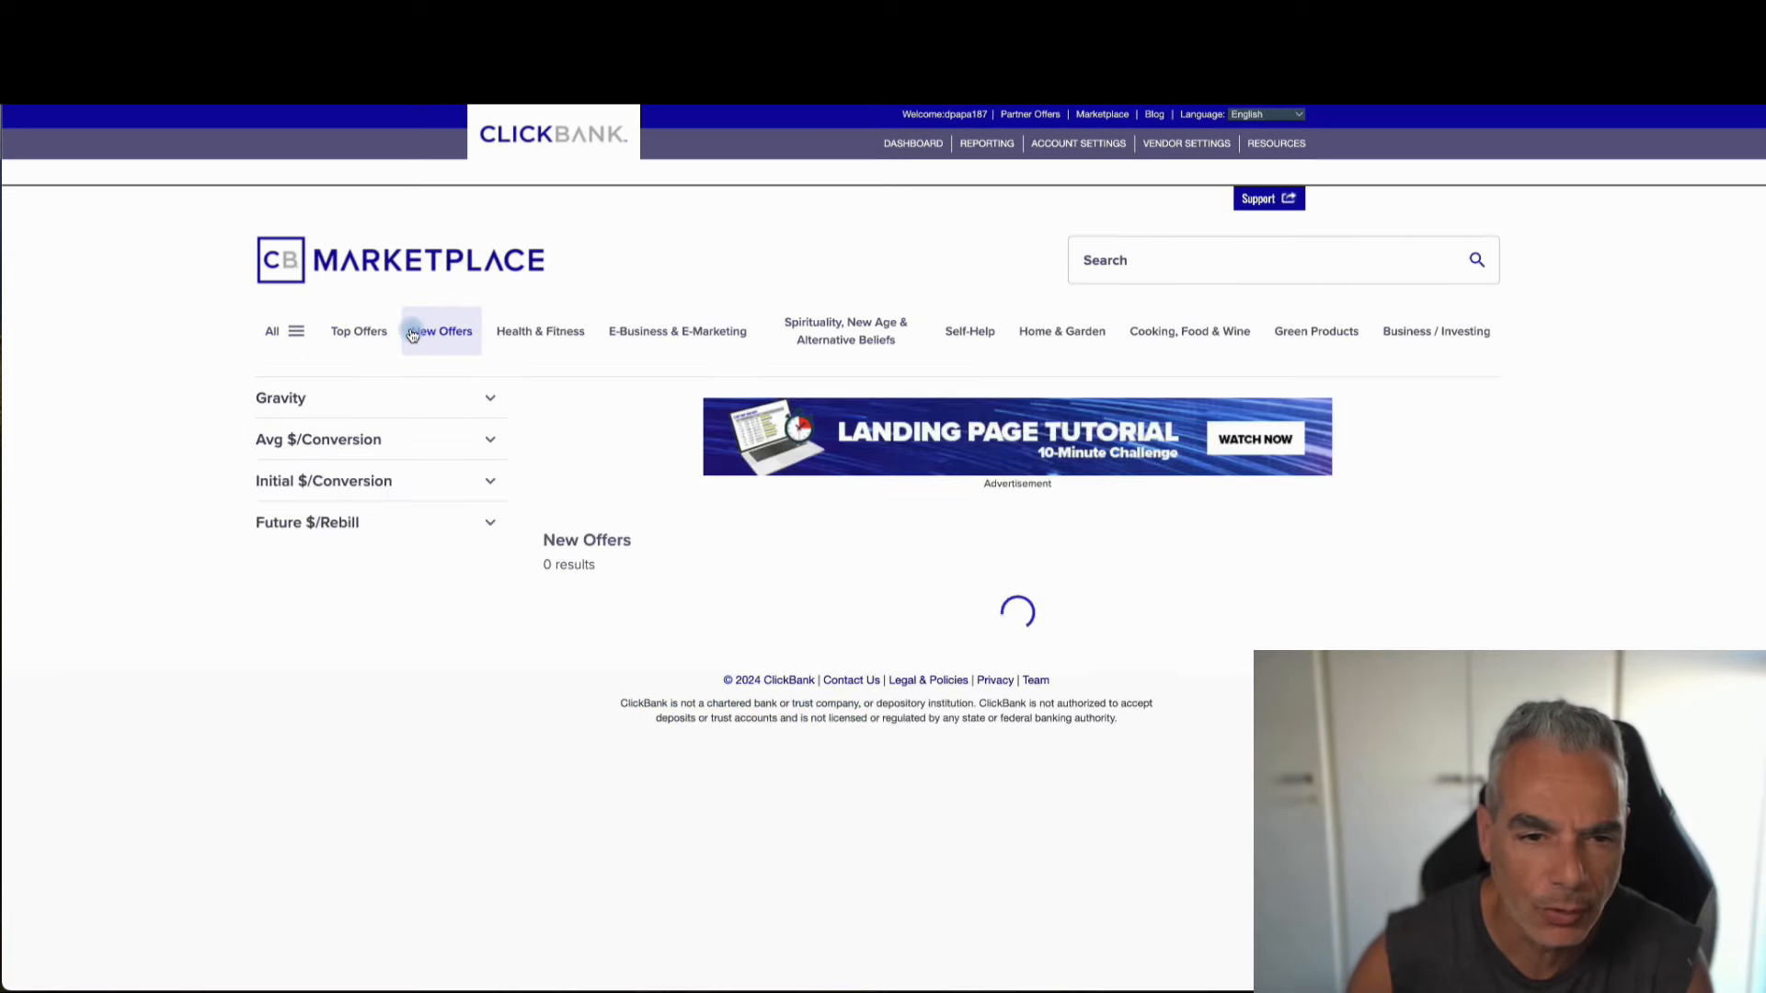
left_click(439, 330)
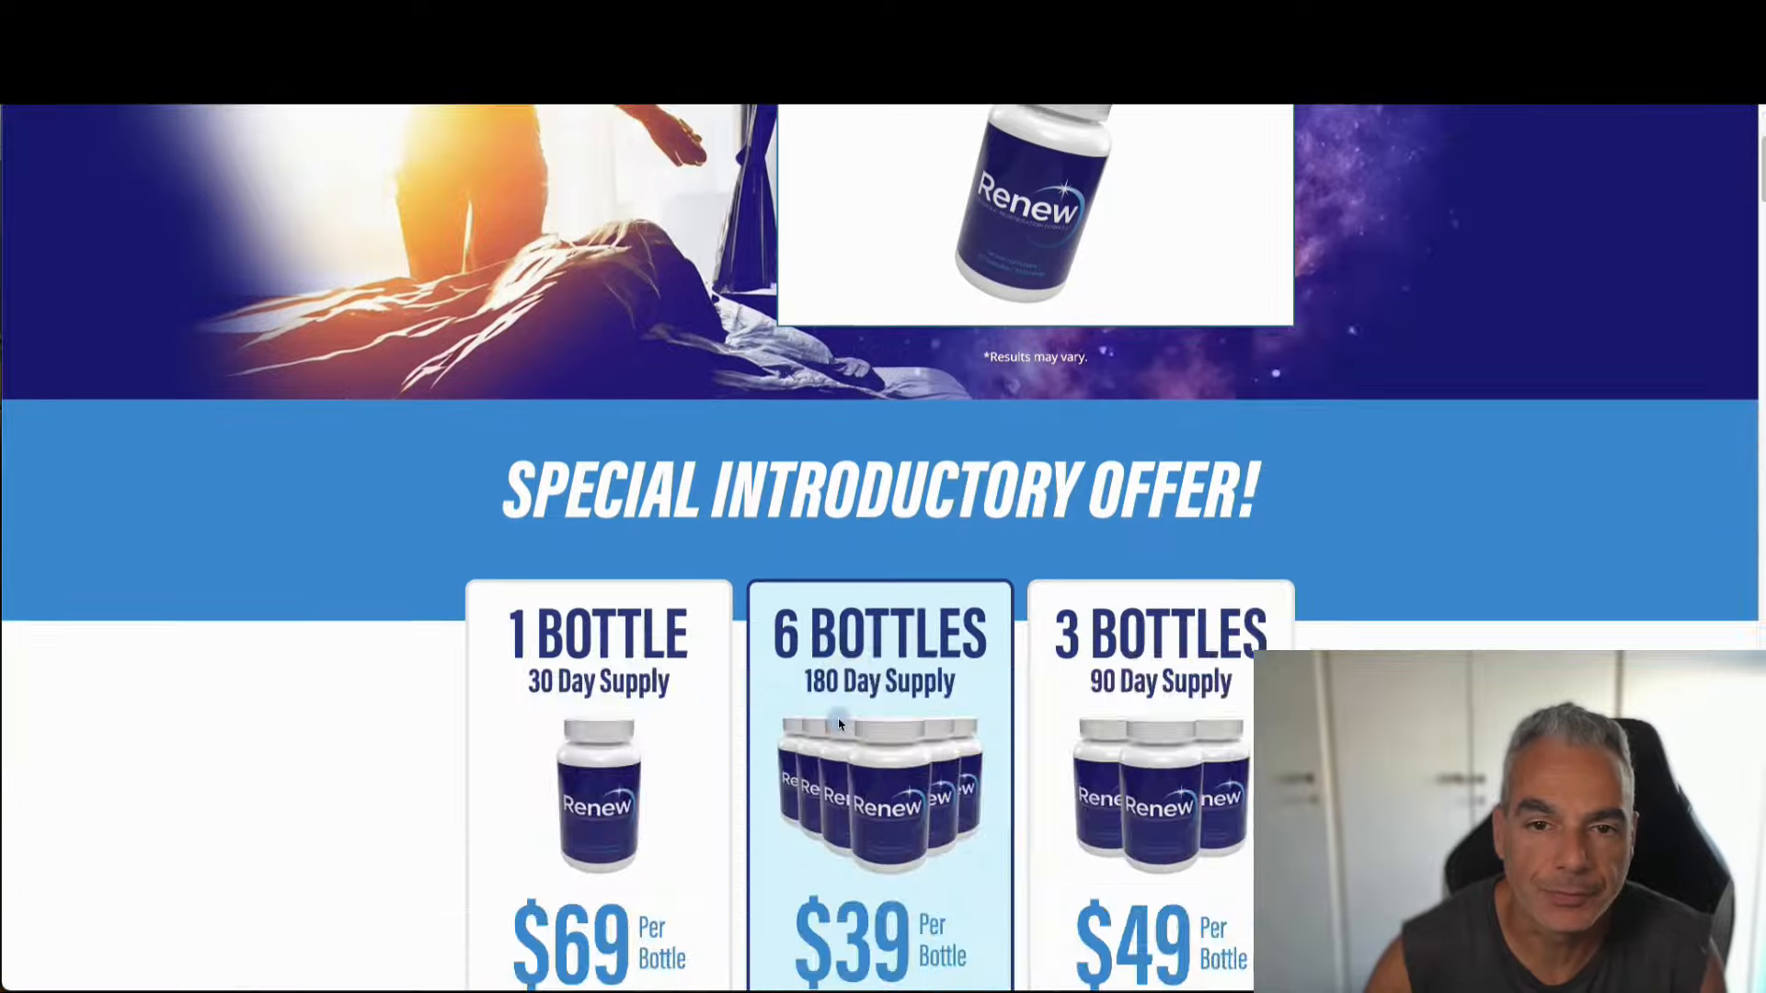
scroll("down", 3)
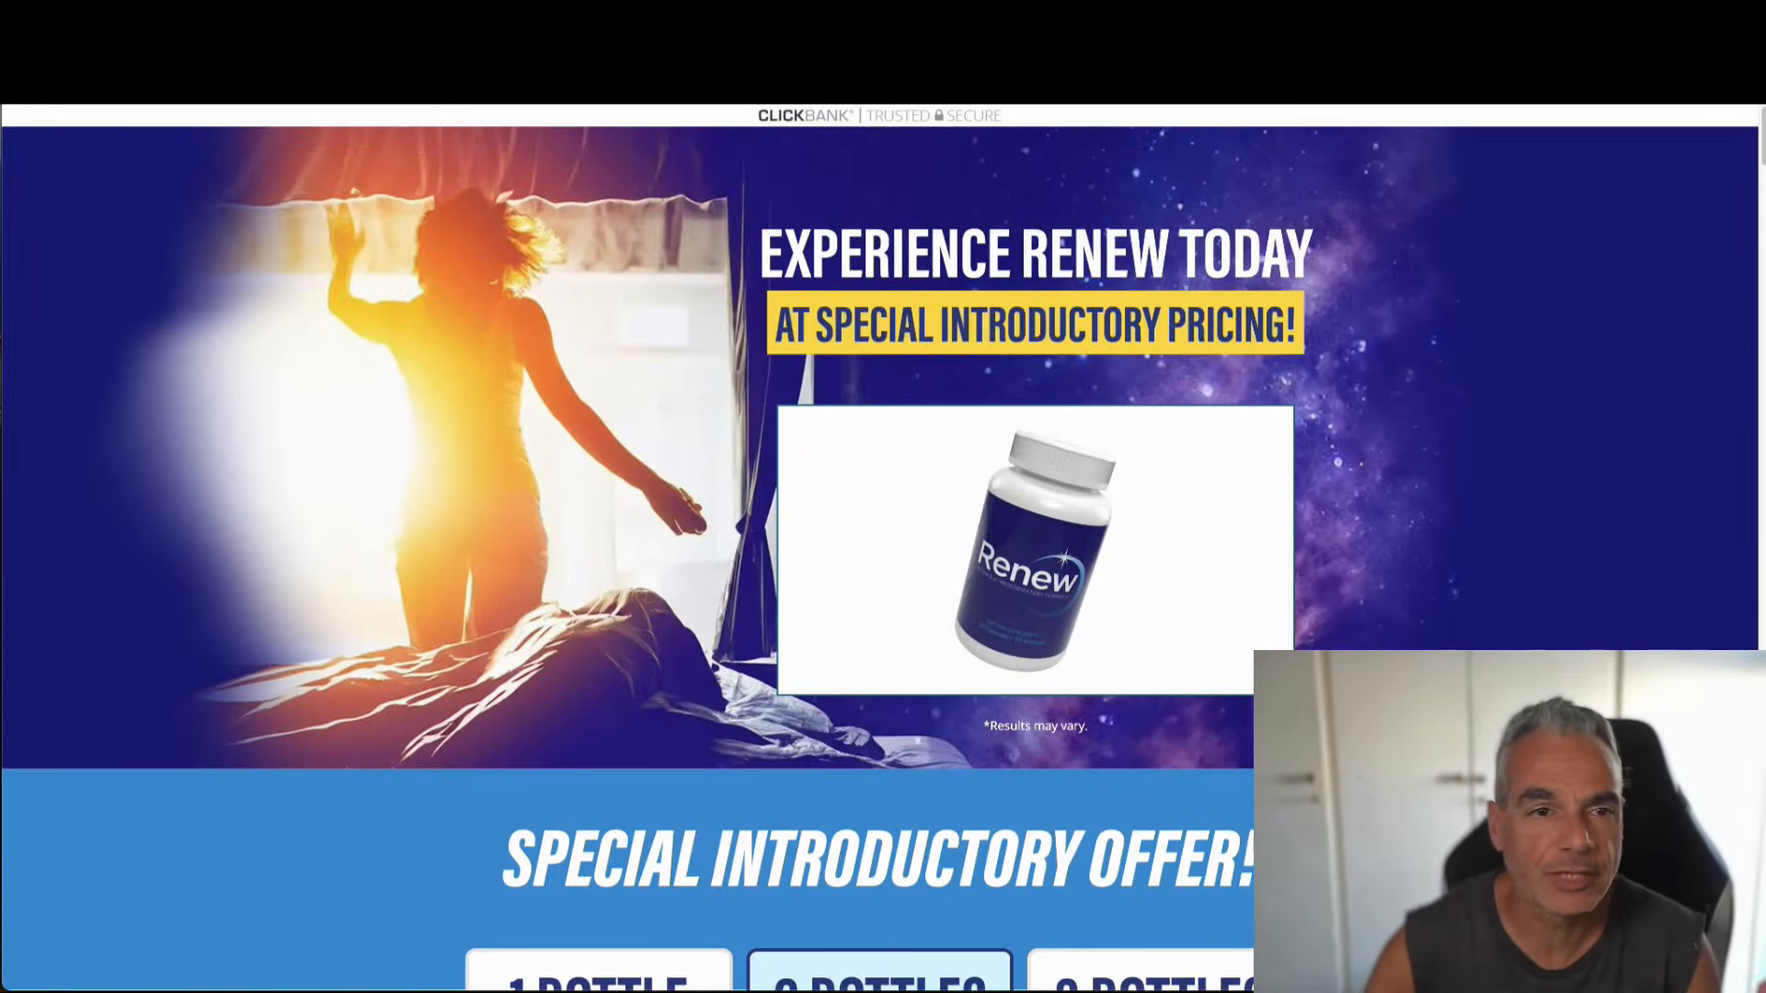
left_click(878, 849)
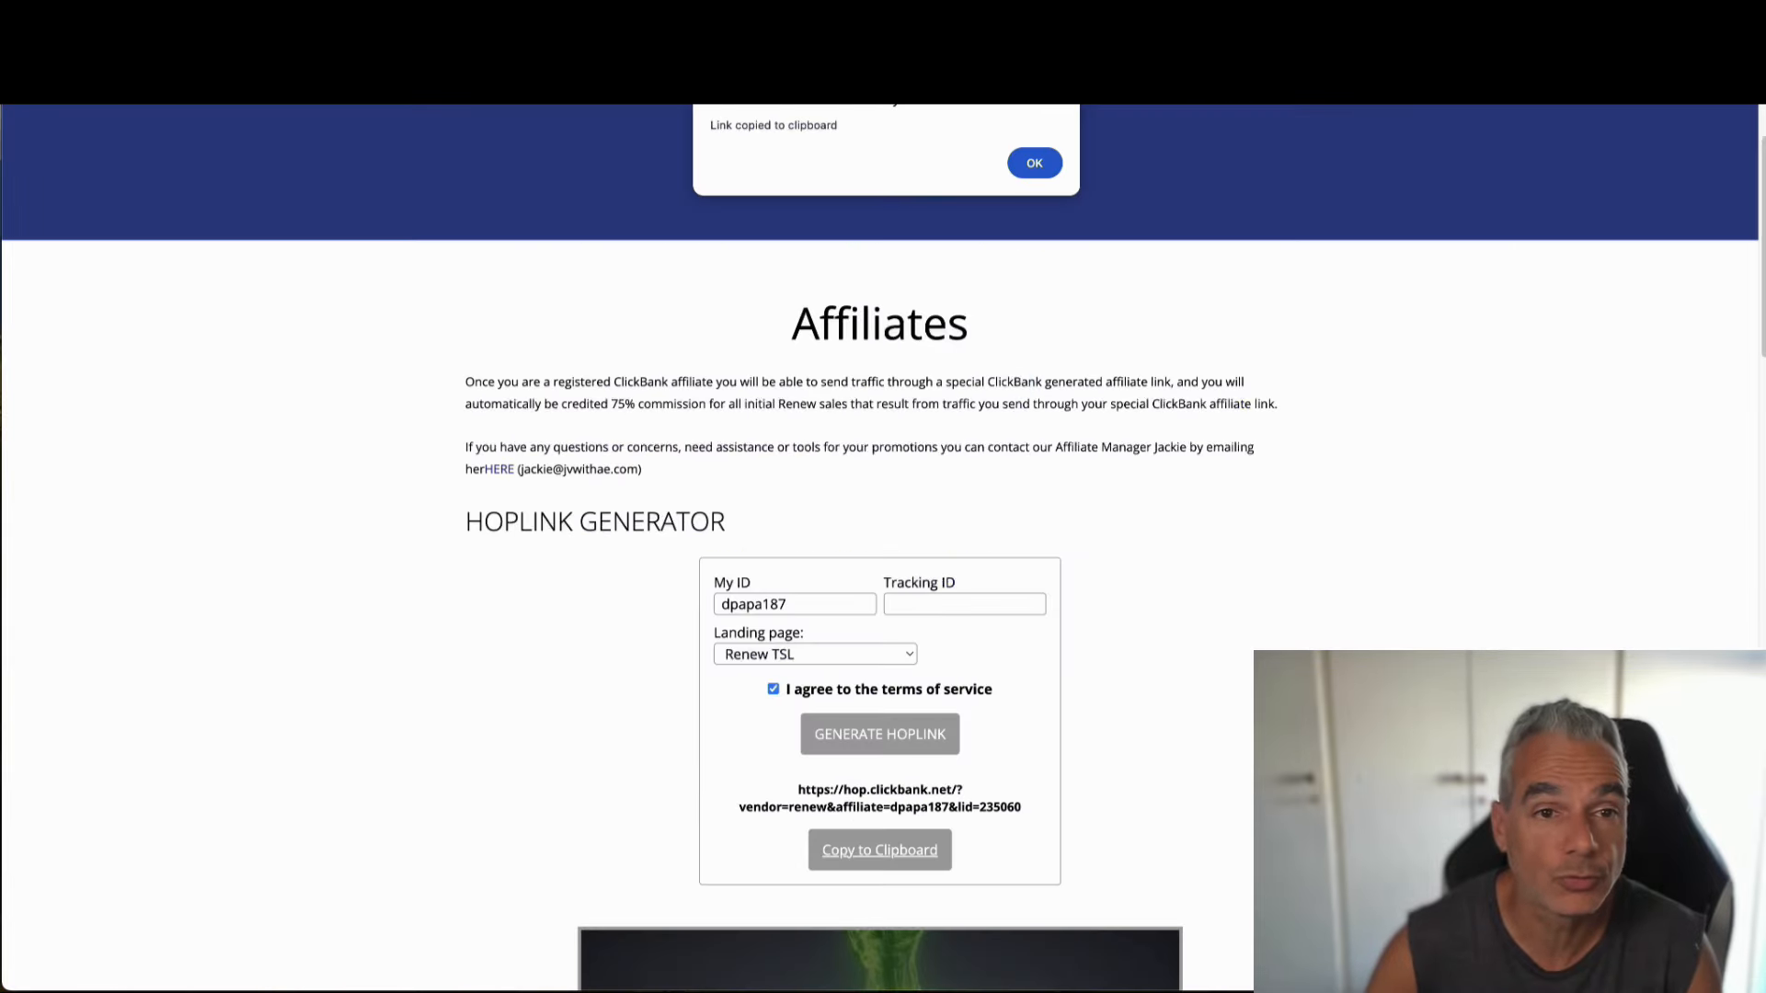
mouse_move(1085, 652)
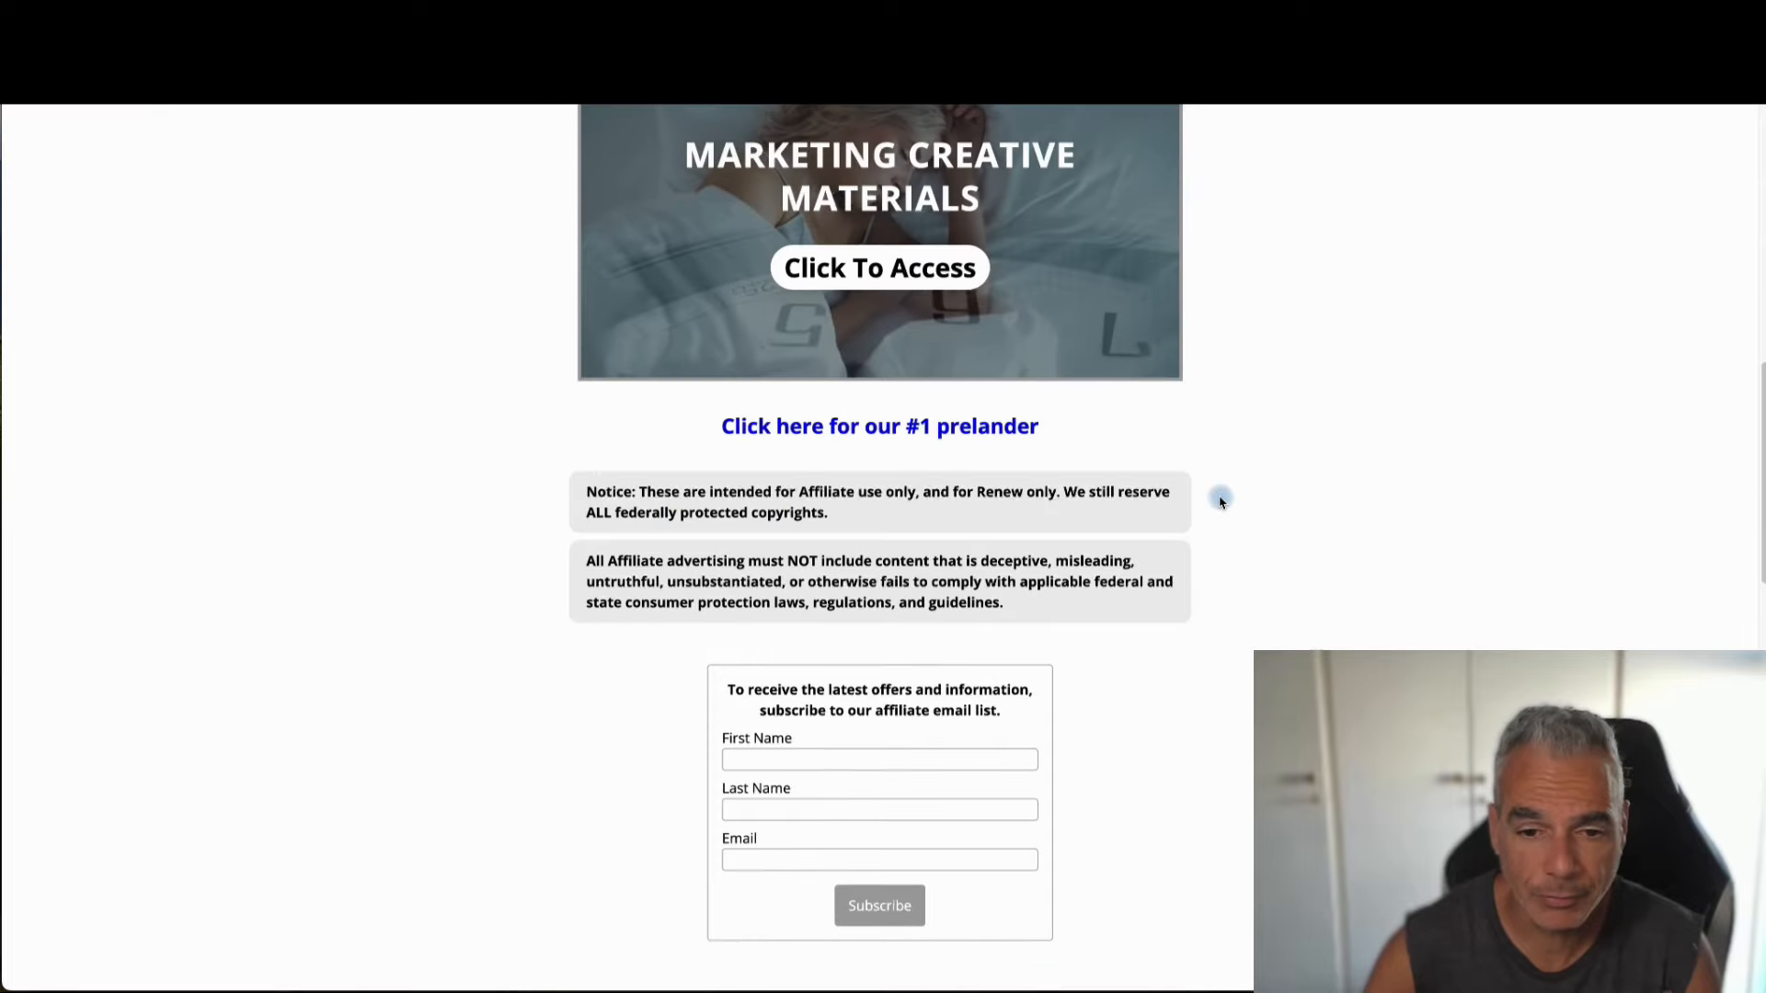
scroll("down", 3)
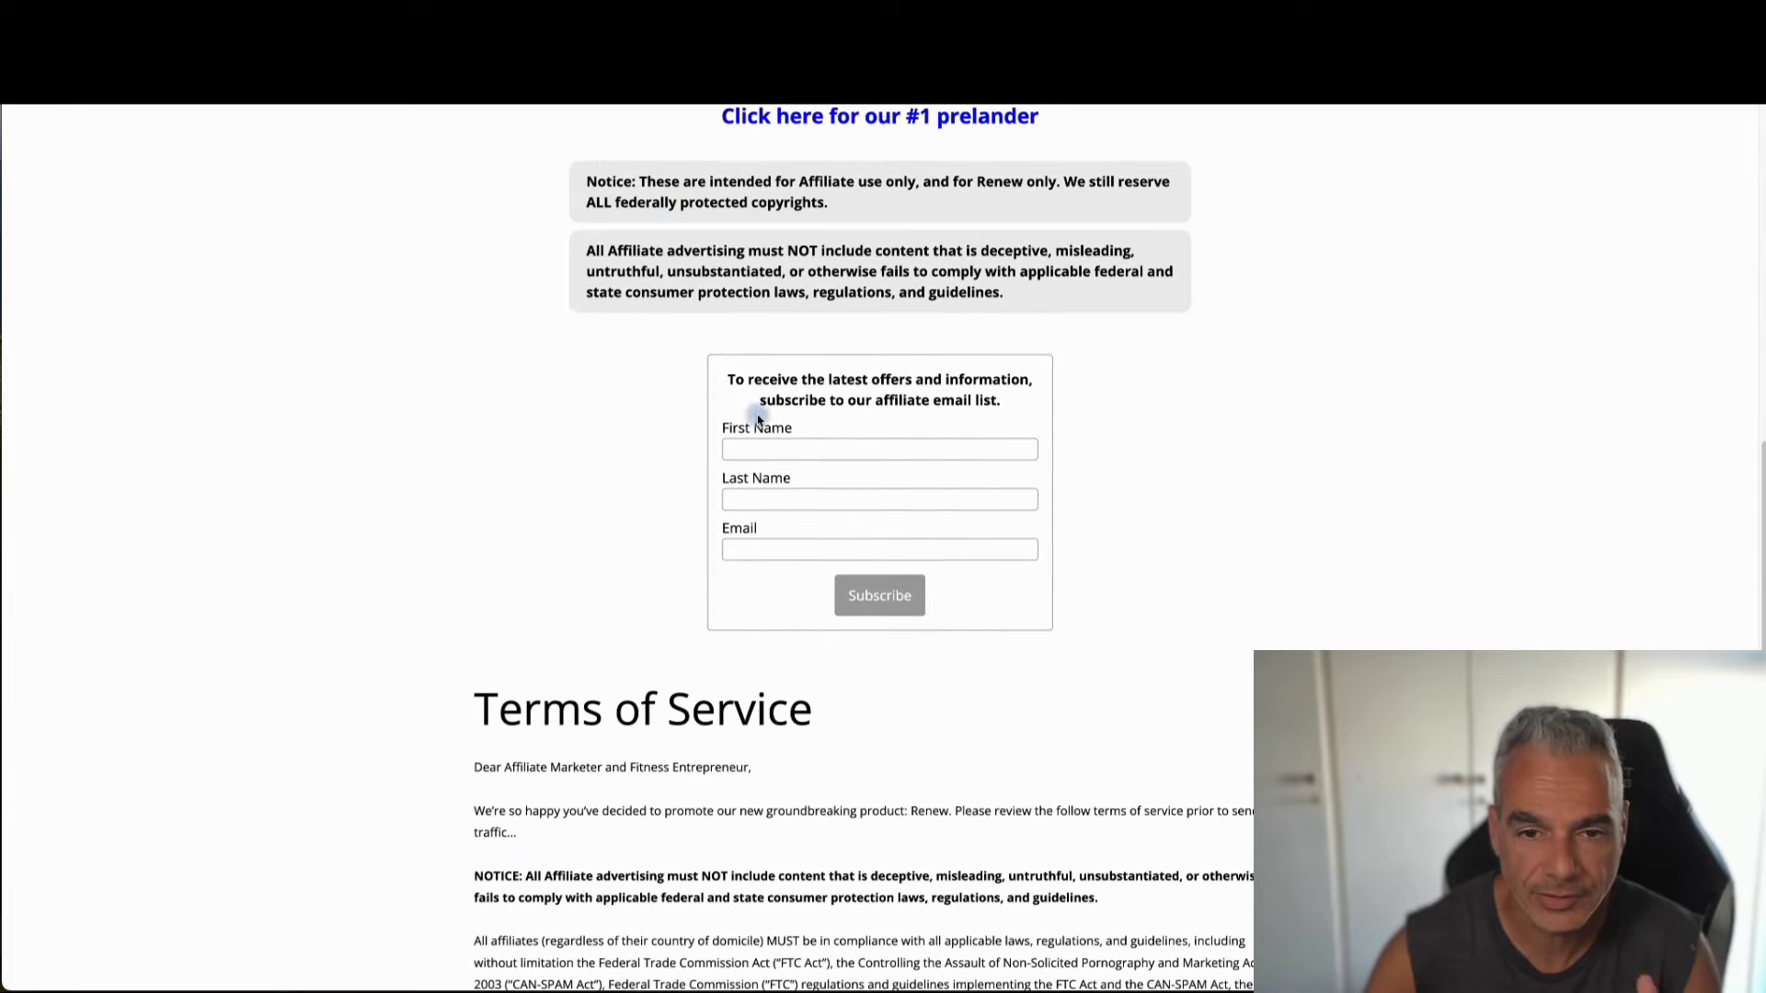
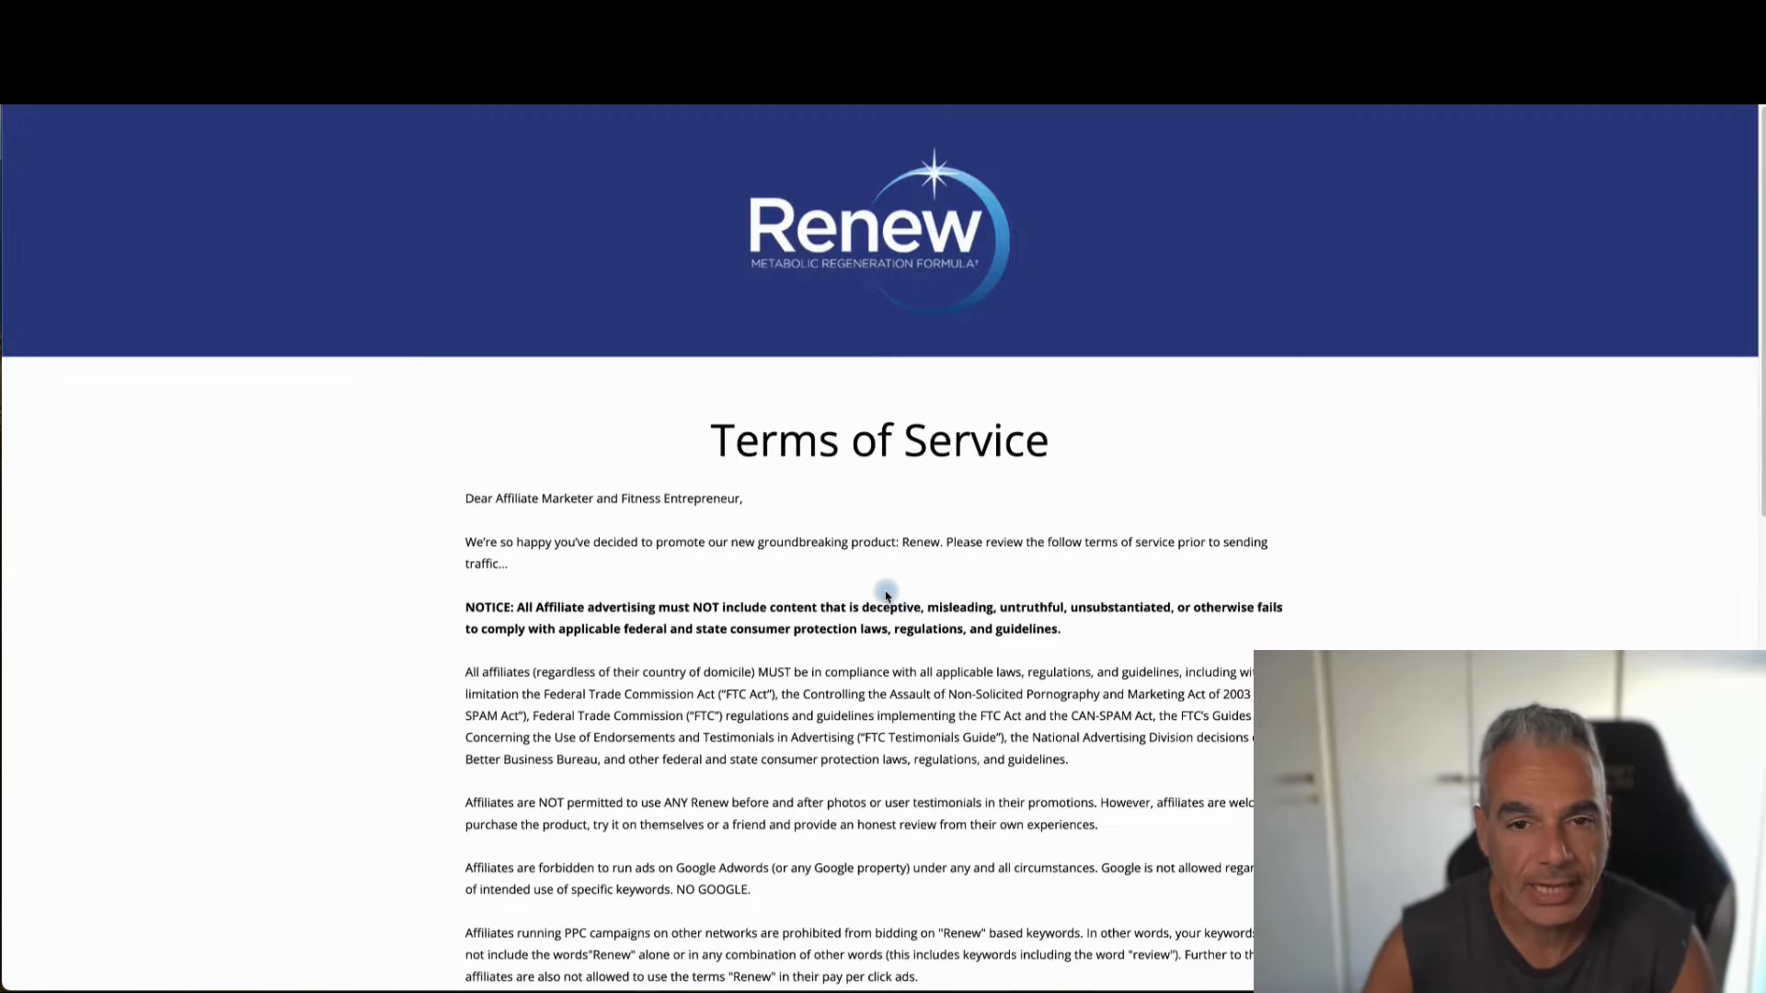
mouse_move(1002, 543)
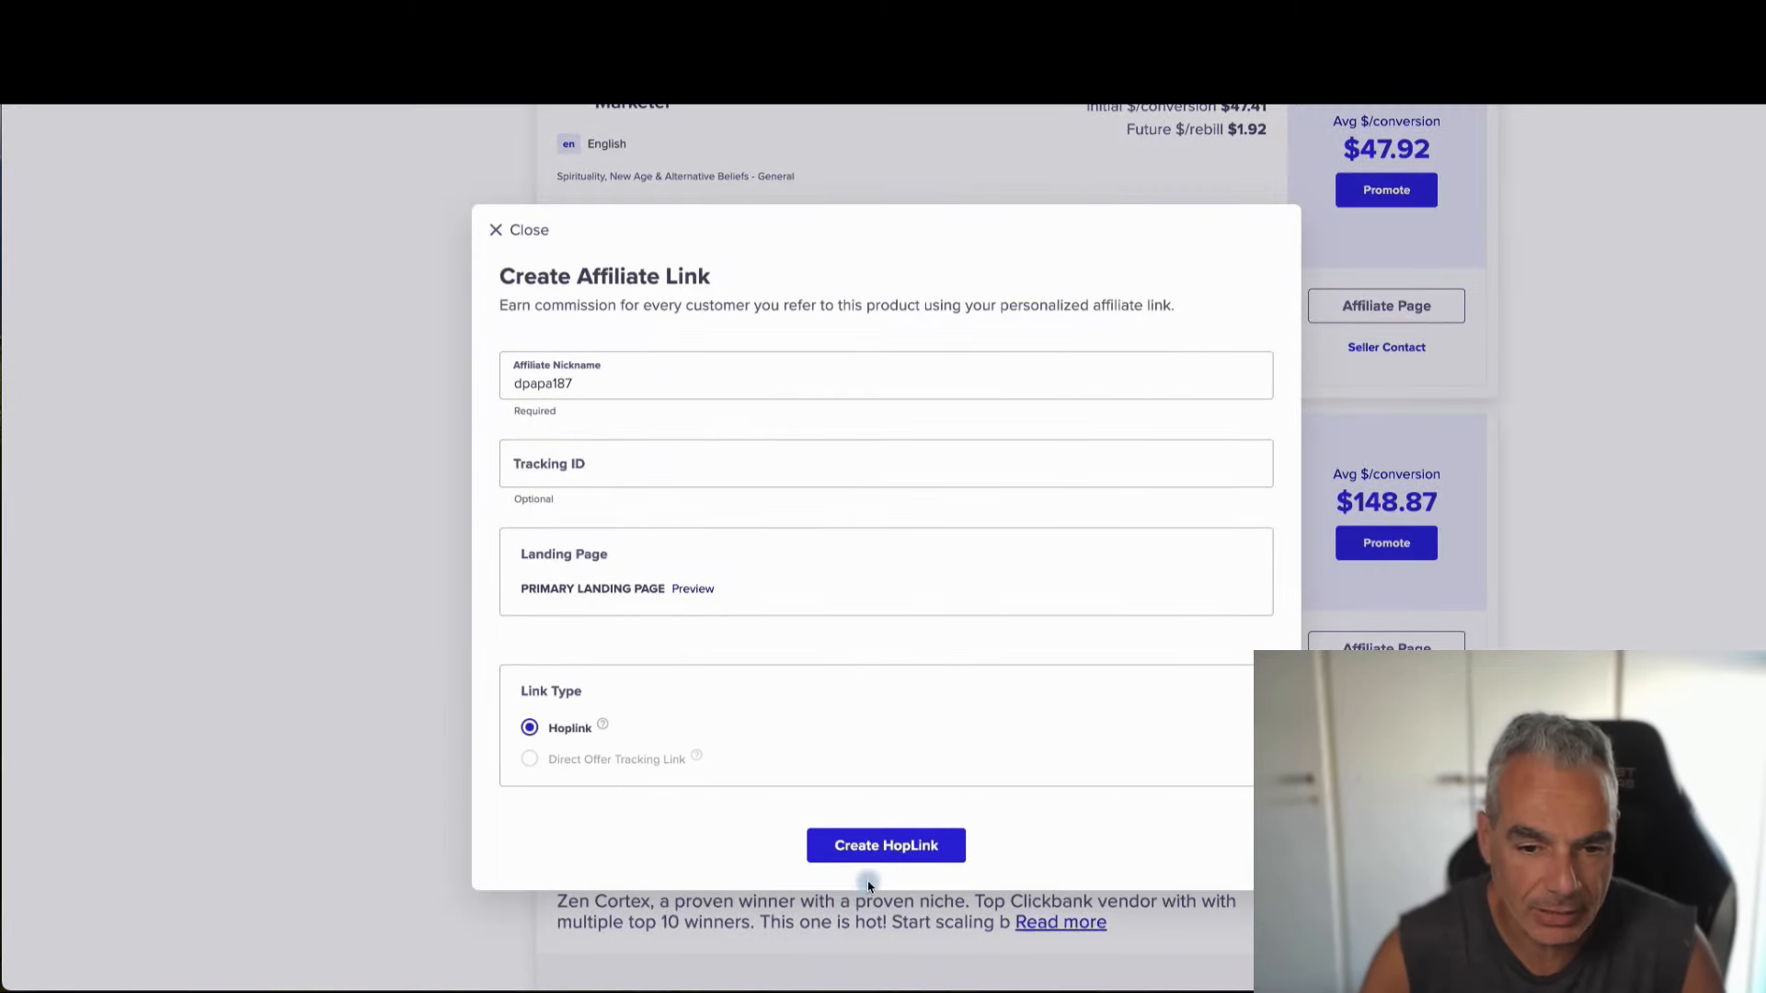
- Generate the Renew HopLink and play its prelander video
left_click(884, 846)
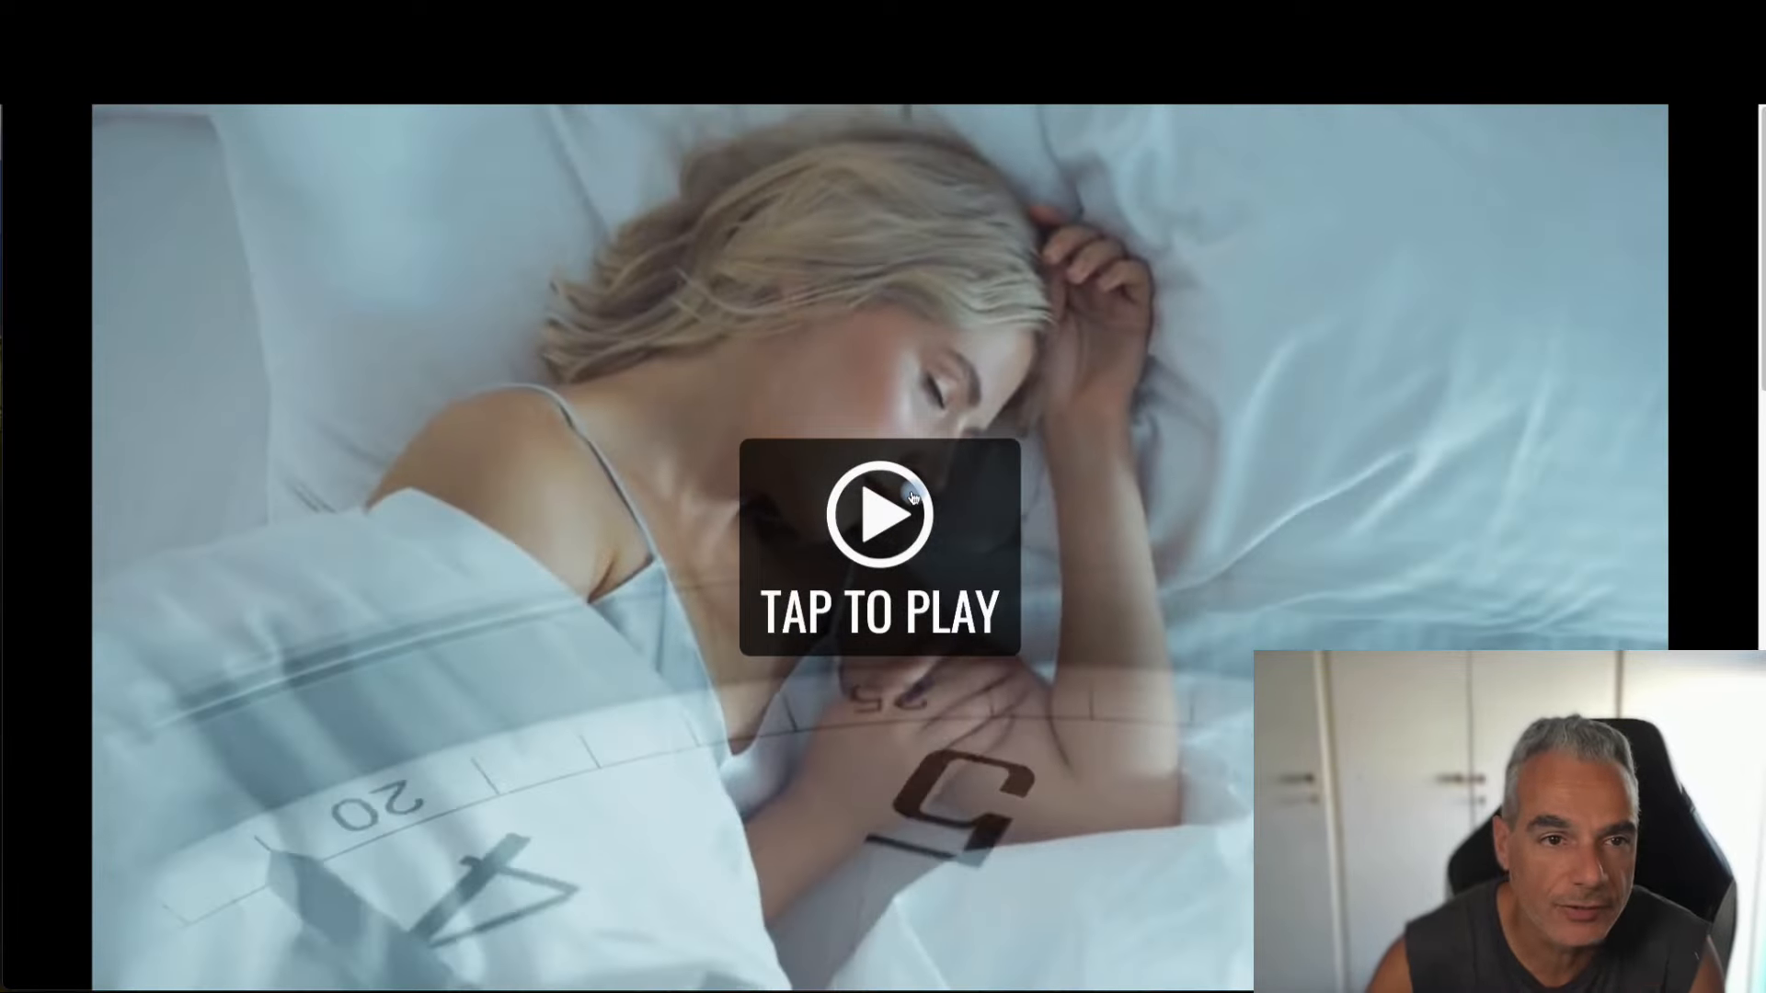
left_click(879, 513)
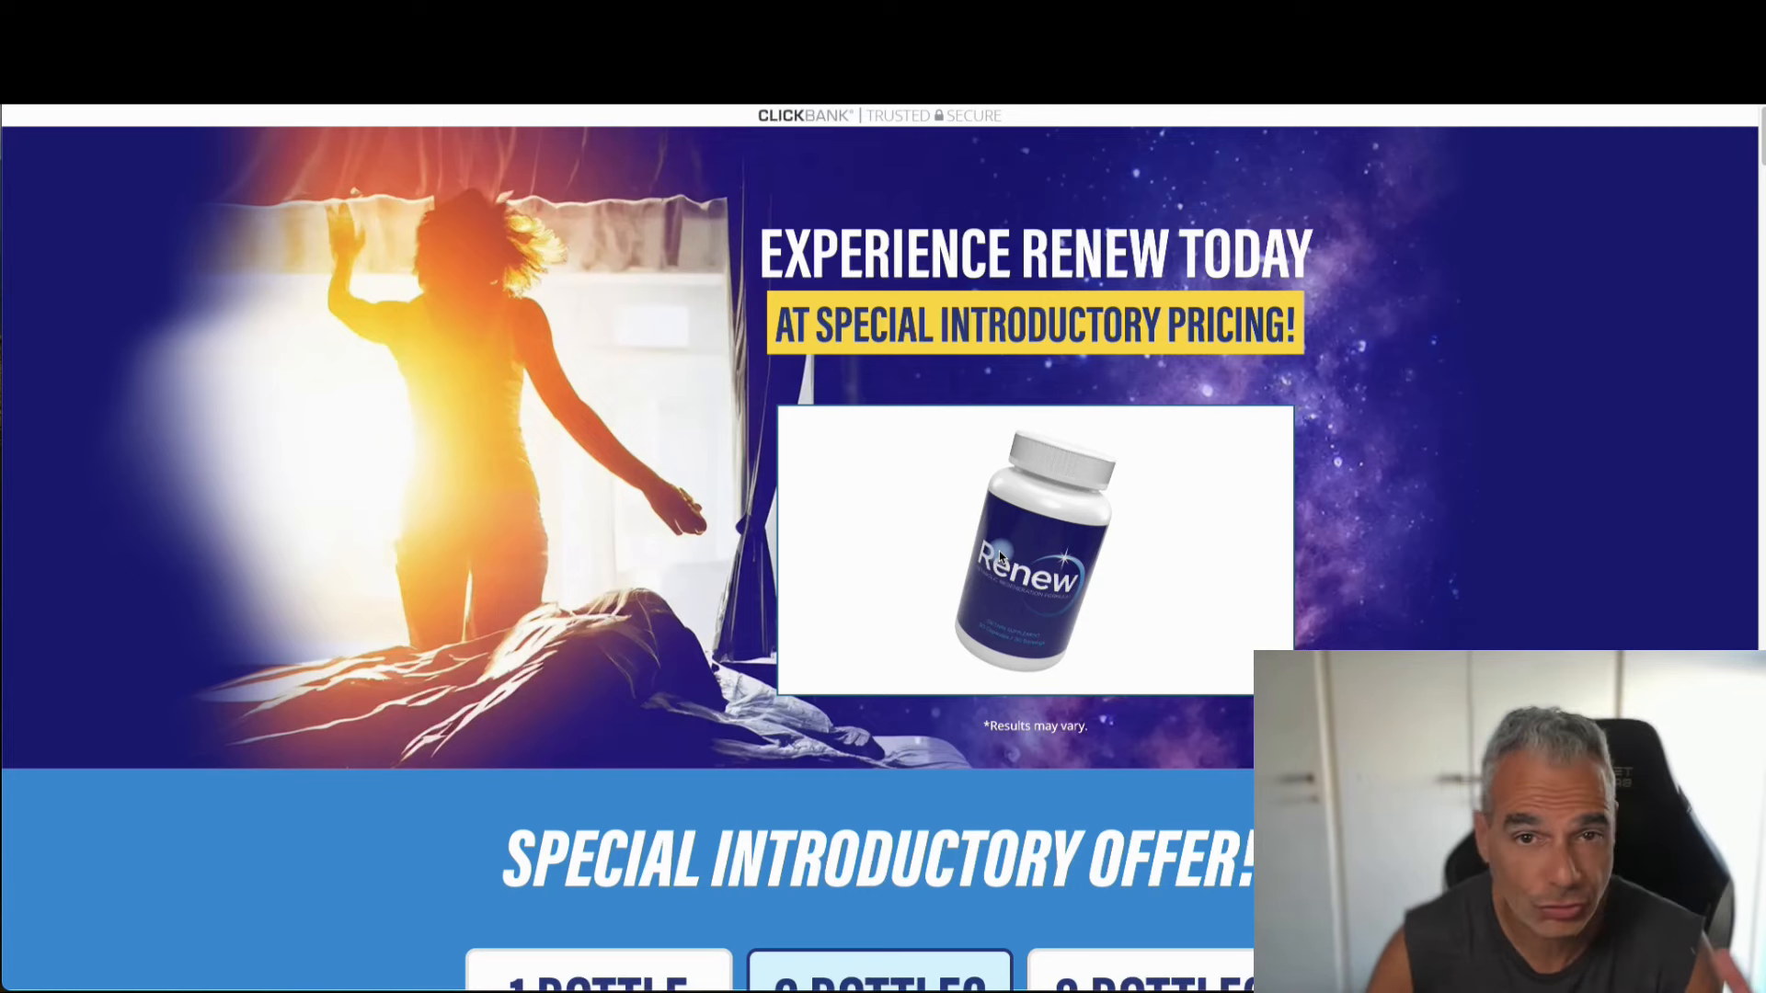
mouse_move(1197, 194)
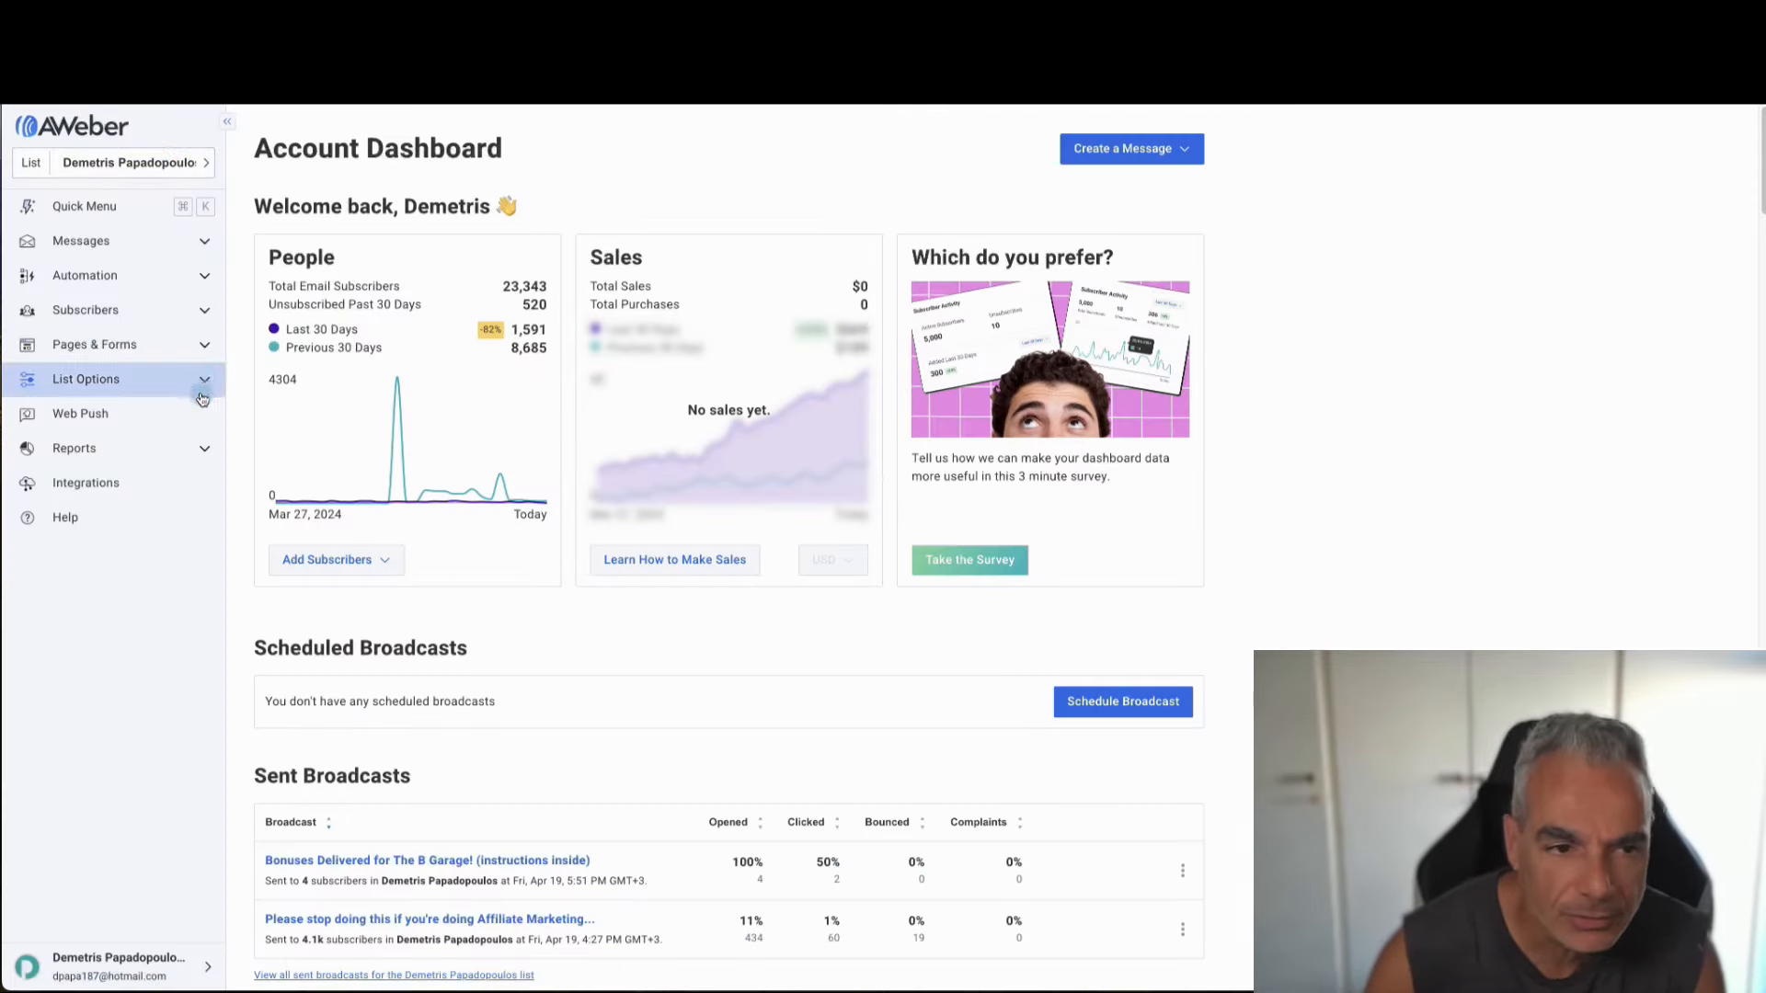
- Make Renew the active list, create a landing page and filter templates by category
left_click(85, 378)
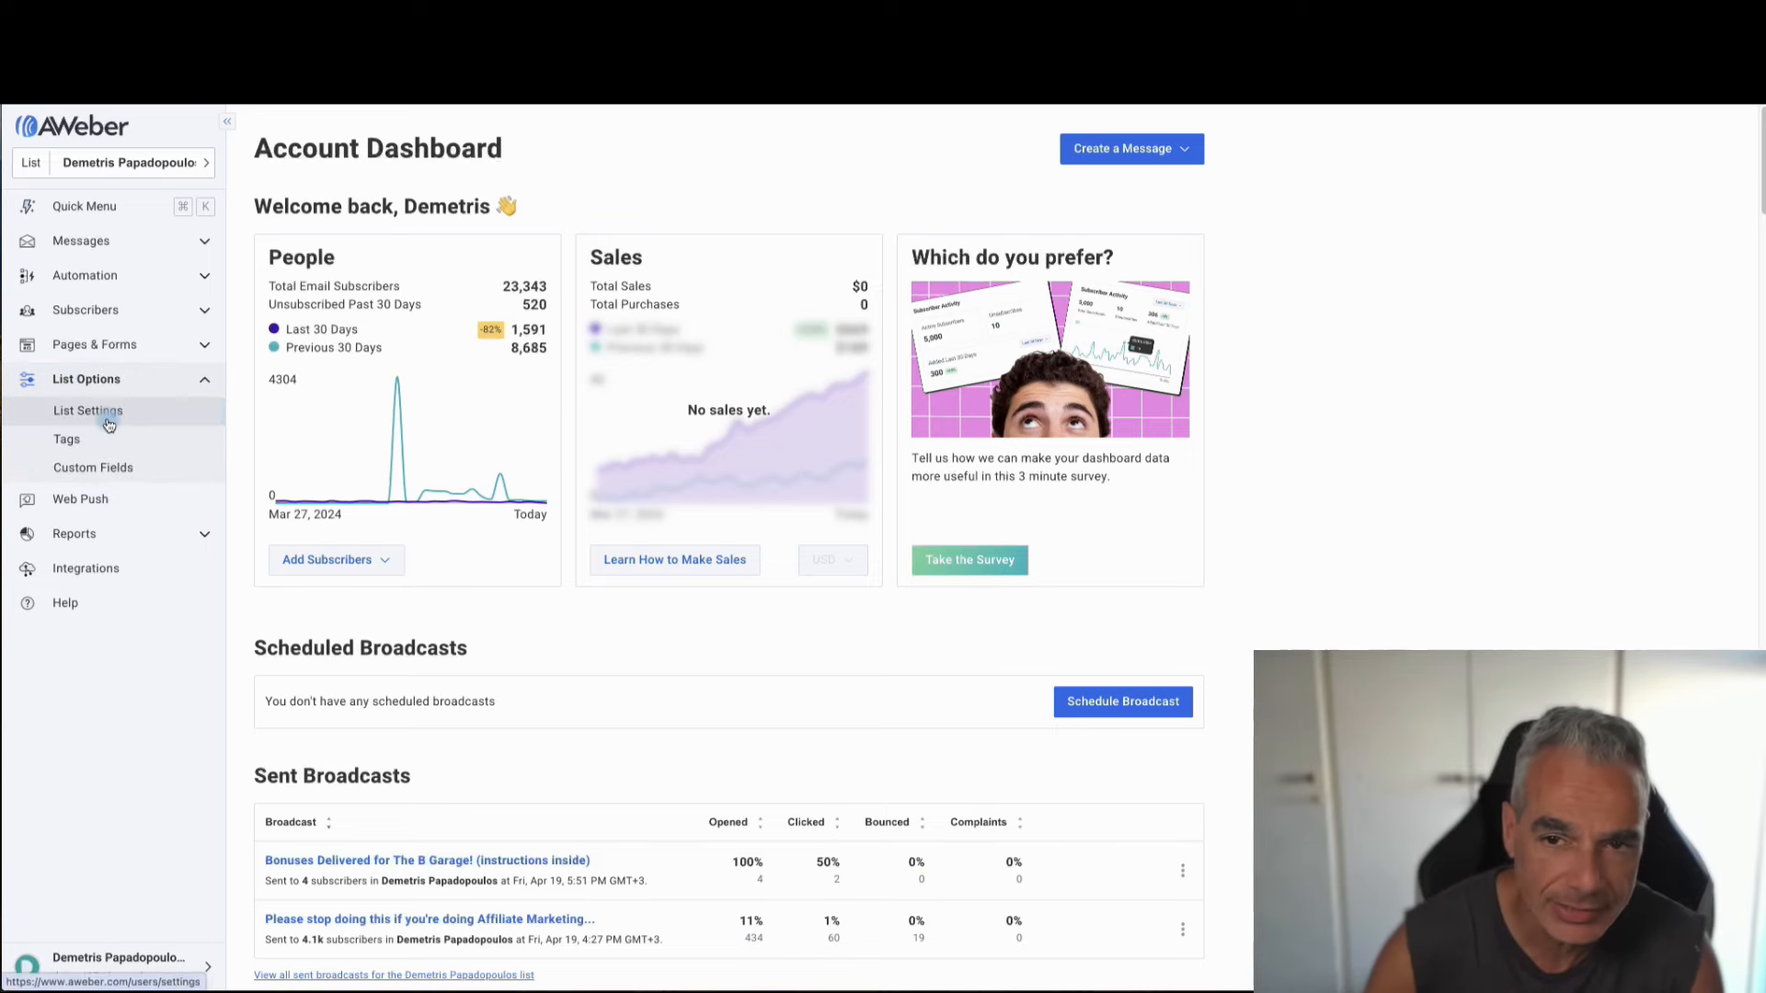
mouse_move(66, 438)
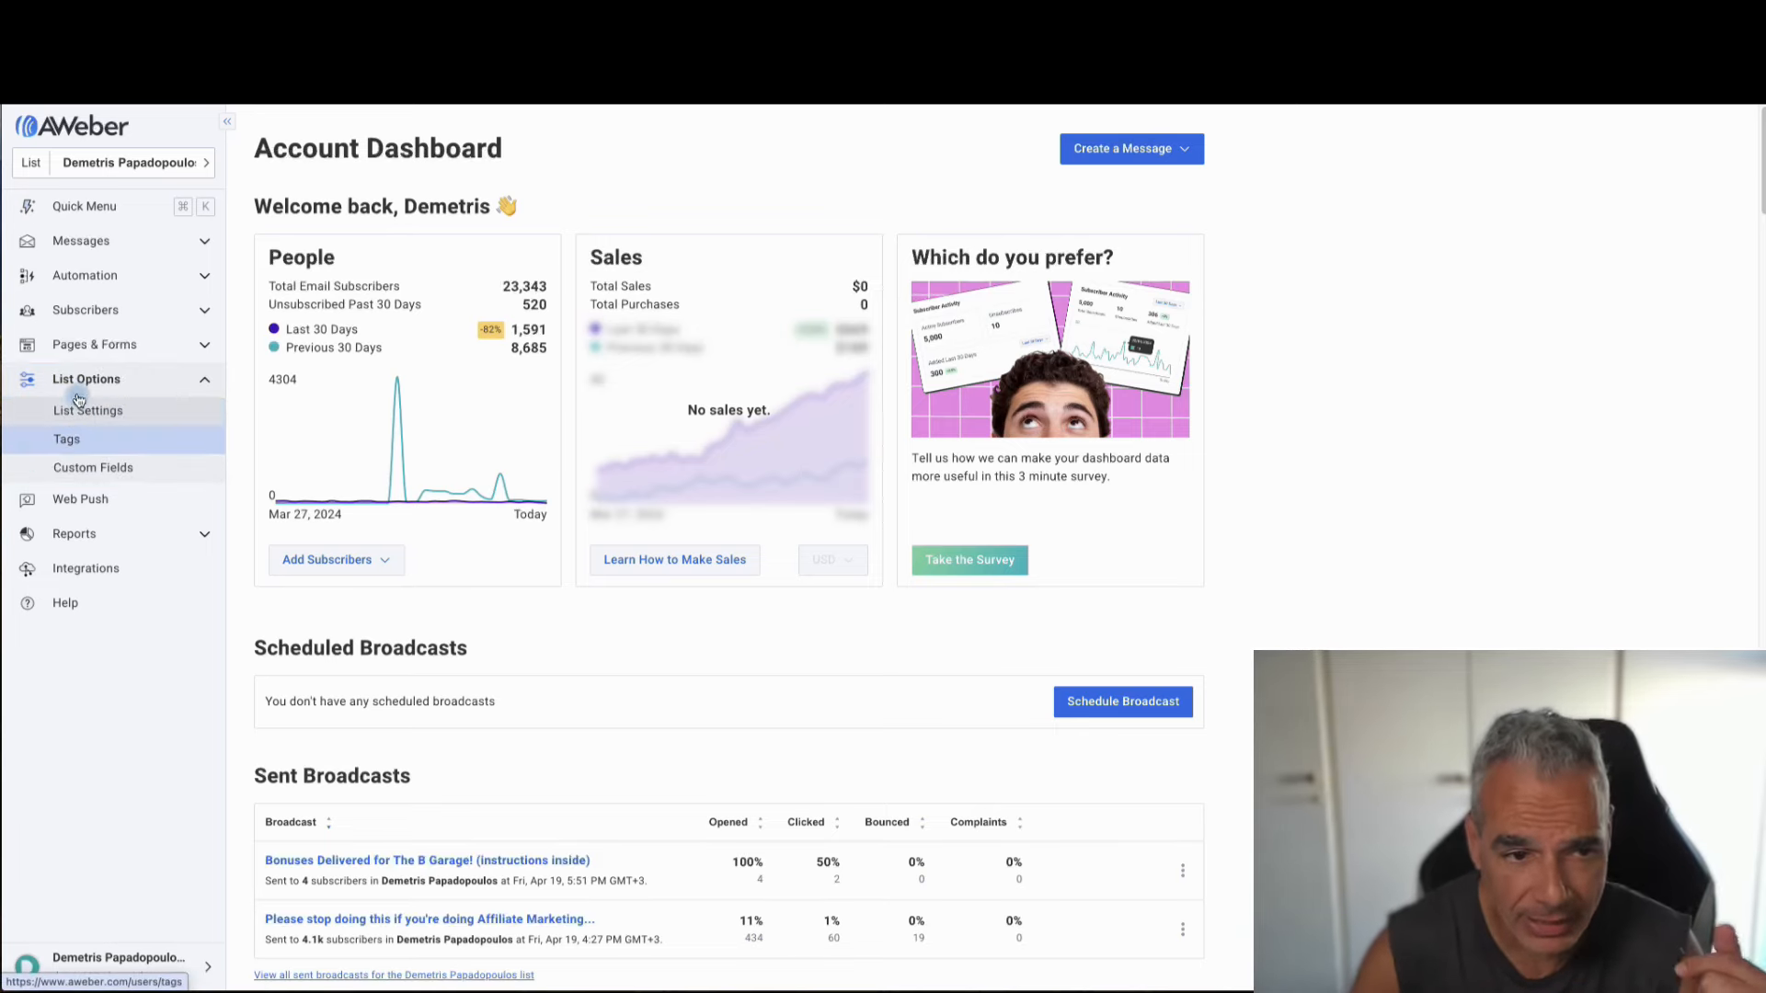
left_click(88, 410)
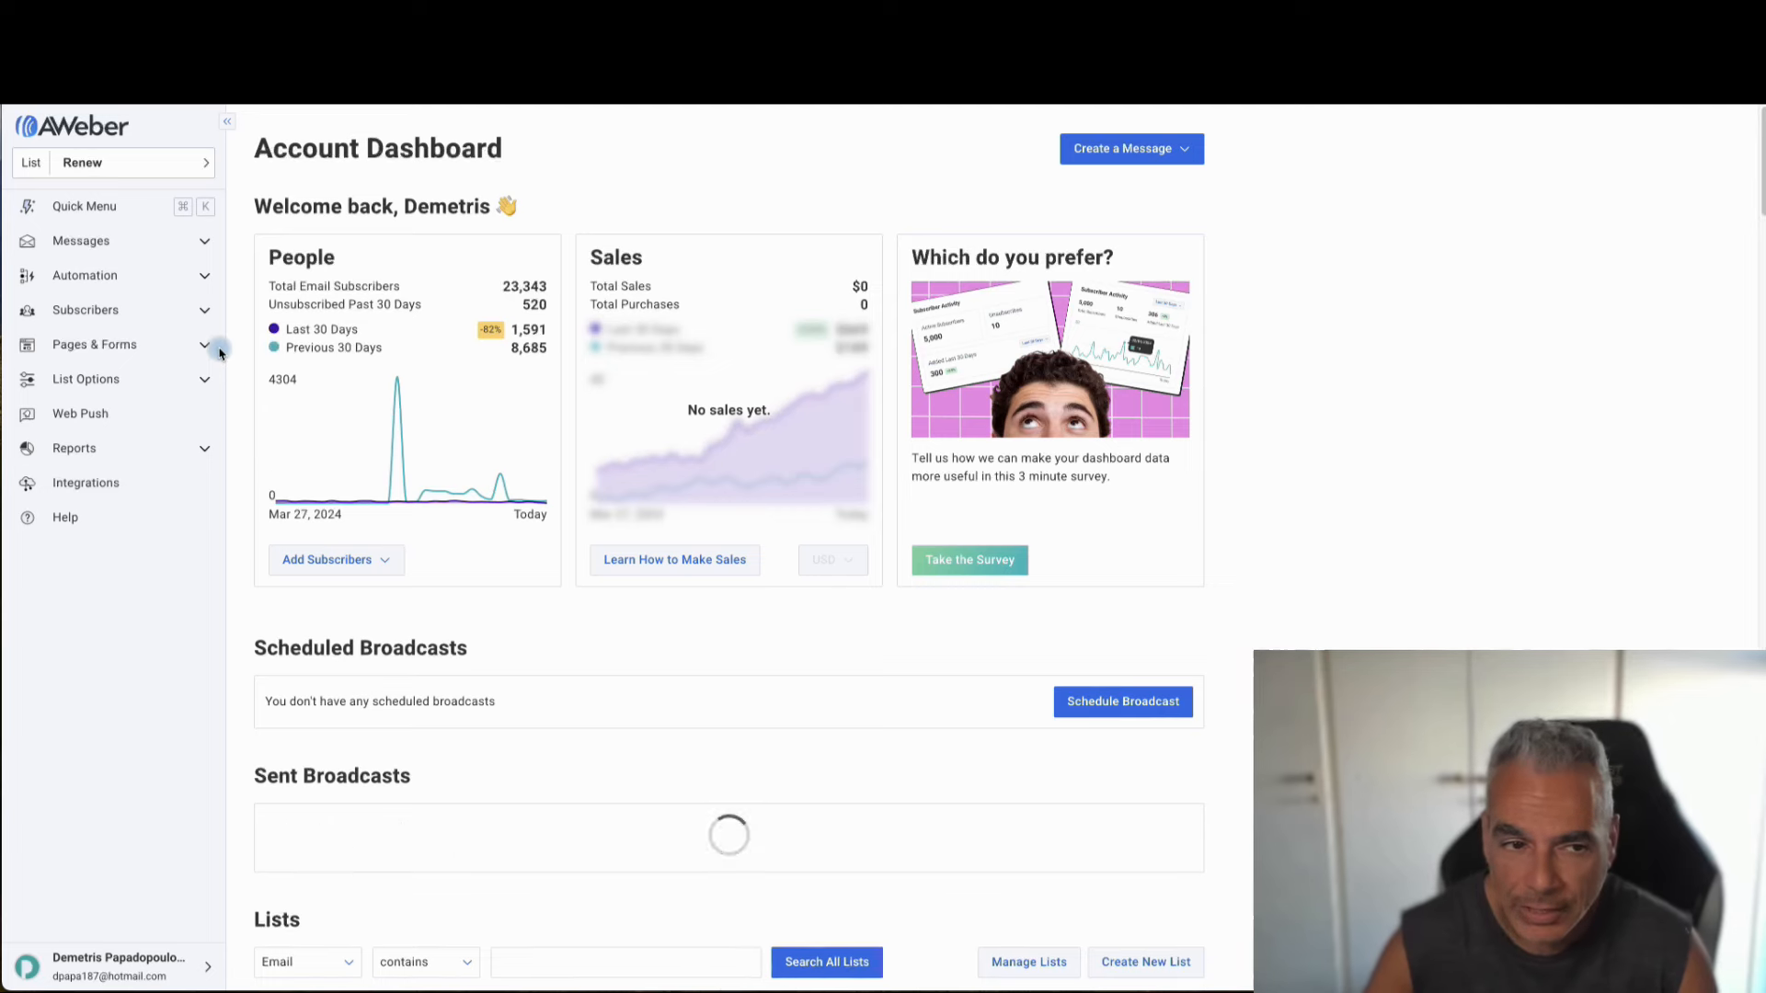
left_click(95, 343)
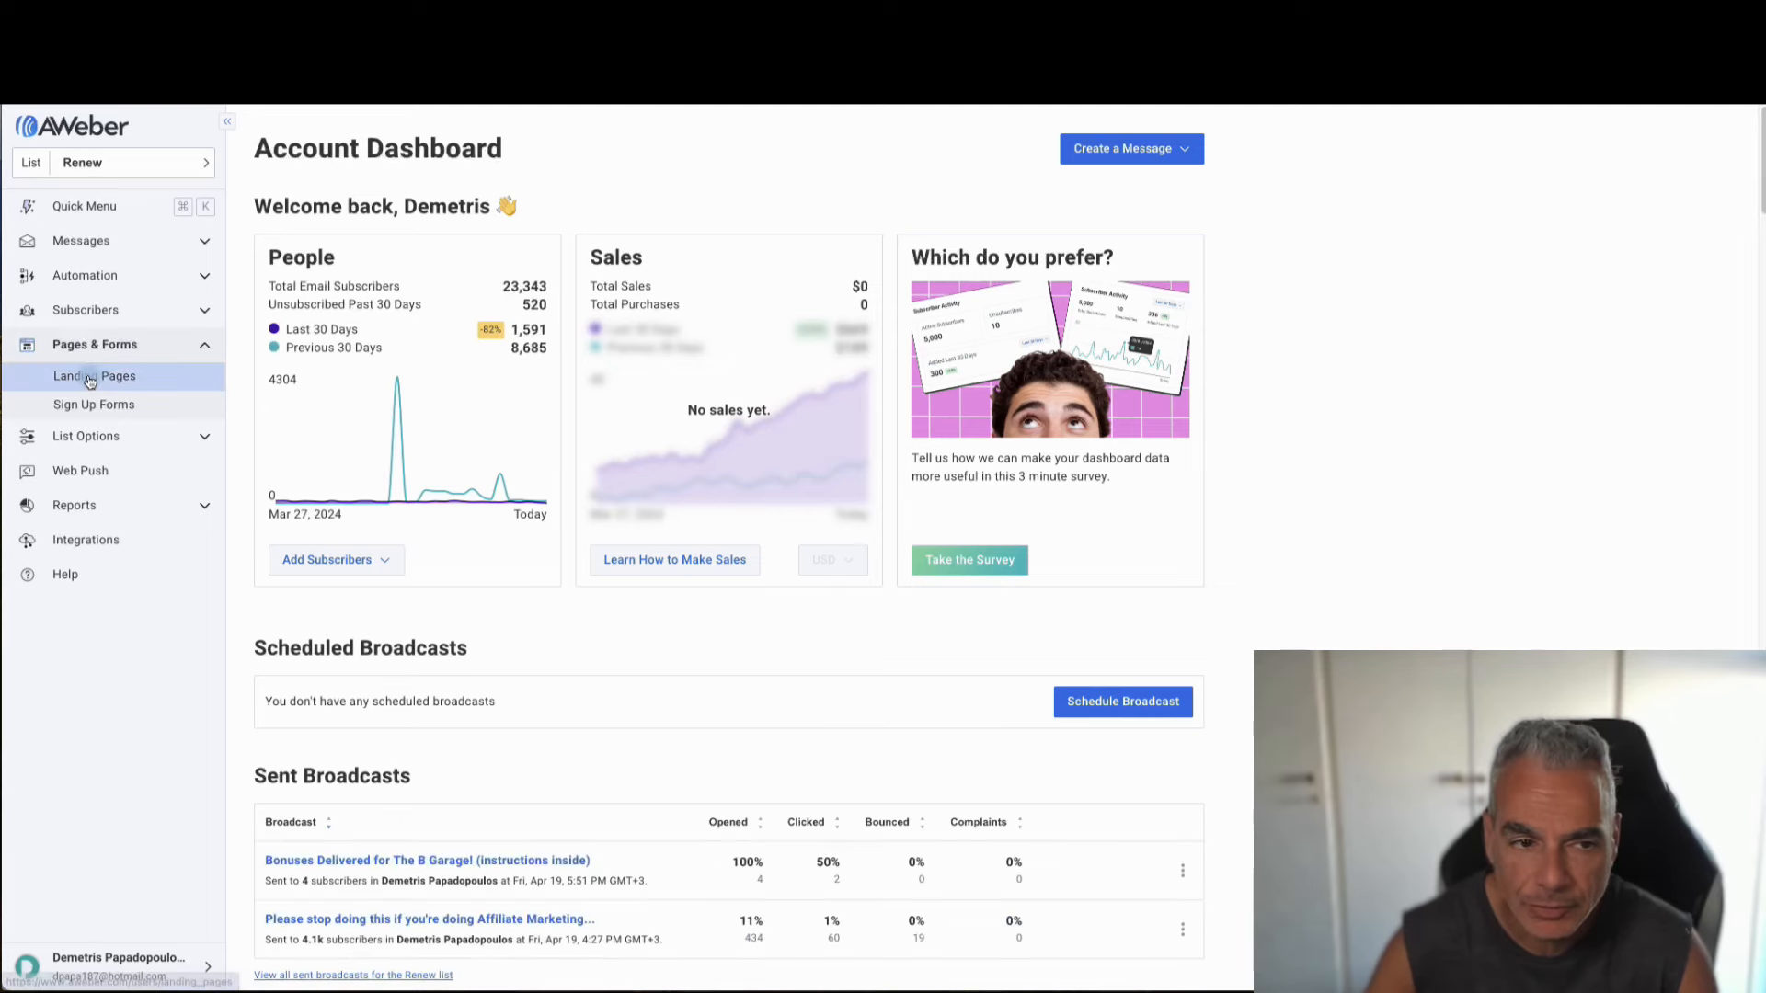
left_click(94, 375)
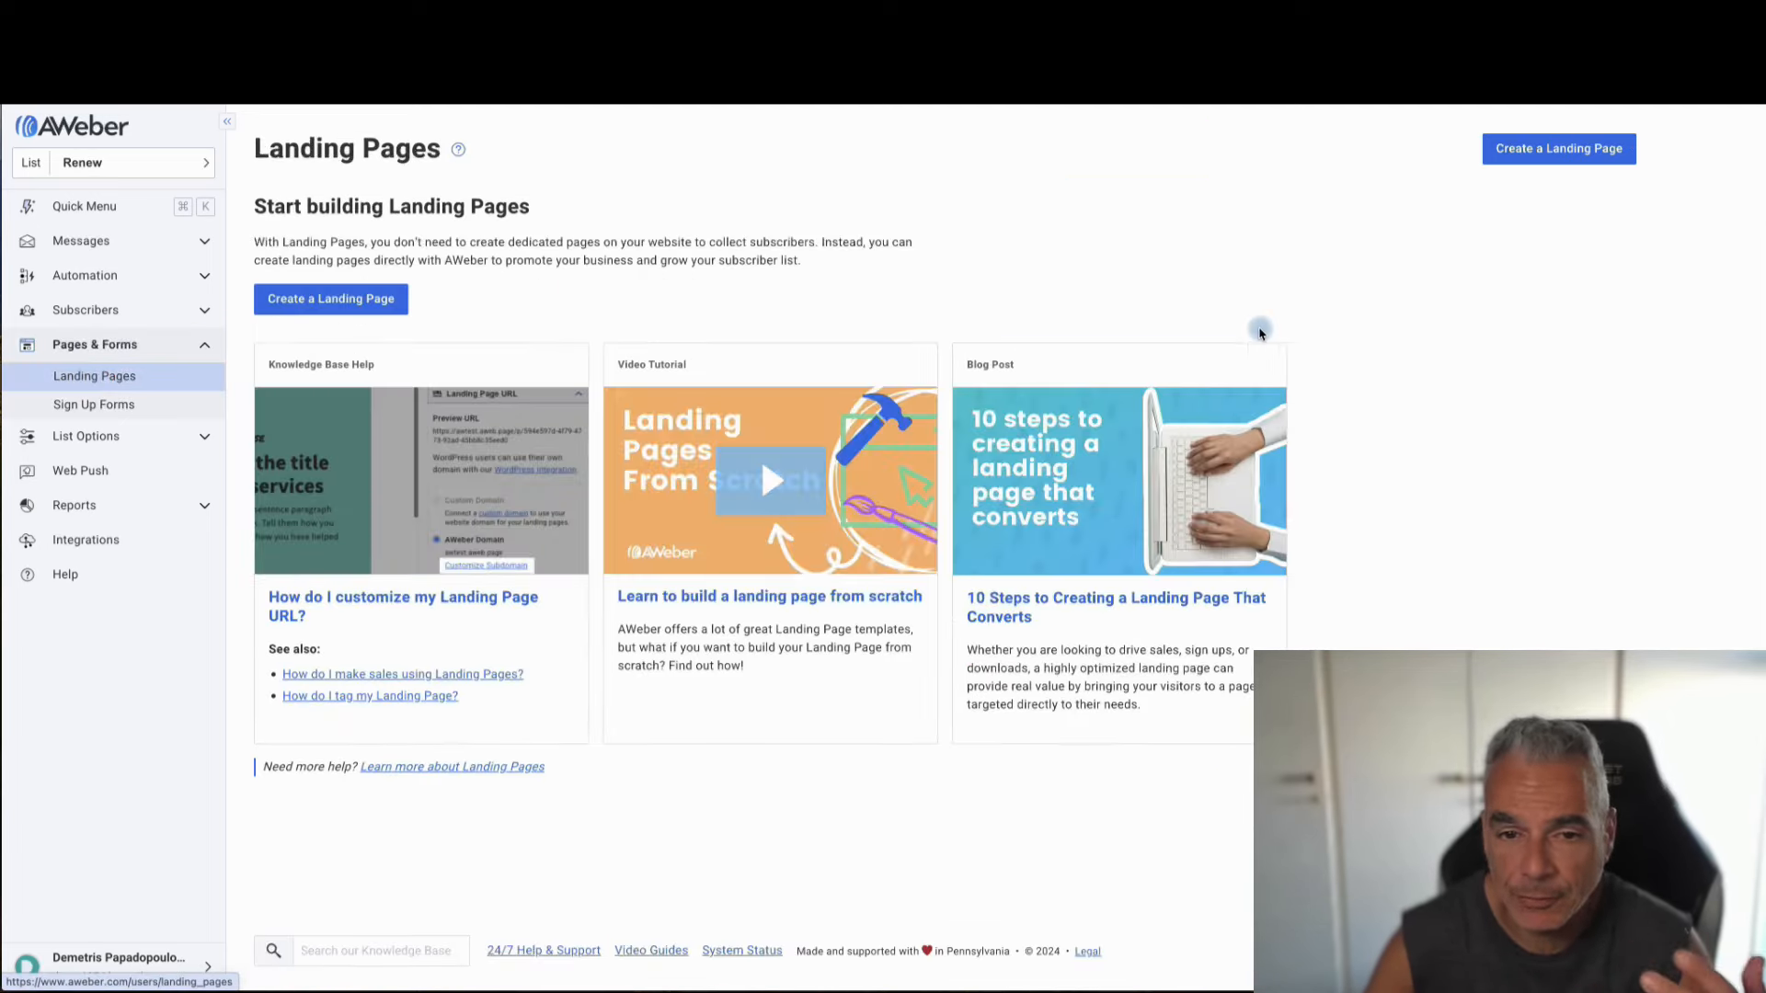
left_click(1559, 147)
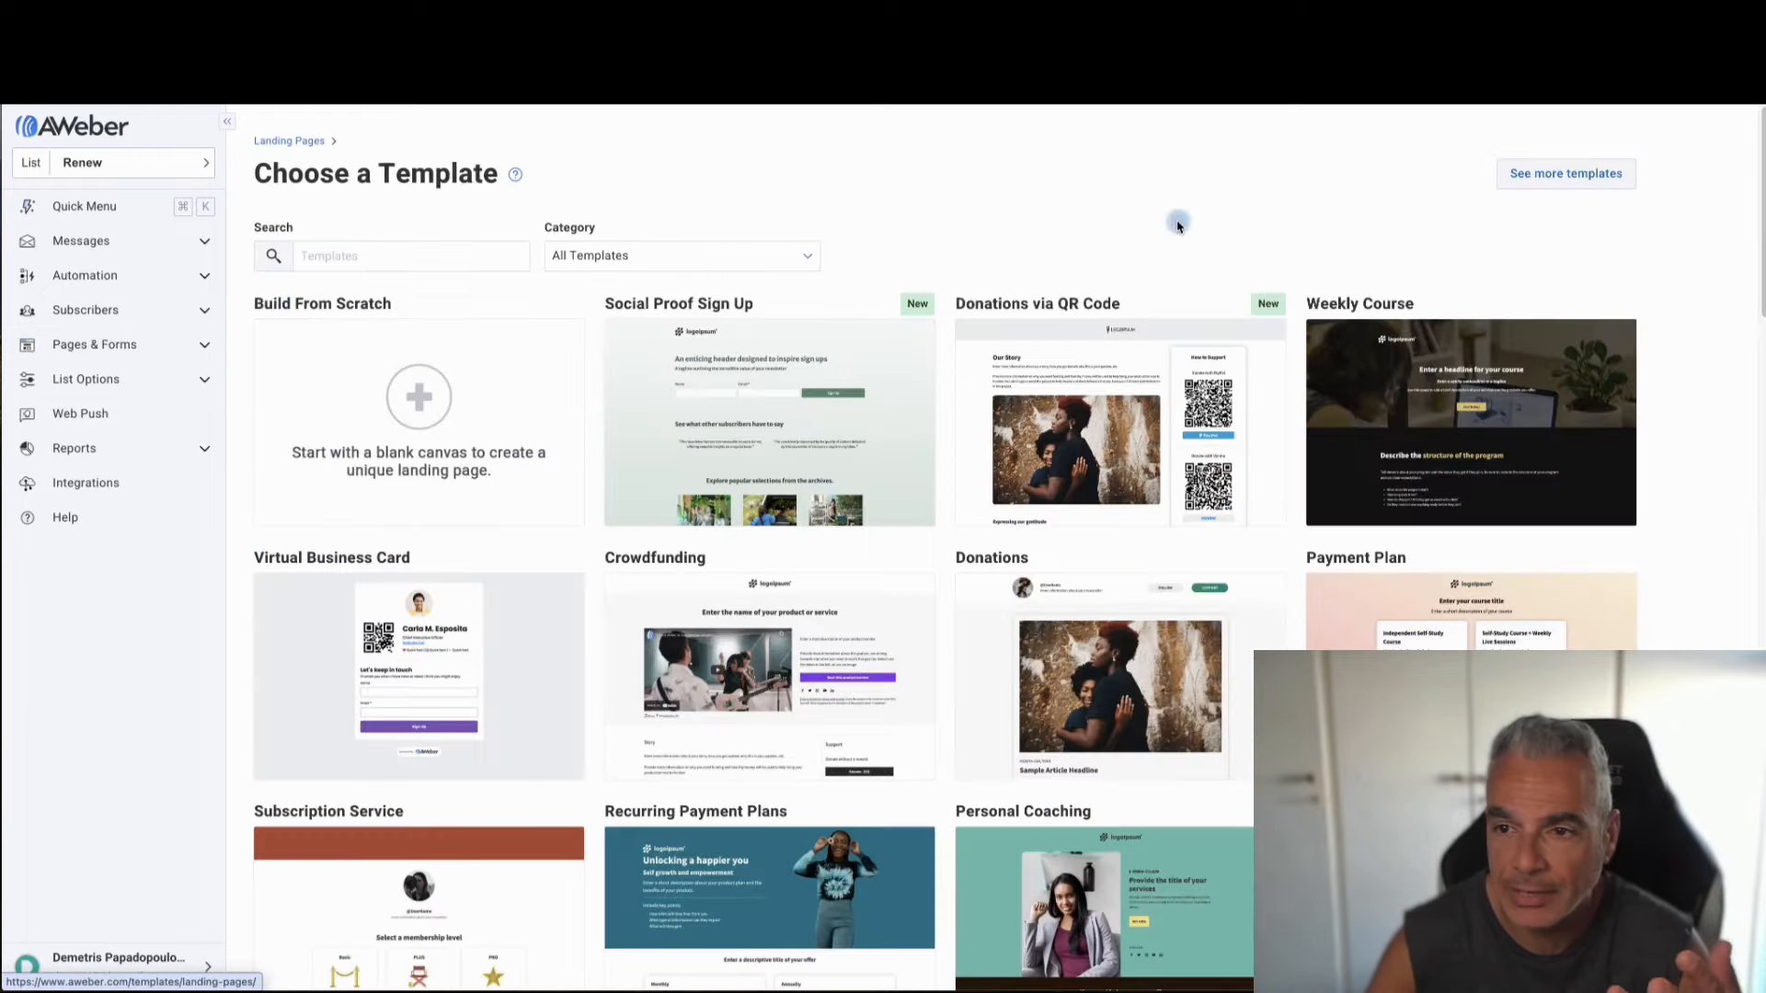
scroll("down", 3)
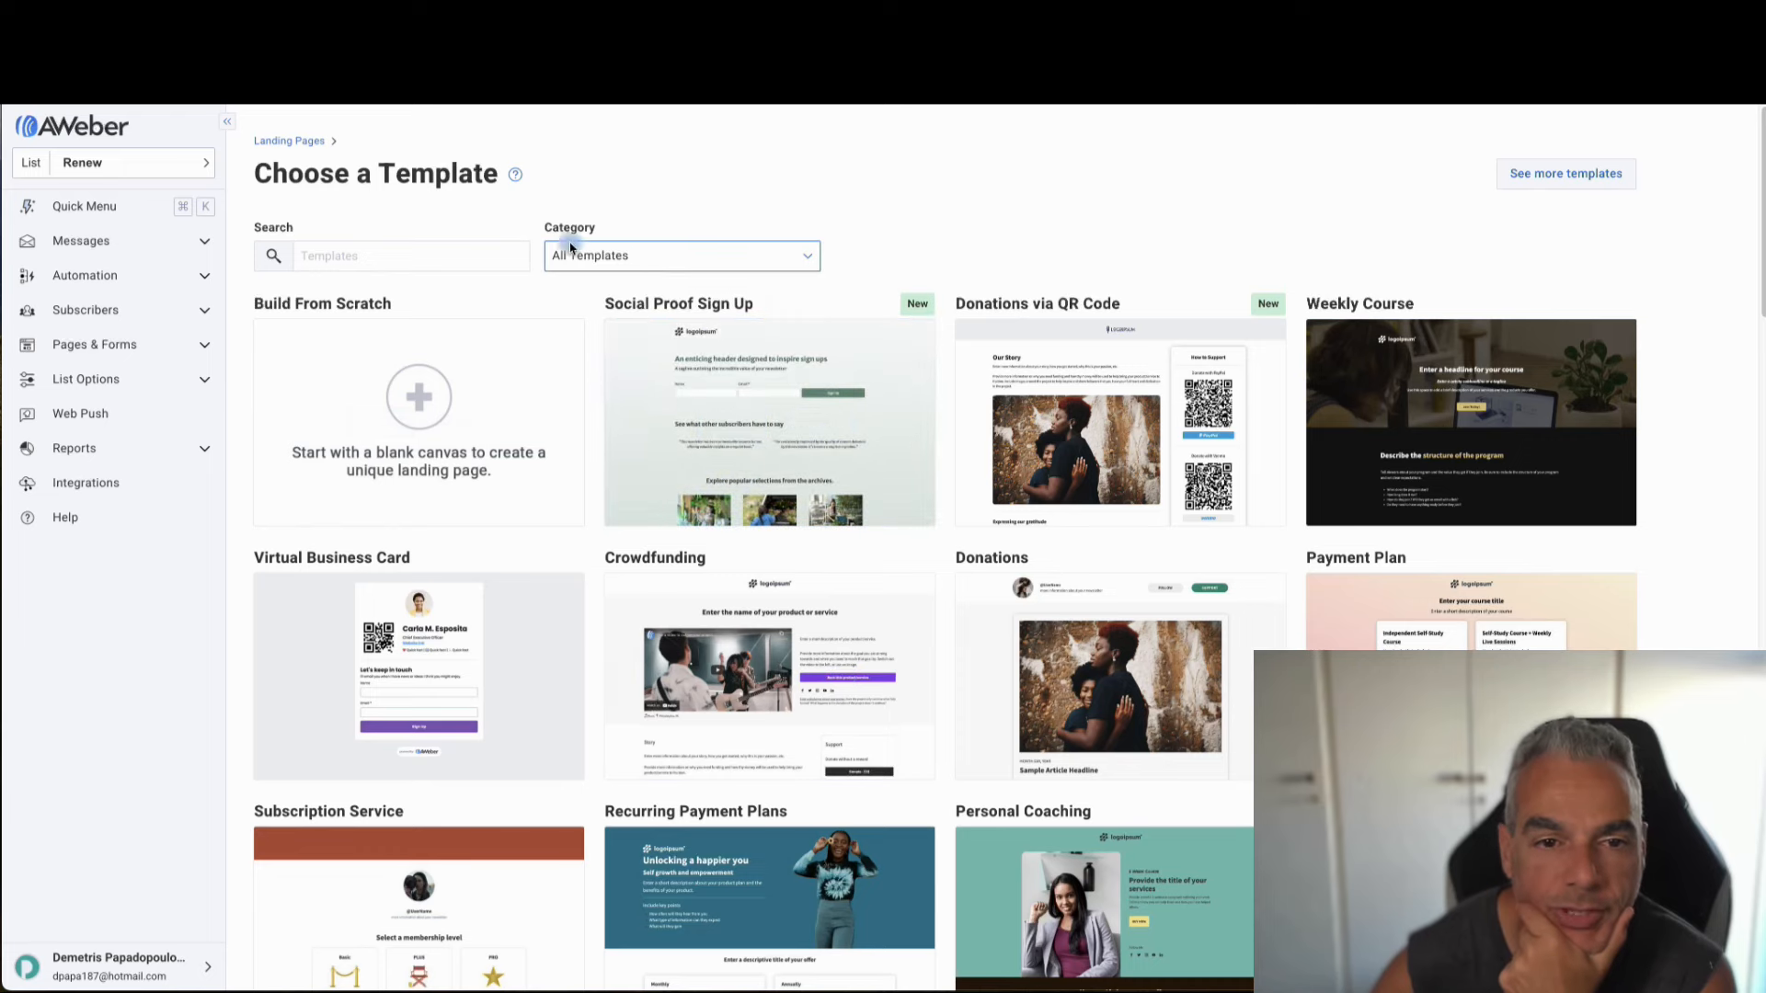
left_click(681, 256)
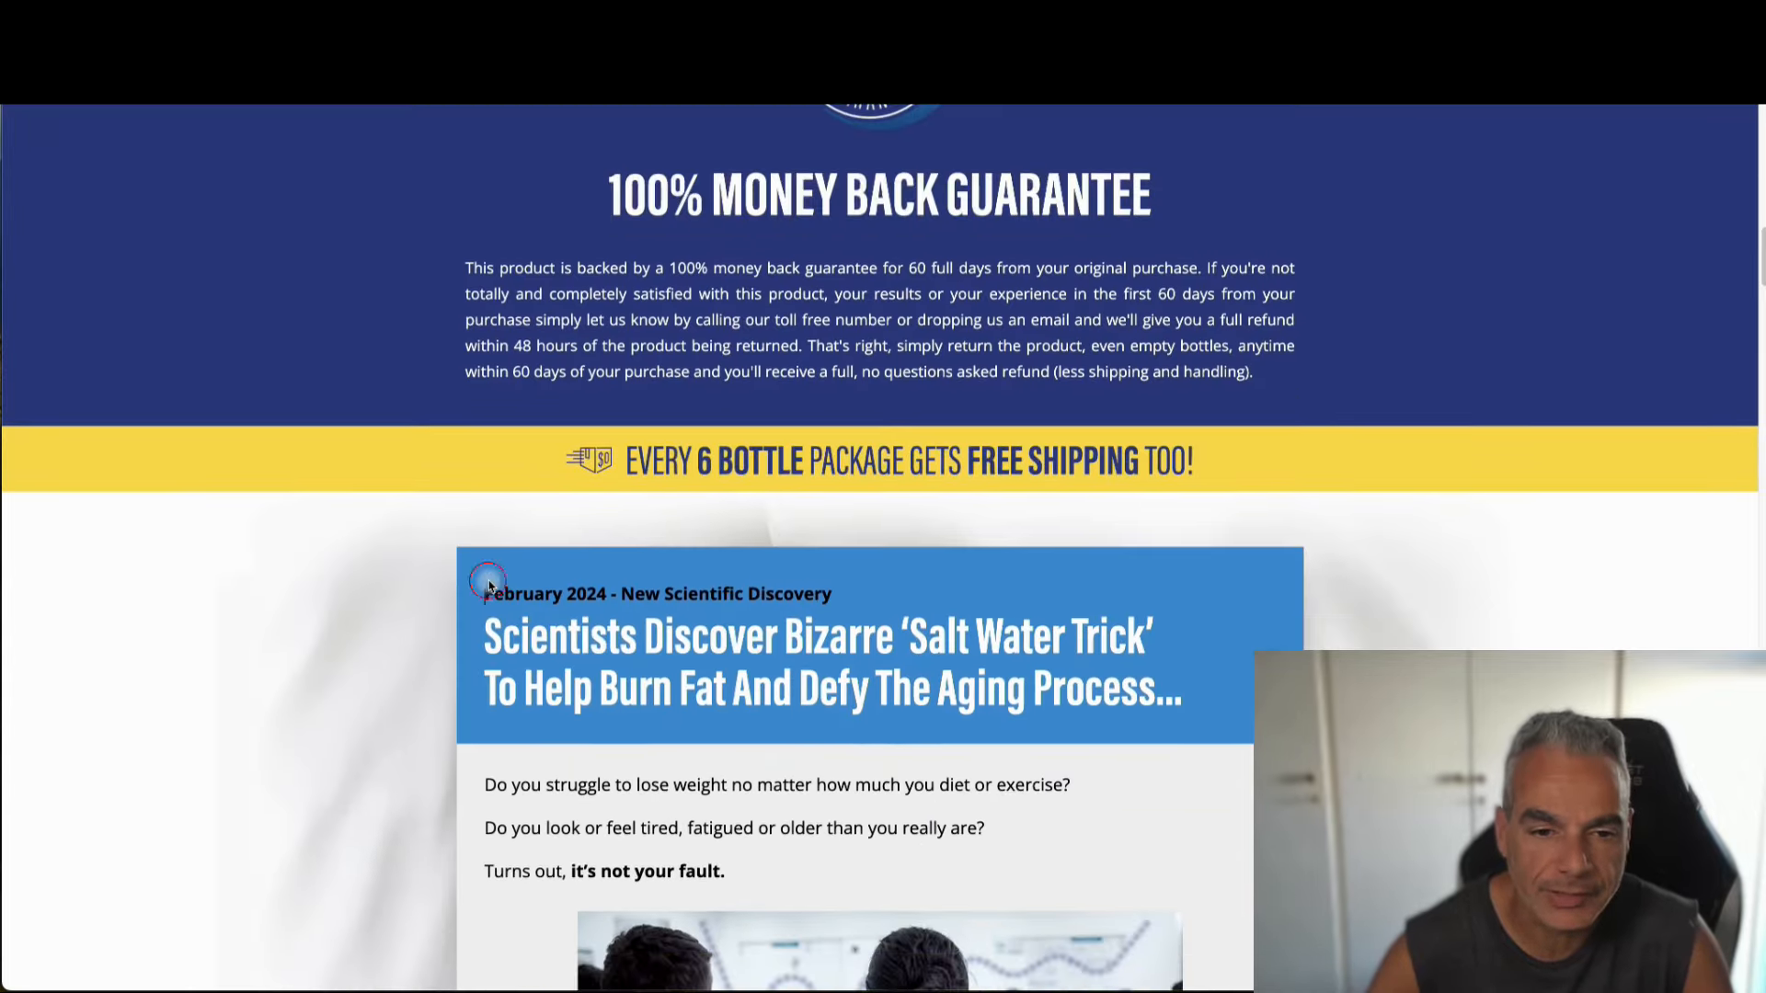
- Scroll through the Renew sales copy down to the paragraphs revealing sleep
scroll("down", 3)
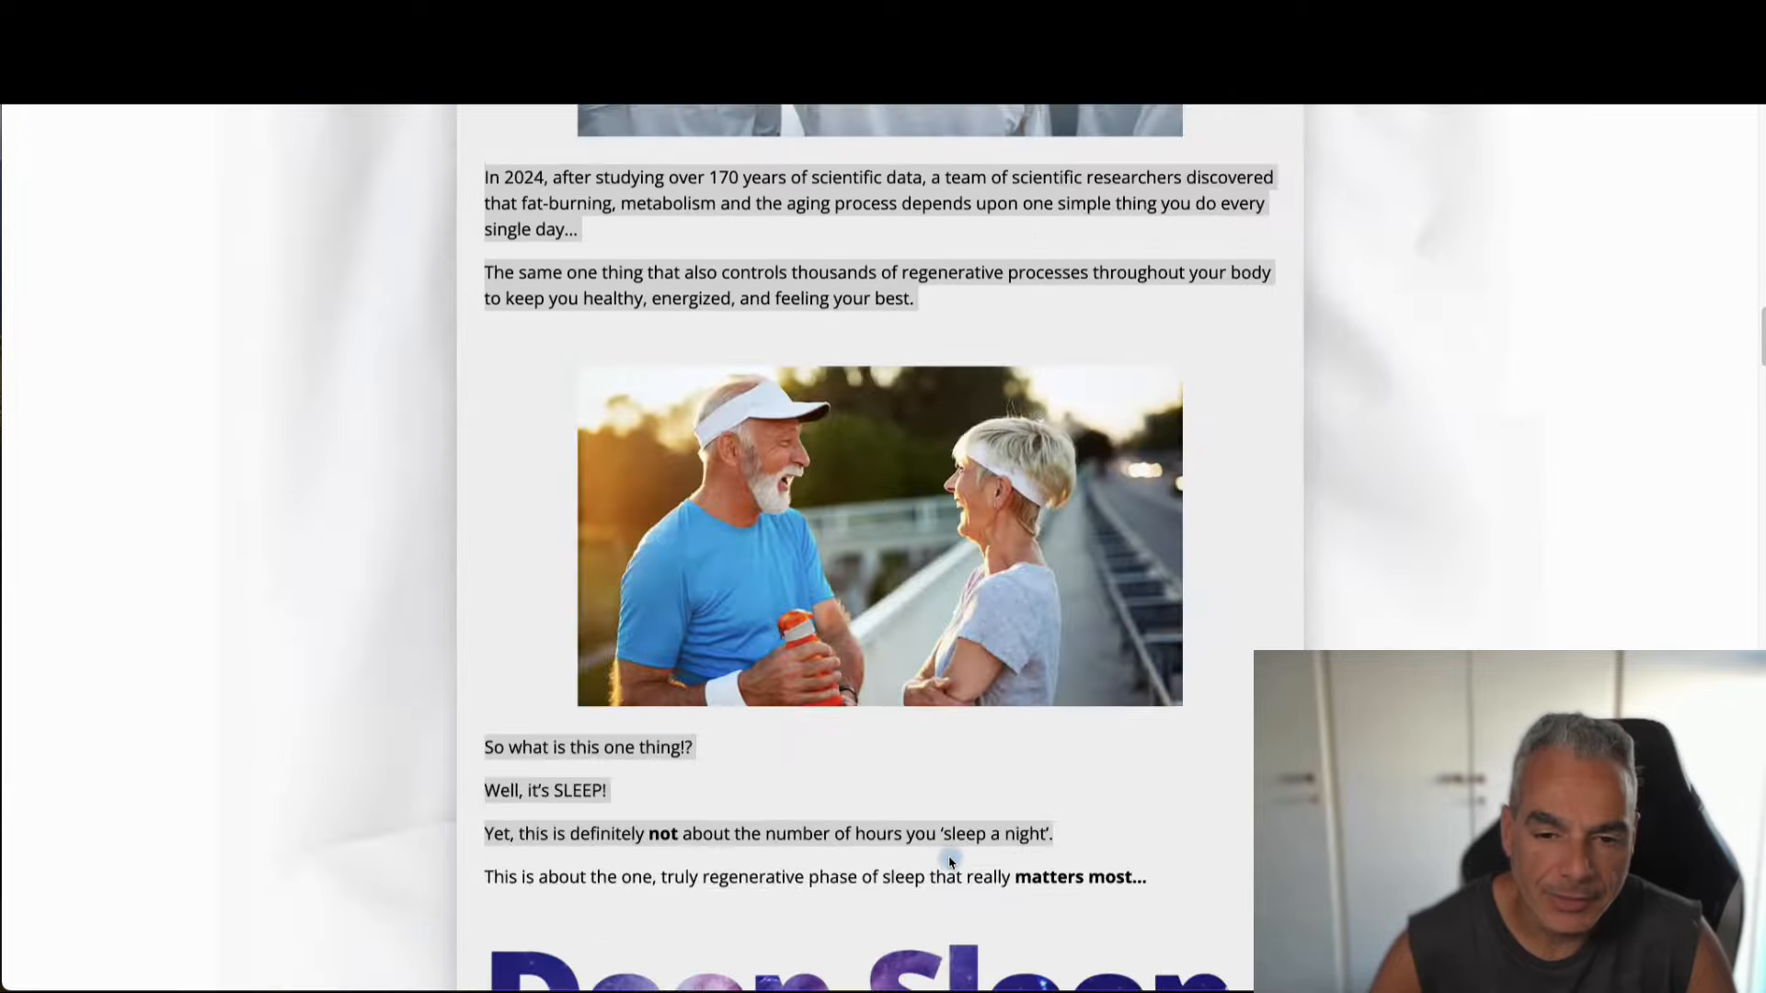
scroll("down", 3)
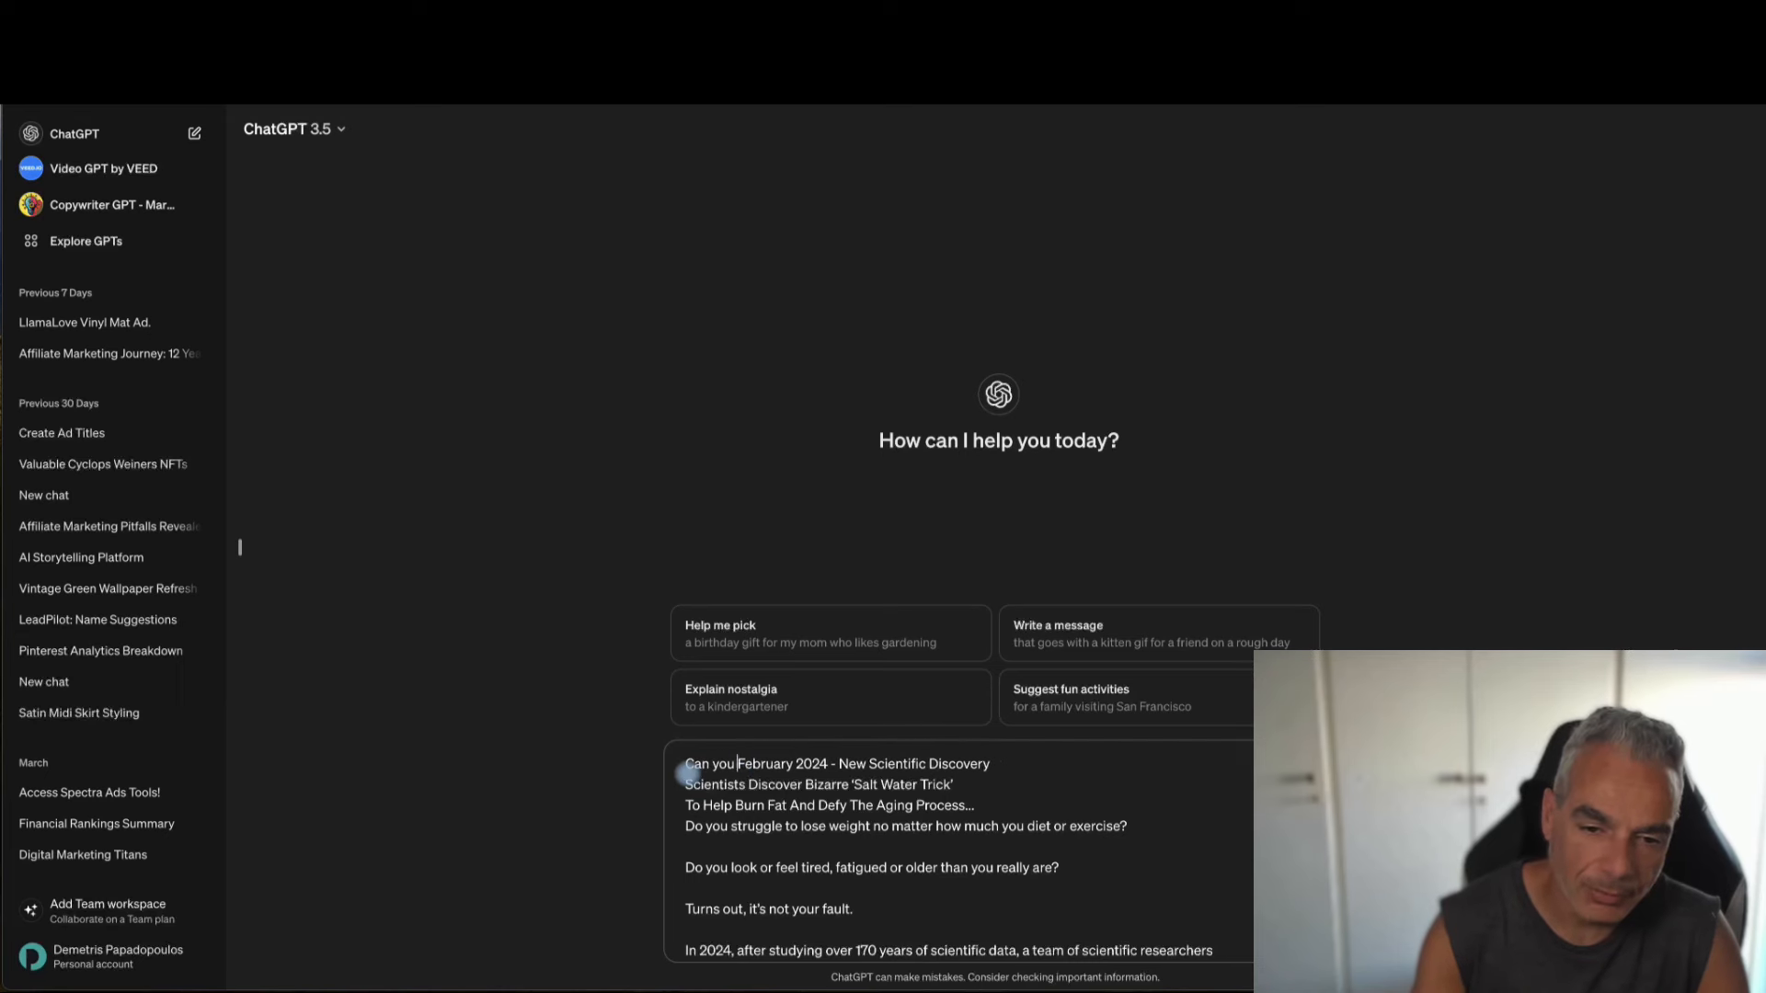
- Ask ChatGPT to 'please REWRITE this' sales copy and review the rewritten article
type("please RE")
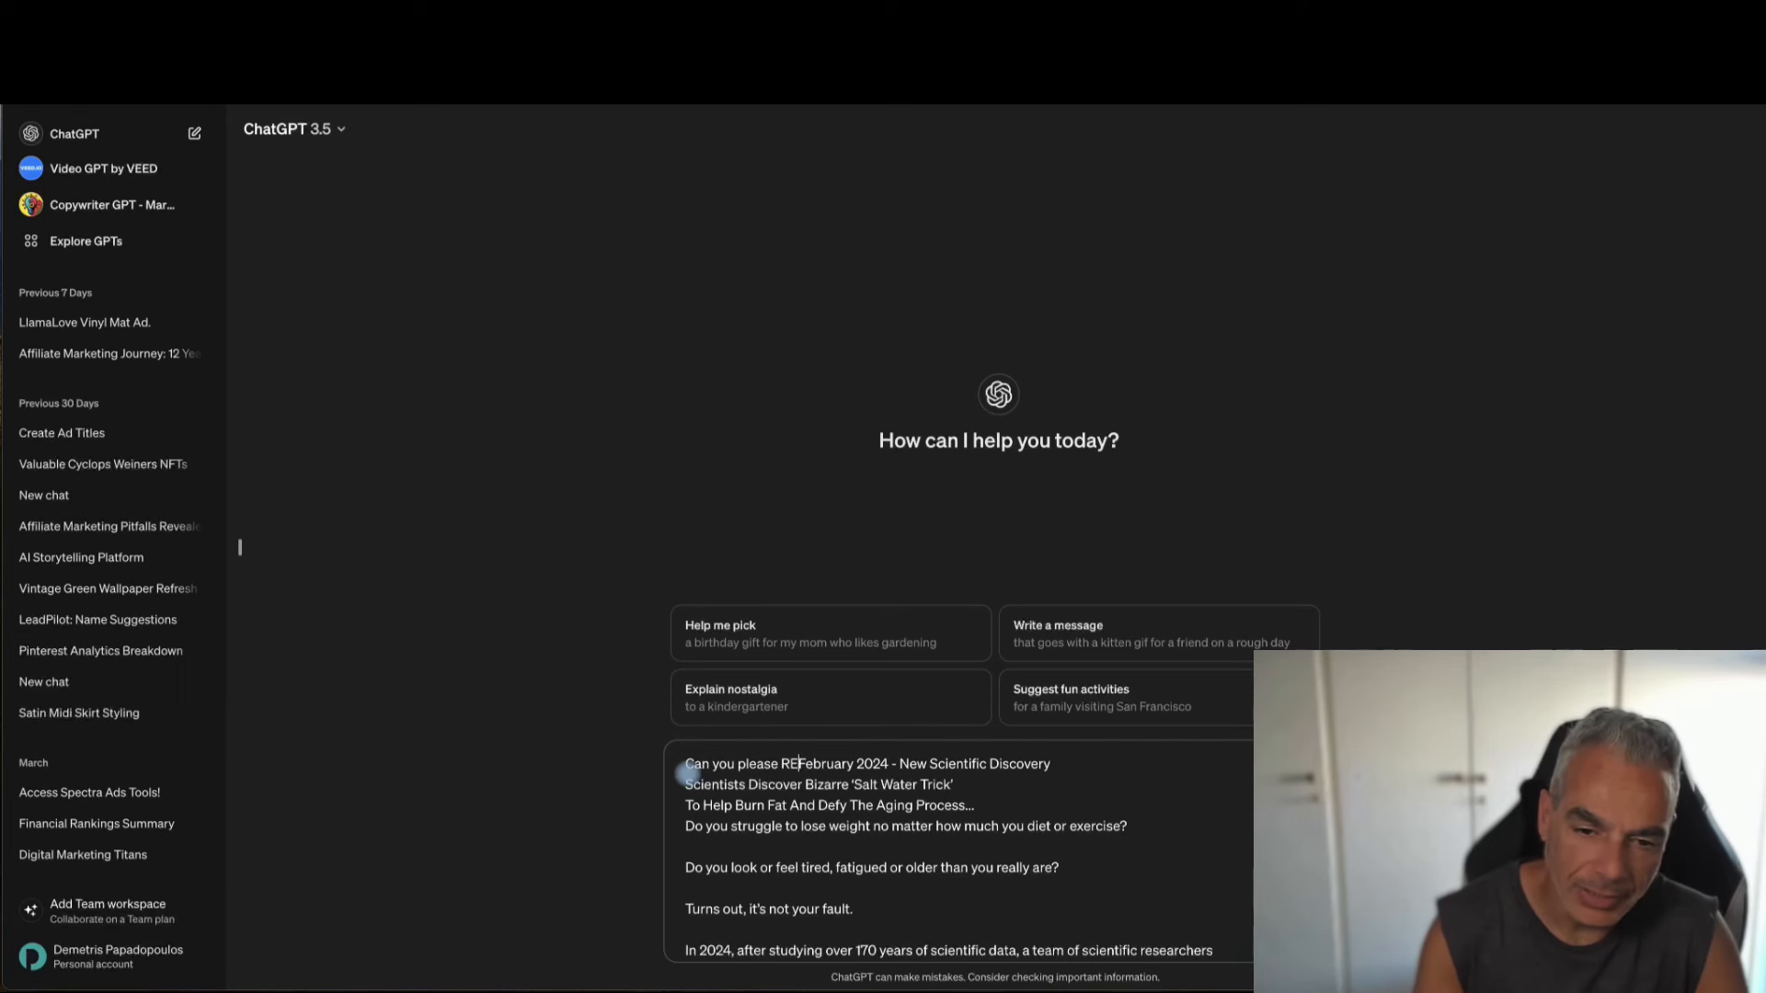
type("WRITE this in")
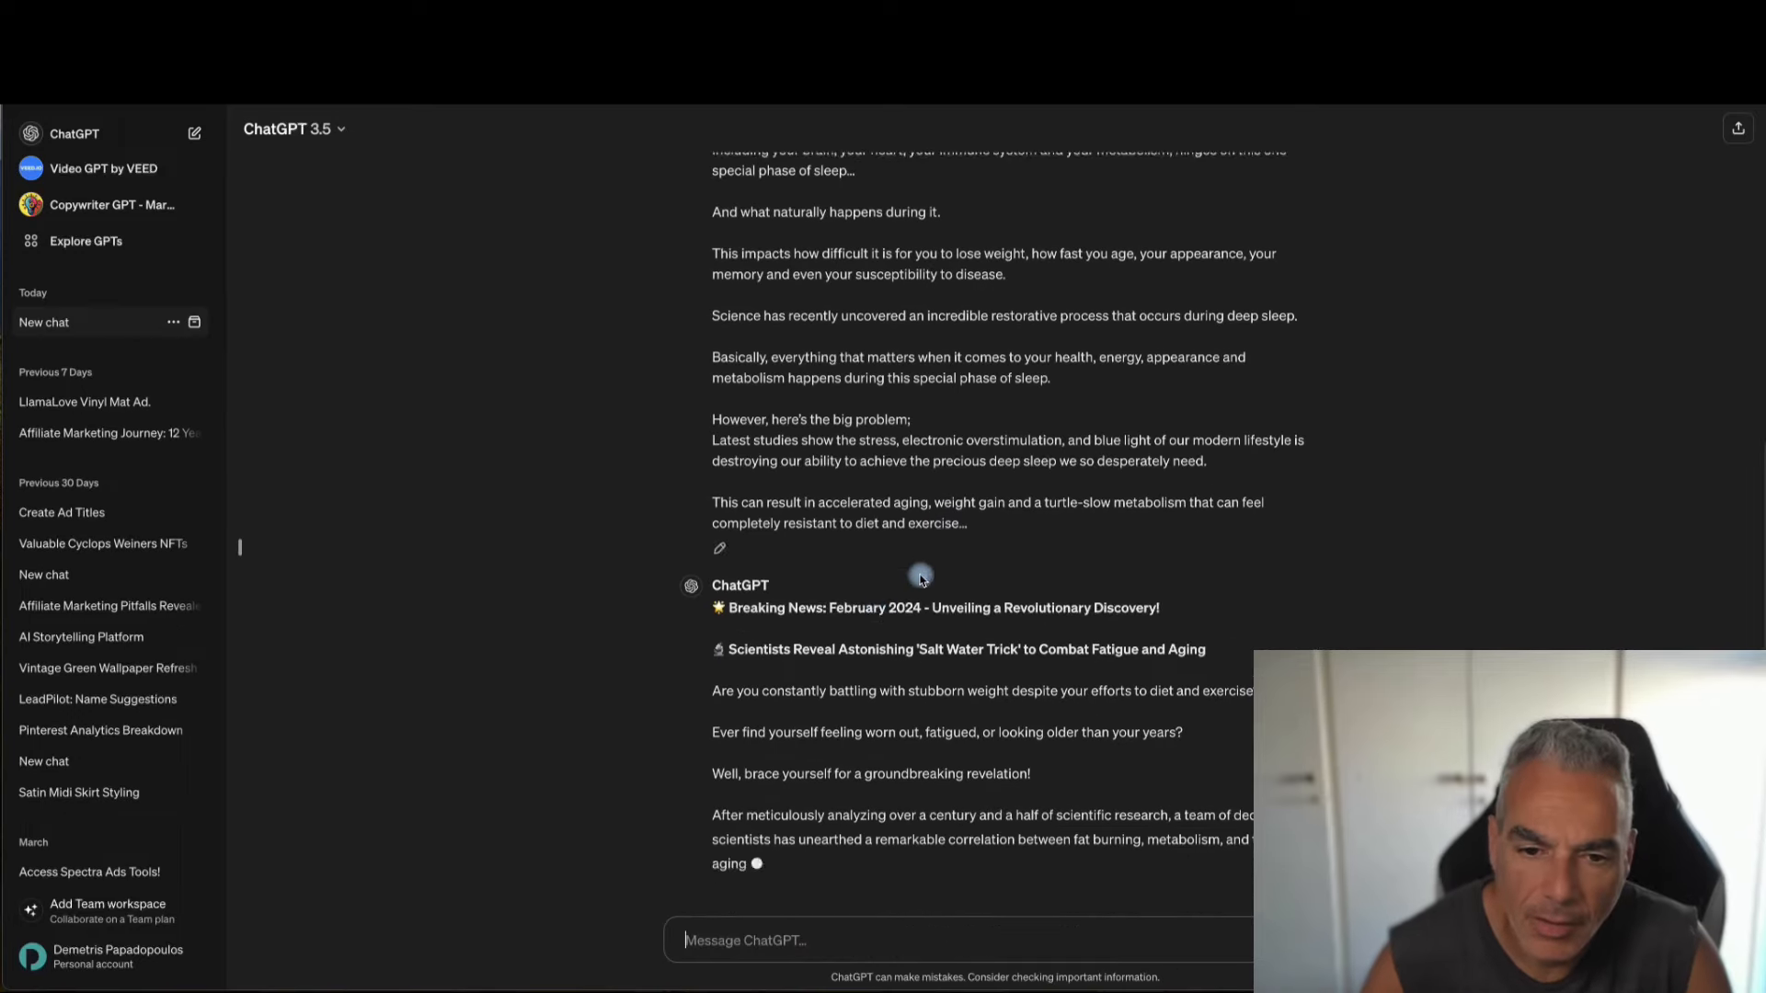
scroll("down", 3)
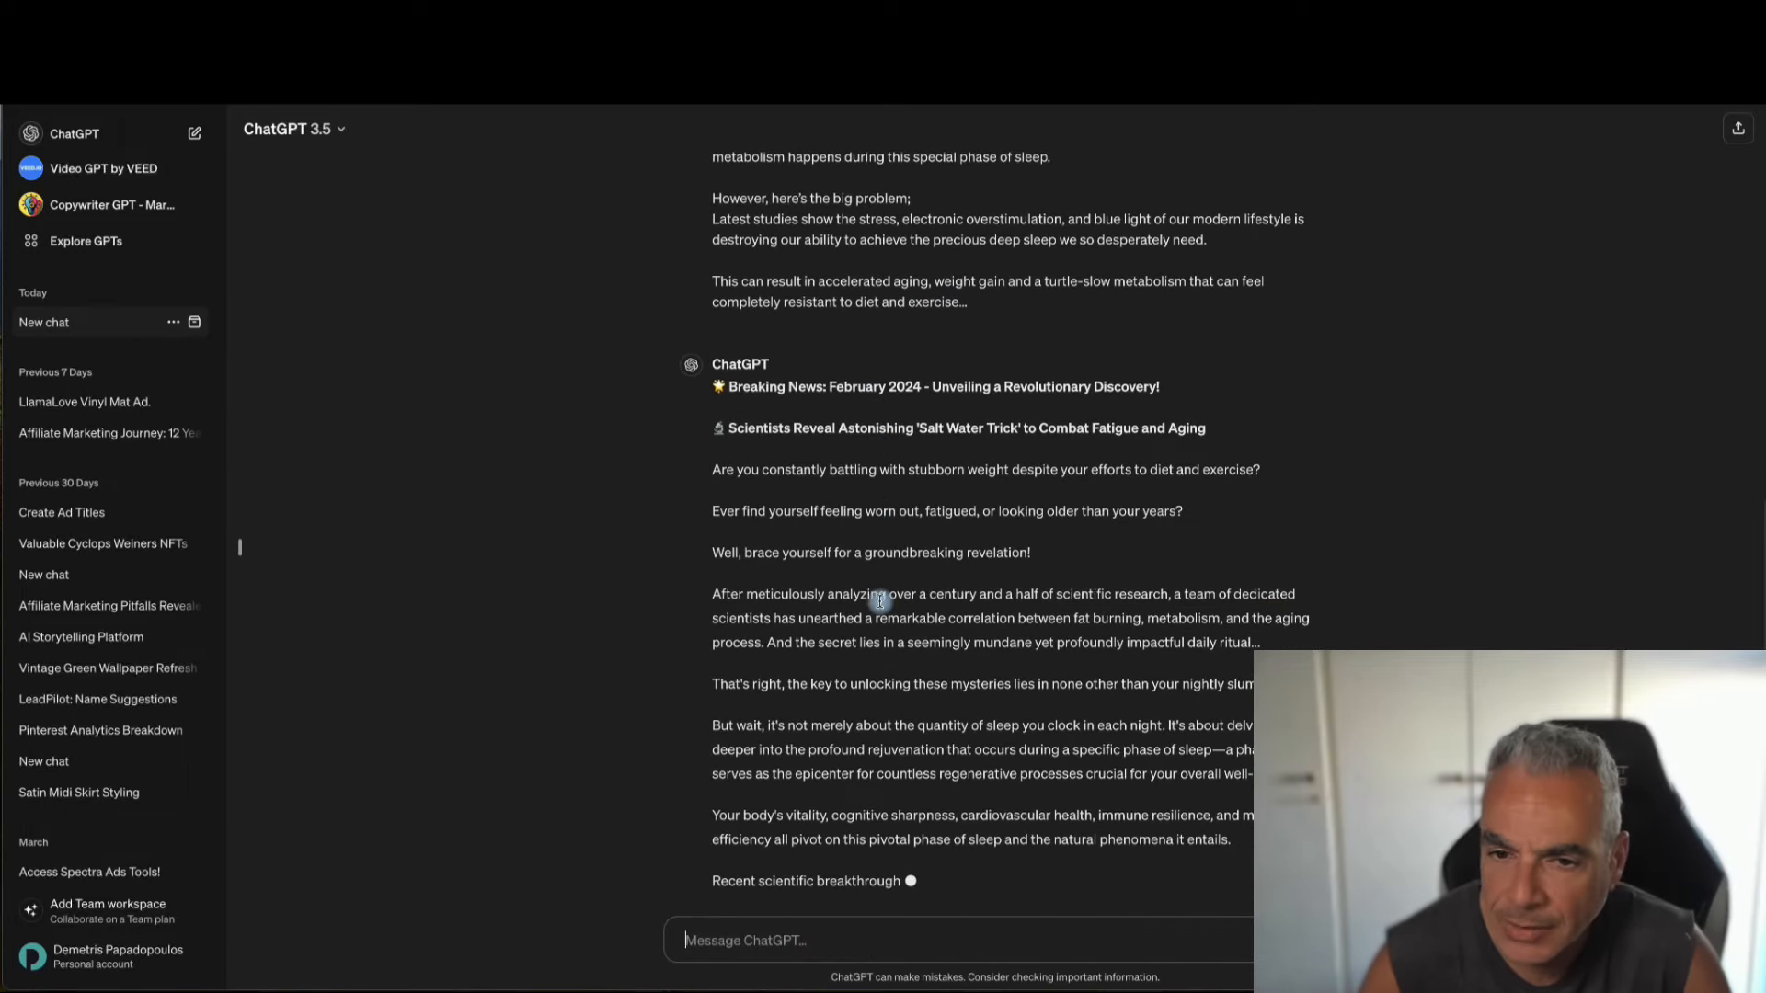
scroll("down", 3)
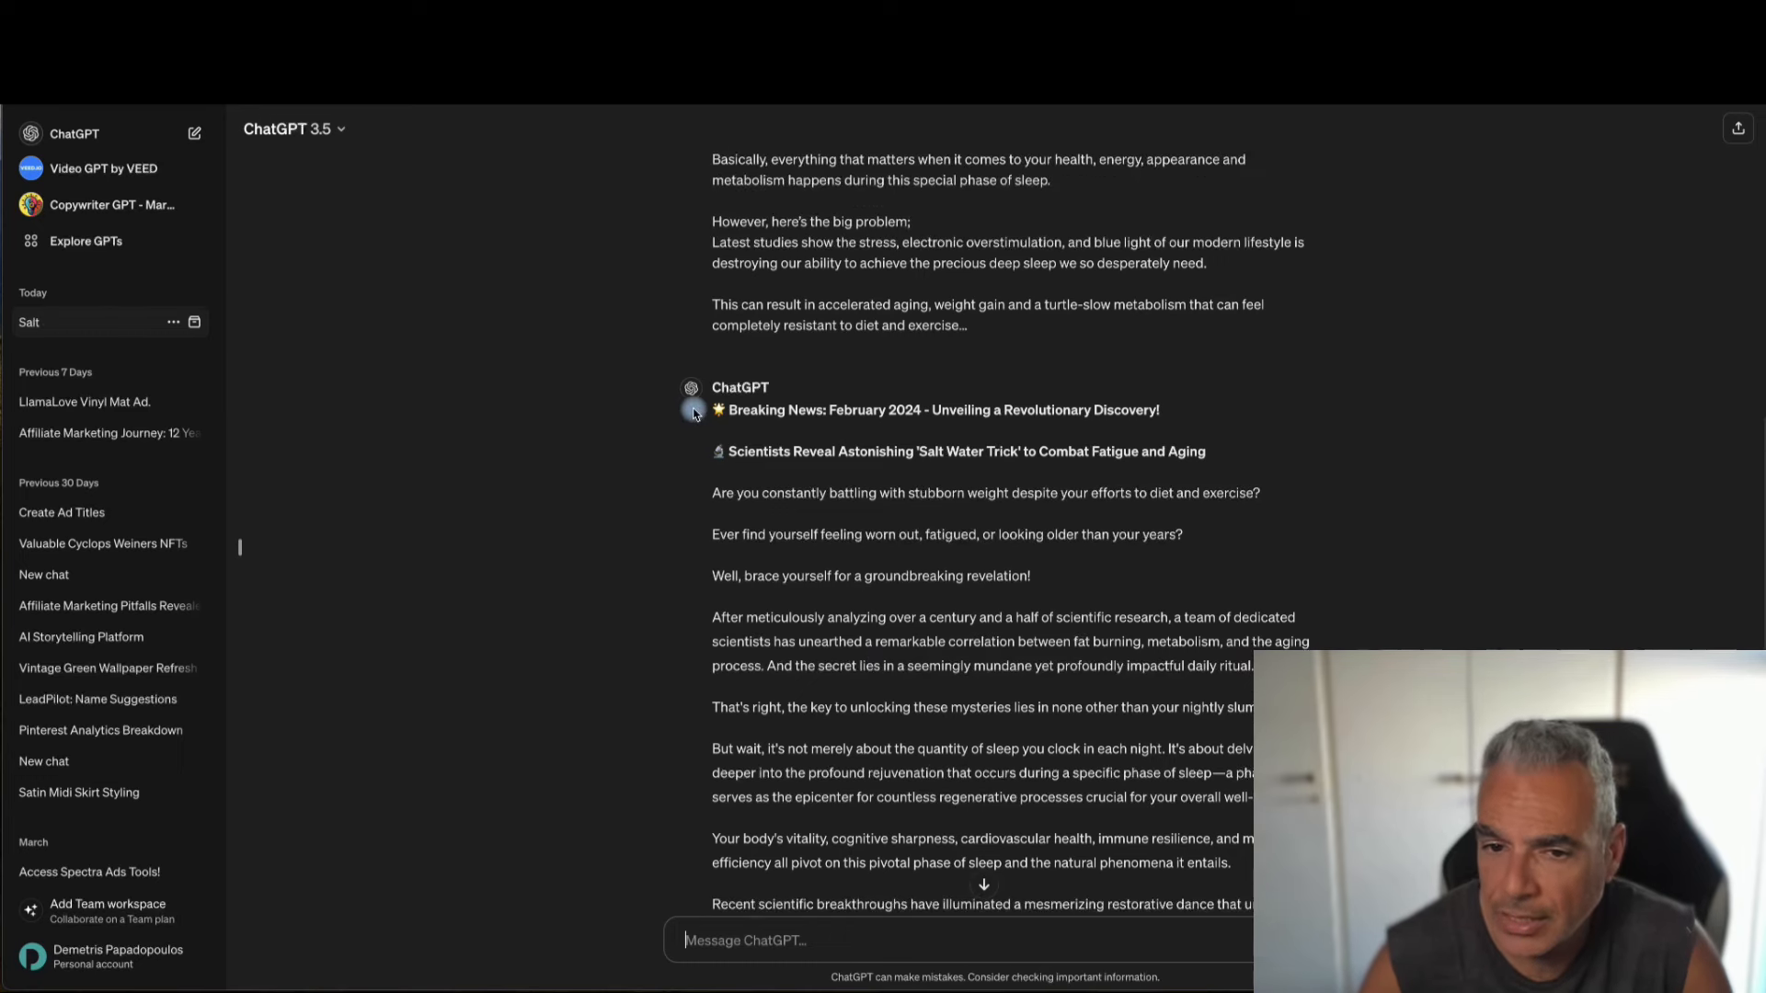
scroll("down", 3)
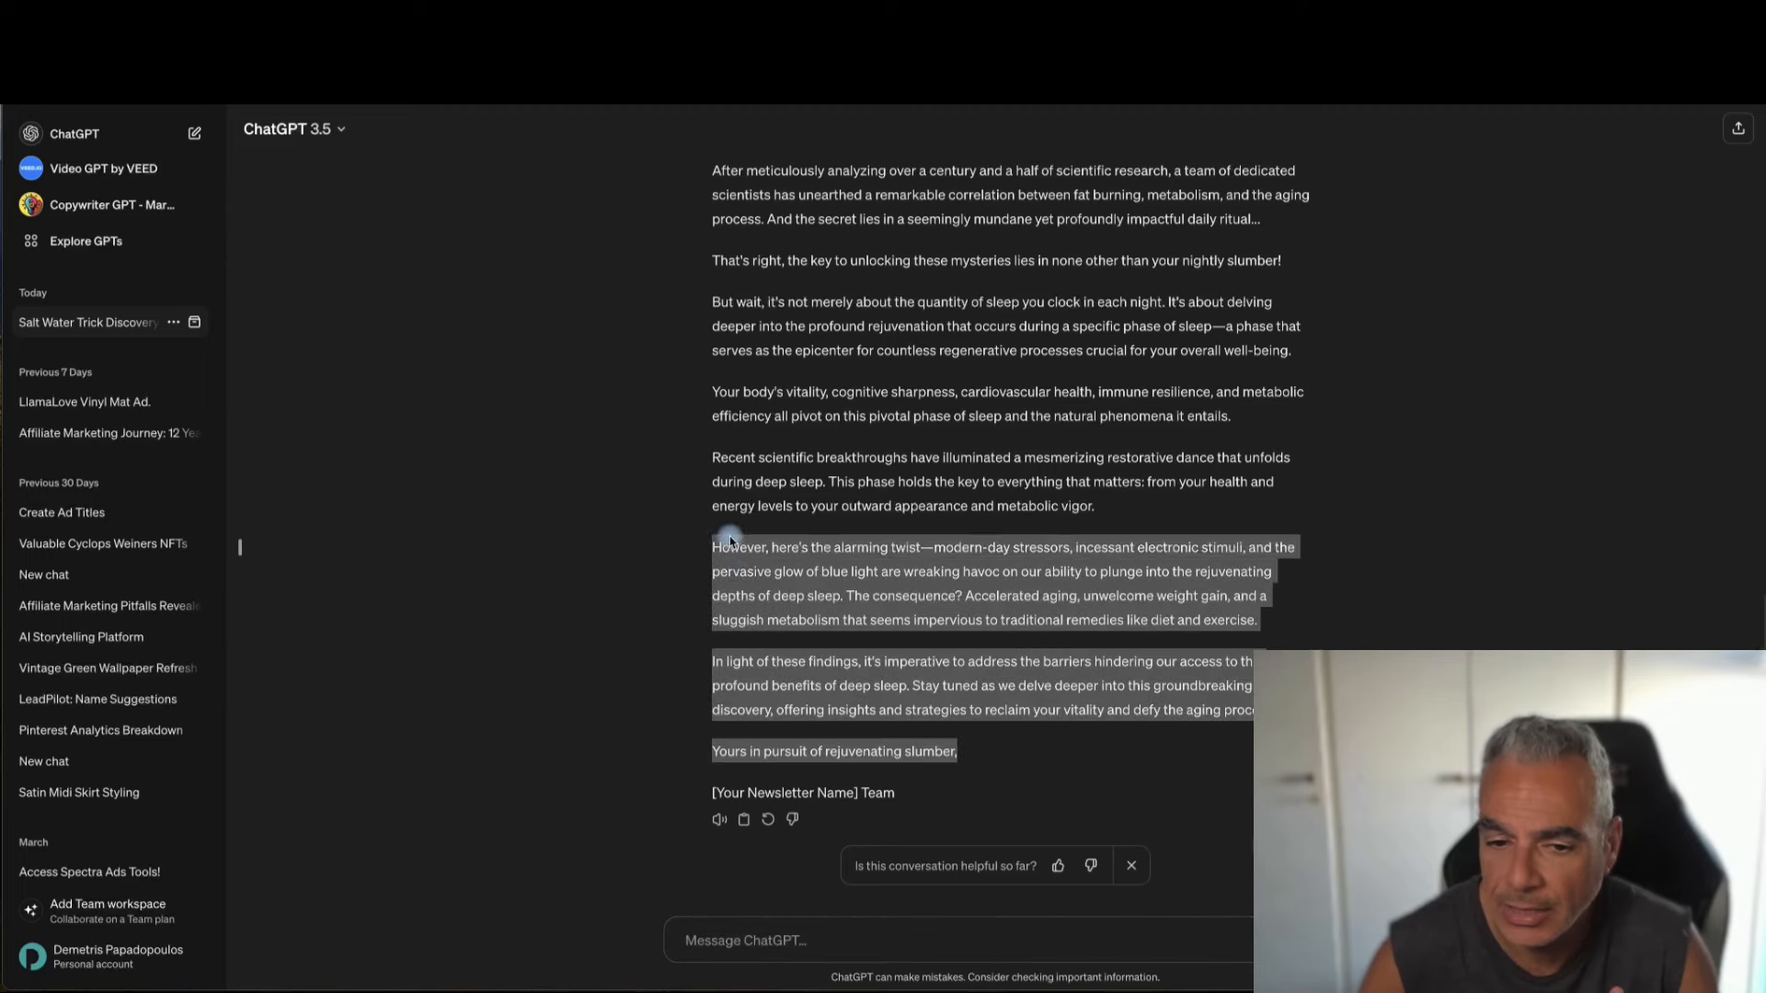
scroll("up", 3)
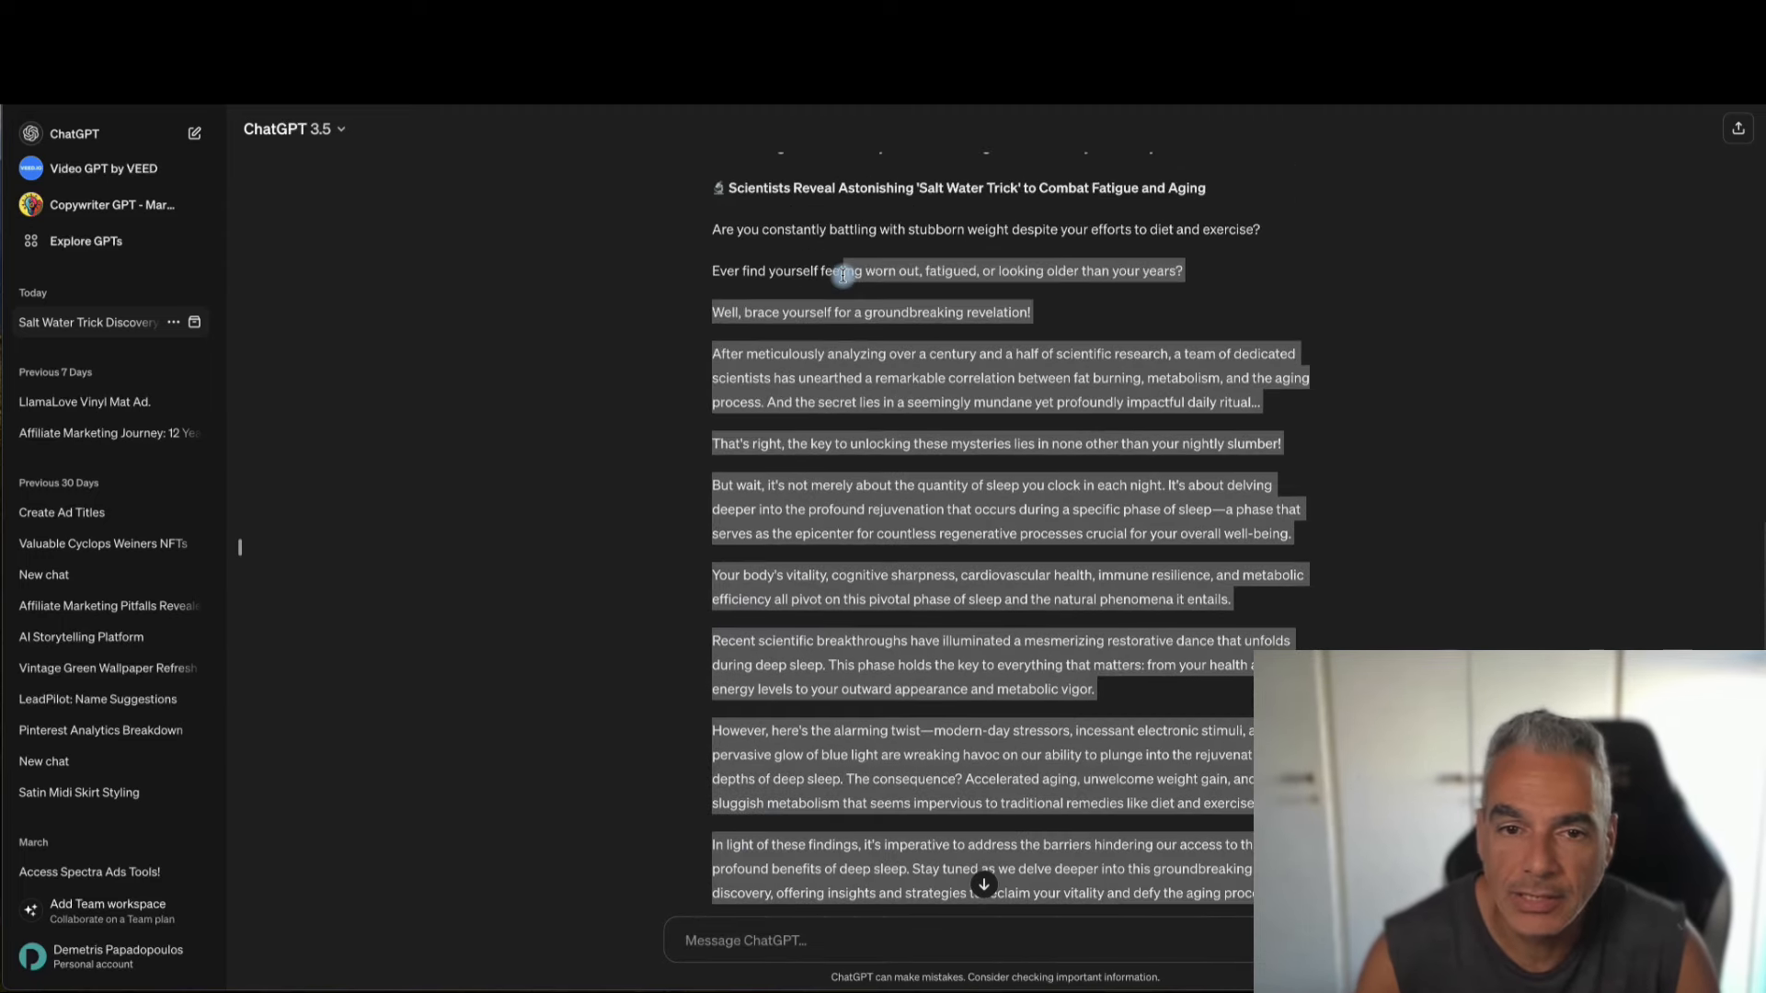
scroll("up", 3)
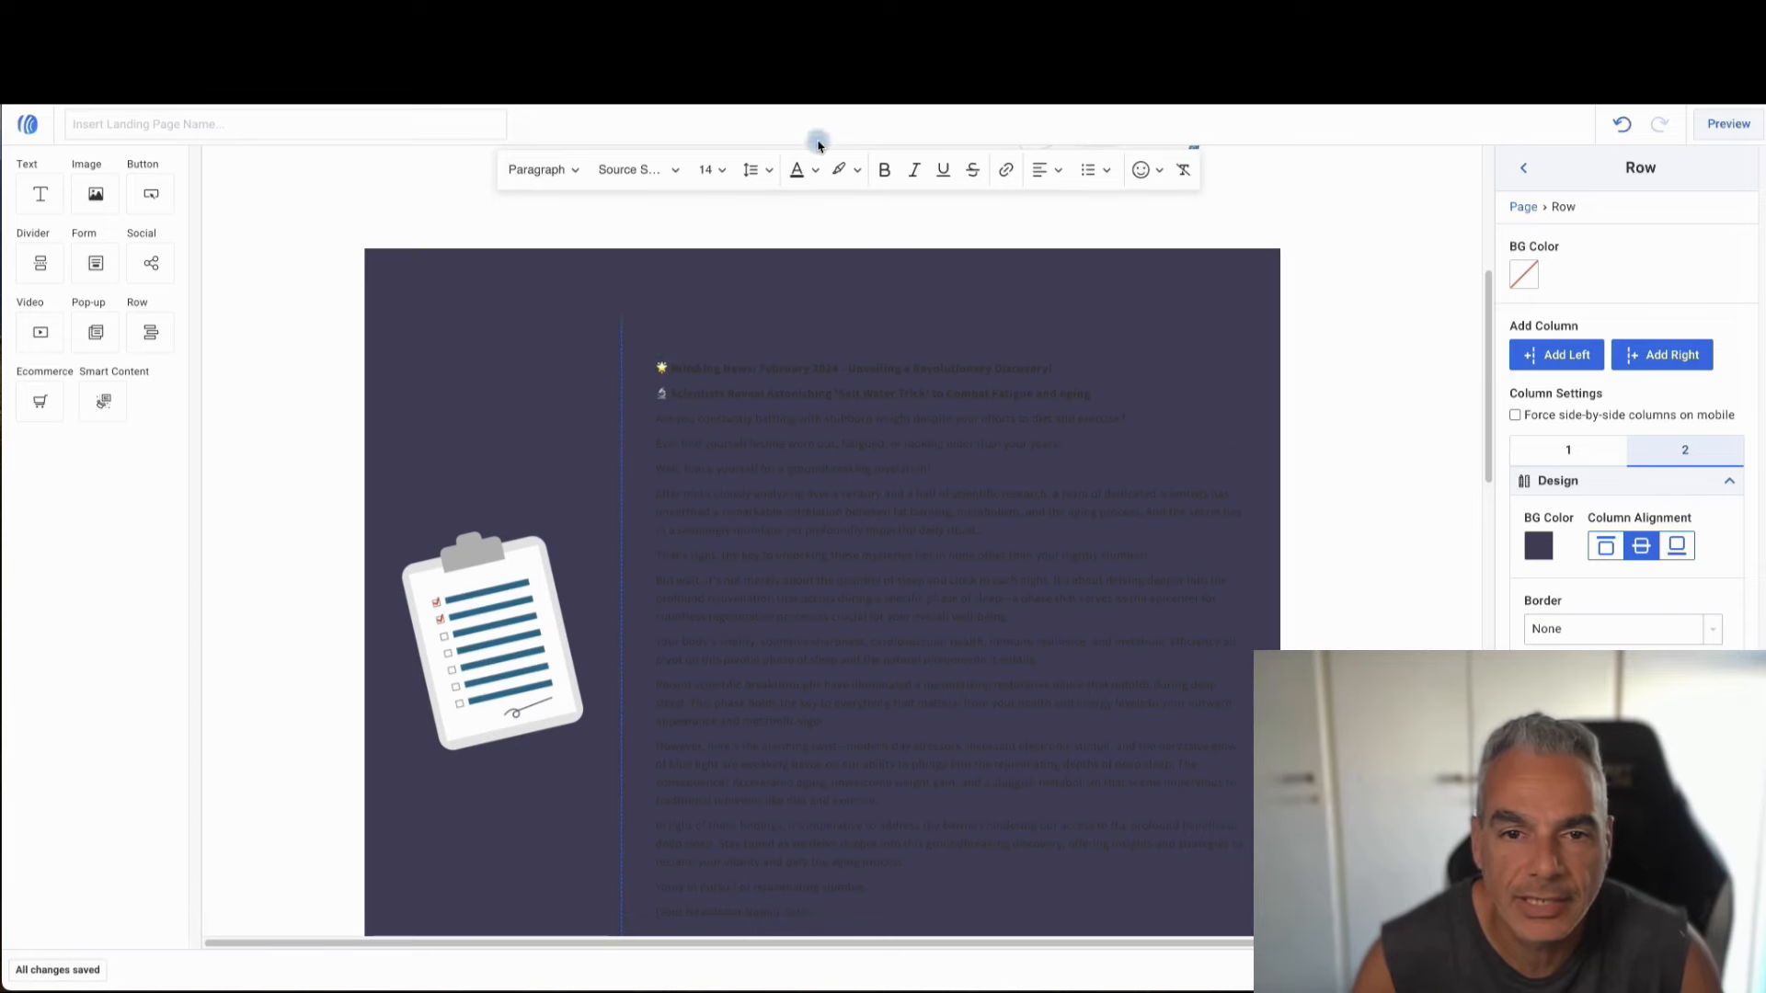
- Enlarge the pasted article to size 18 and reuse its 'Salt Water Trick' headline as the hero
left_click(785, 479)
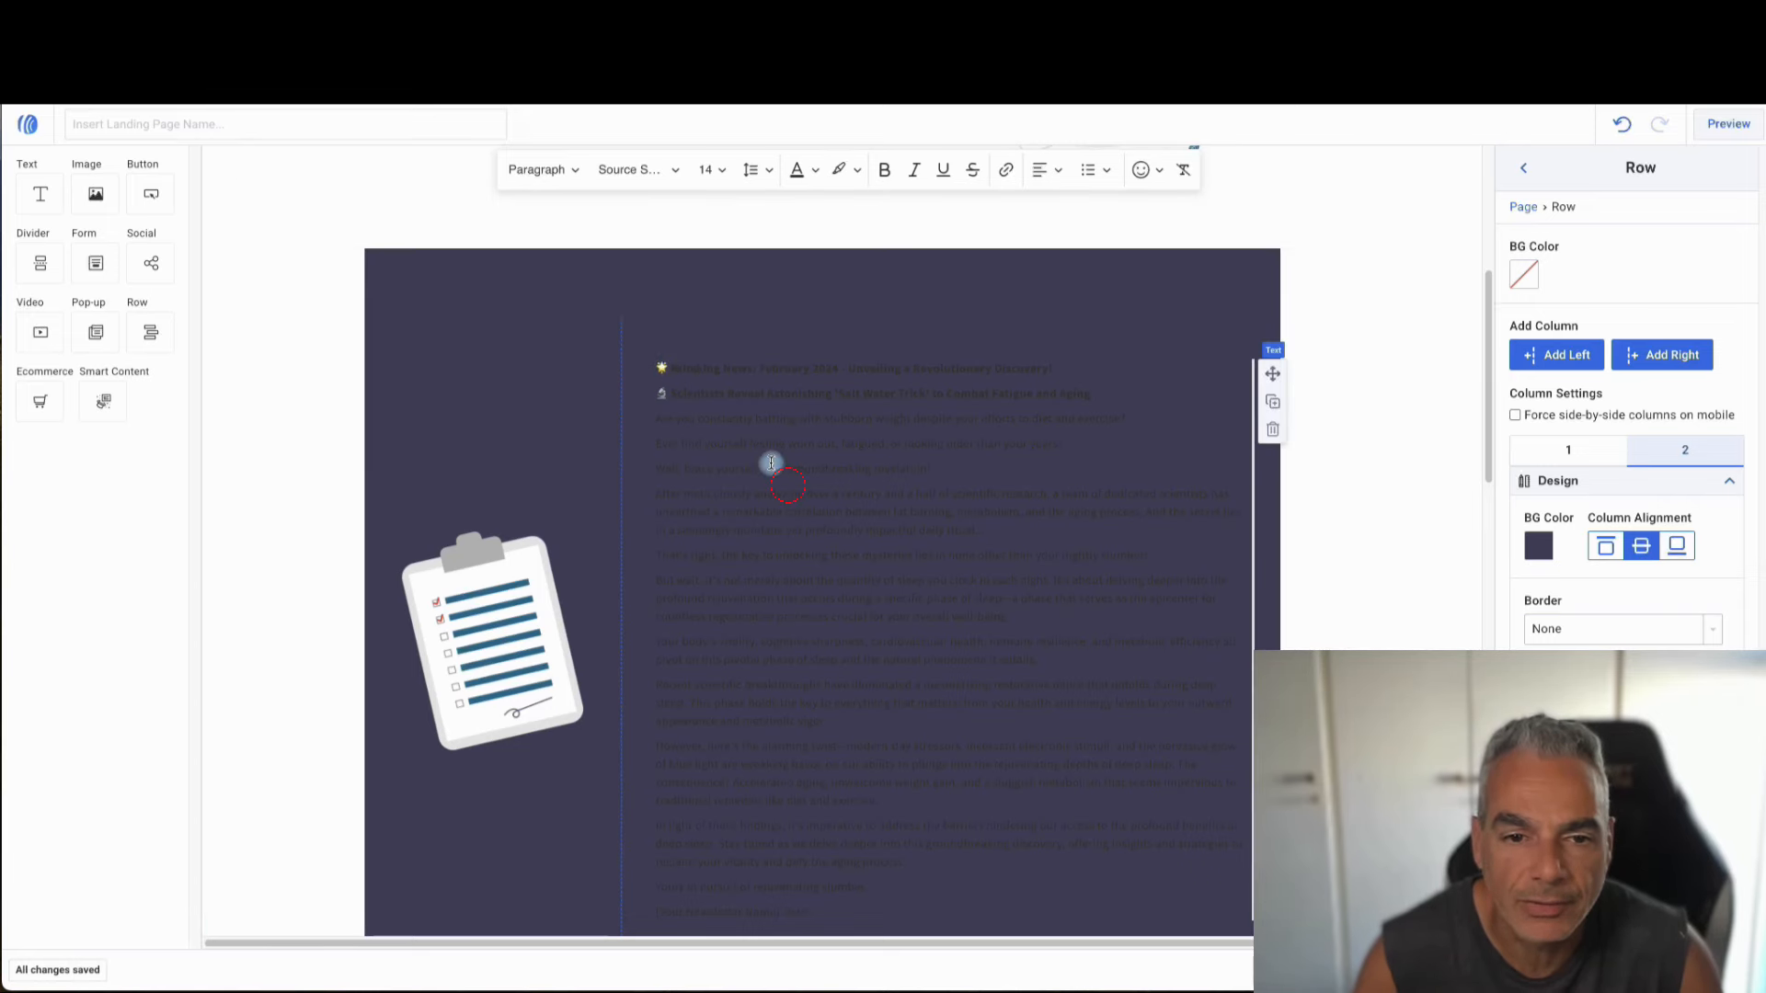
left_click(712, 170)
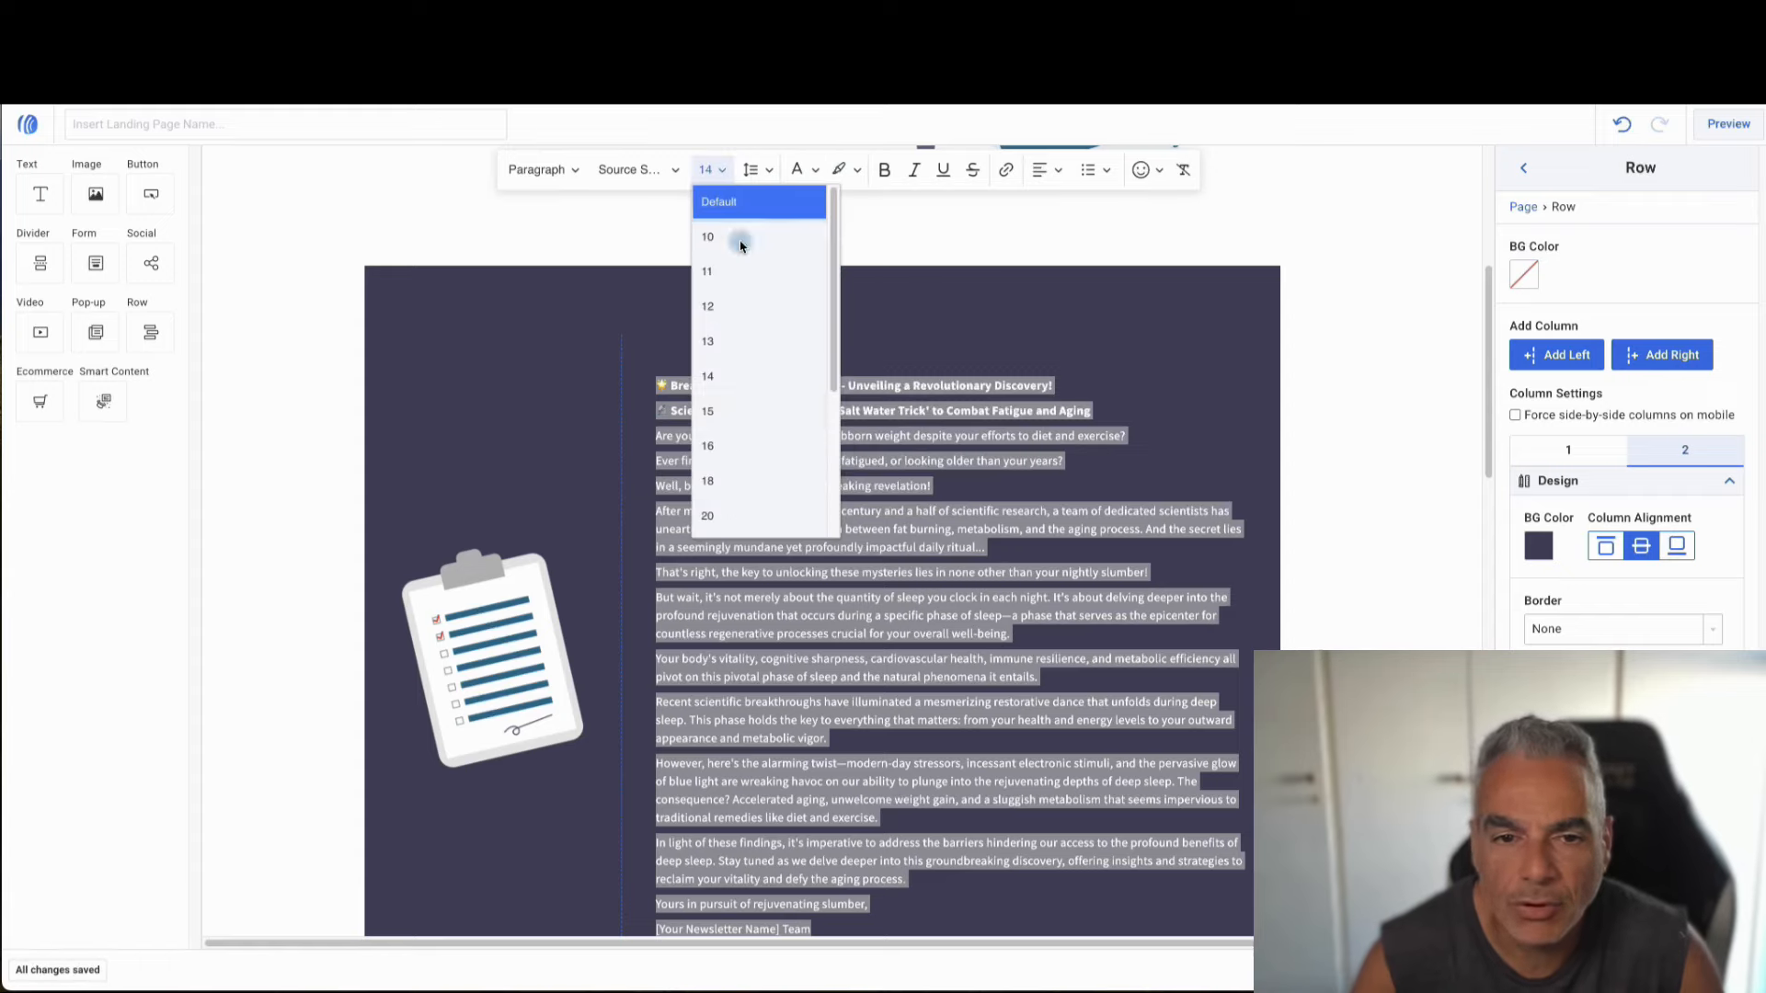
left_click(707, 481)
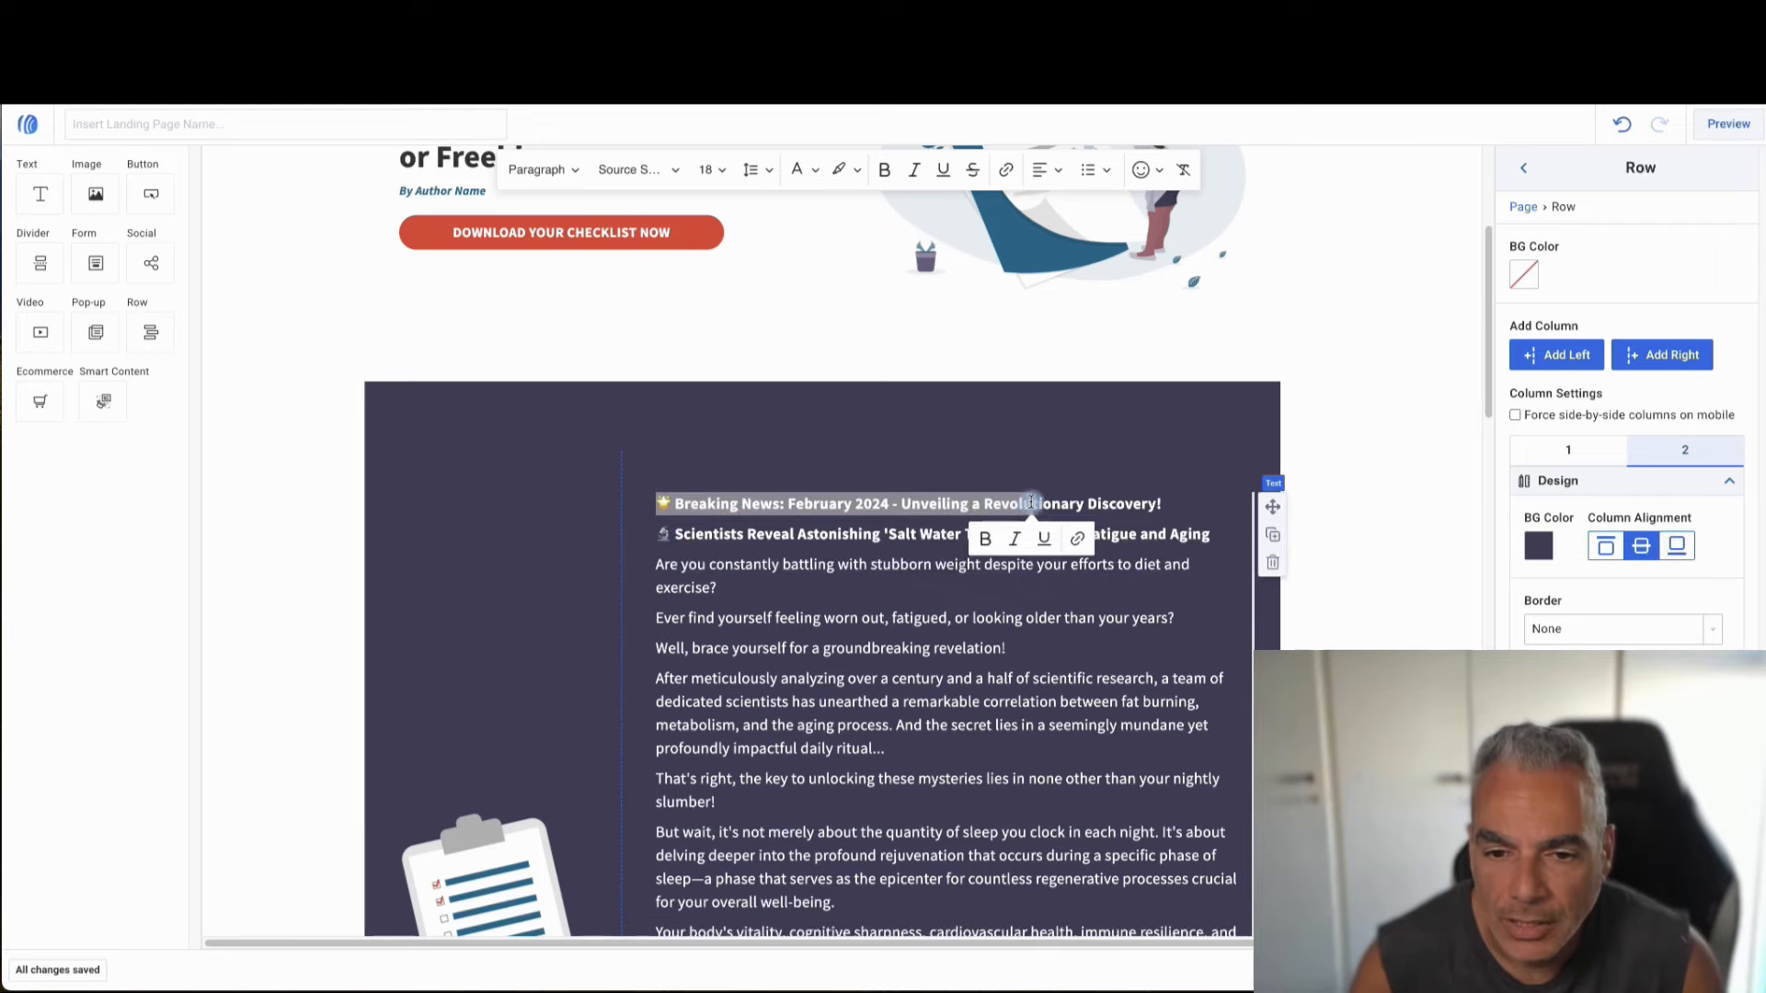
left_click(561, 683)
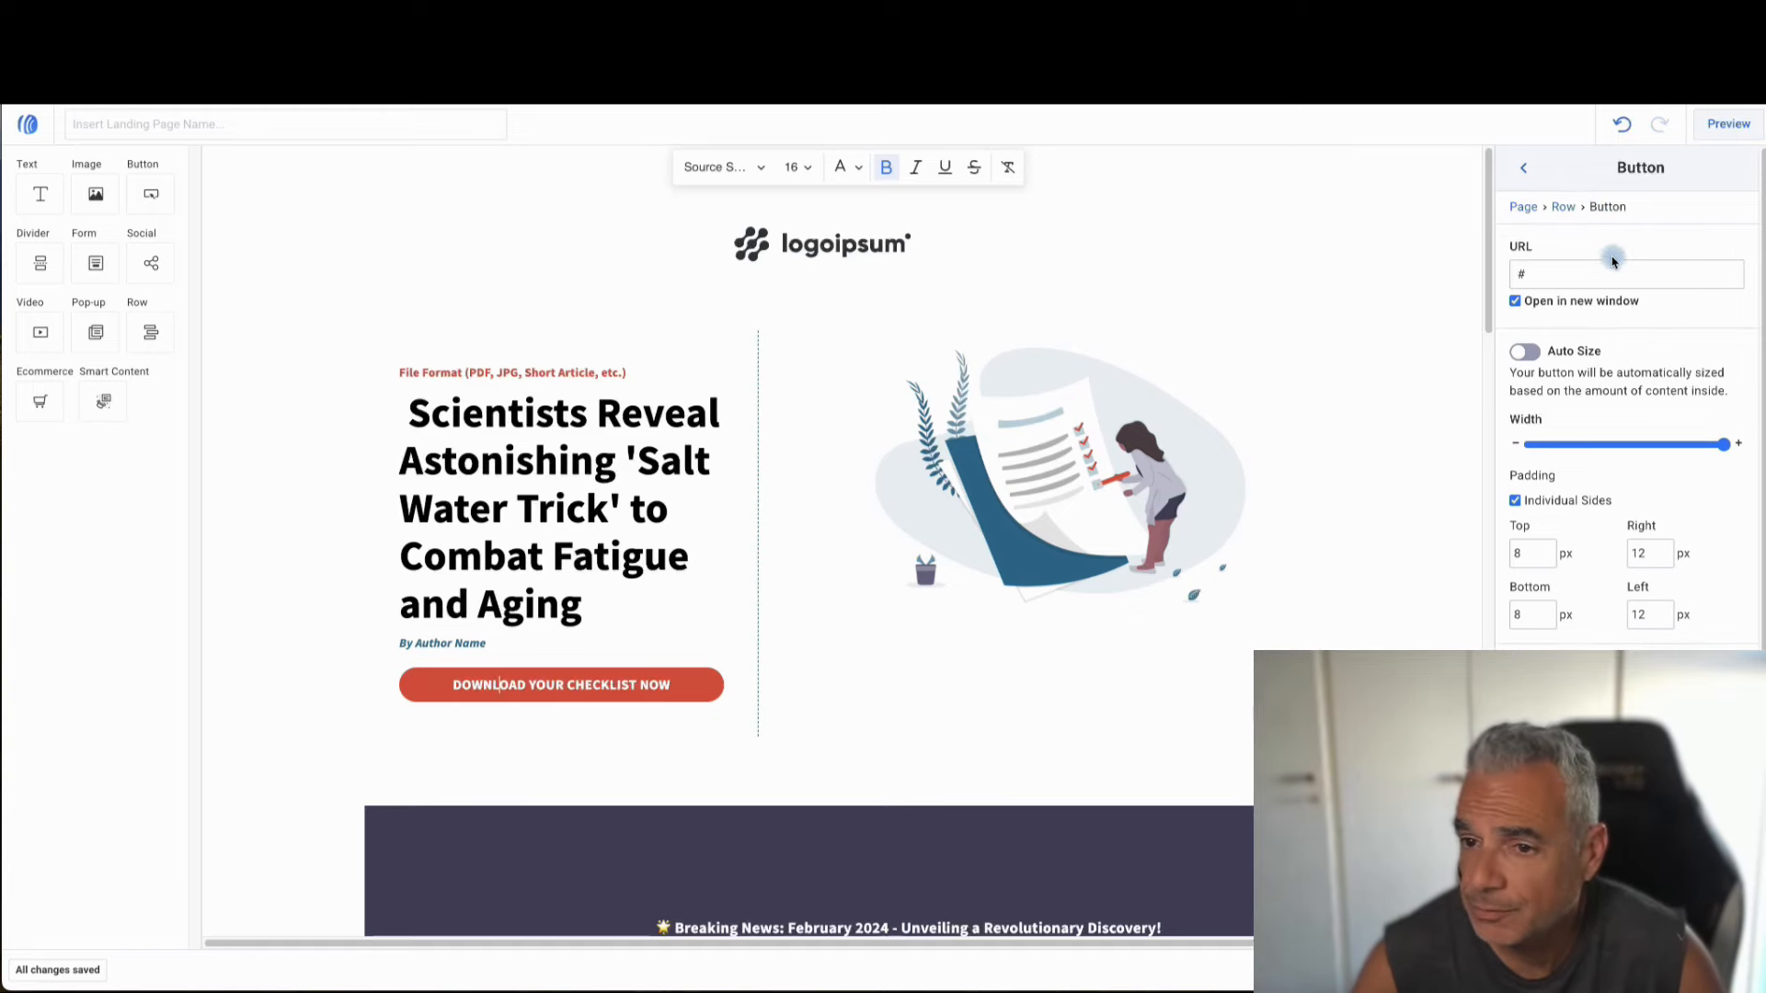
- Paste the ClickBank hoplink into the download button's URL field
left_click(1625, 274)
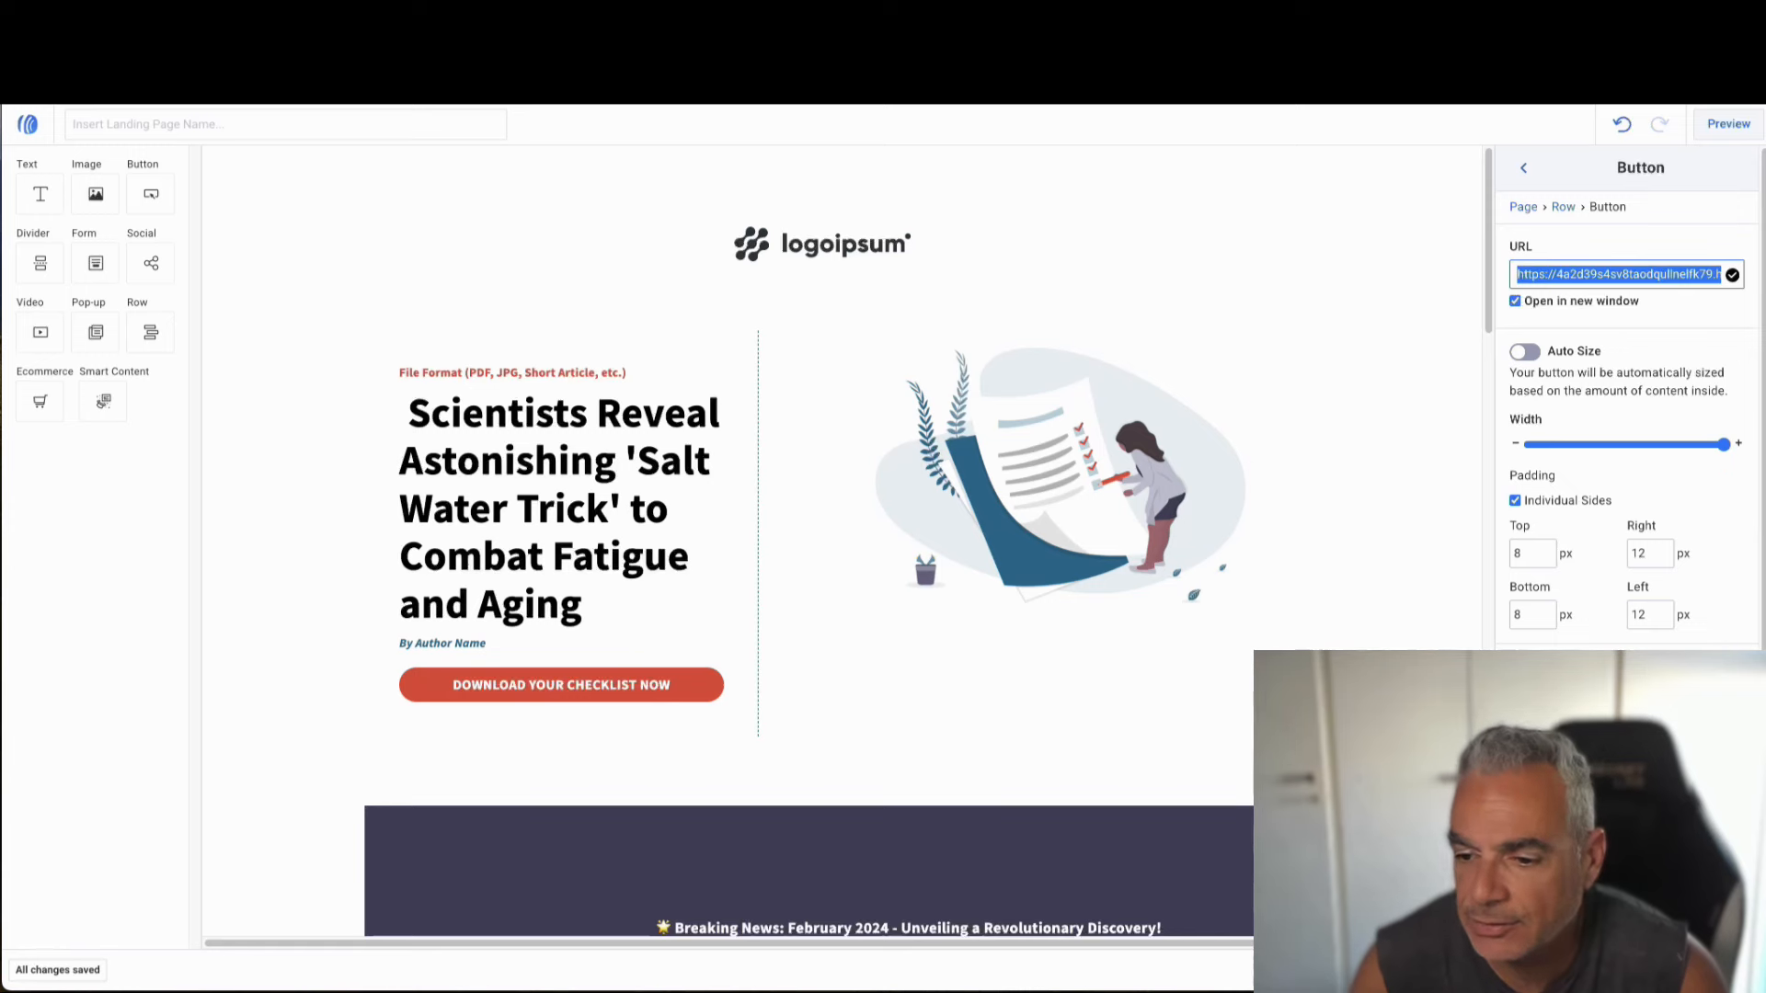
scroll("down", 3)
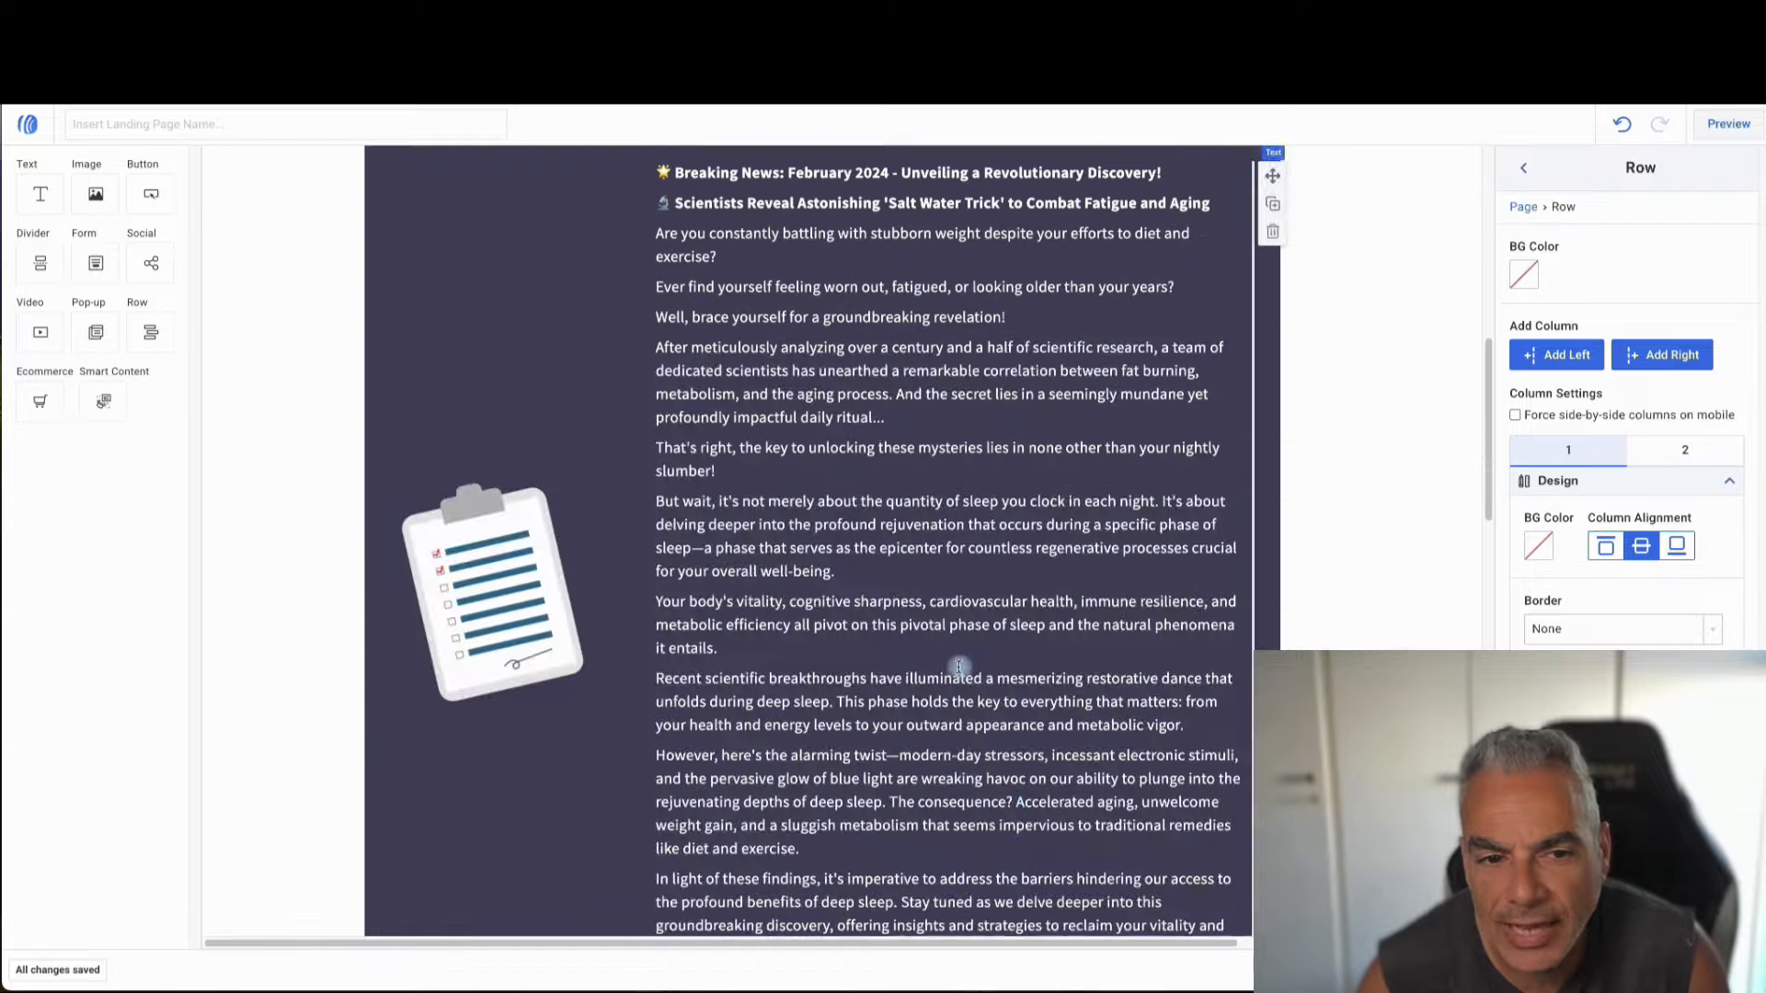
- Delete the three-reasons section and retitle the form 'Sign up To Learn More'
scroll("up", 3)
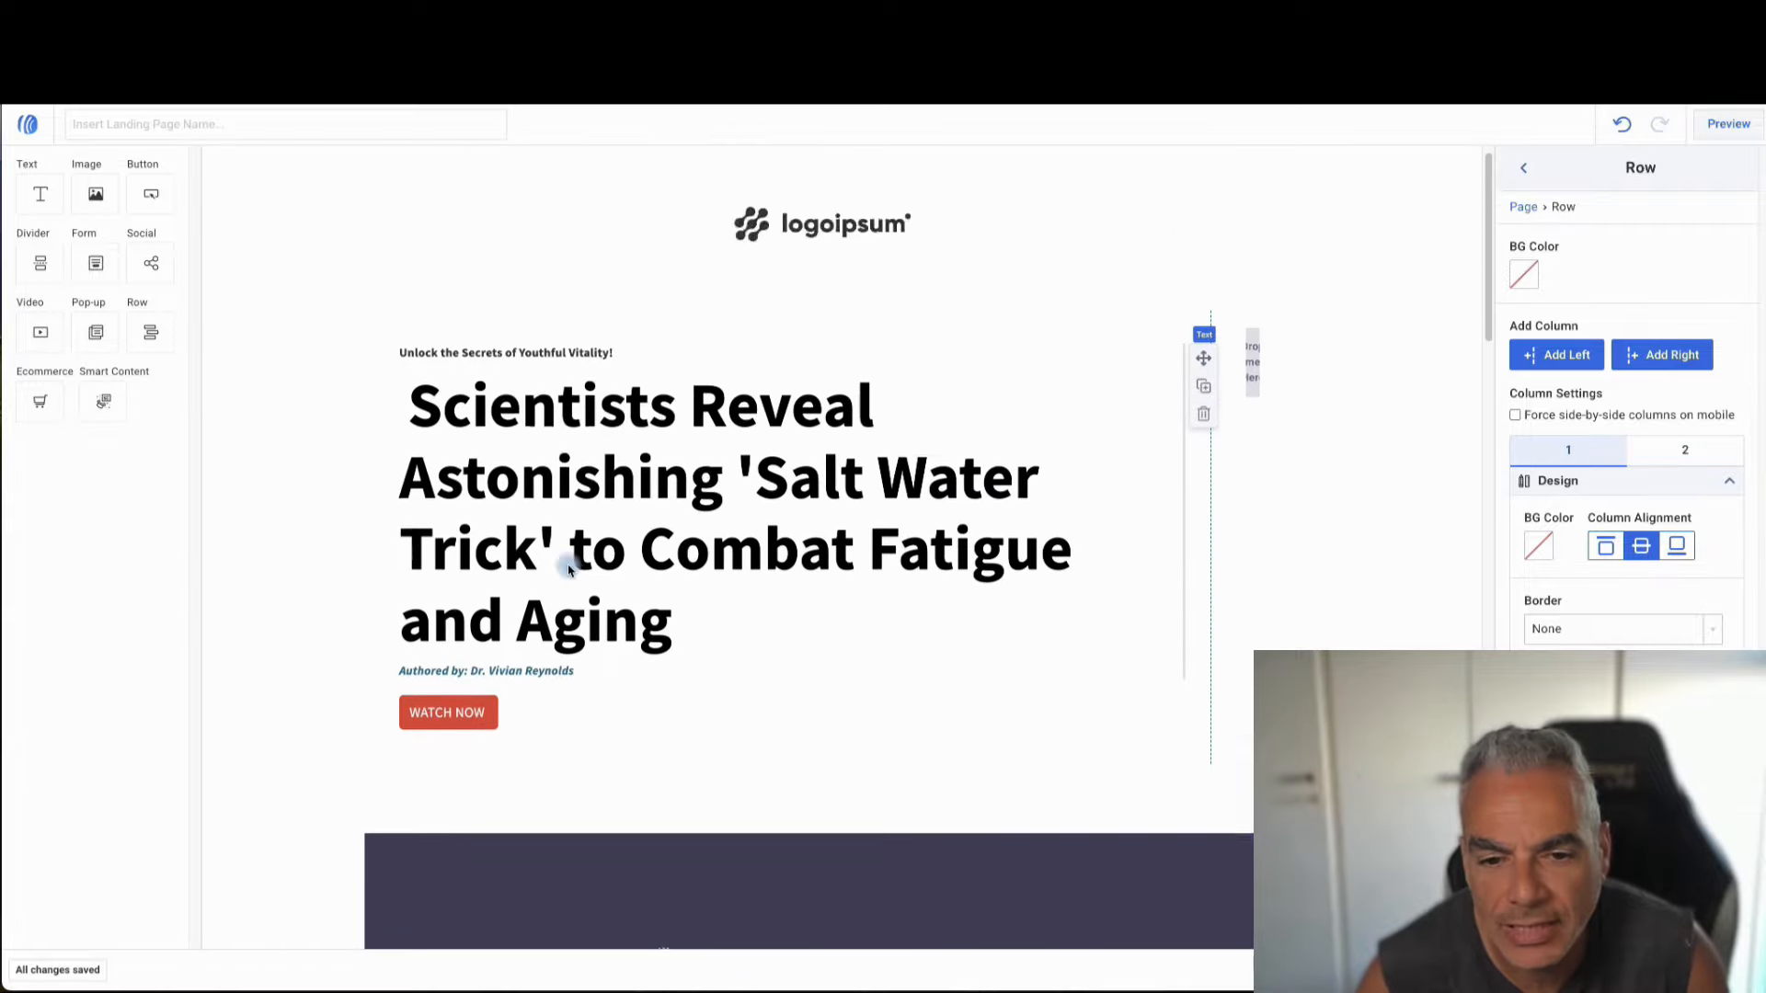
scroll("down", 3)
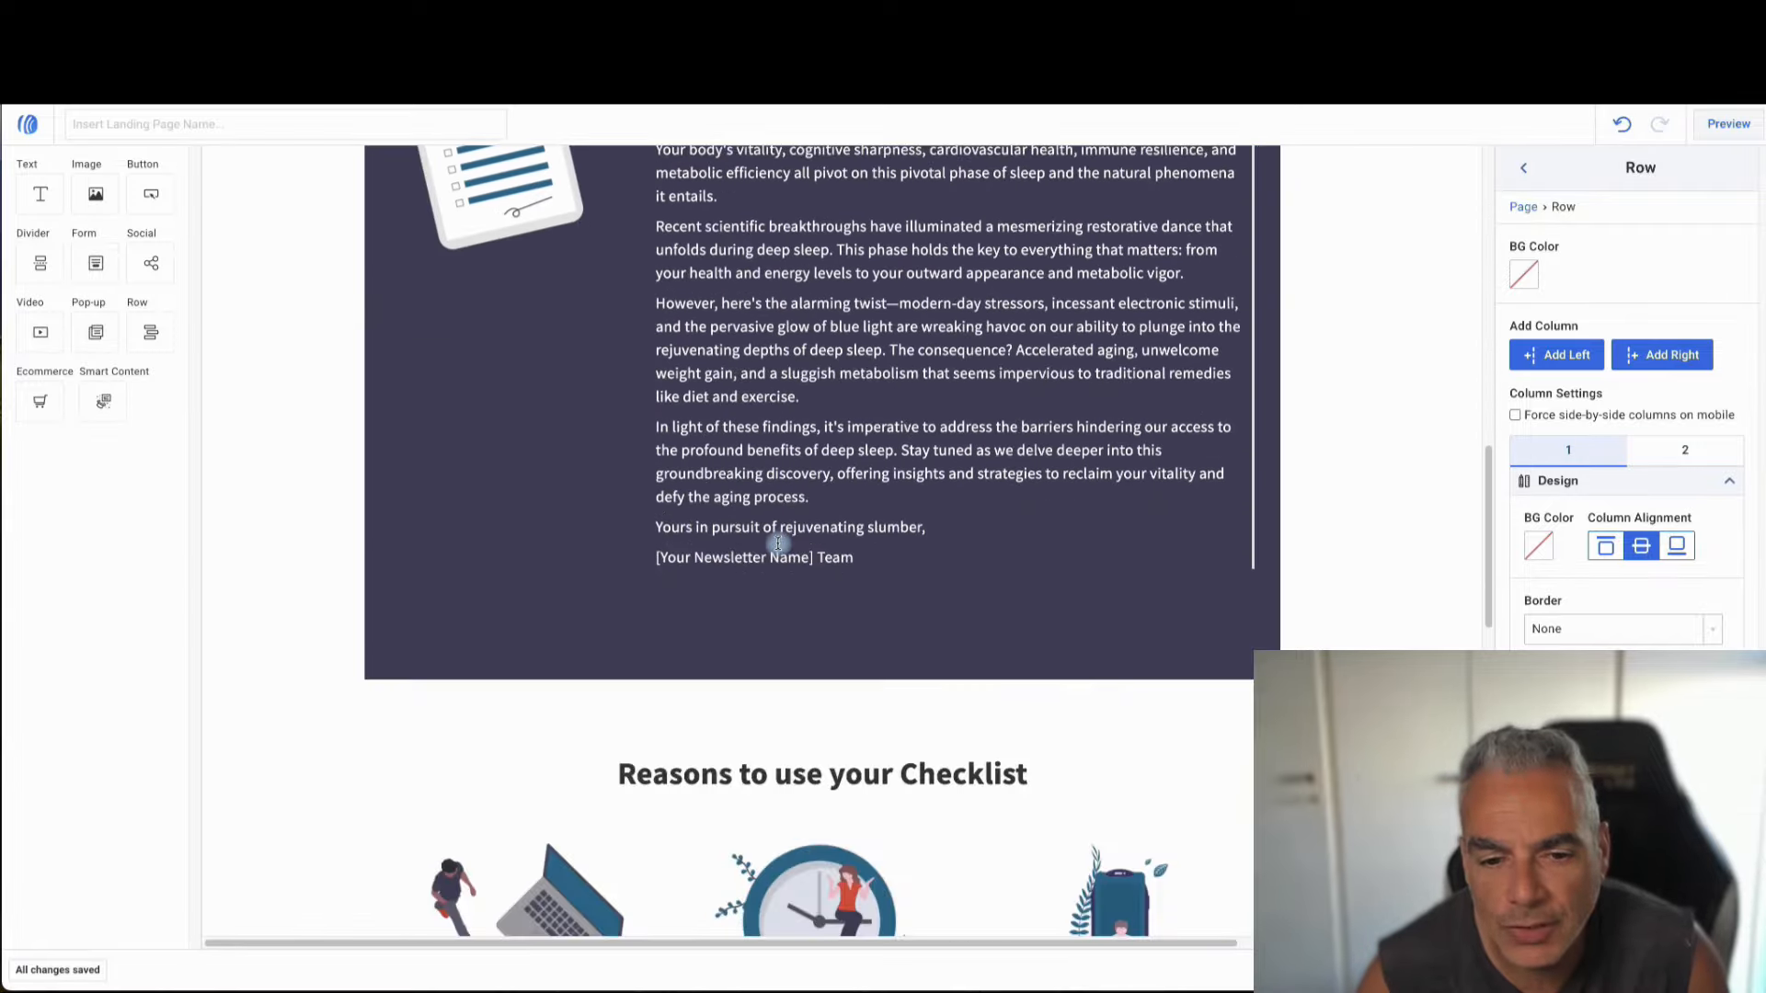
left_click(515, 574)
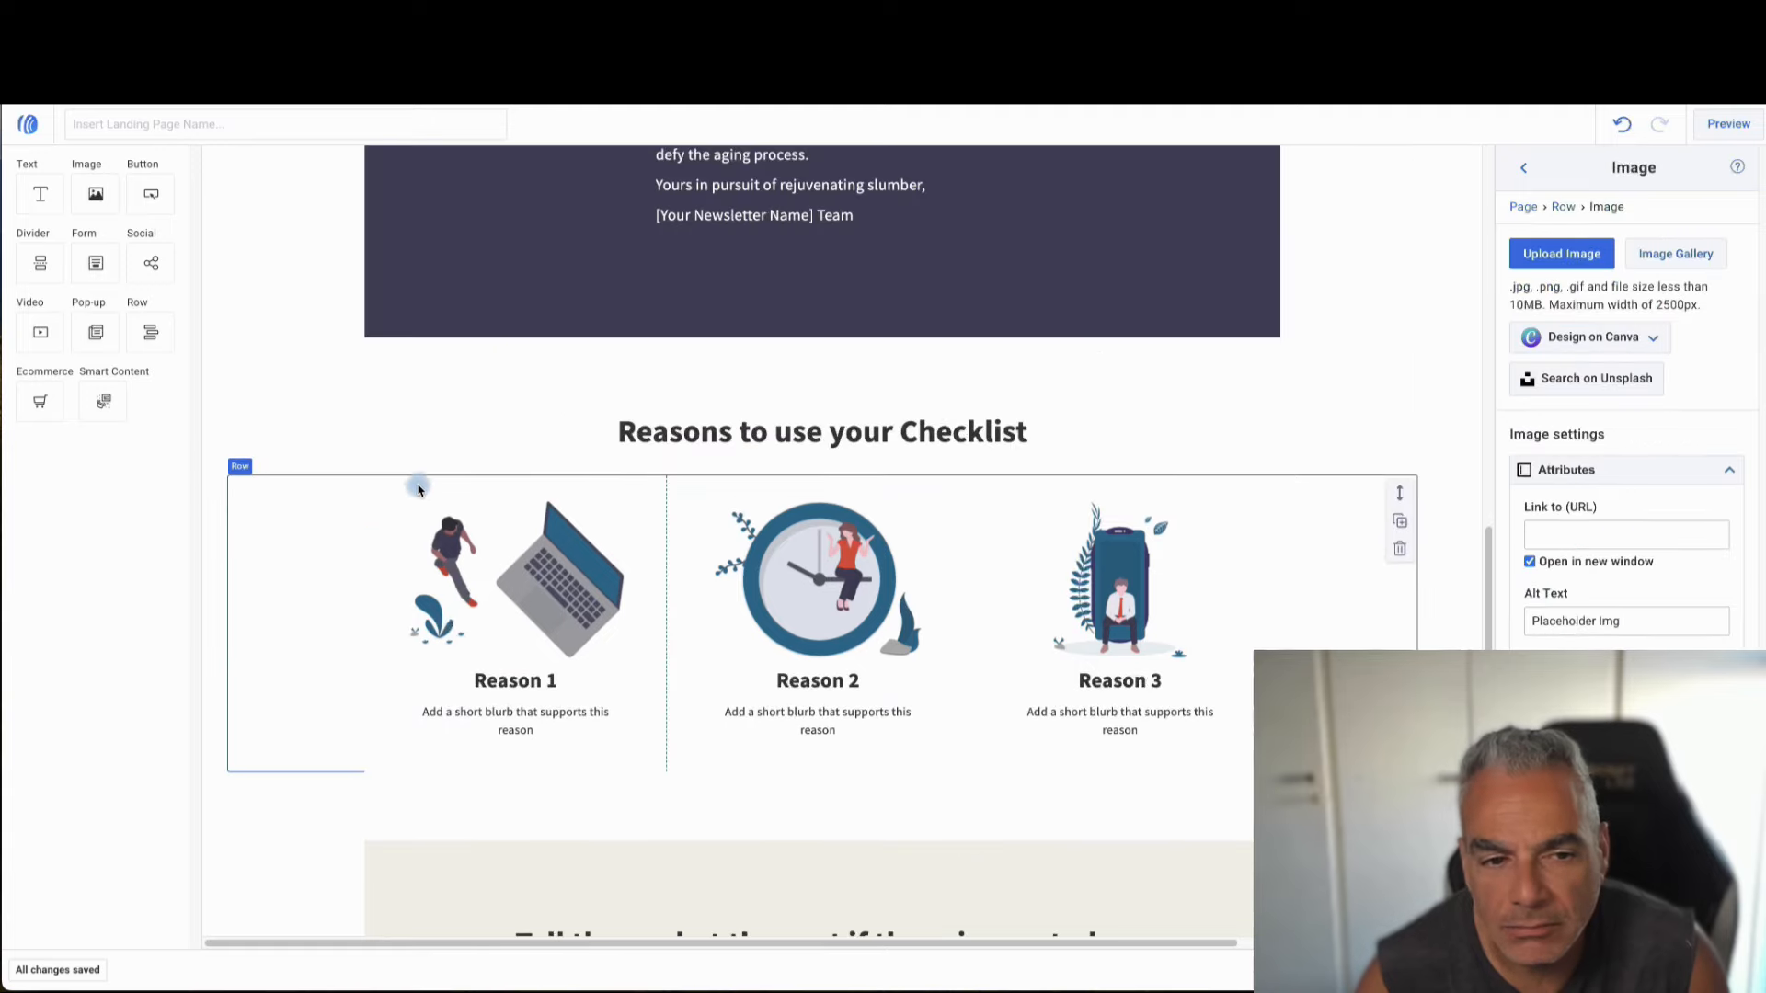
left_click(822, 431)
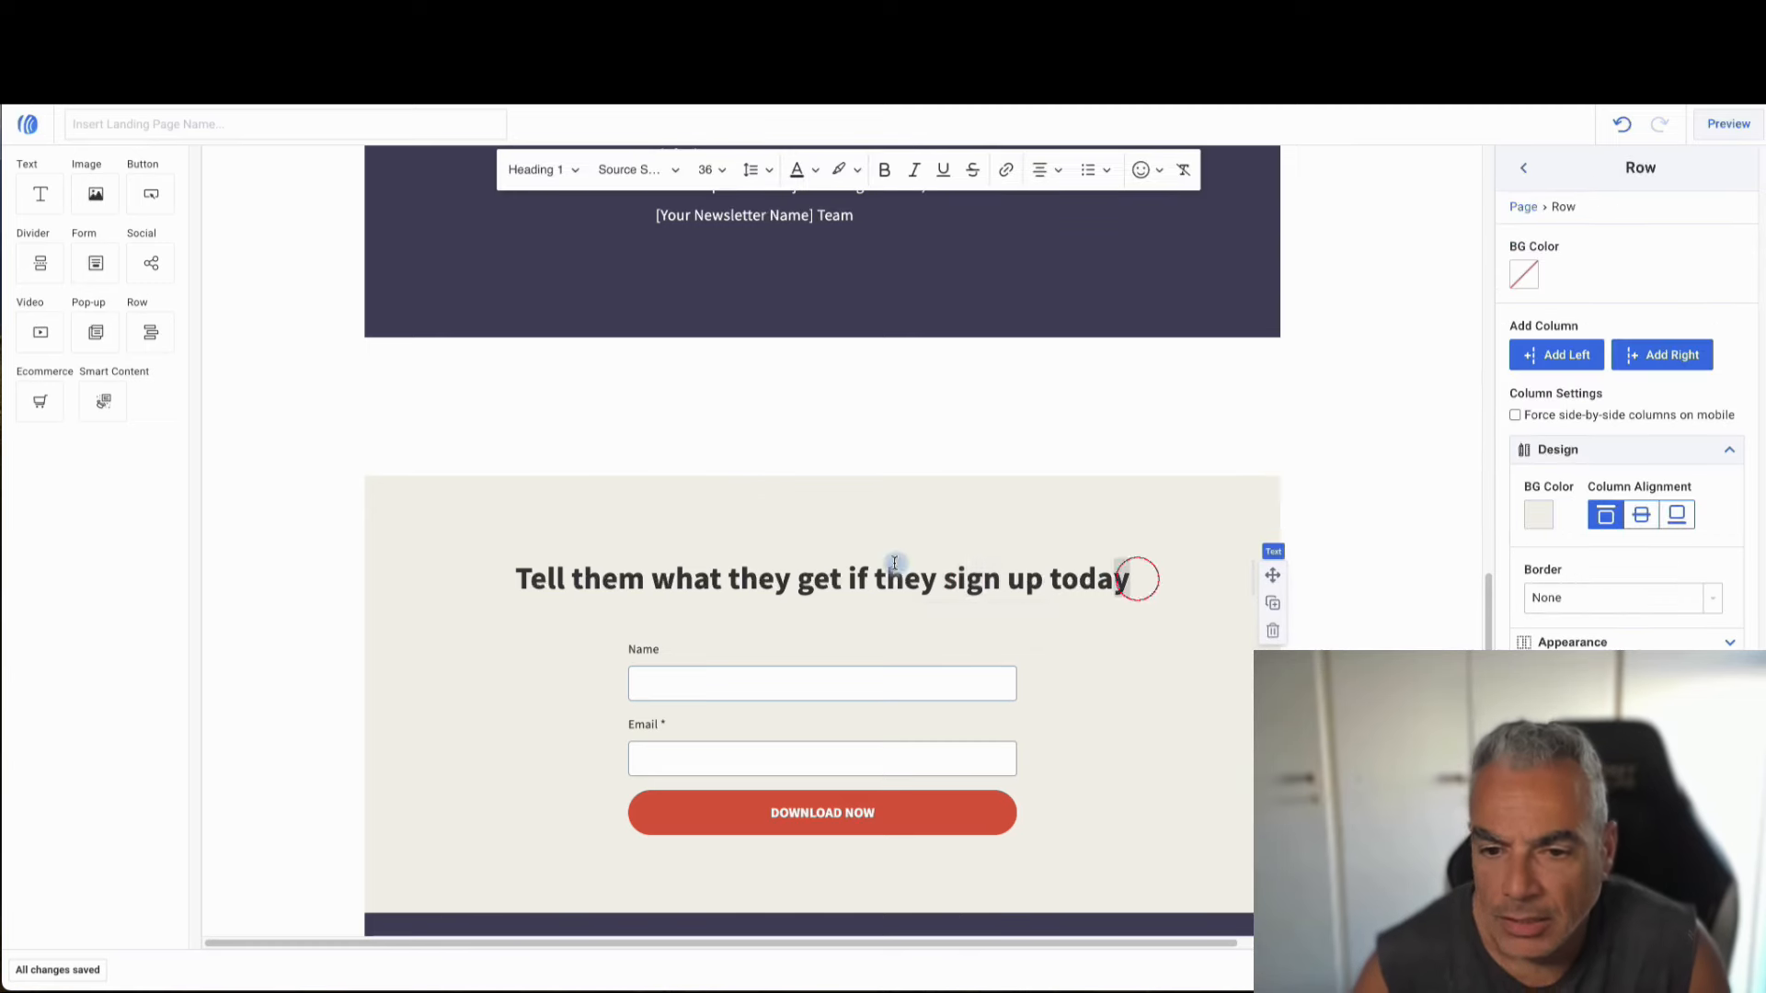
type("Sign up To Learn More")
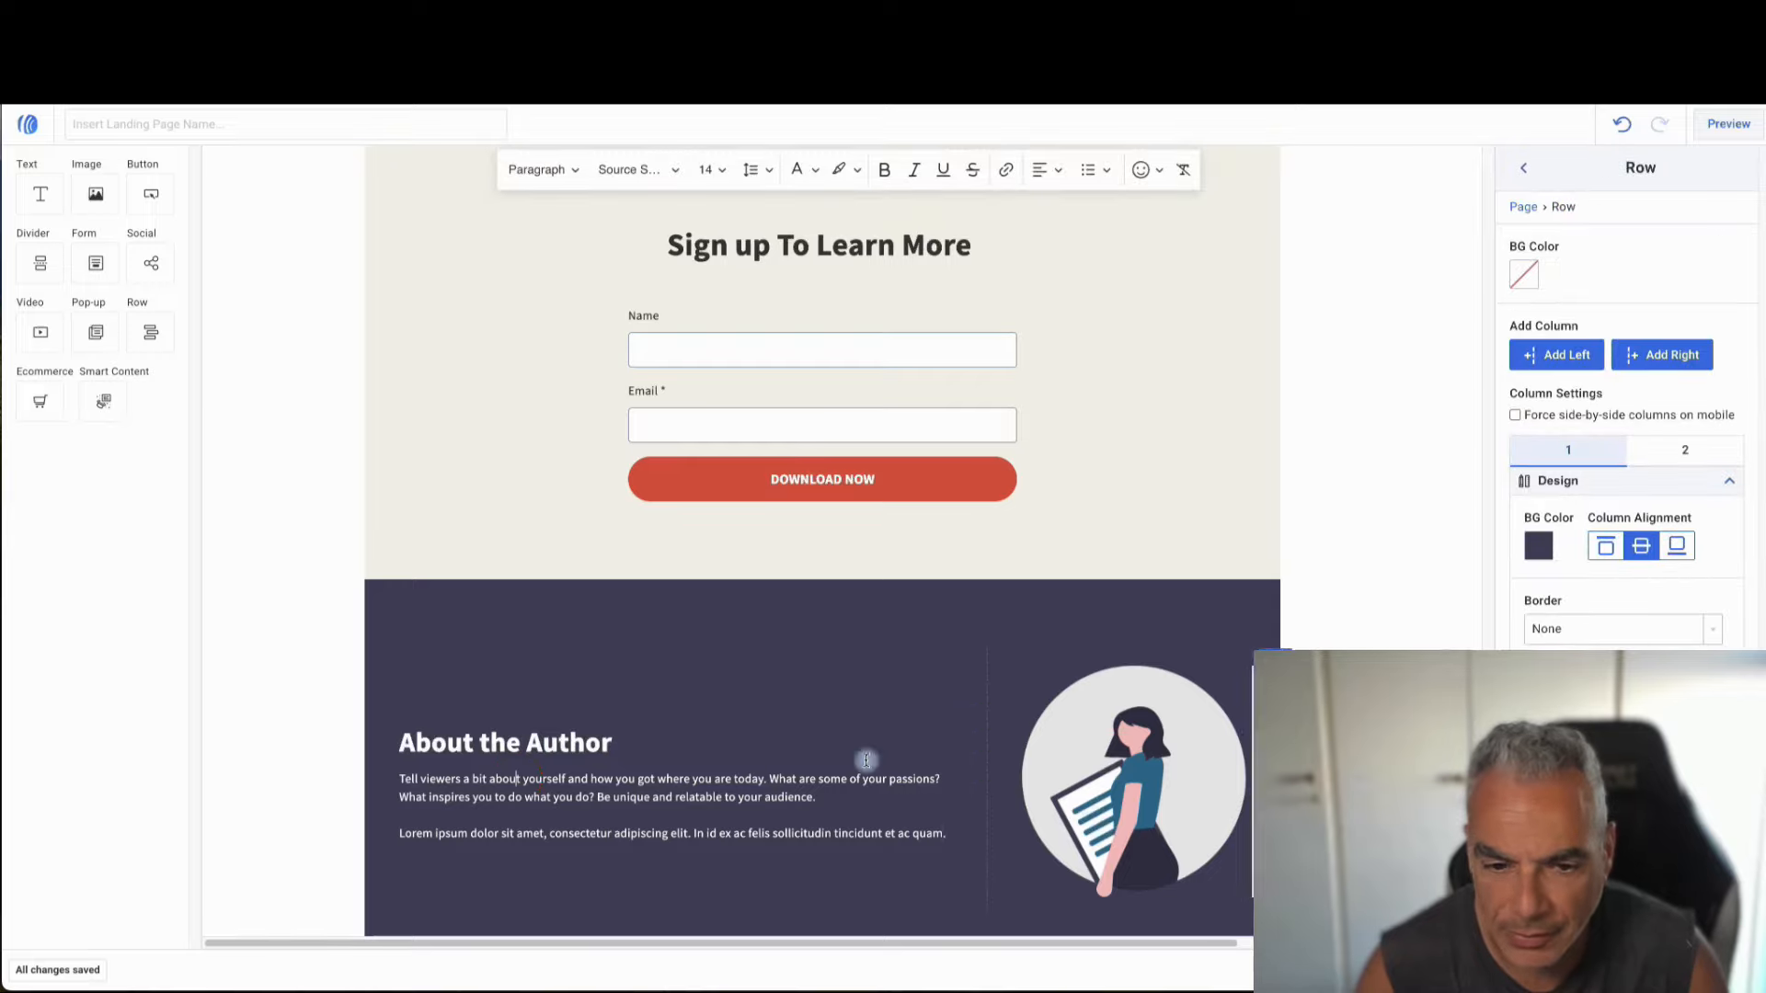
scroll("up", 3)
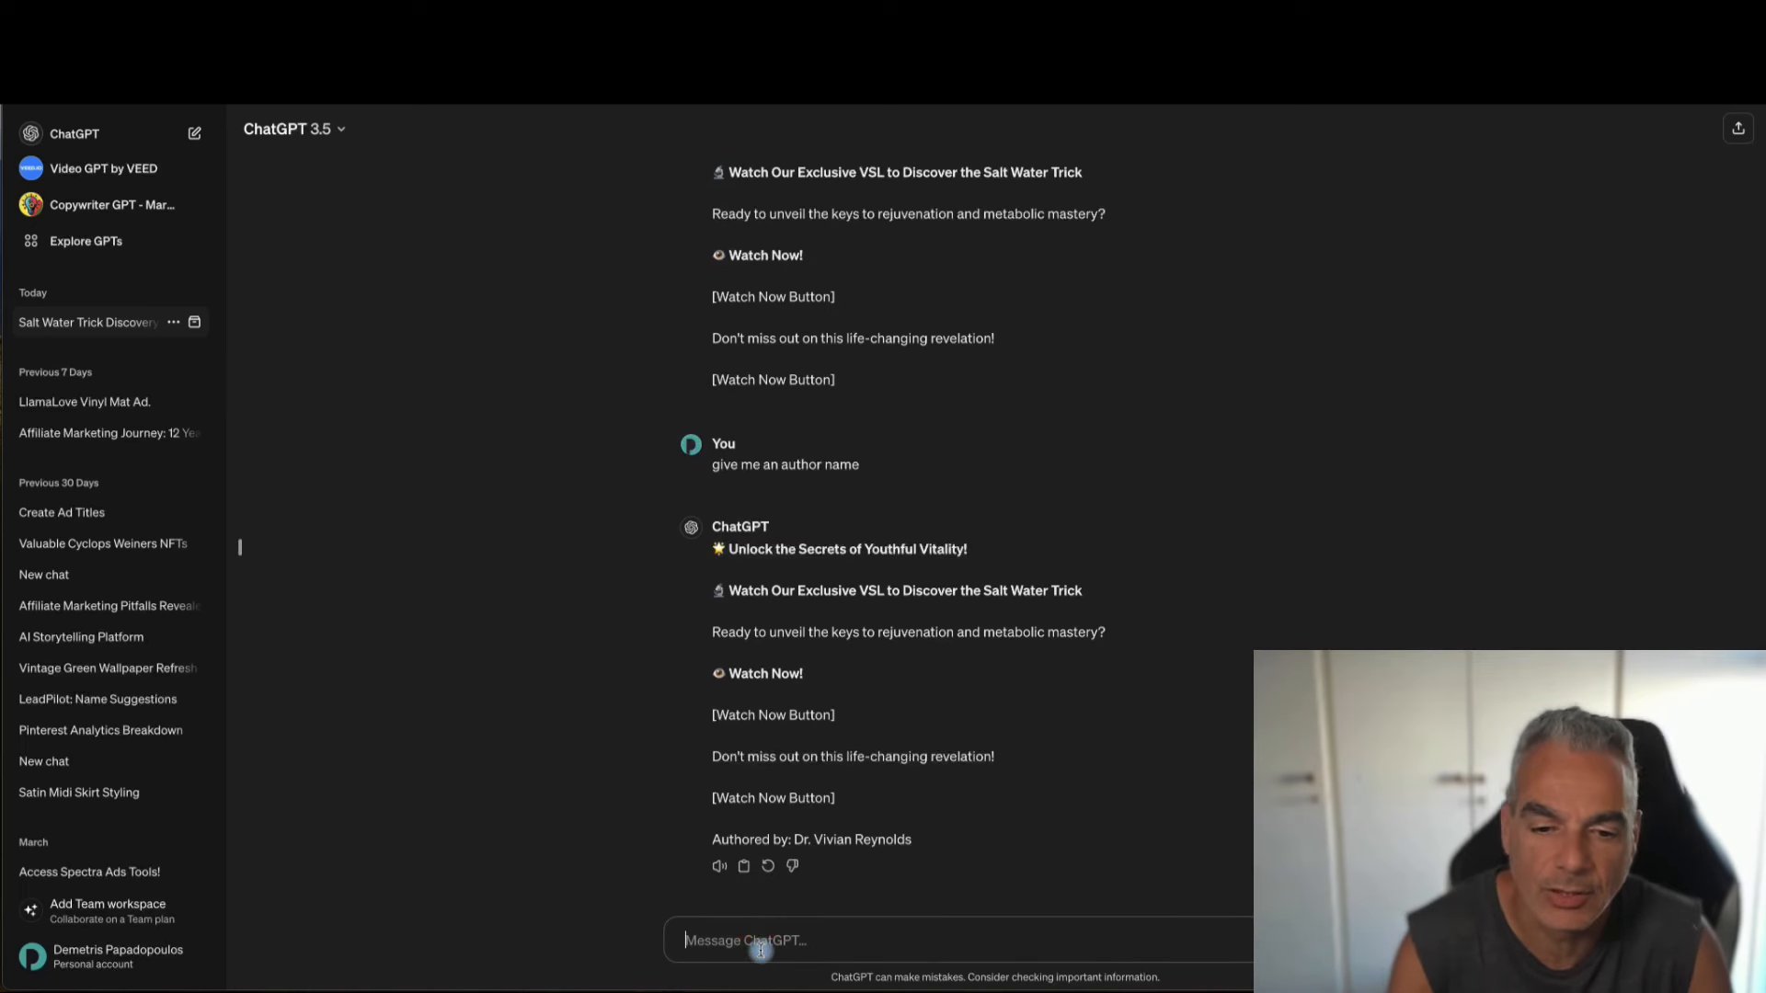
- Ask ChatGPT 'who is dr vivian reynolds'
type("who is dr")
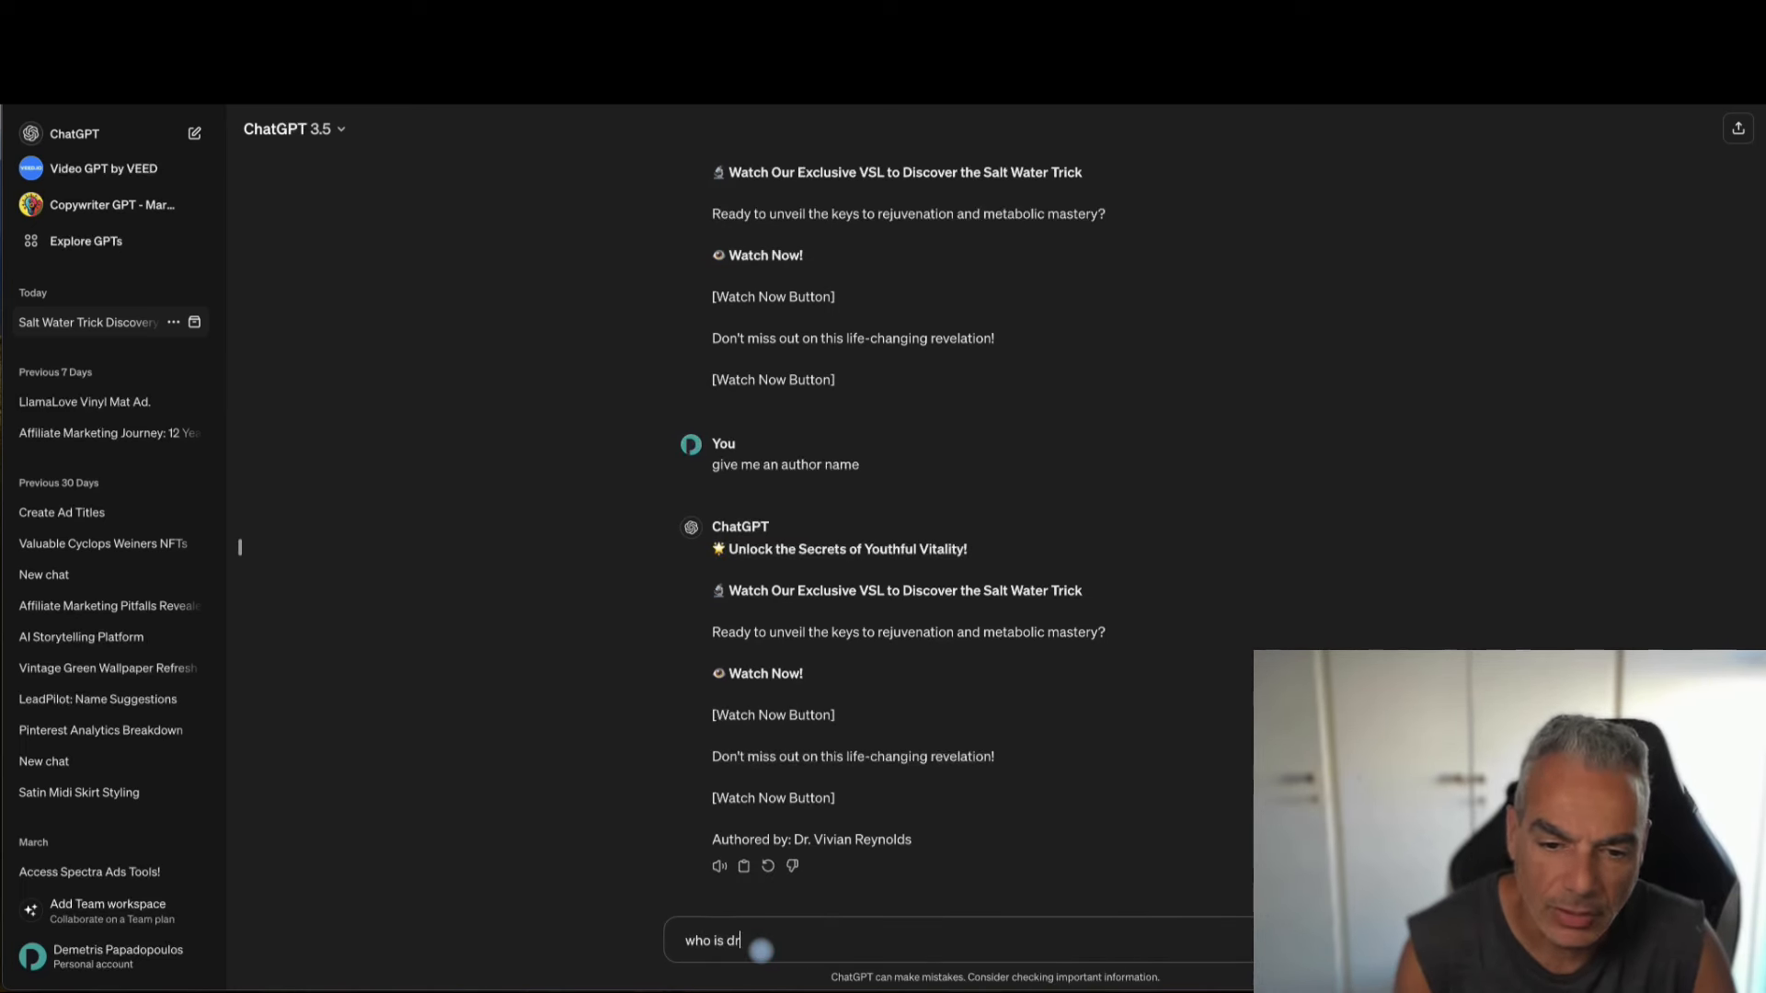
type("vivian rey")
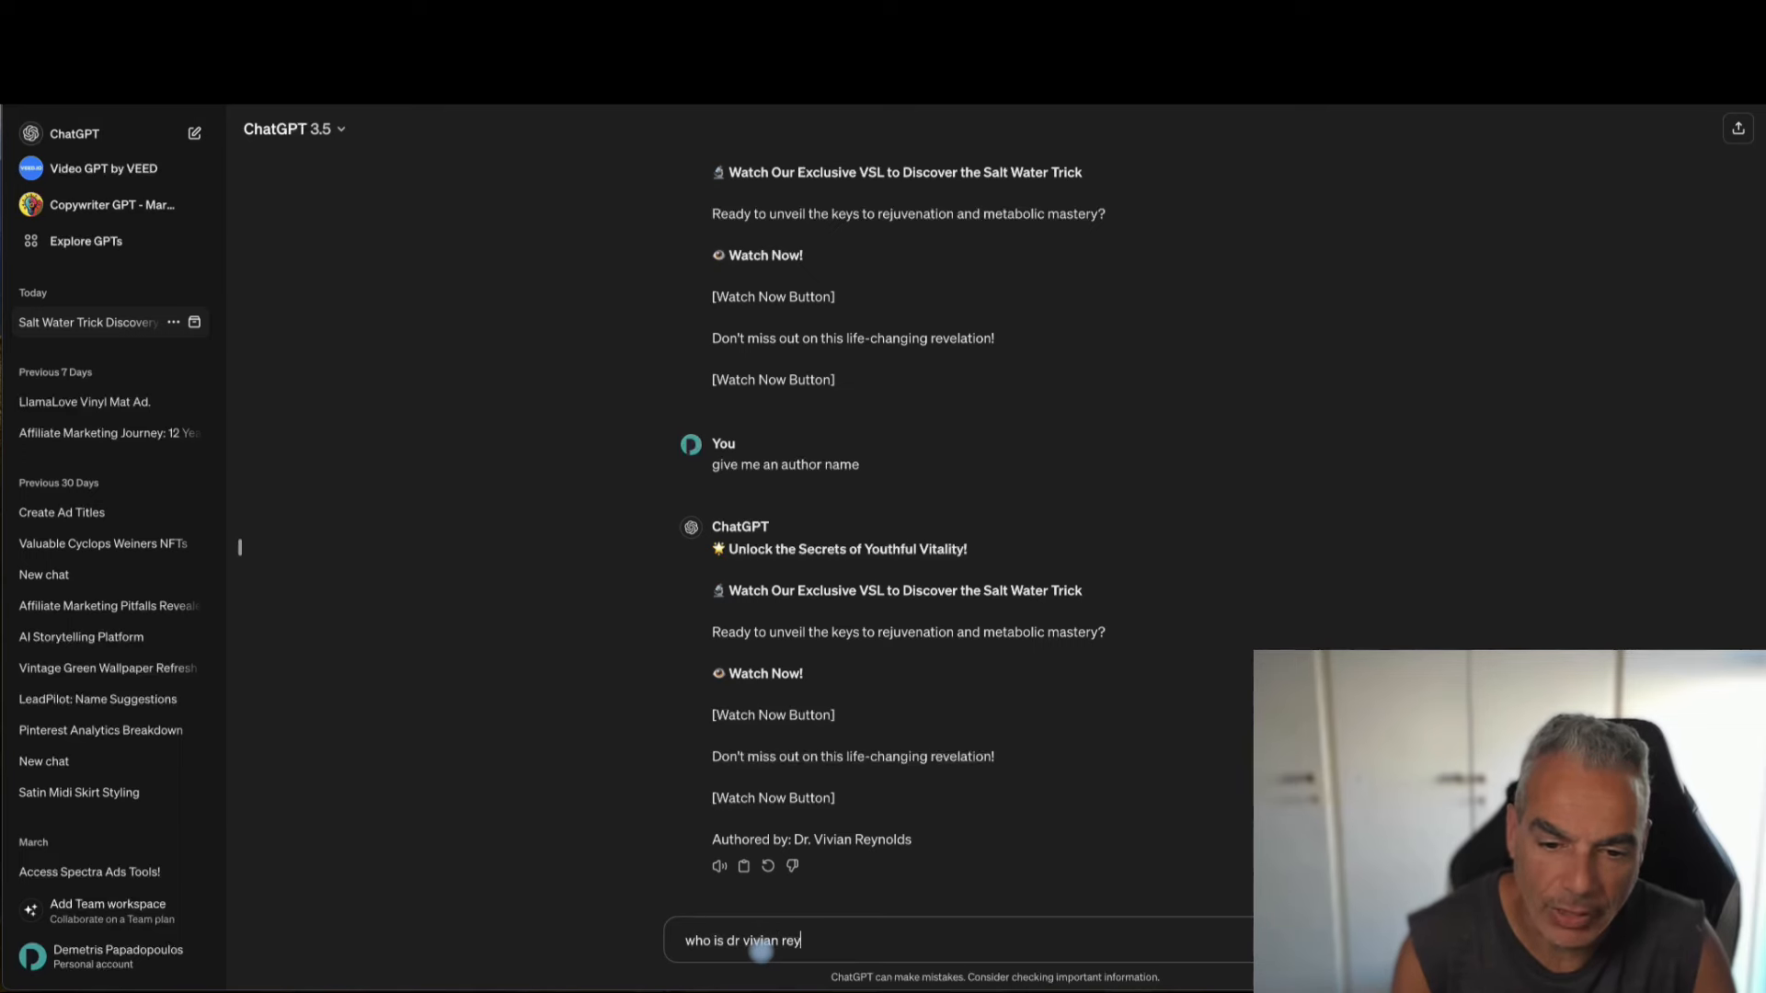
key("Return")
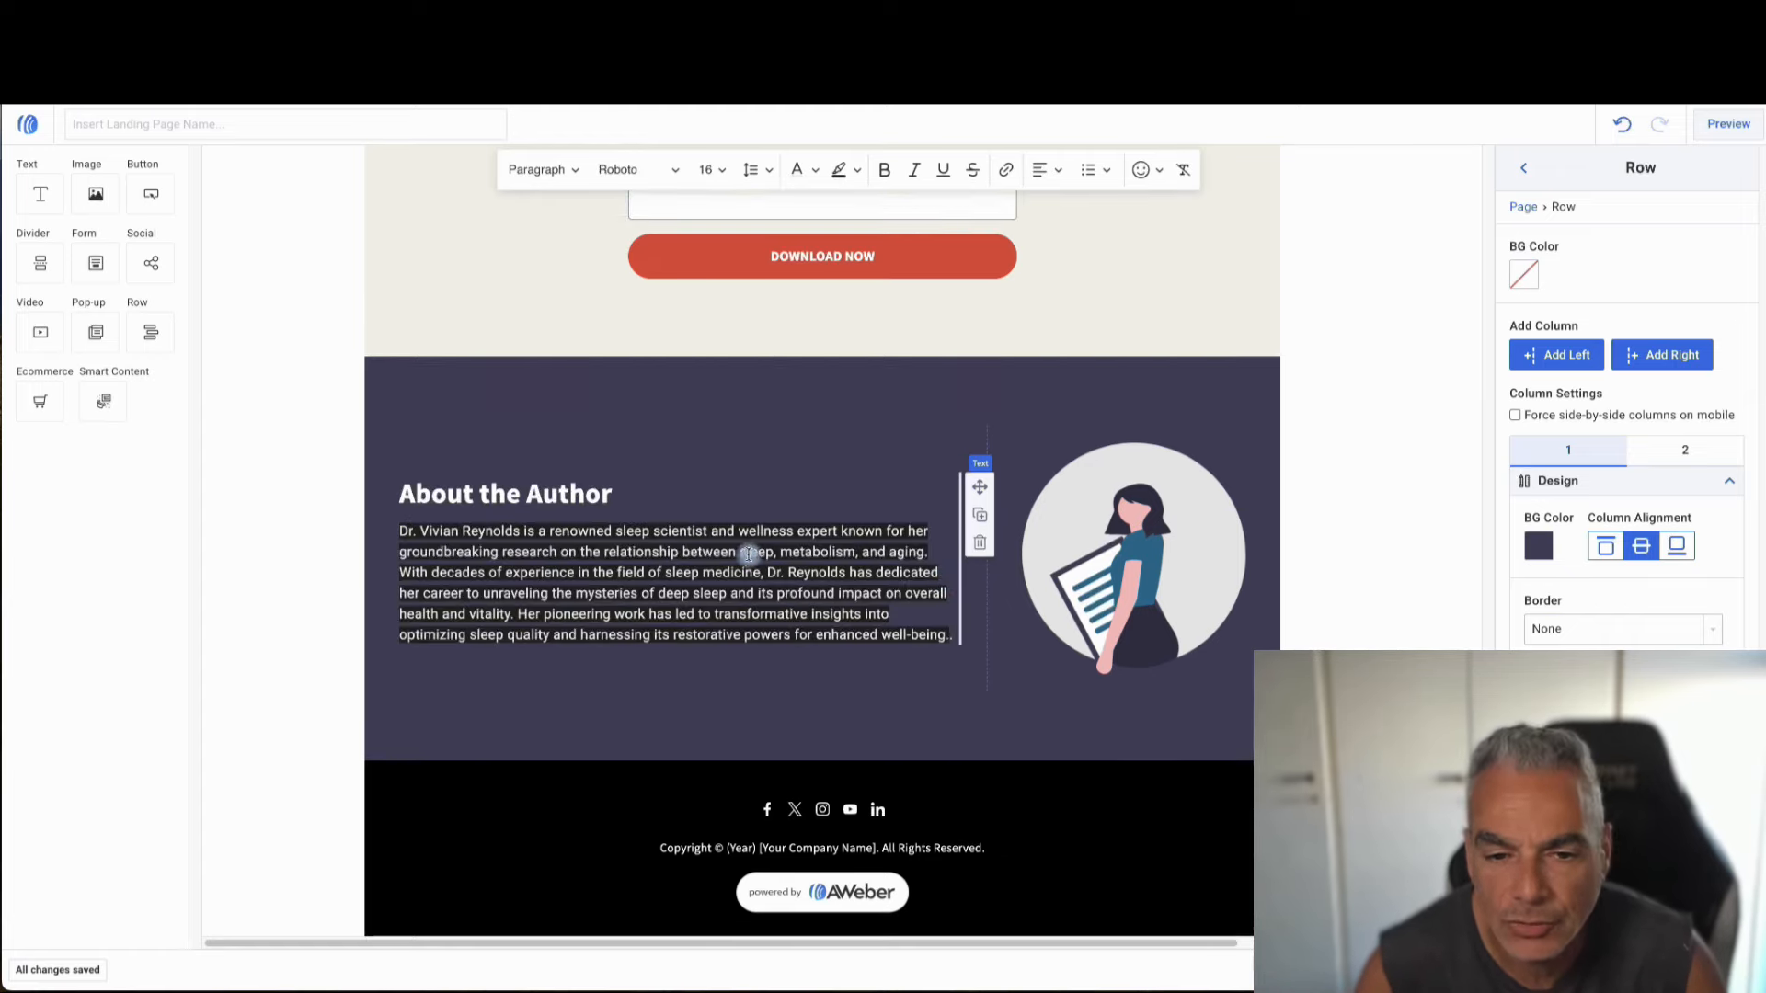
- Paste the Dr. Vivian Reynolds bio into About the Author, matching the page style
right_click(417, 560)
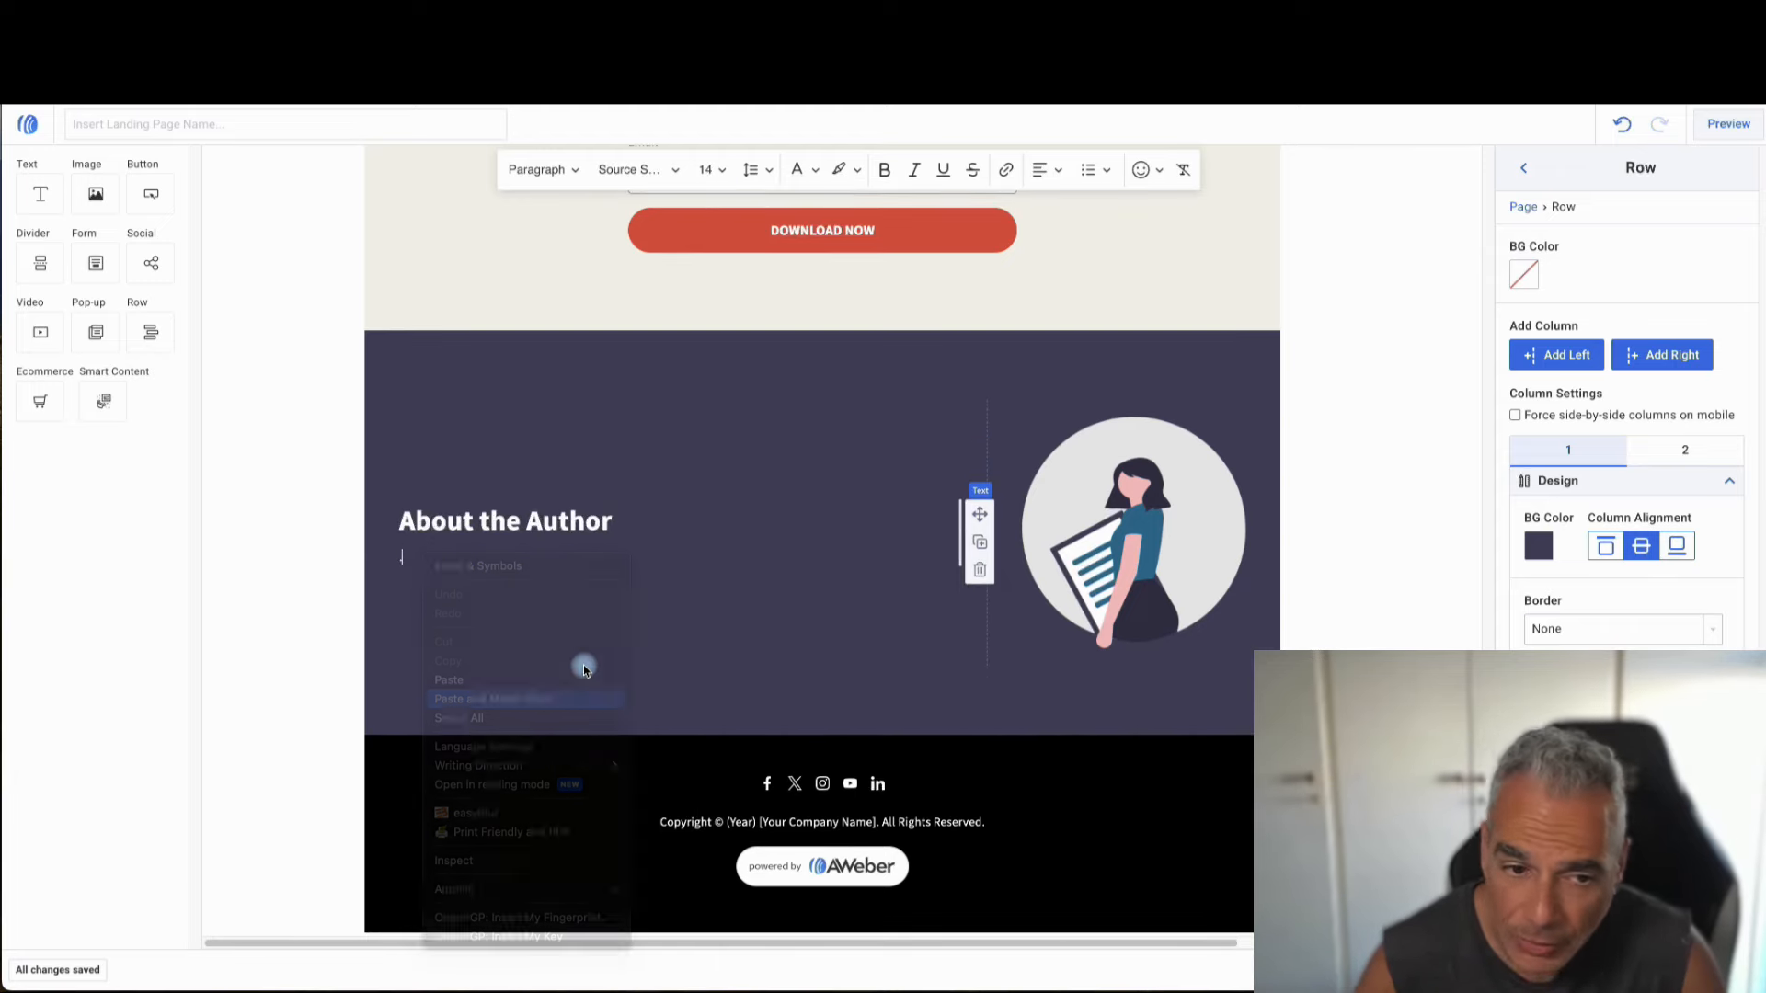
left_click(448, 679)
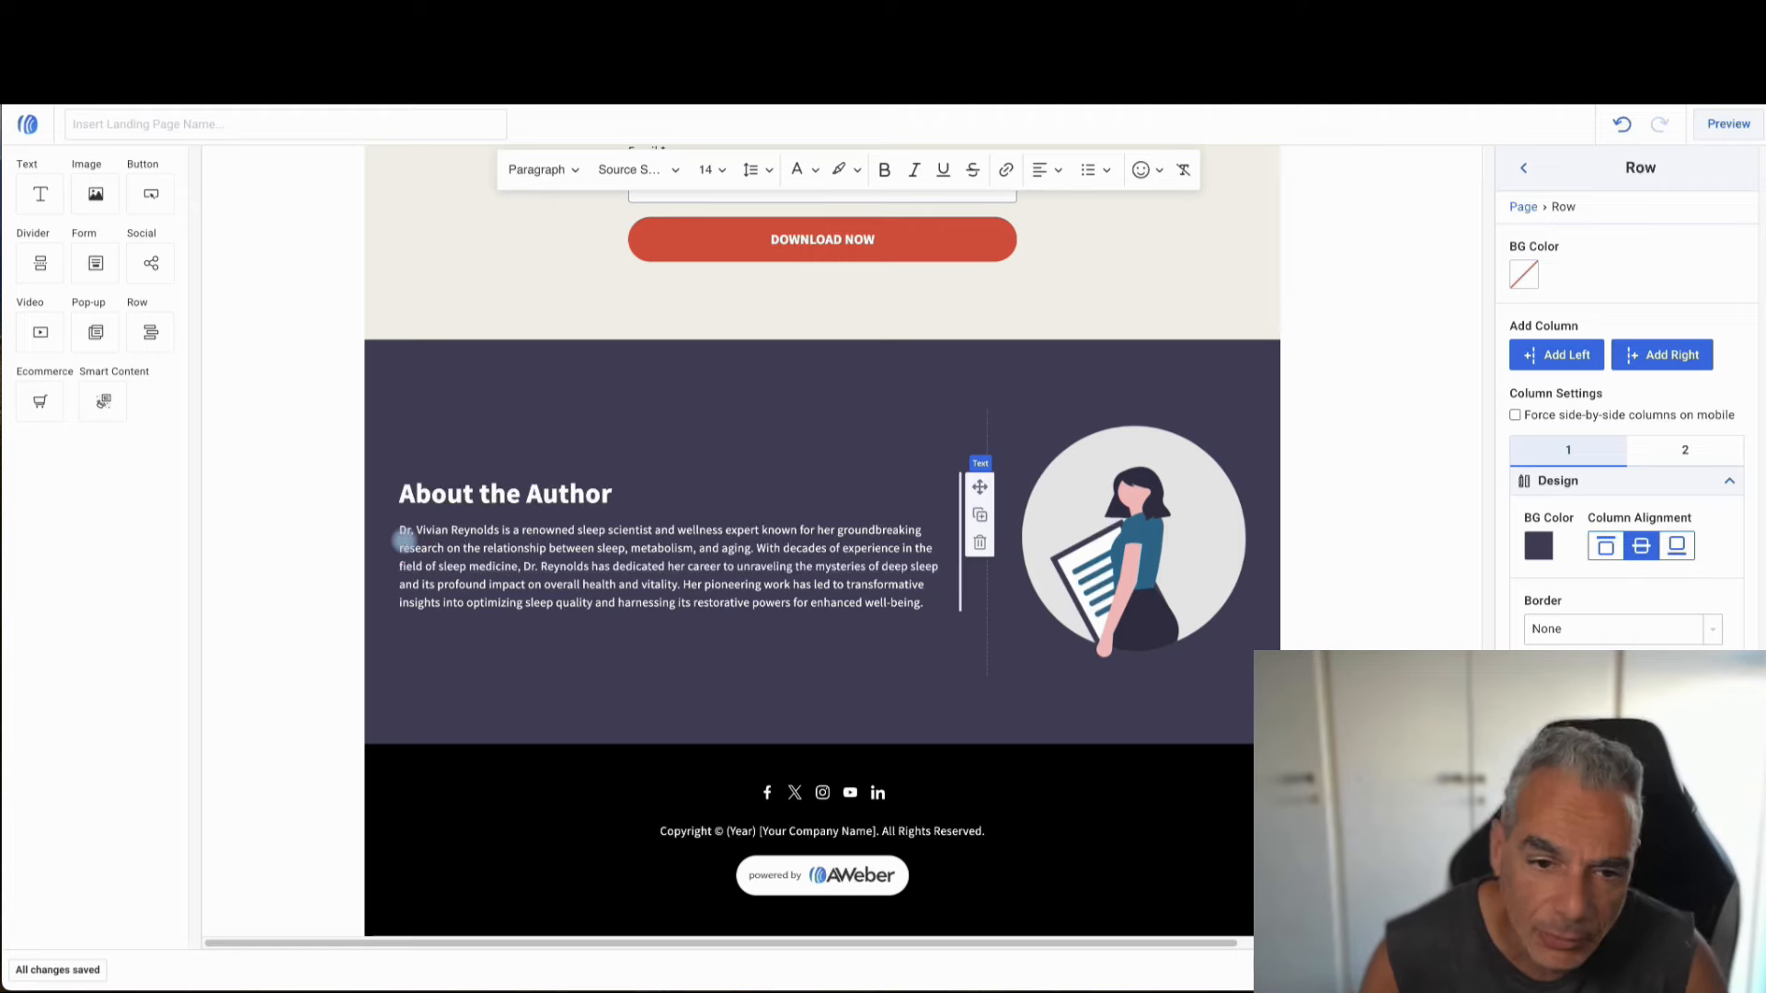
left_click(806, 619)
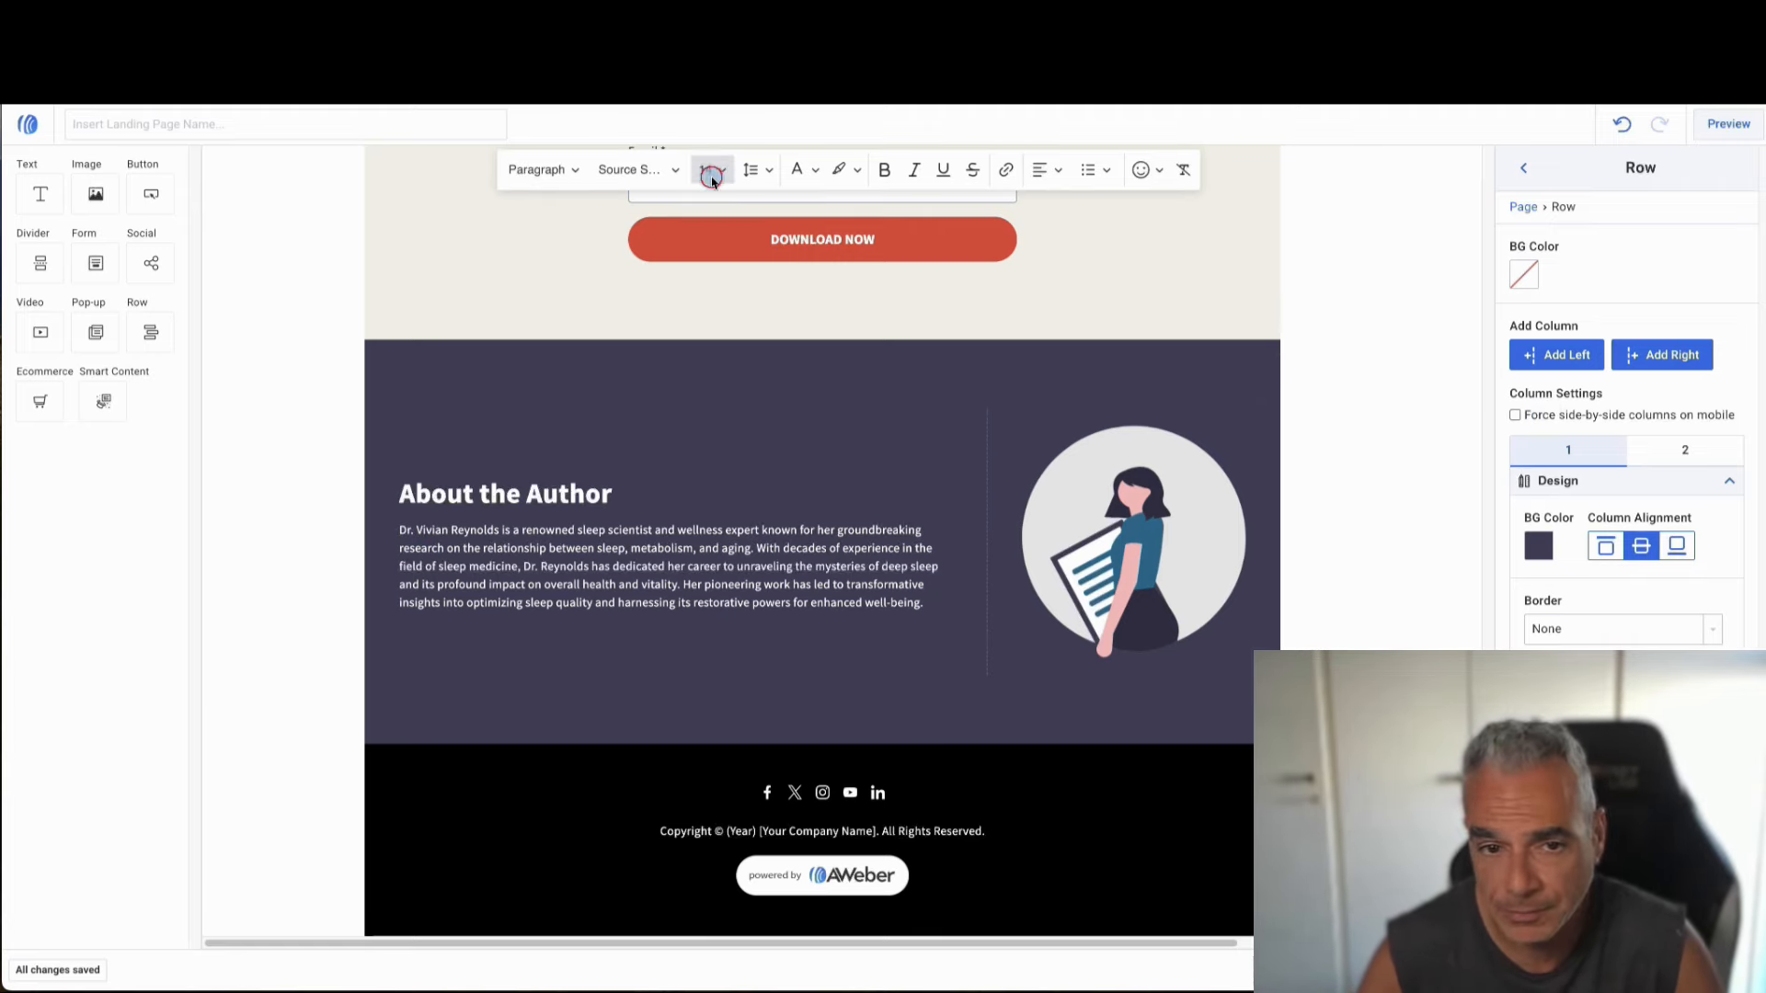
- Pick a larger font size for the About the Author paragraph
left_click(664, 583)
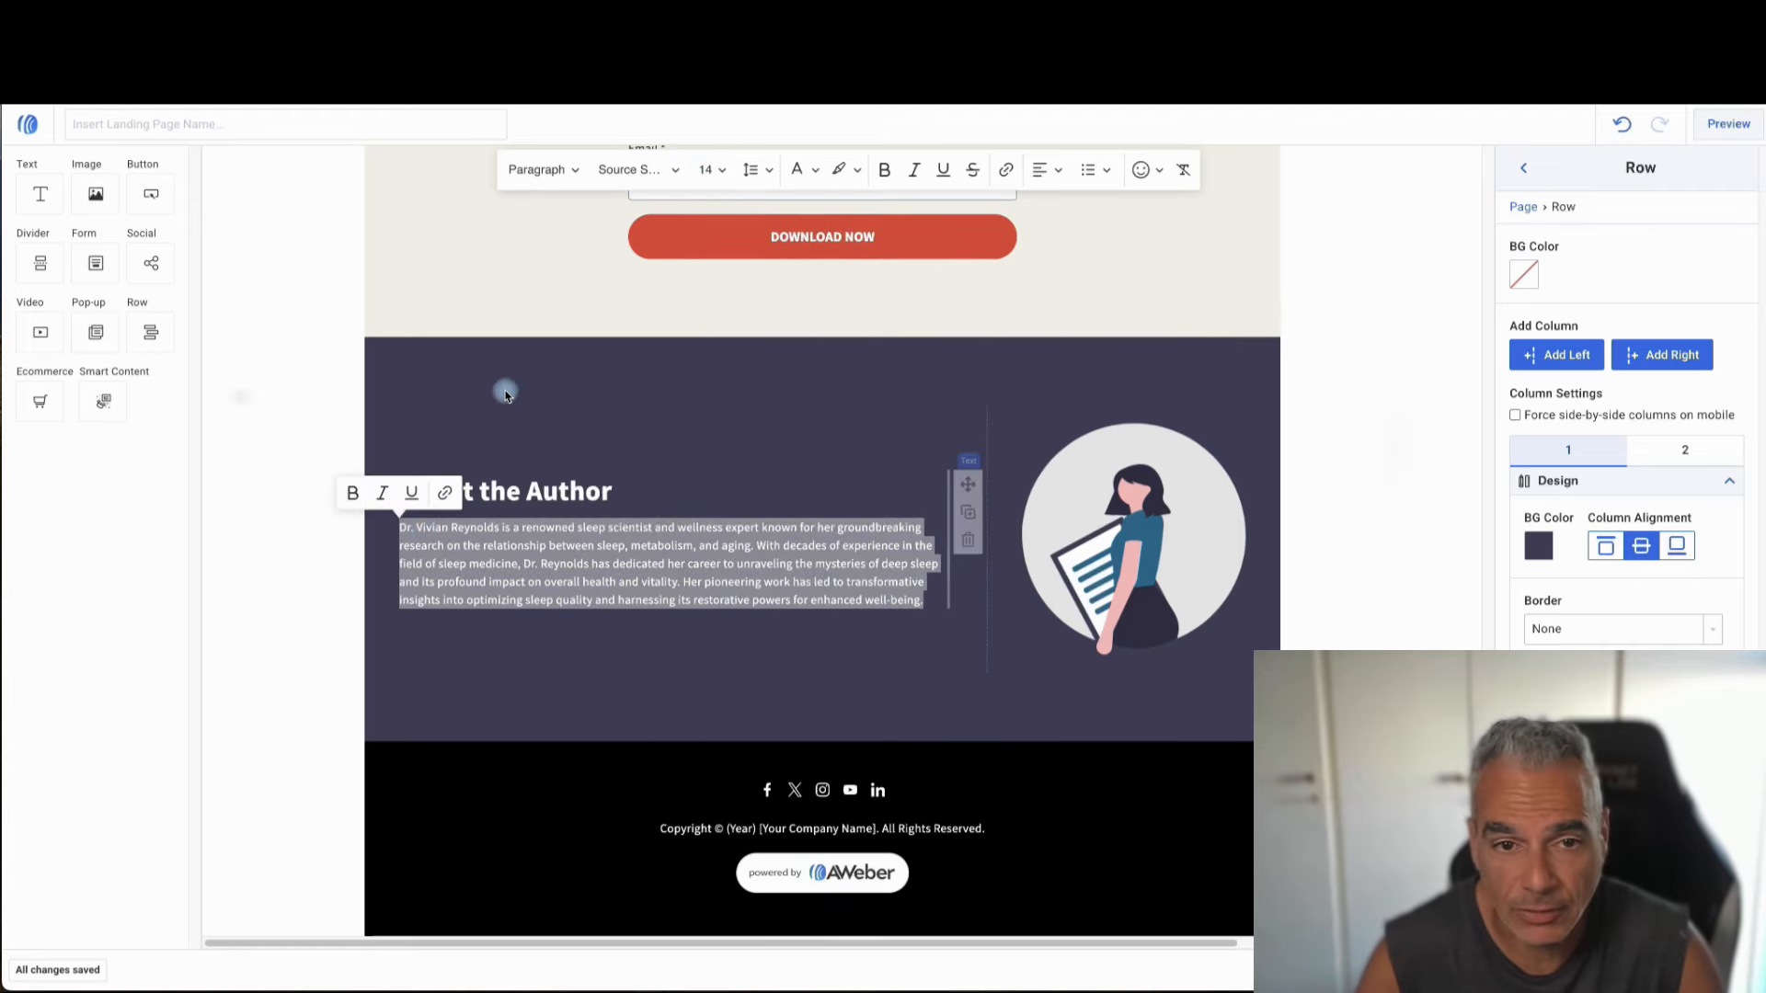
left_click(707, 169)
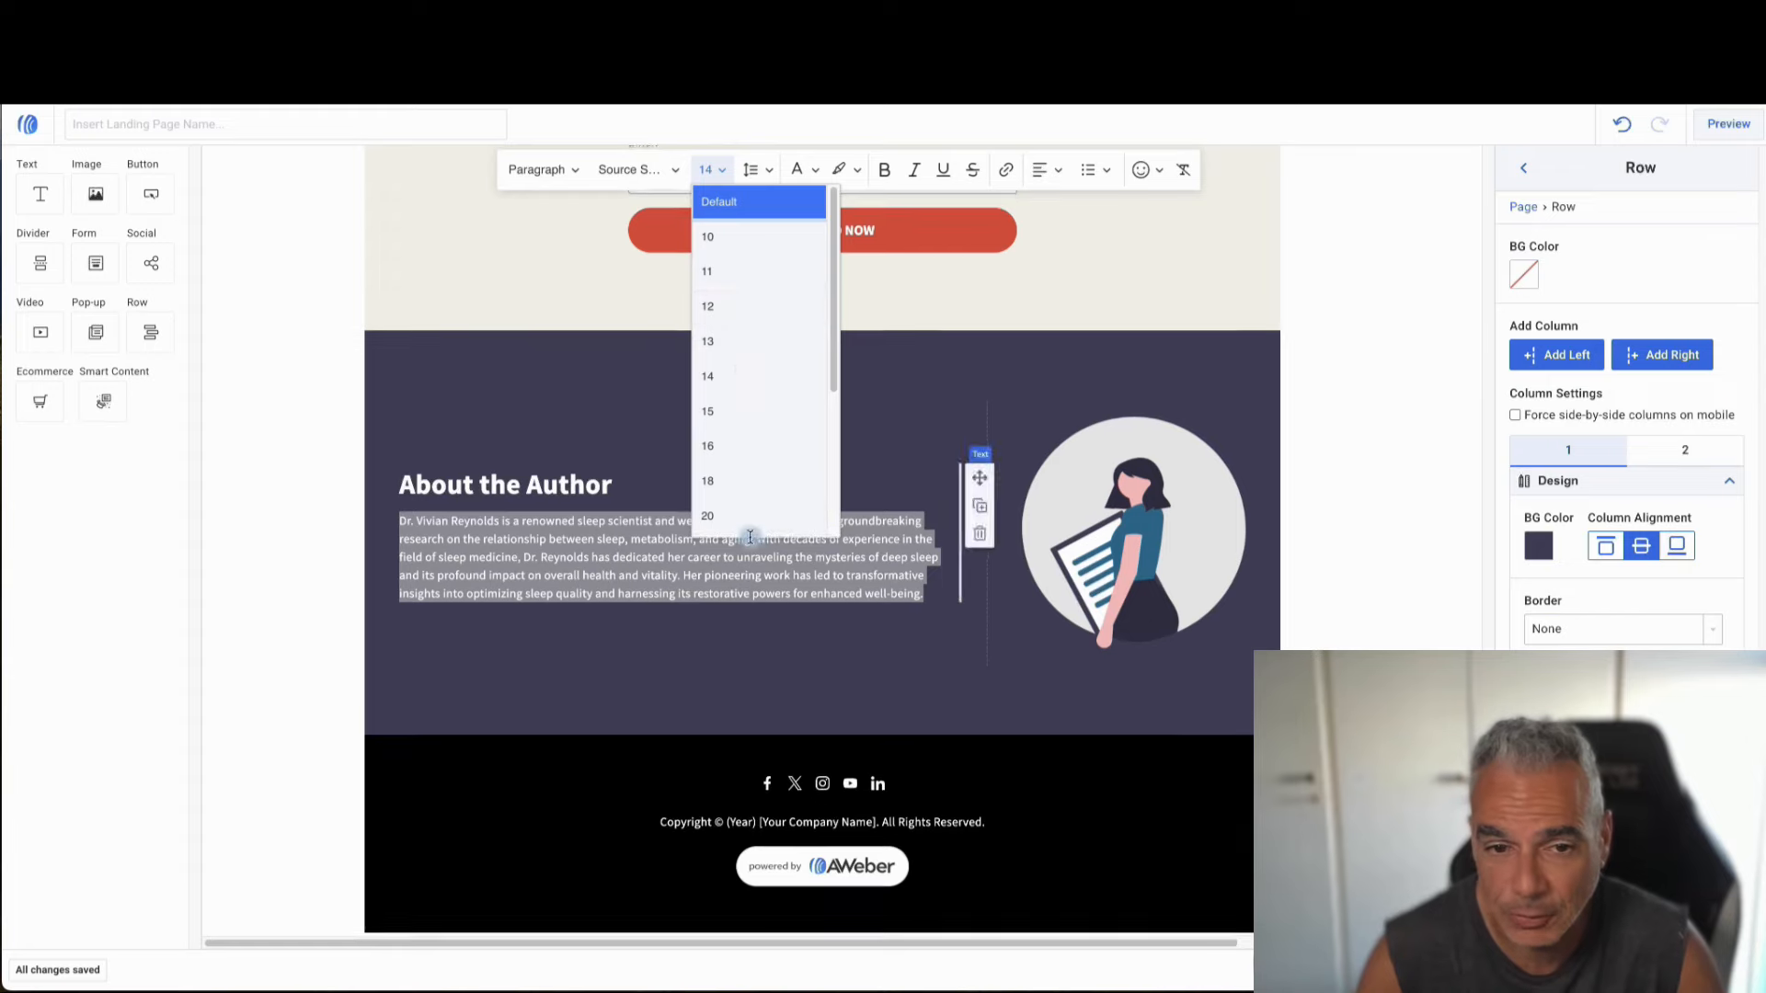
left_click(706, 169)
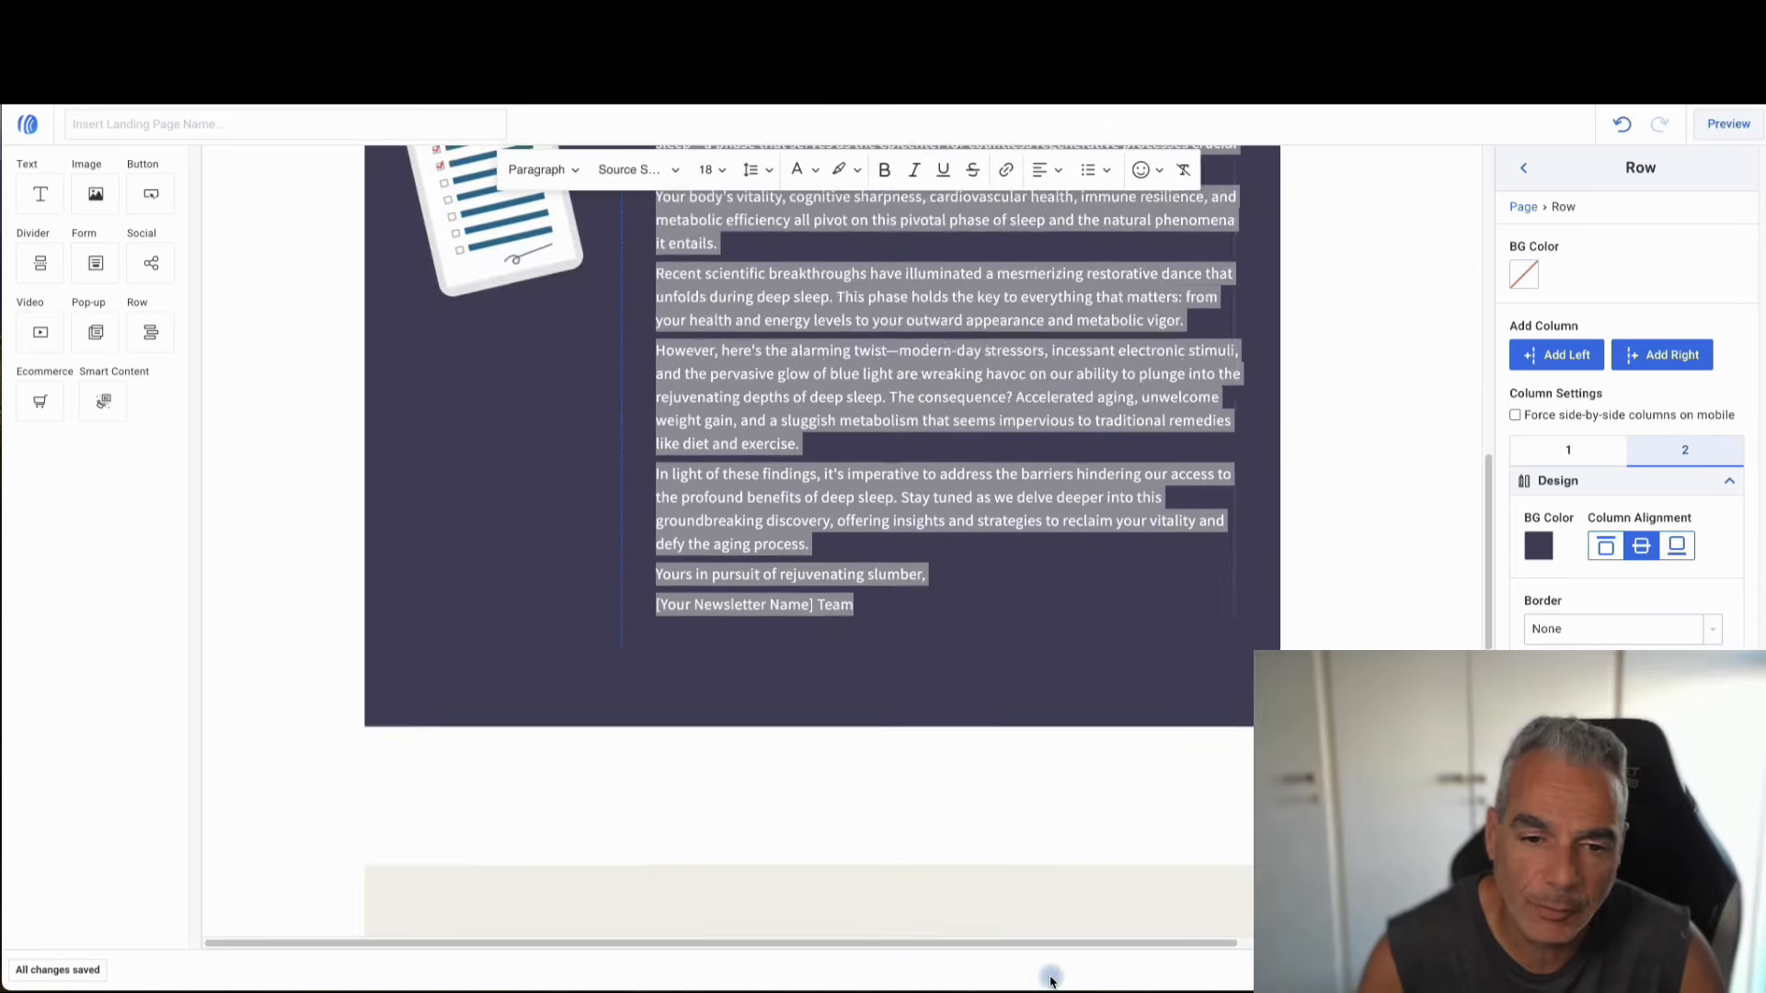
- Set the article text to size 24 and delete the 'Yours in pursuit…' newsletter sign-off lines
left_click(707, 169)
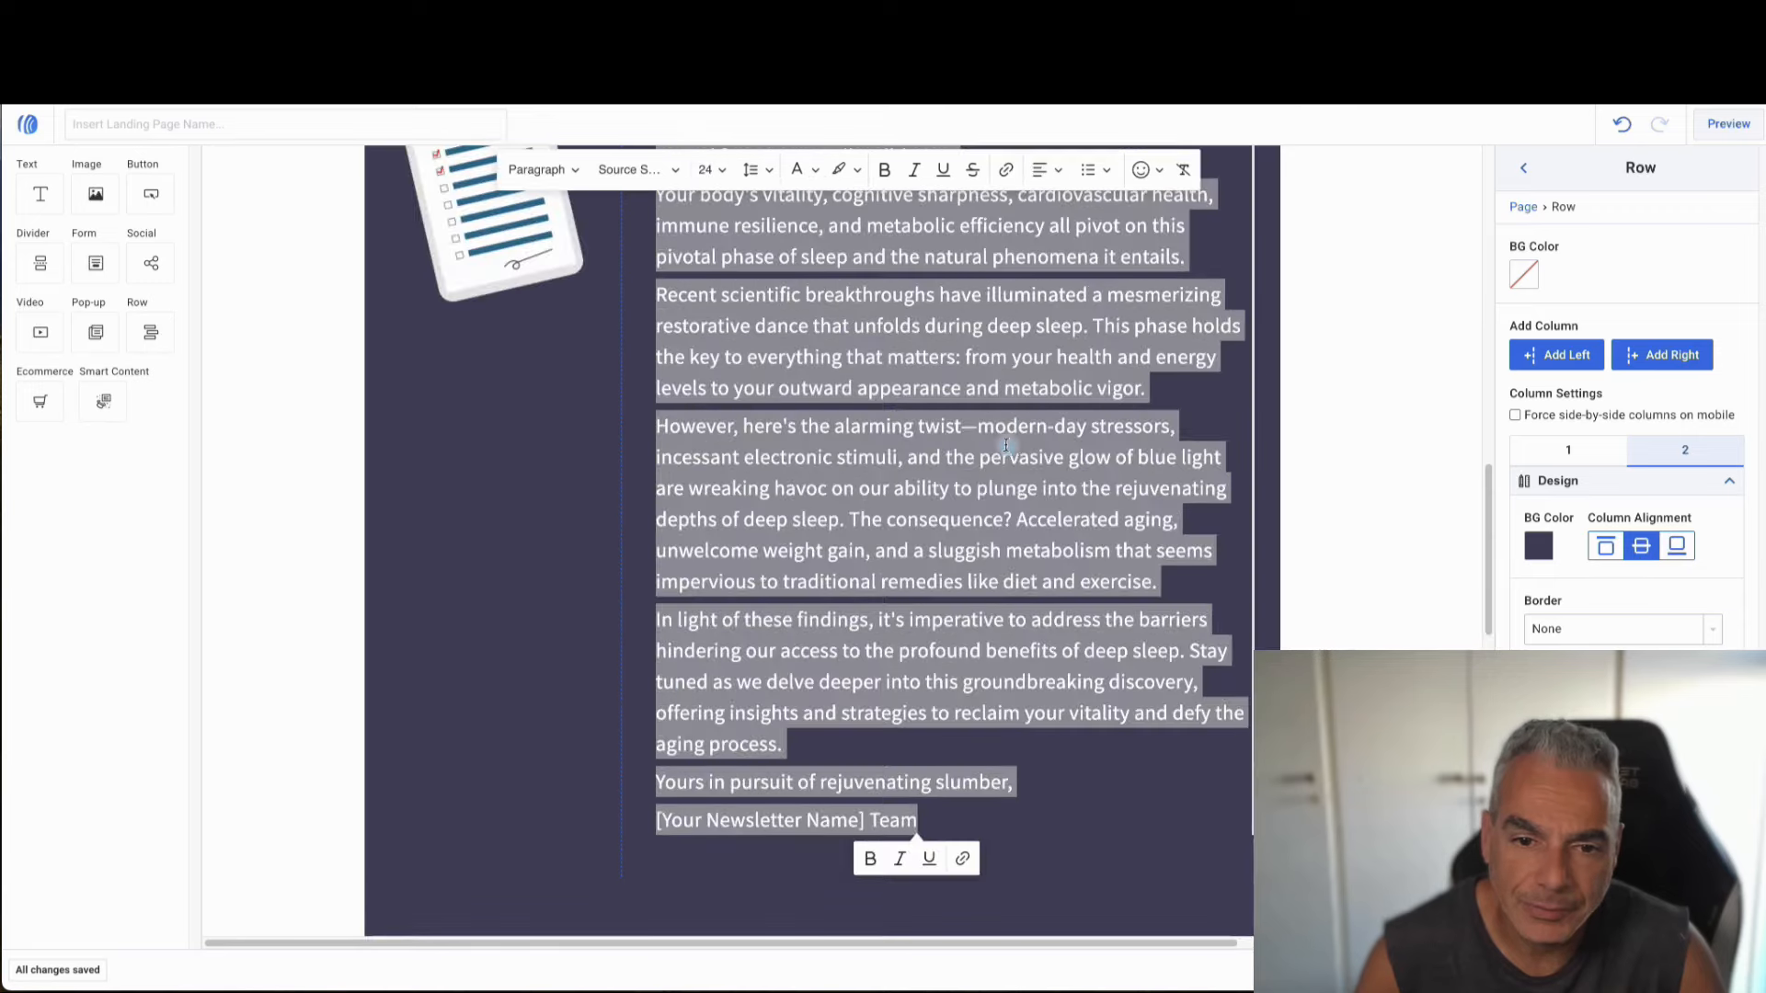
left_click(966, 749)
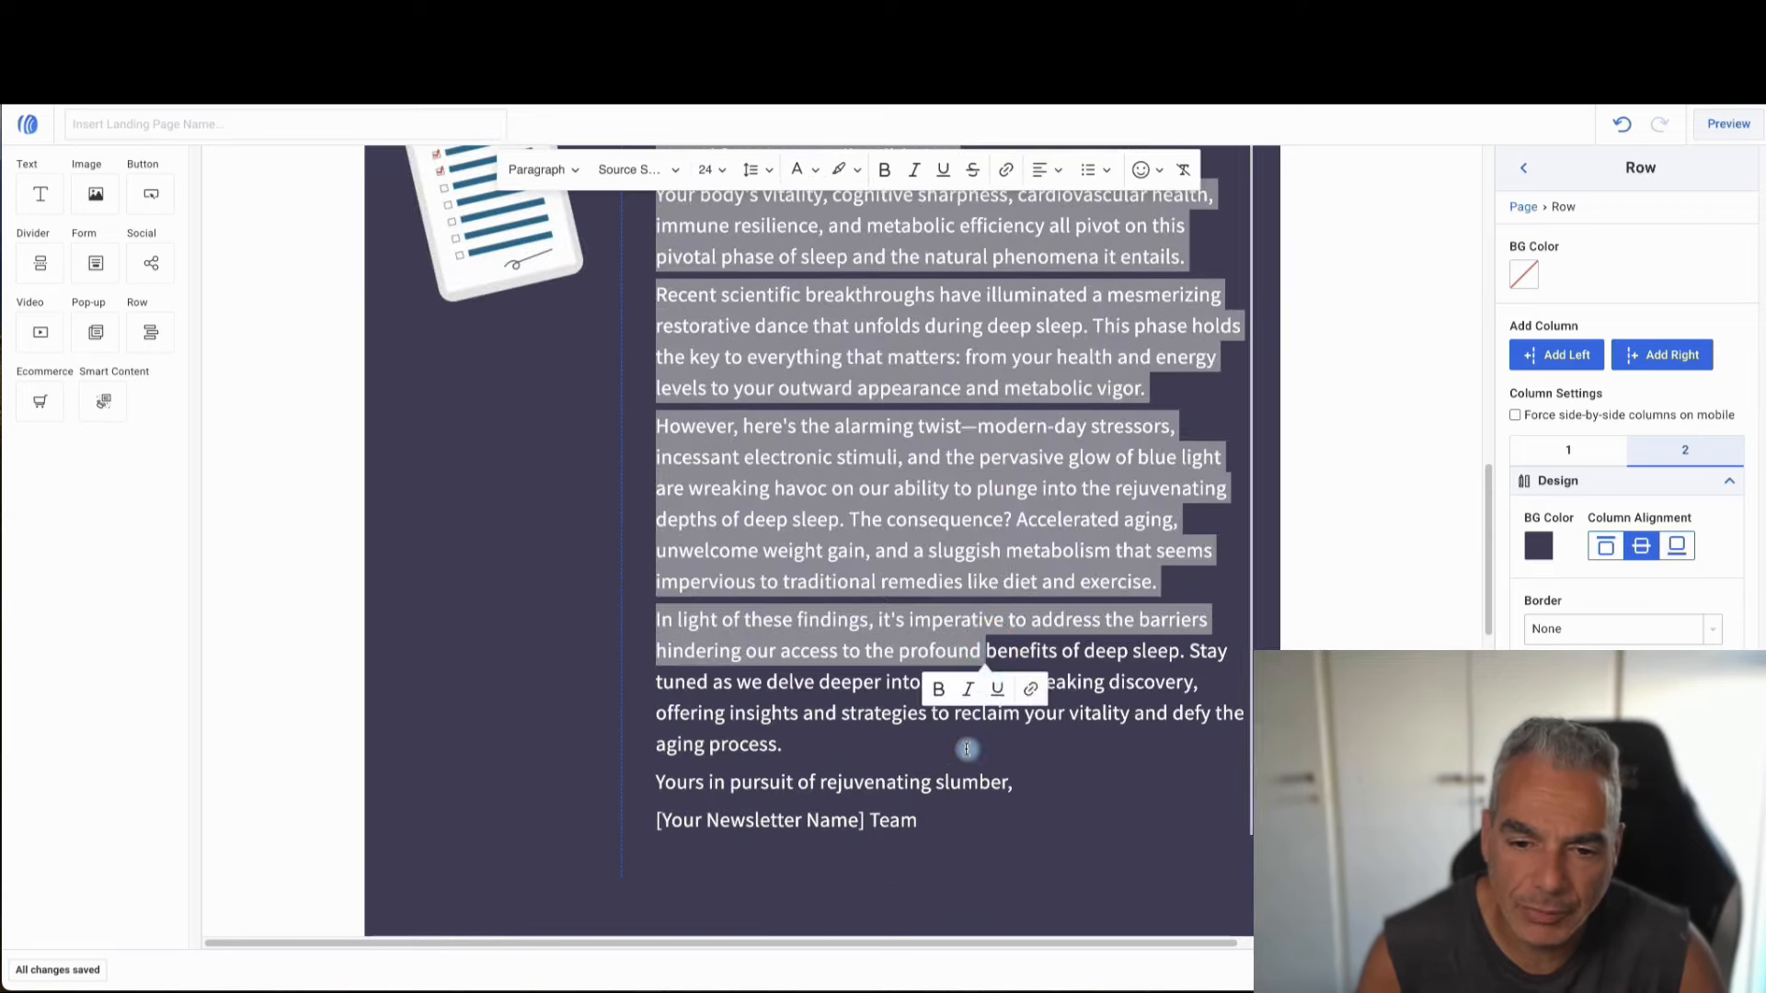
scroll("up", 3)
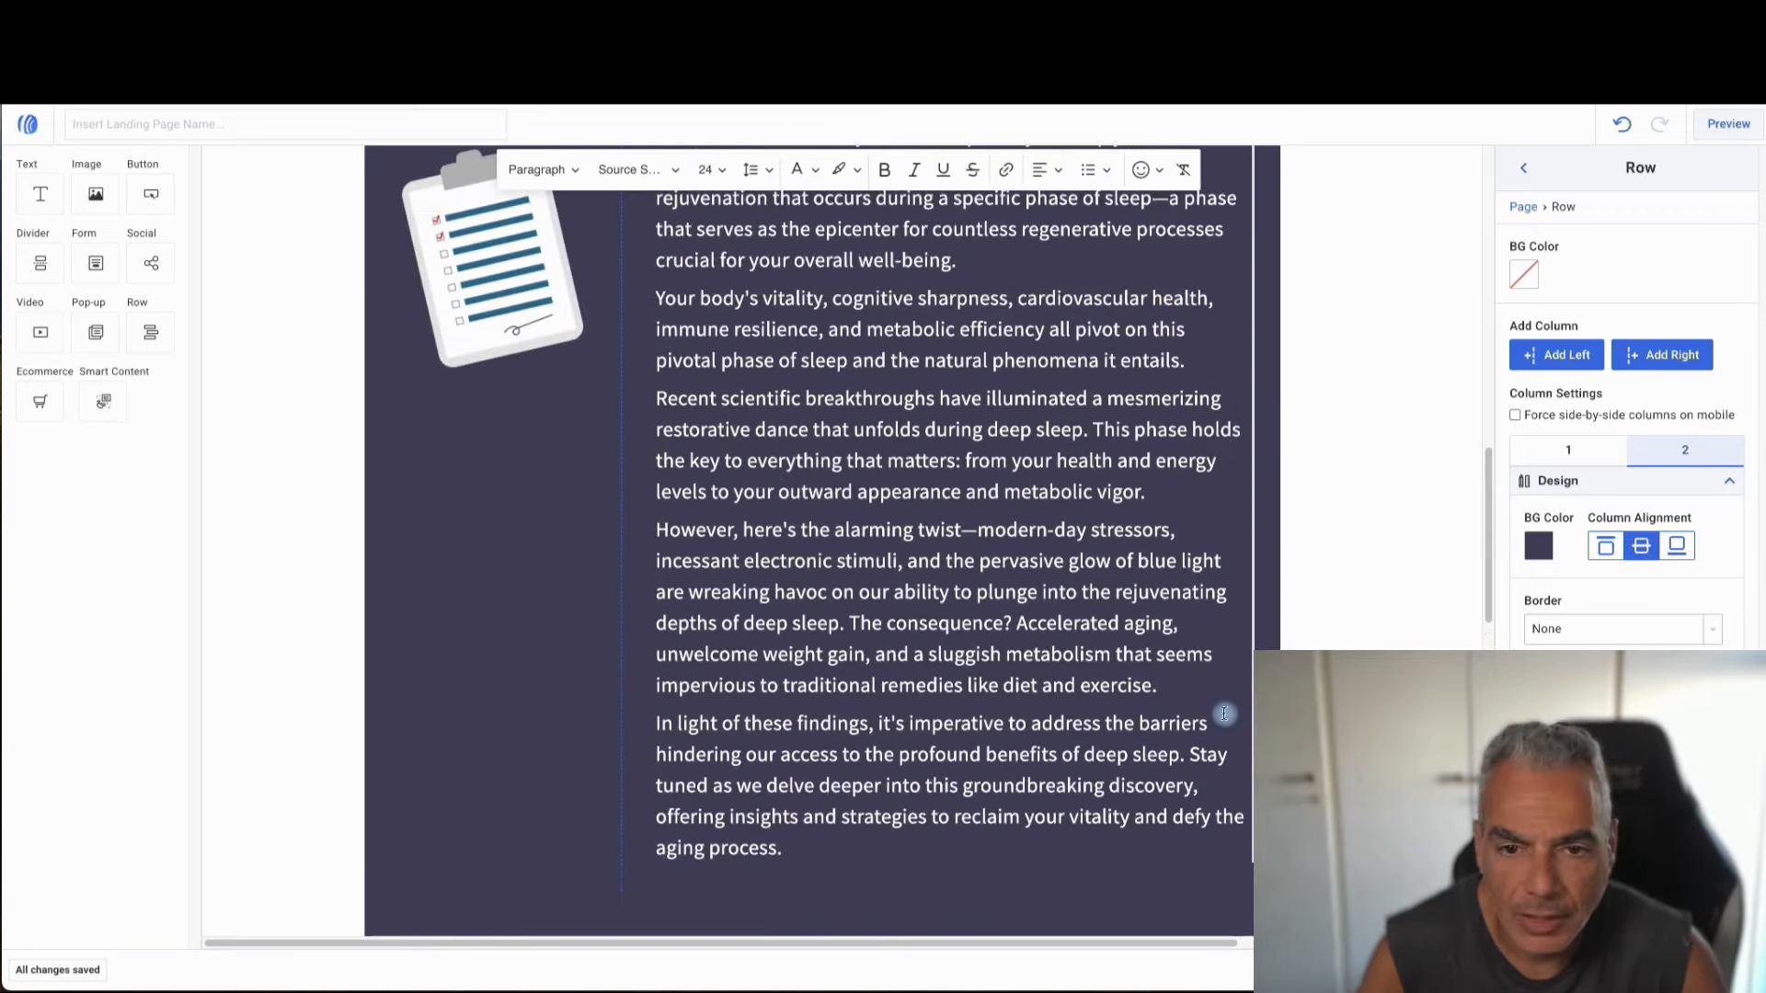
scroll("up", 3)
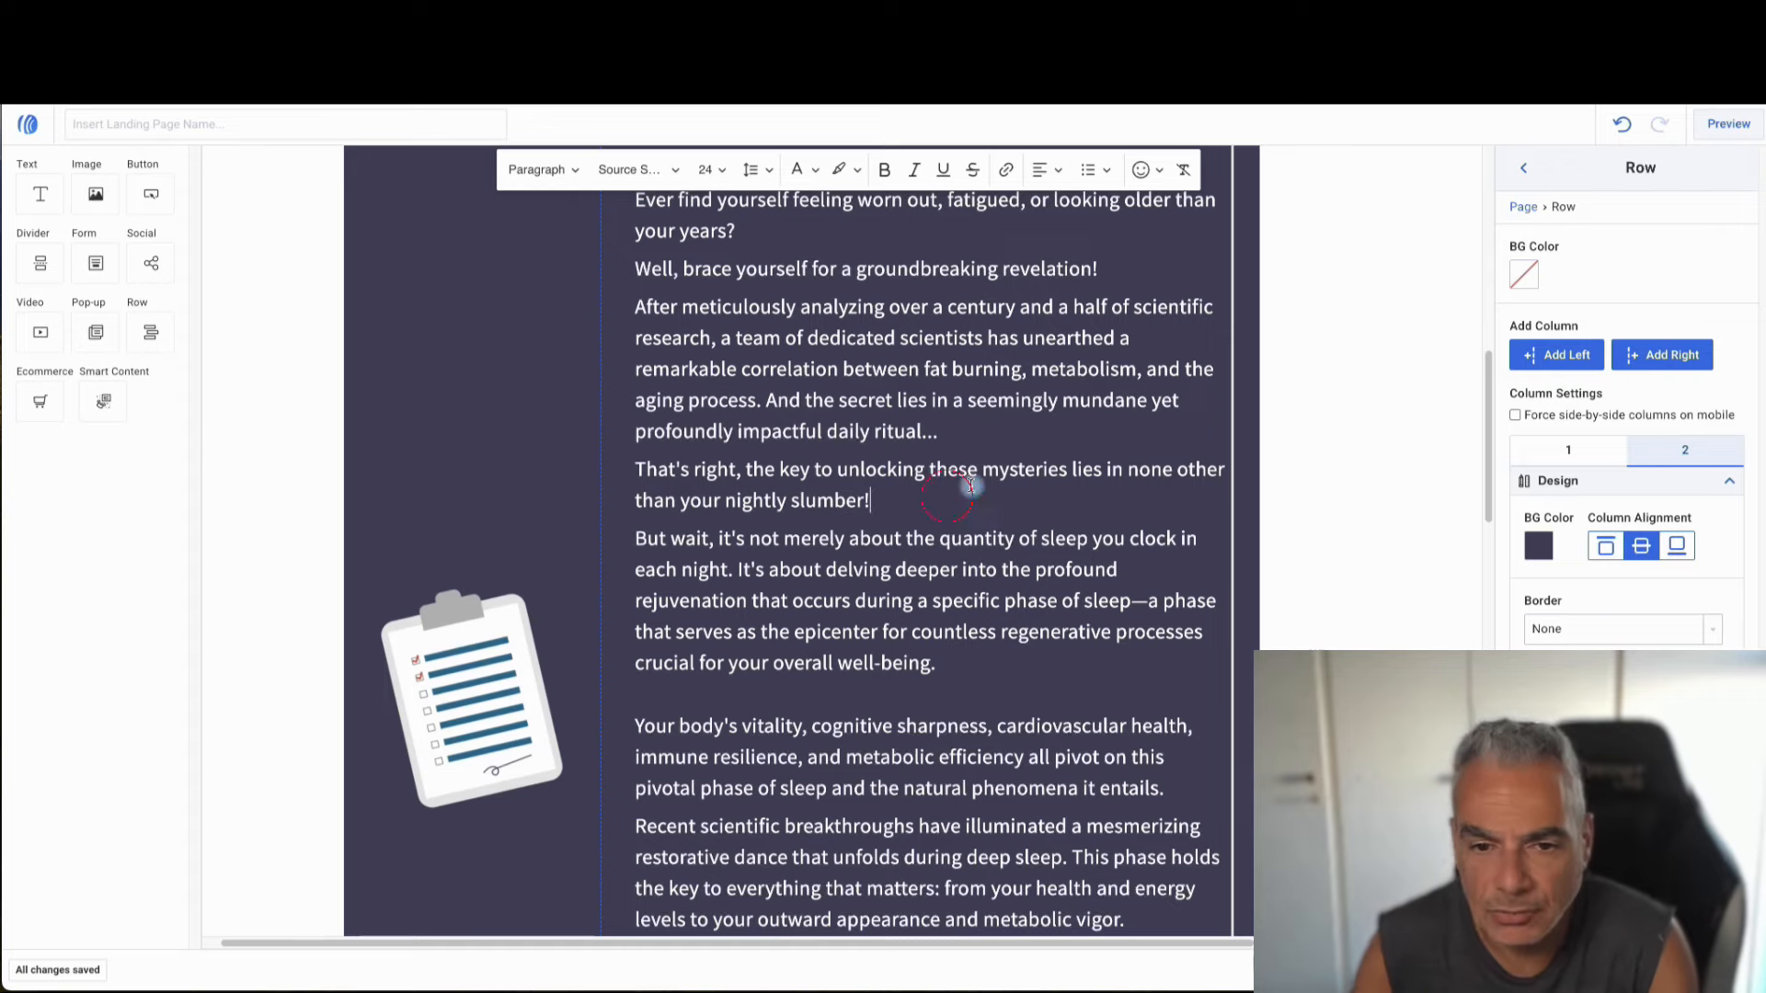
scroll("up", 3)
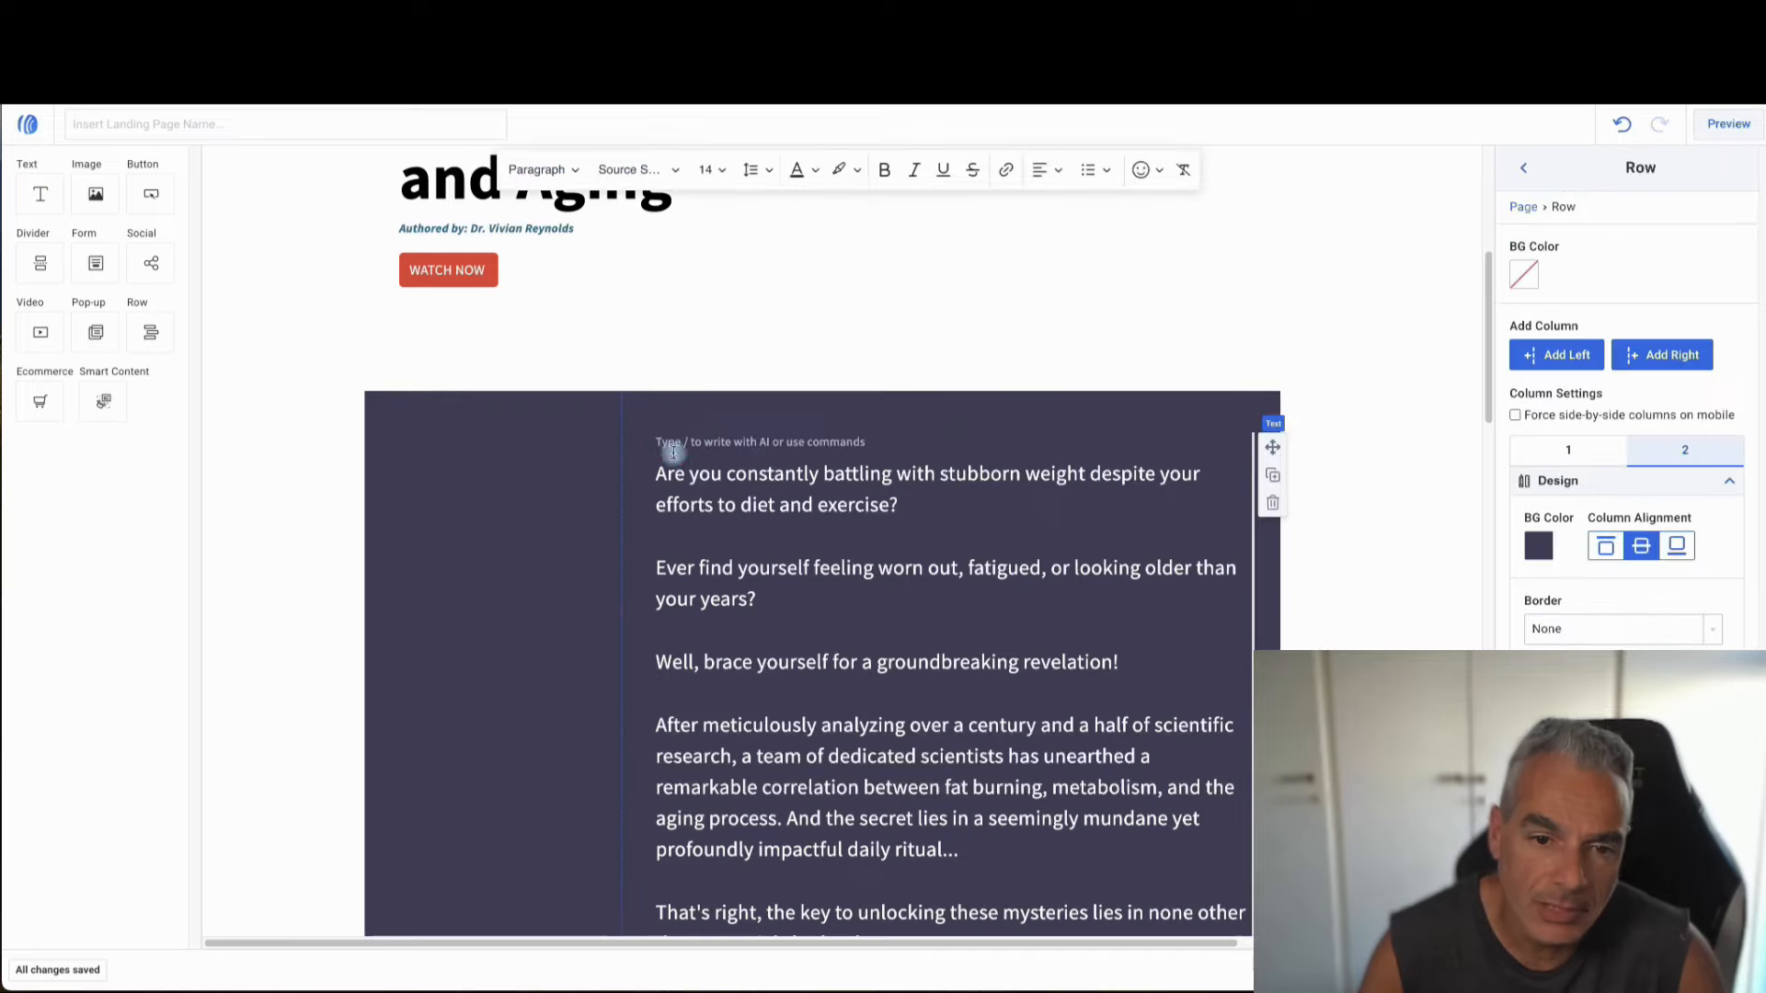
scroll("down", 3)
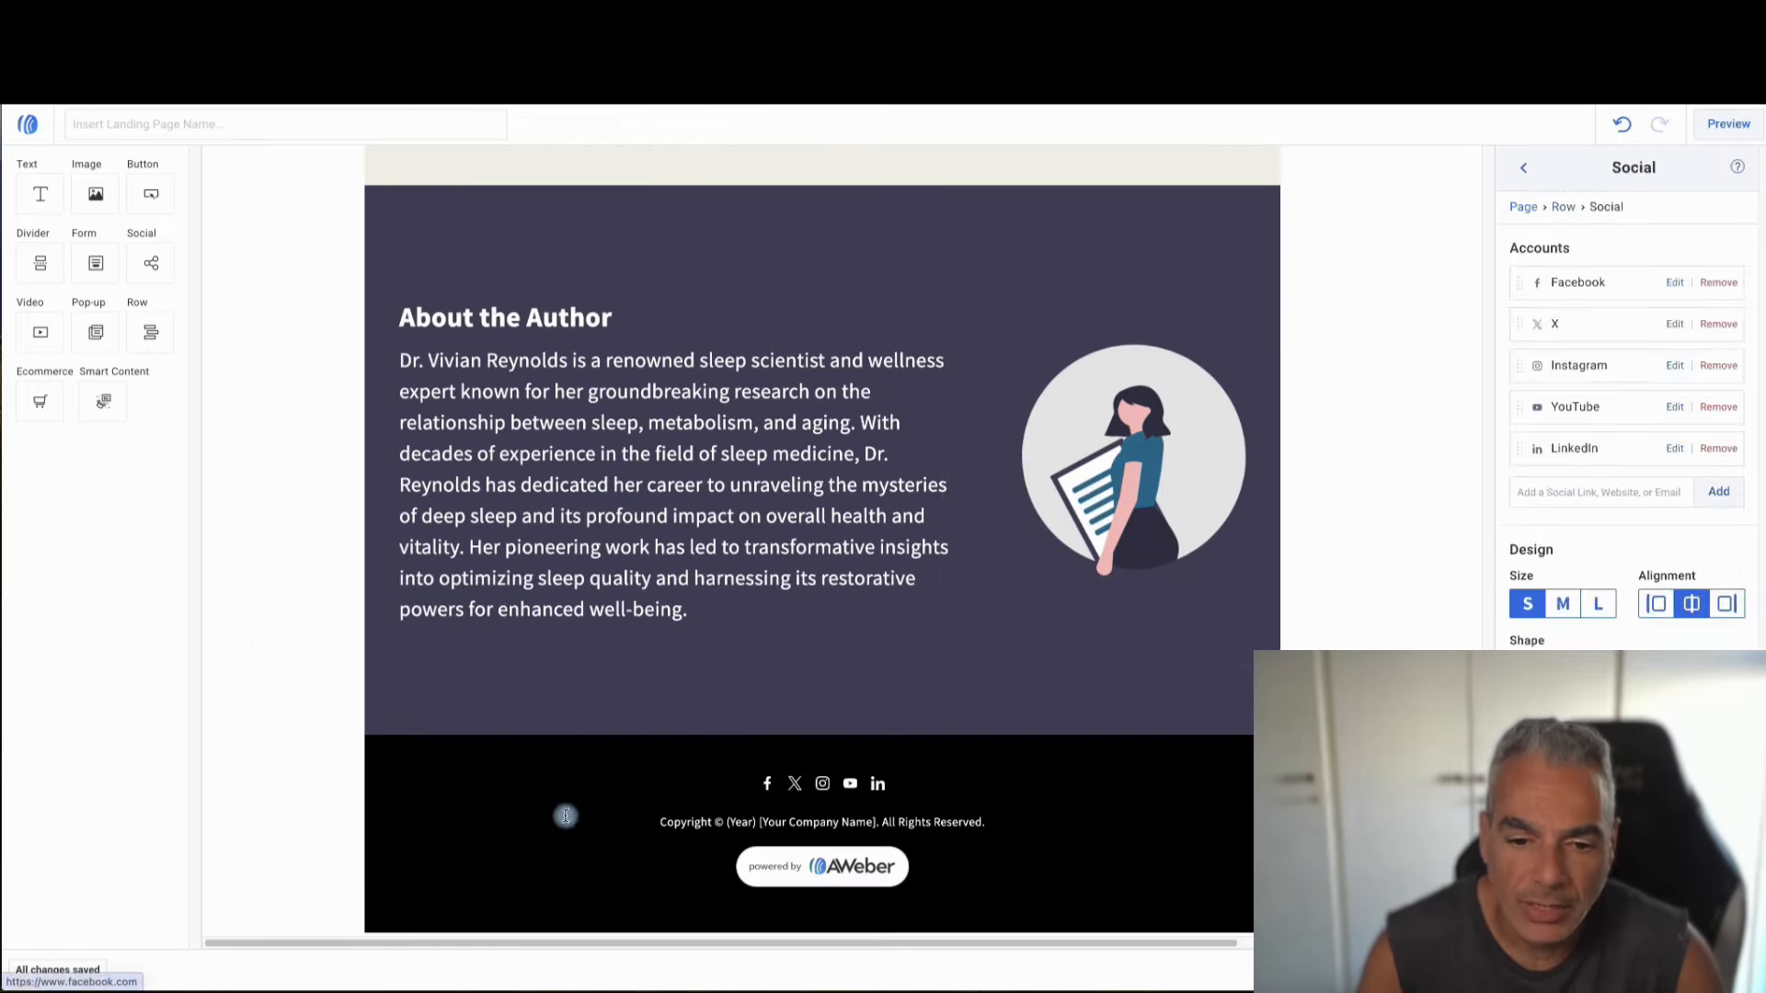
- Delete the 'Powered by AWeber' badge image from the page footer
left_click(822, 866)
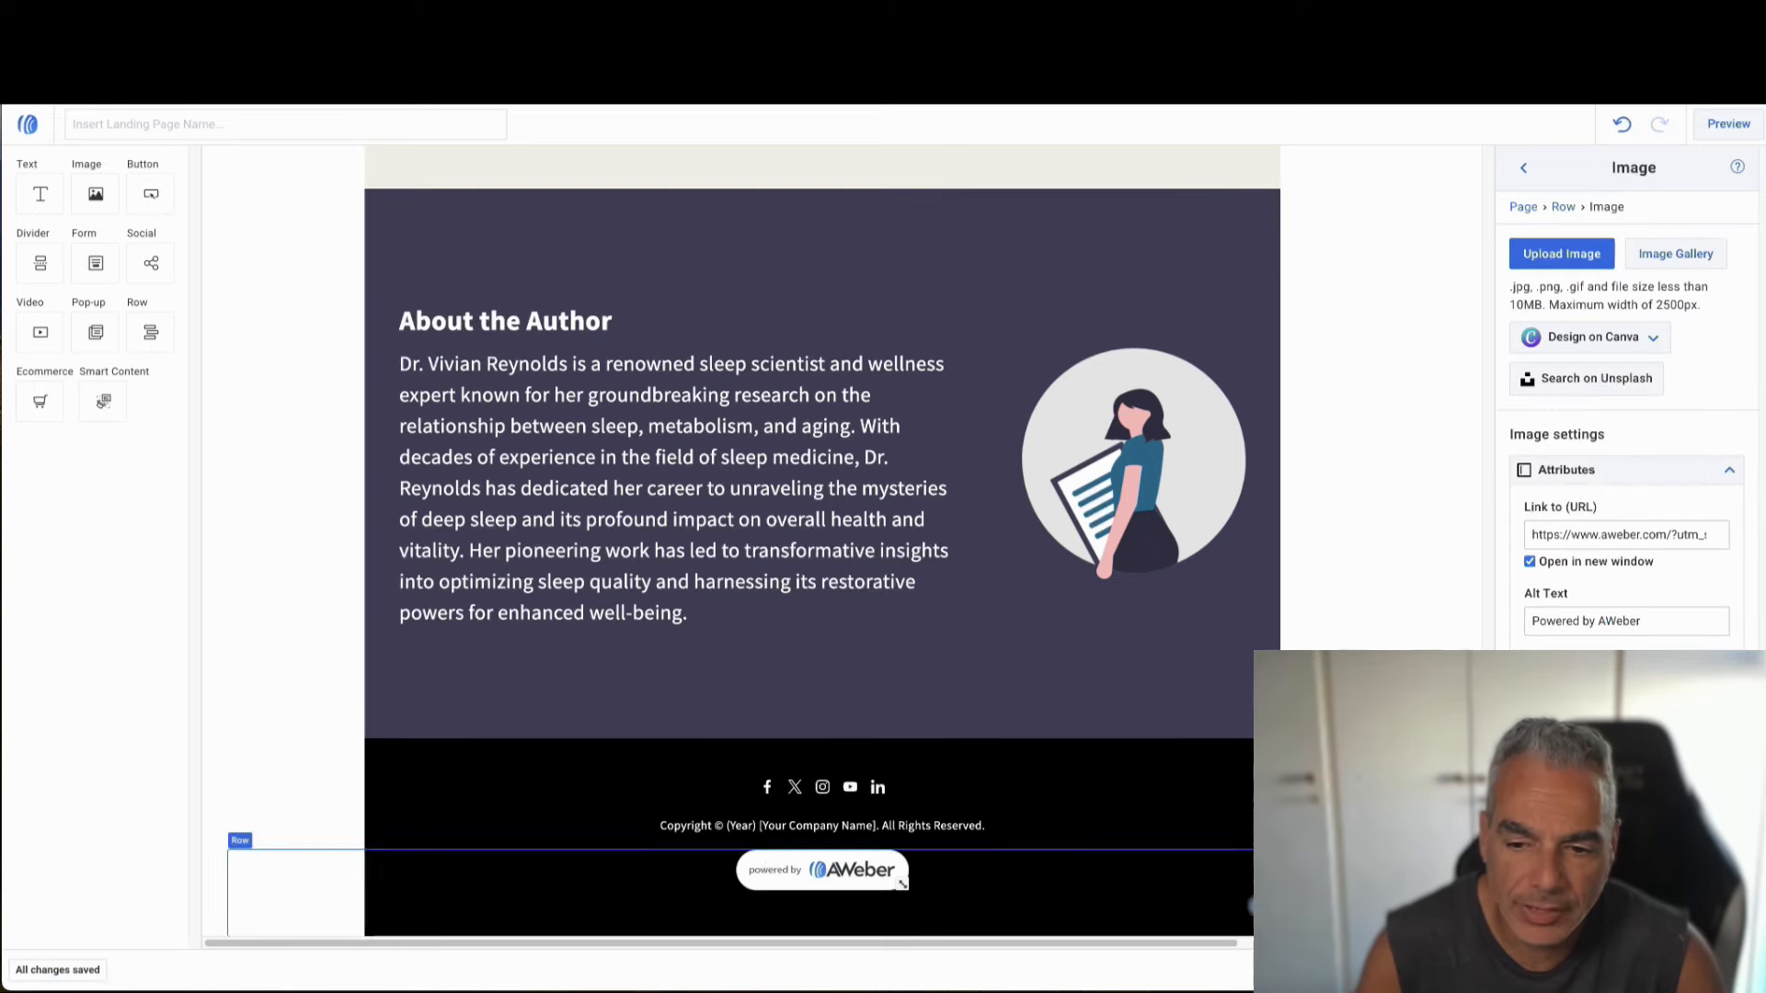
left_click(1523, 167)
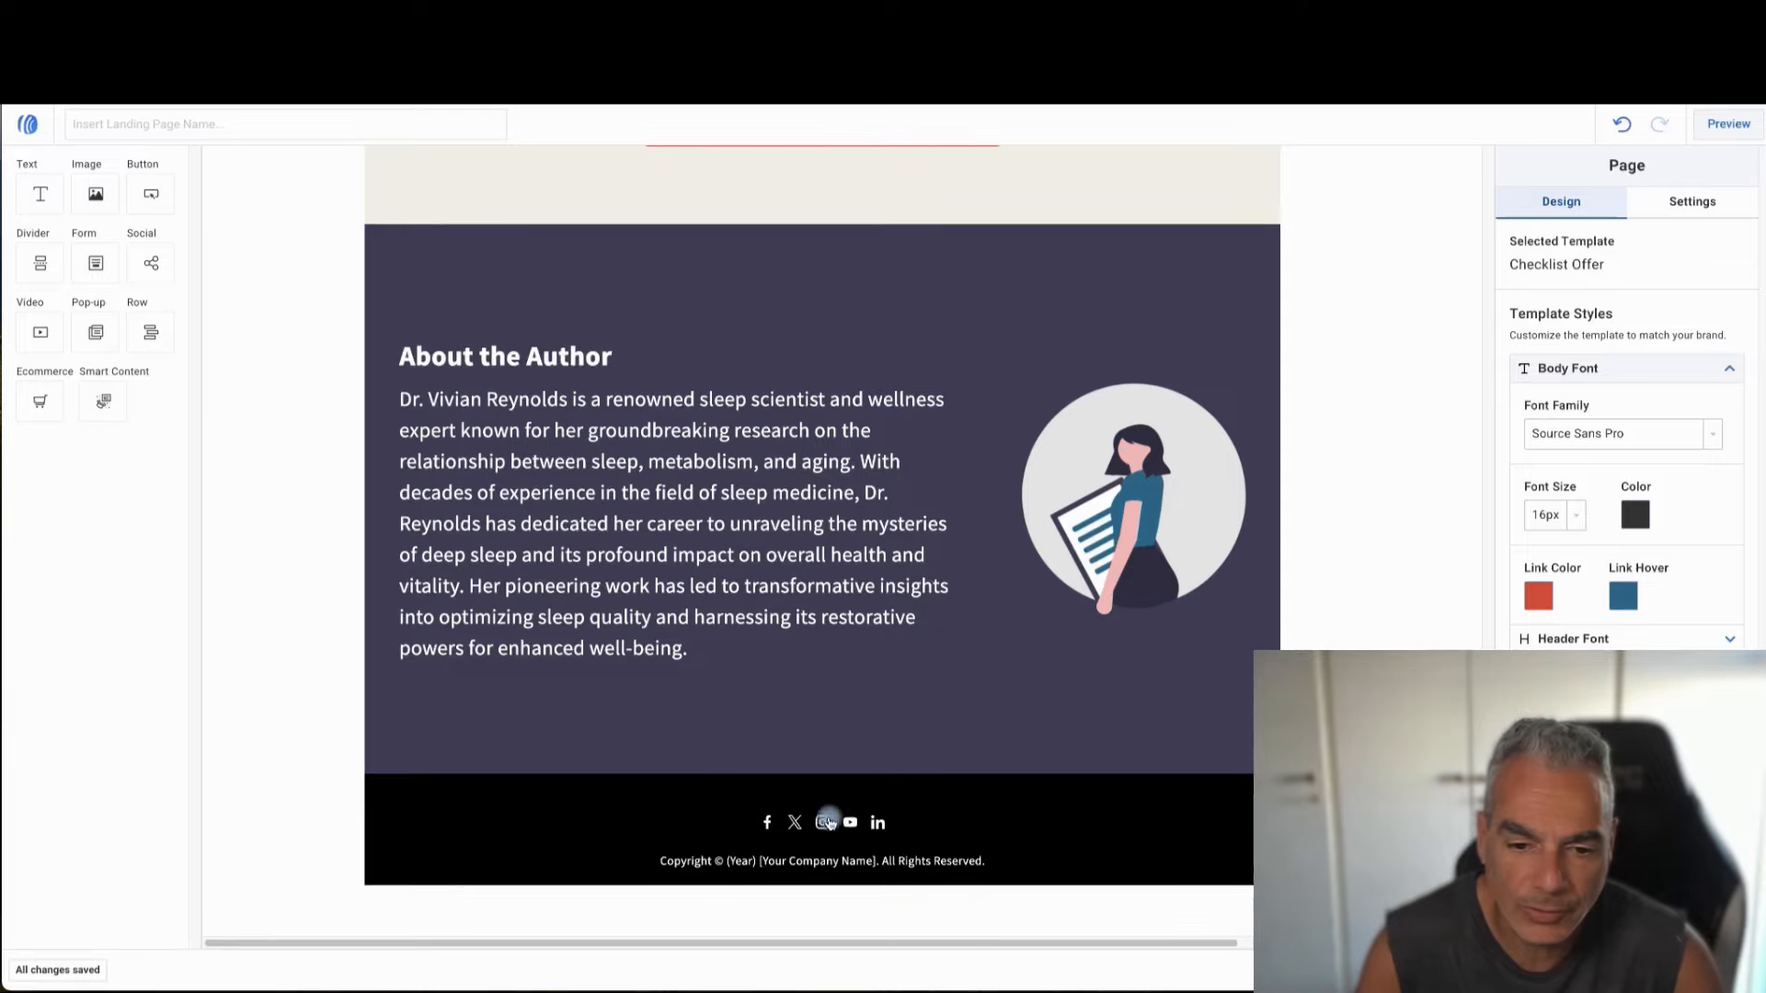
scroll("up", 3)
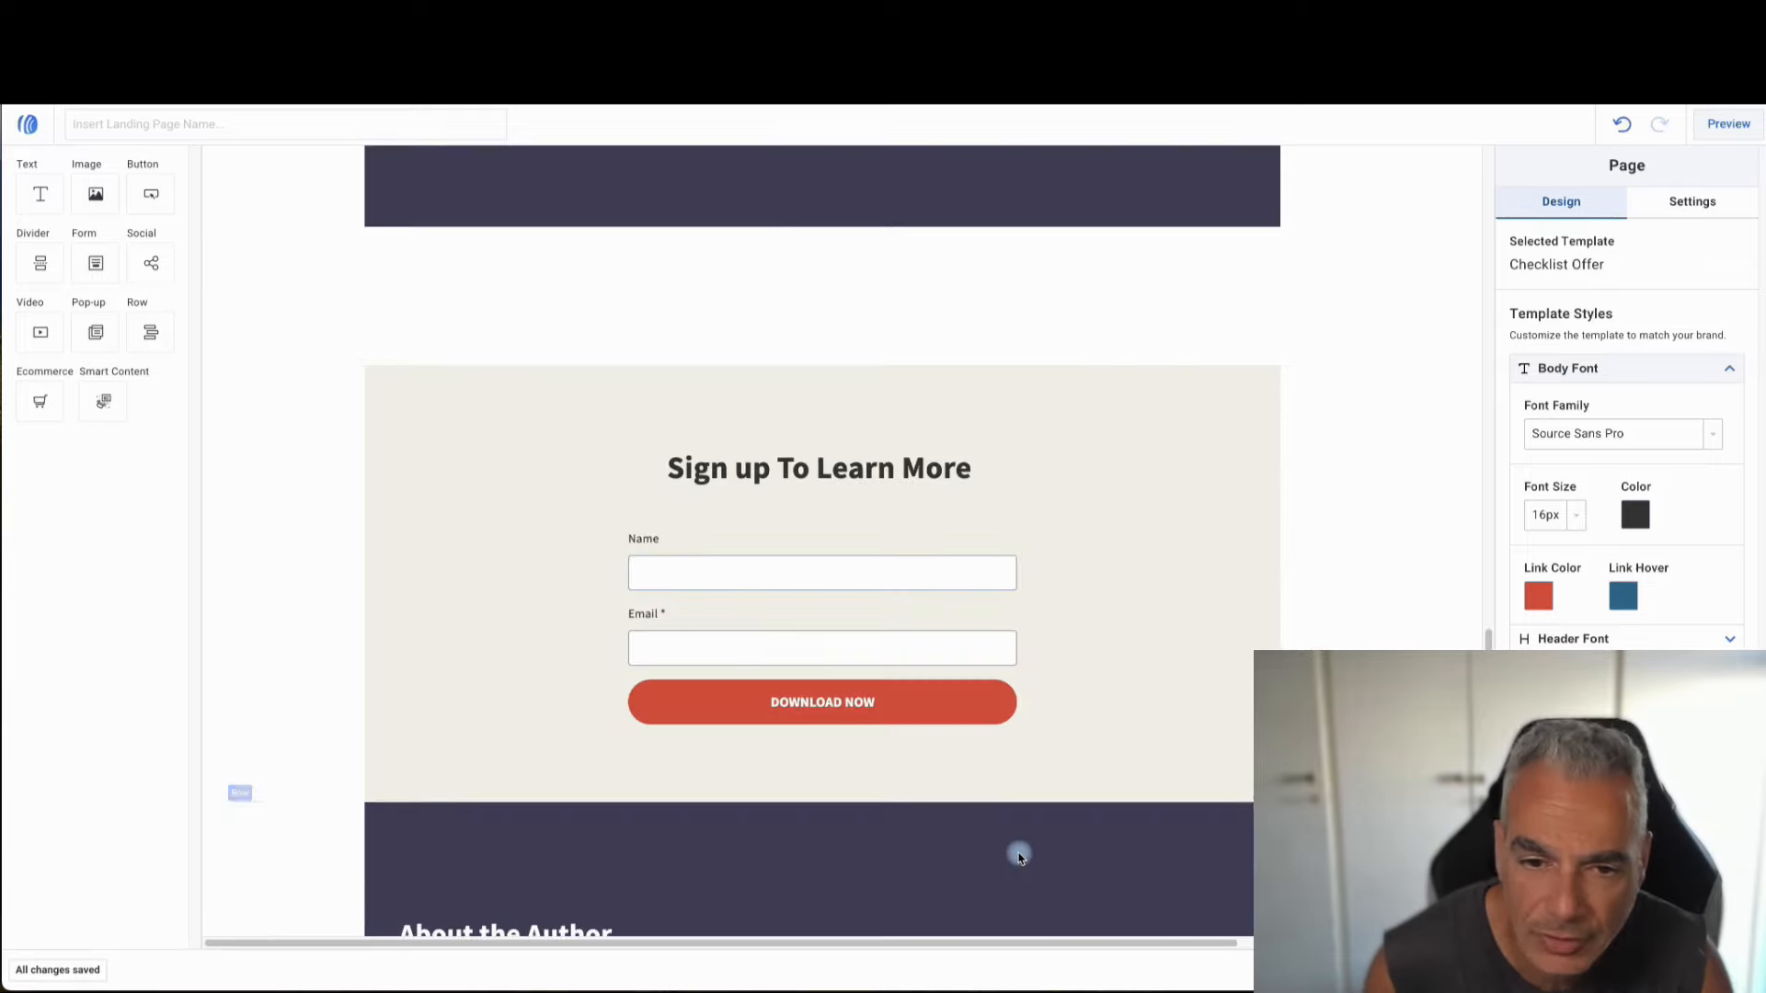
scroll("down", 3)
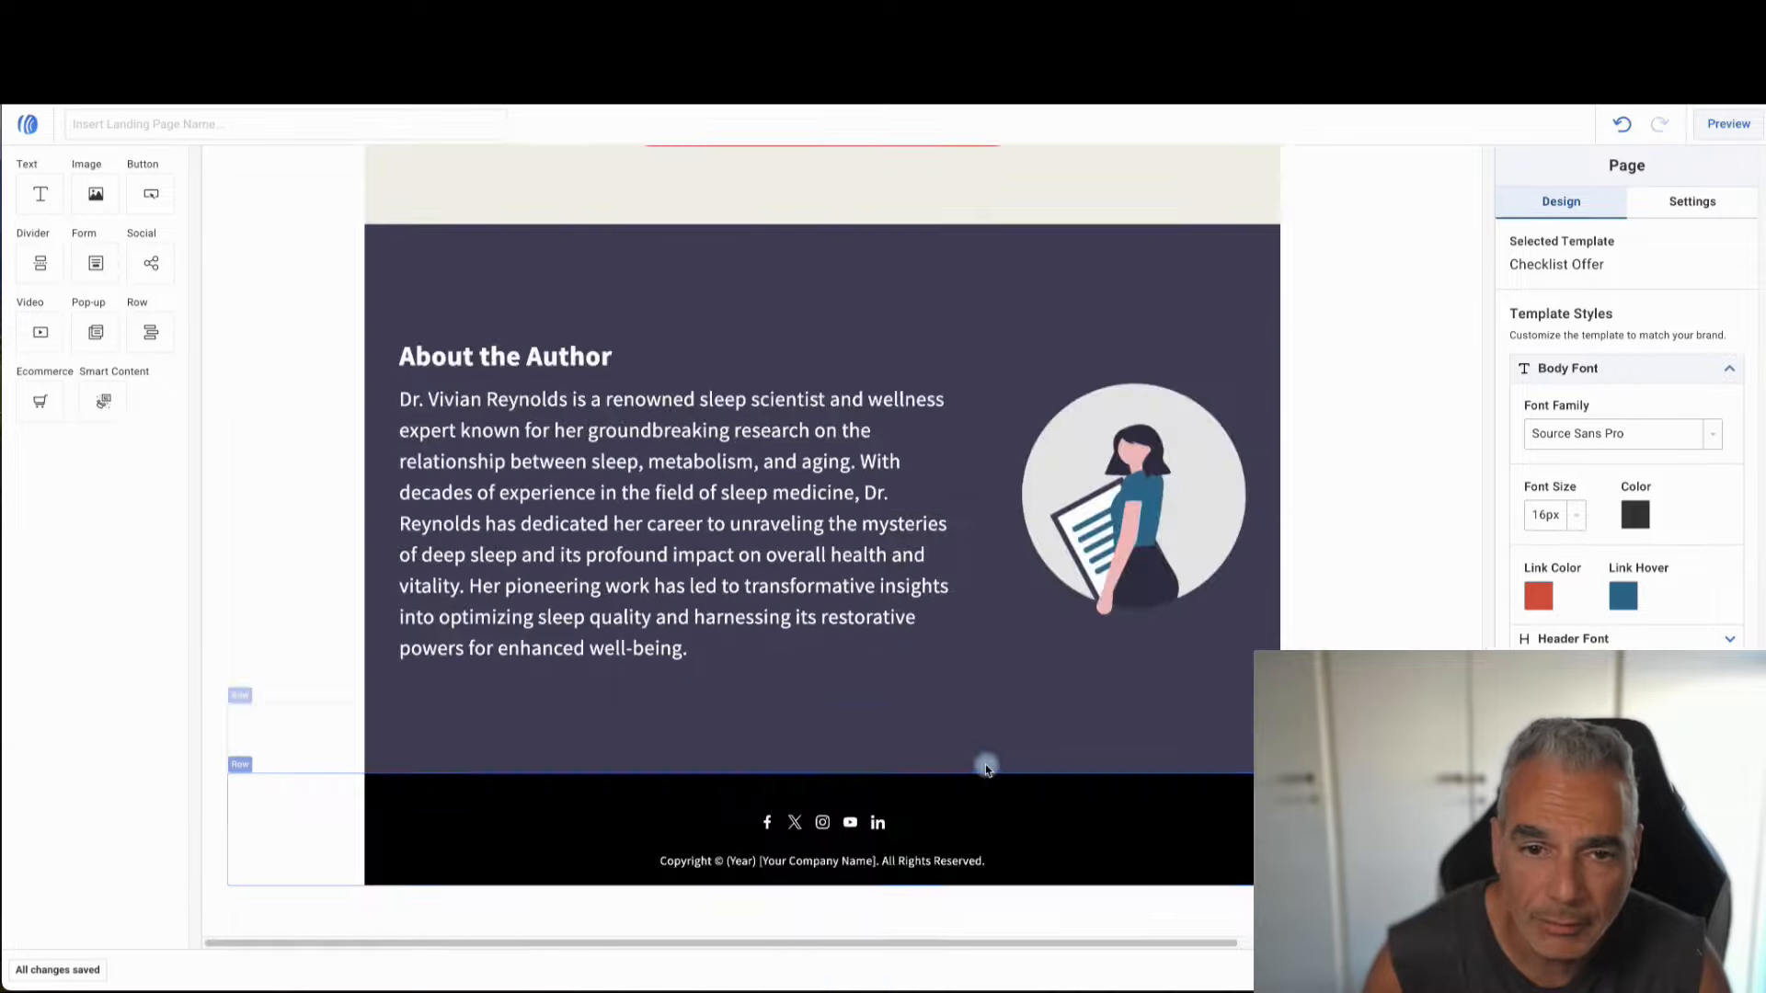
scroll("up", 3)
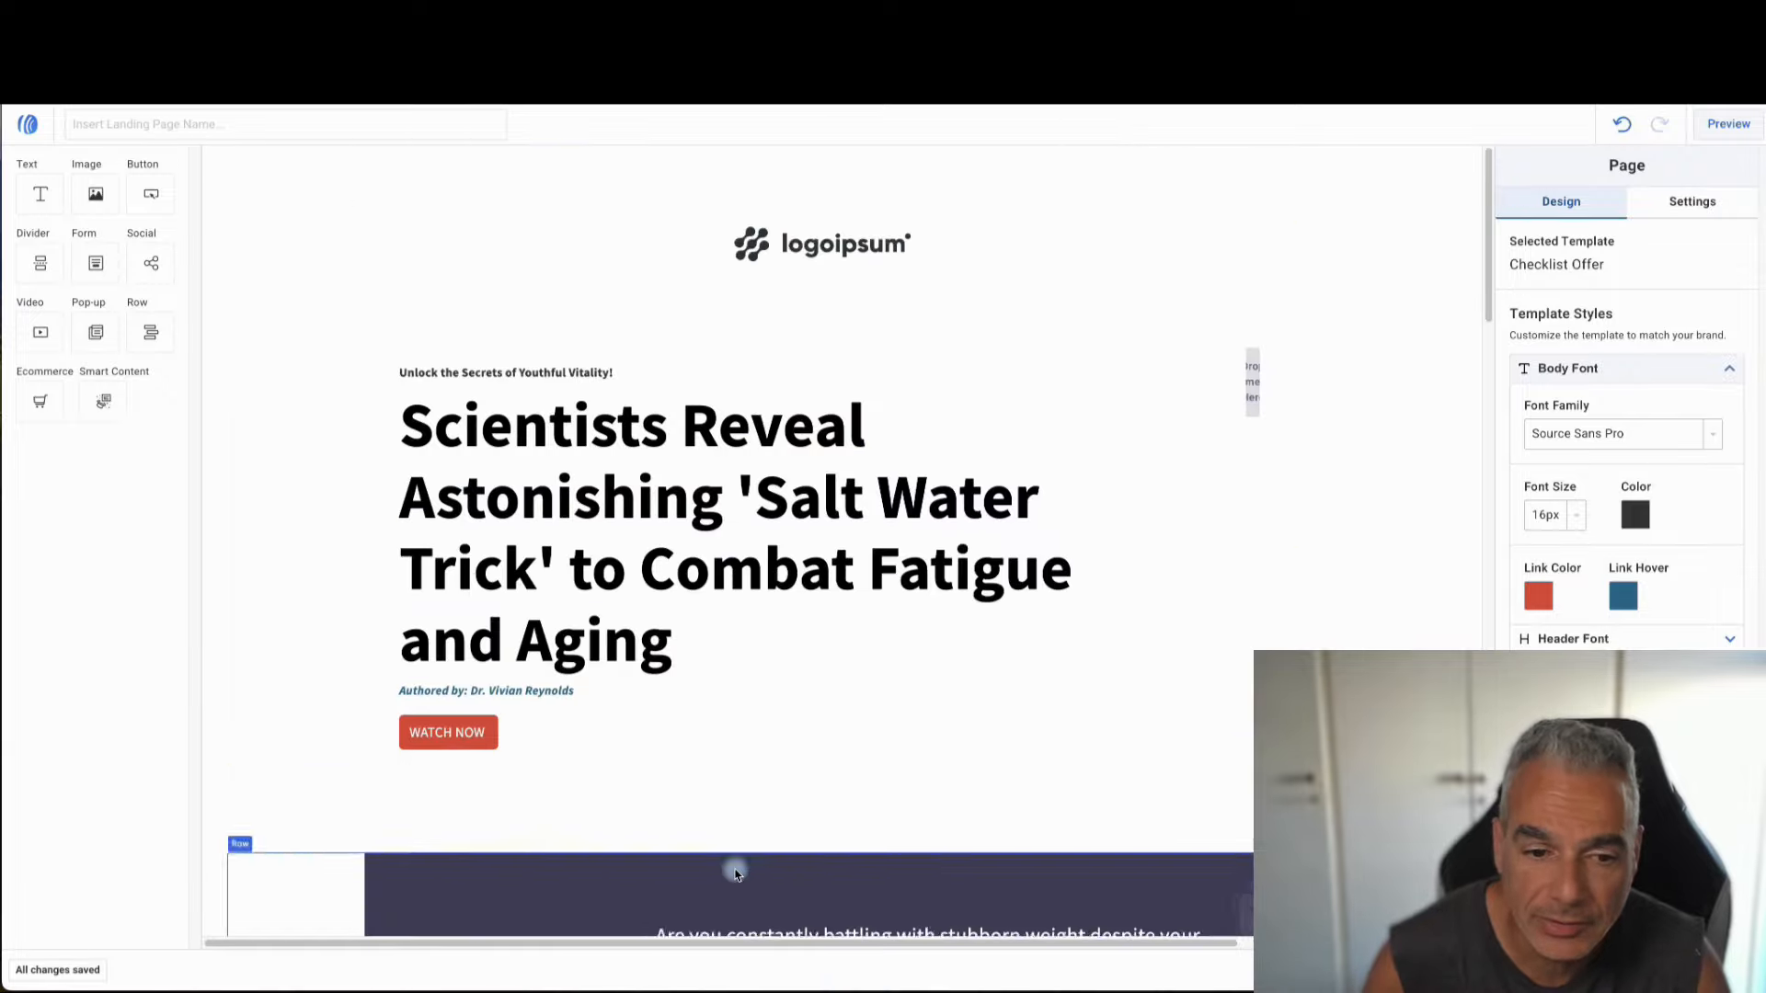
scroll("down", 3)
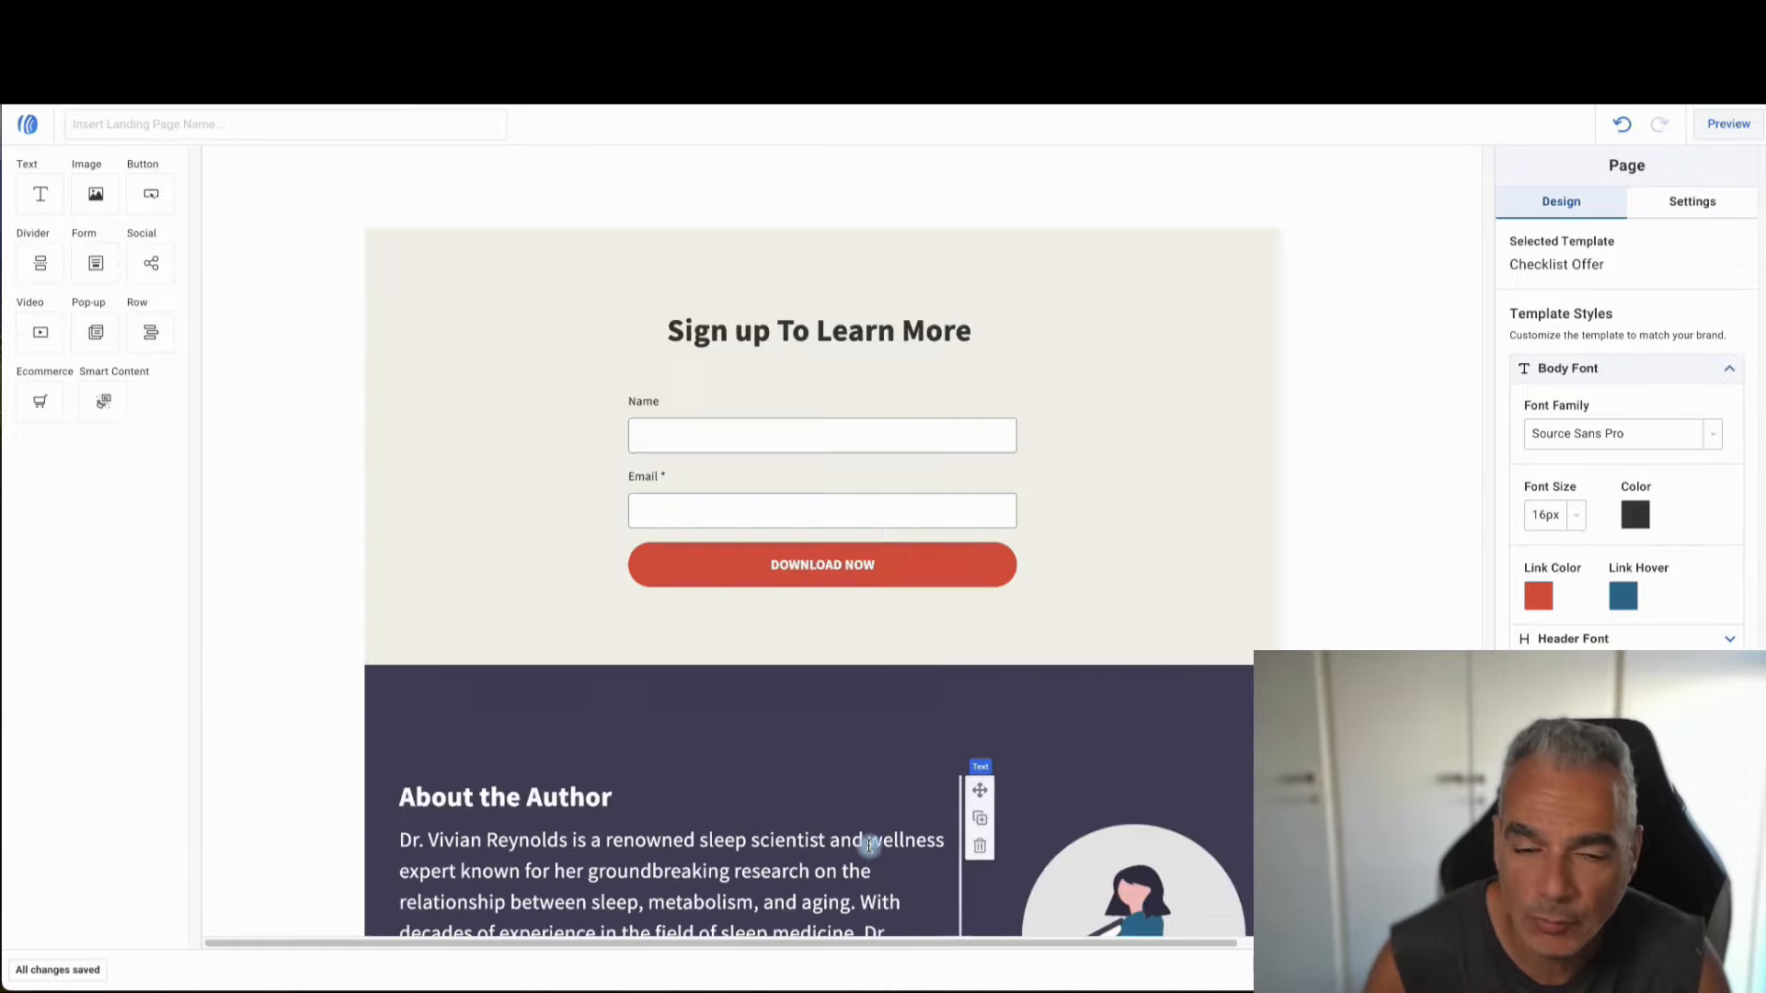
scroll("up", 3)
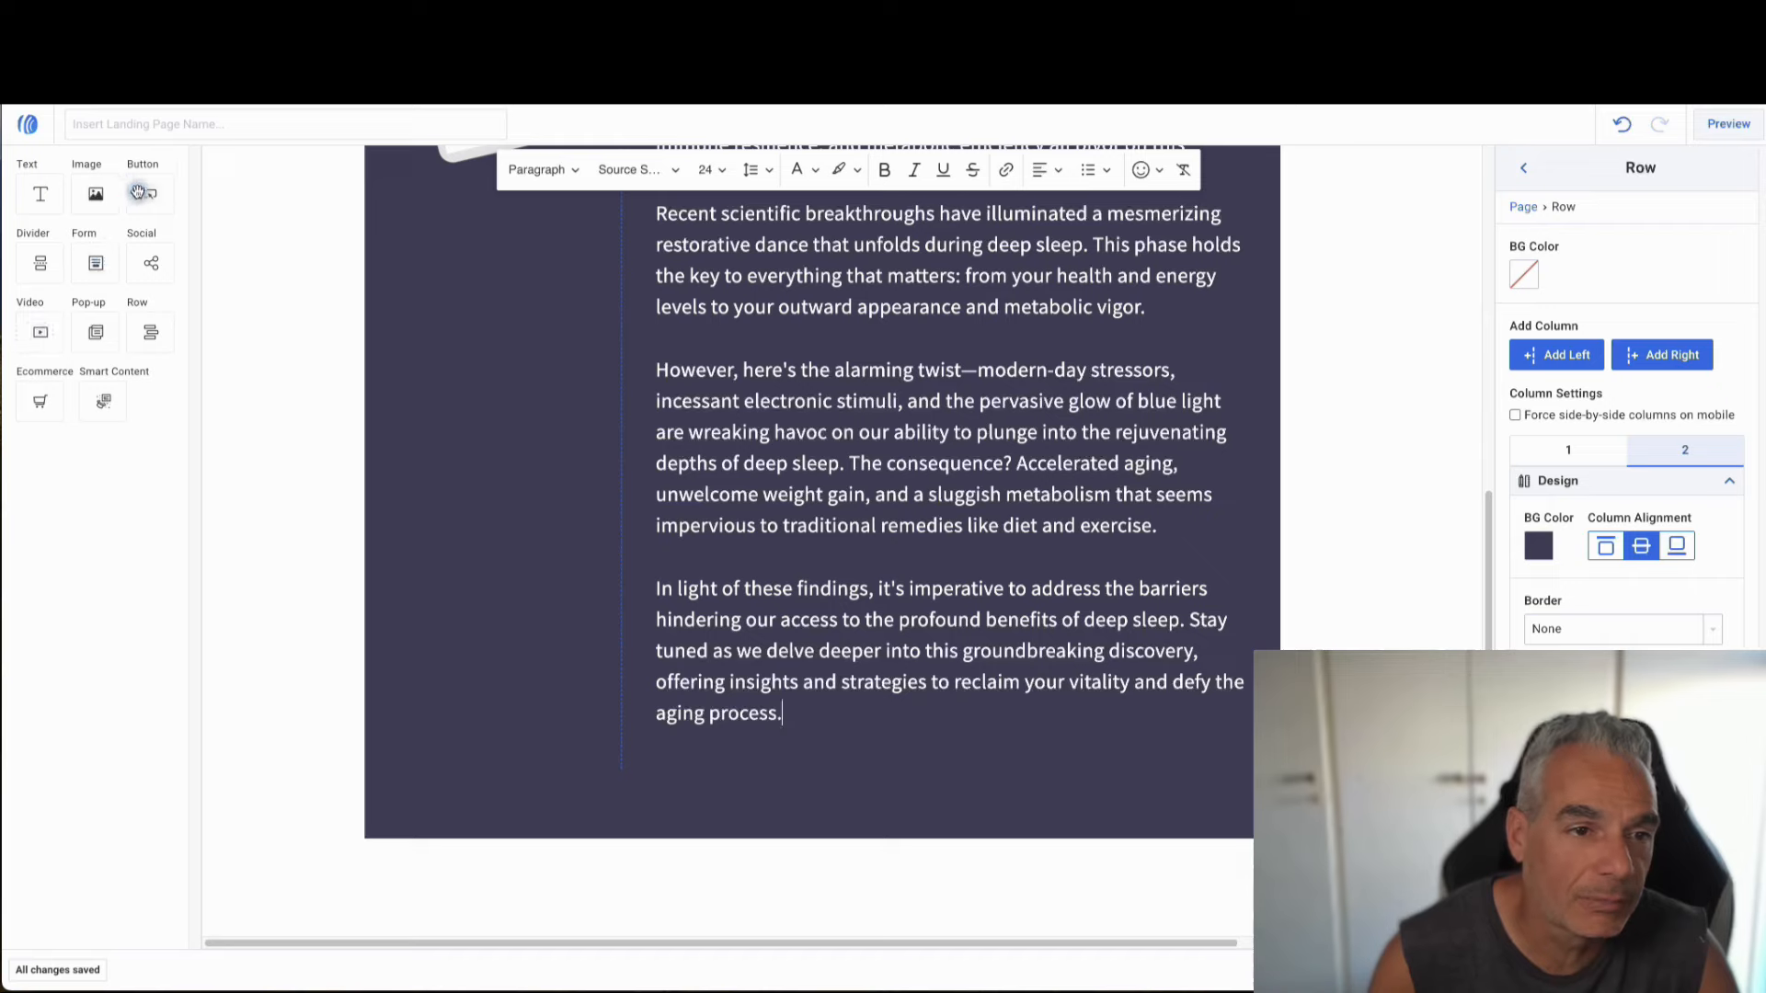
- Add a centred 'WATCH THE VSL FOR MORE' button with top padding 12, linked to the ClickBank hoplink
left_click(149, 194)
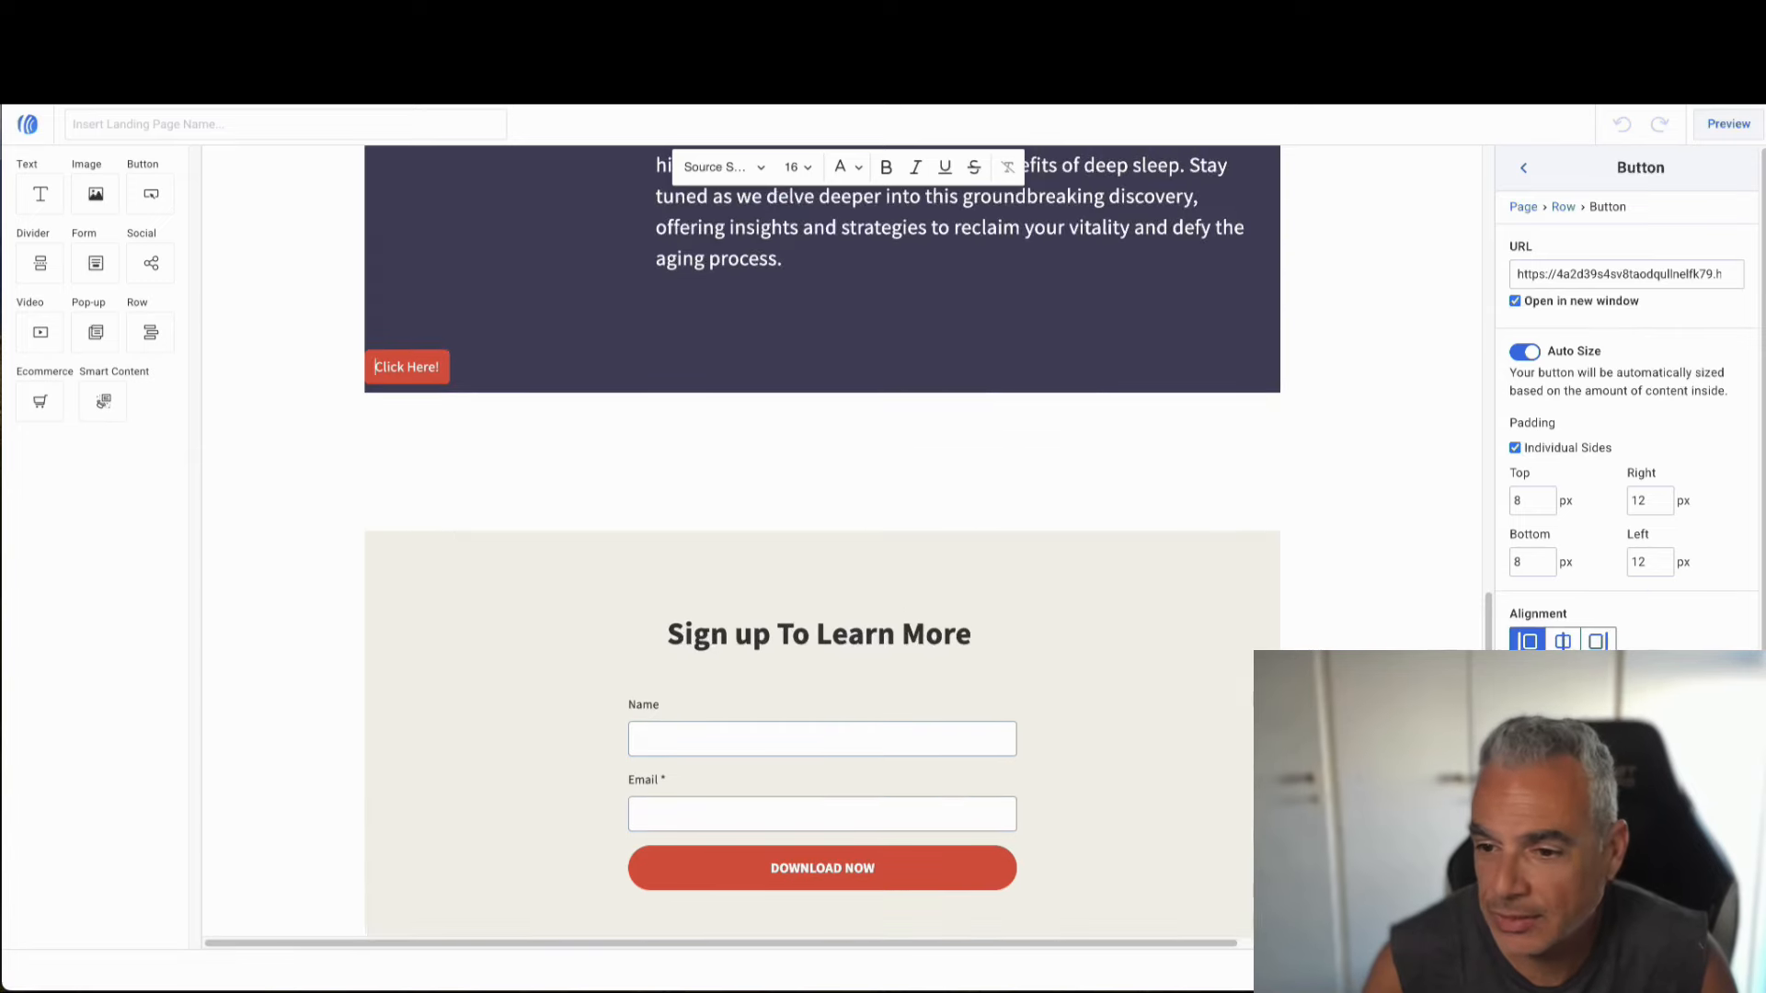
left_click(1562, 641)
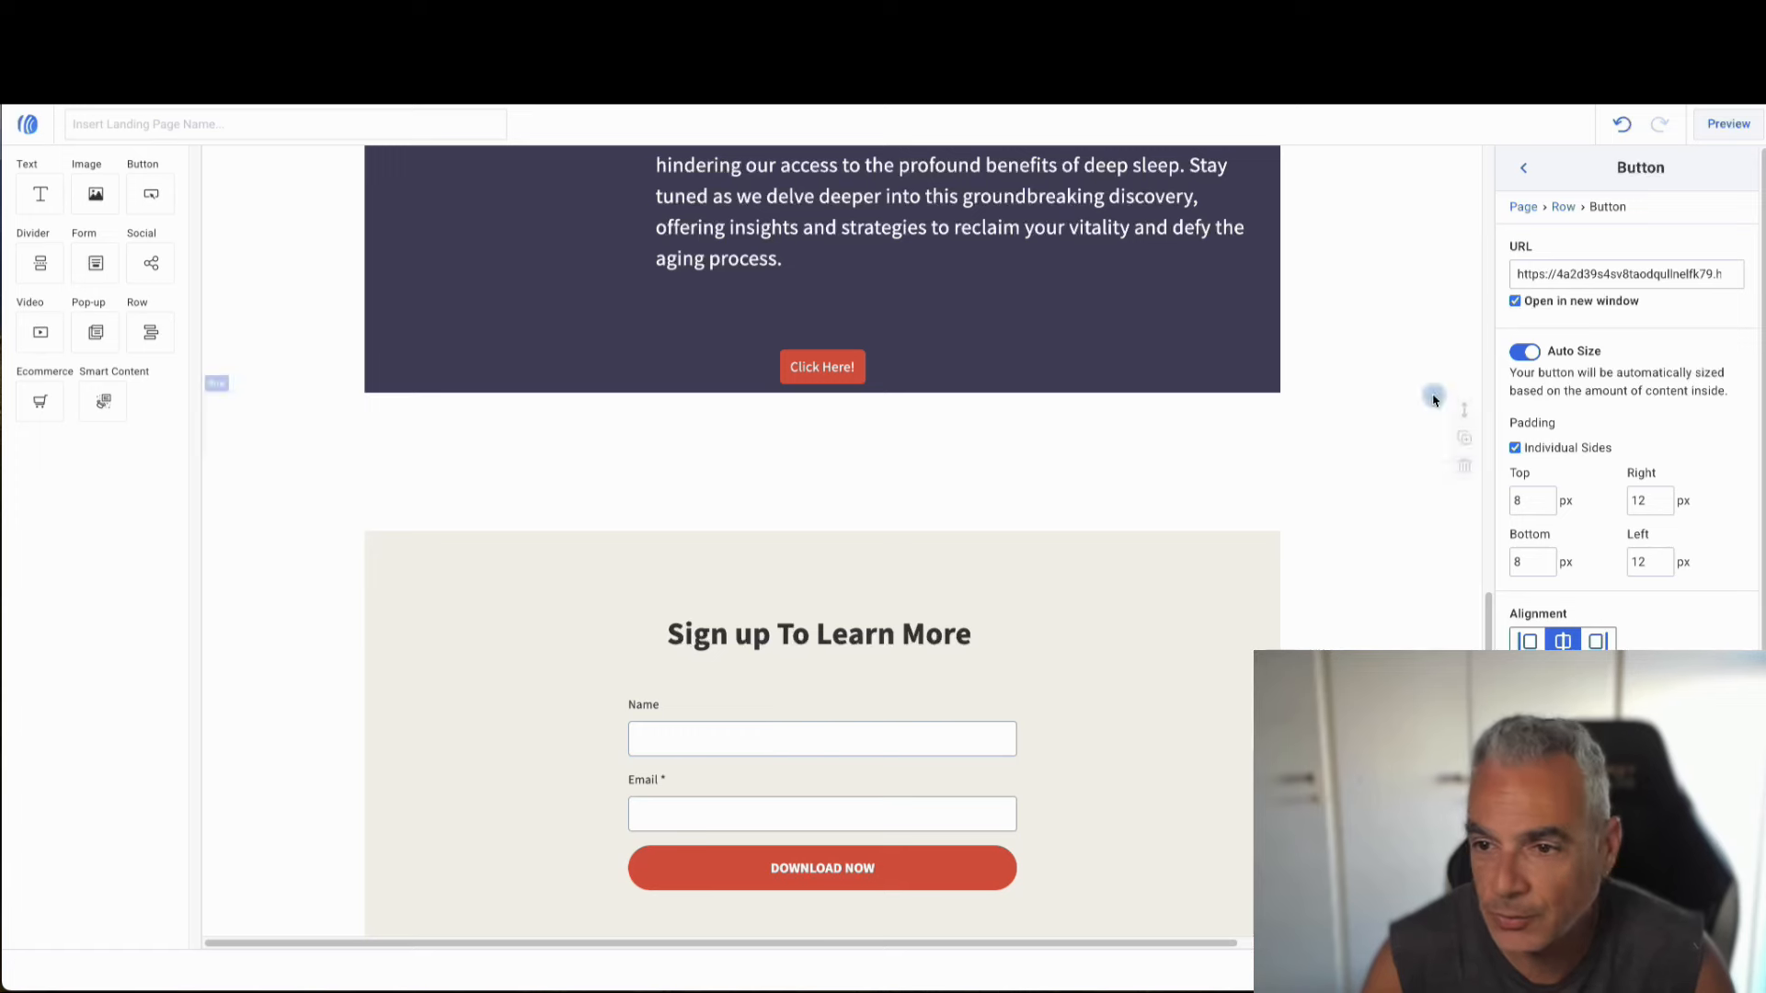
mouse_move(1593, 527)
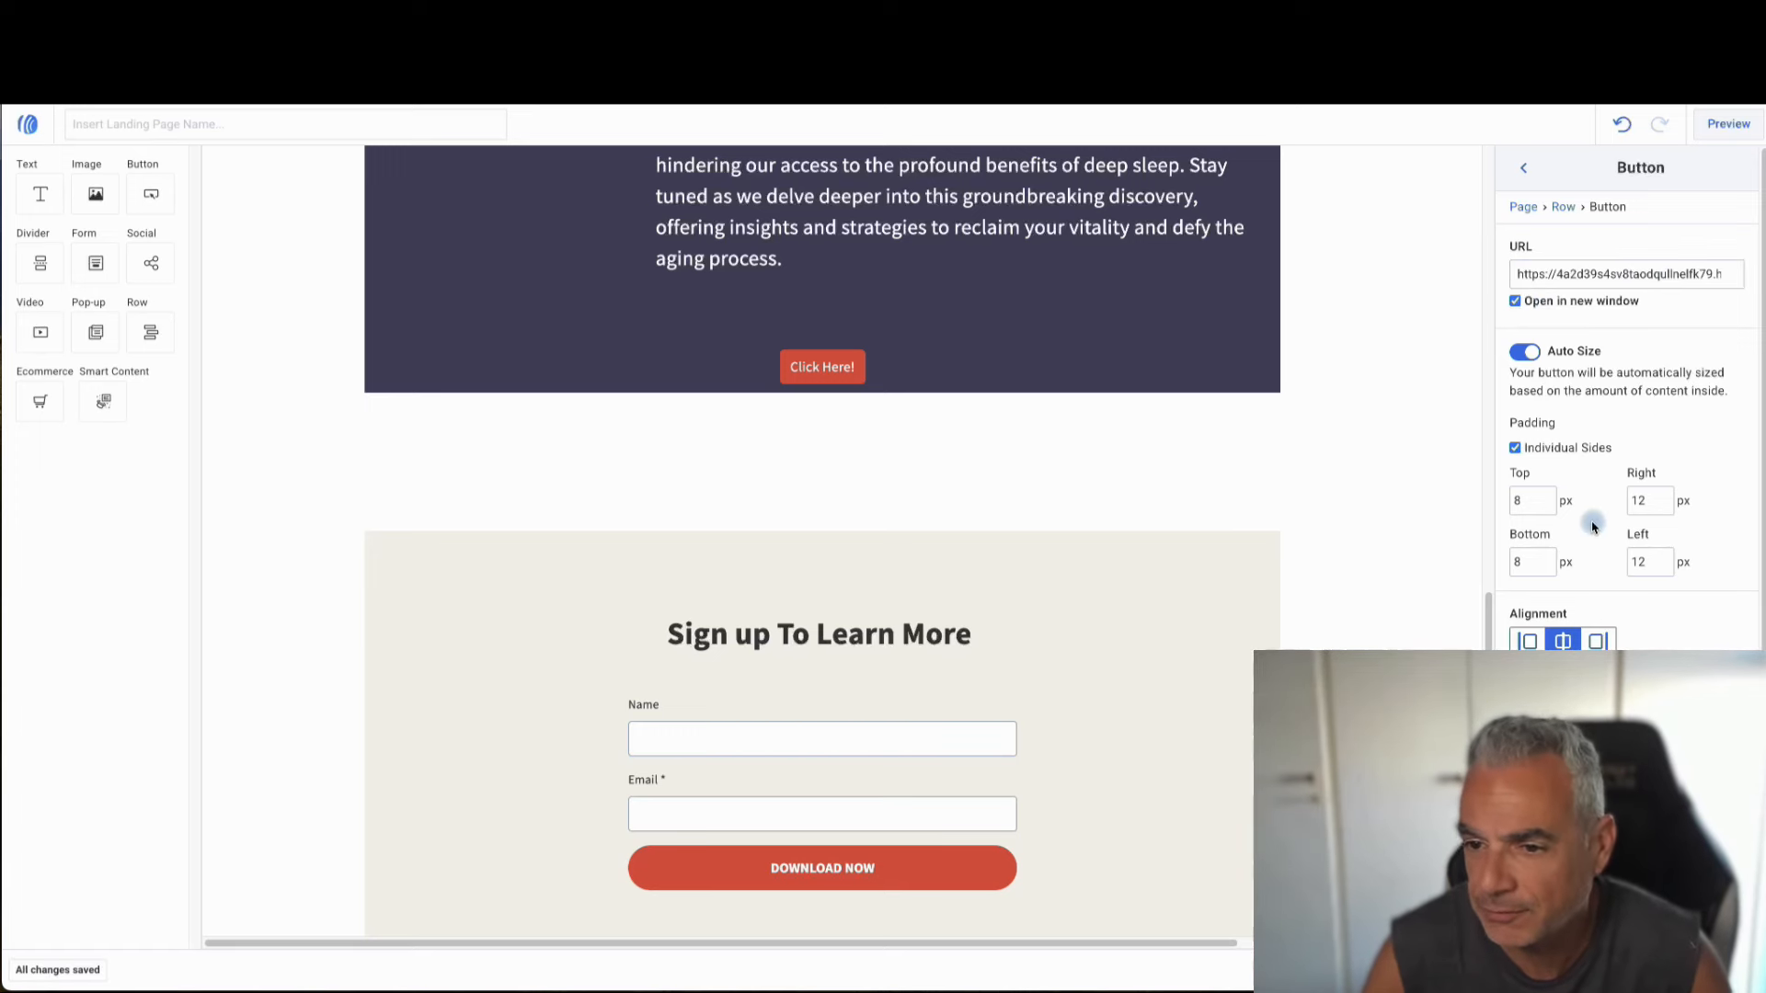
left_click(822, 366)
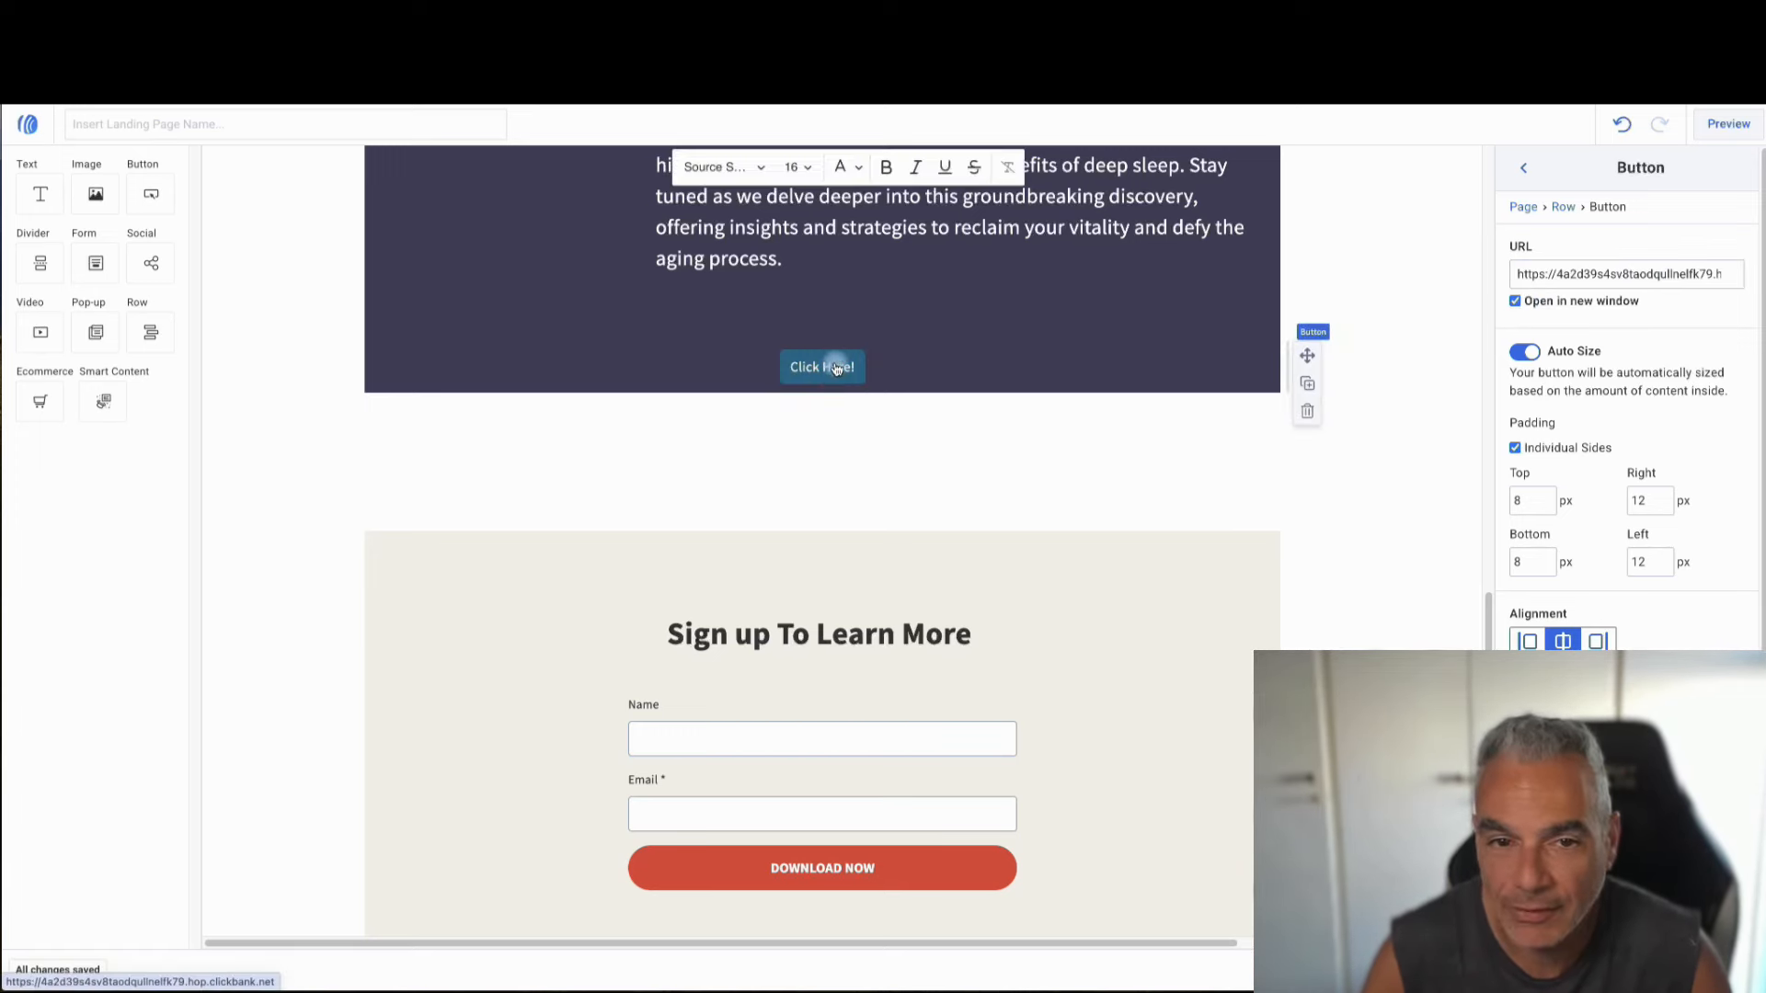
left_click(797, 167)
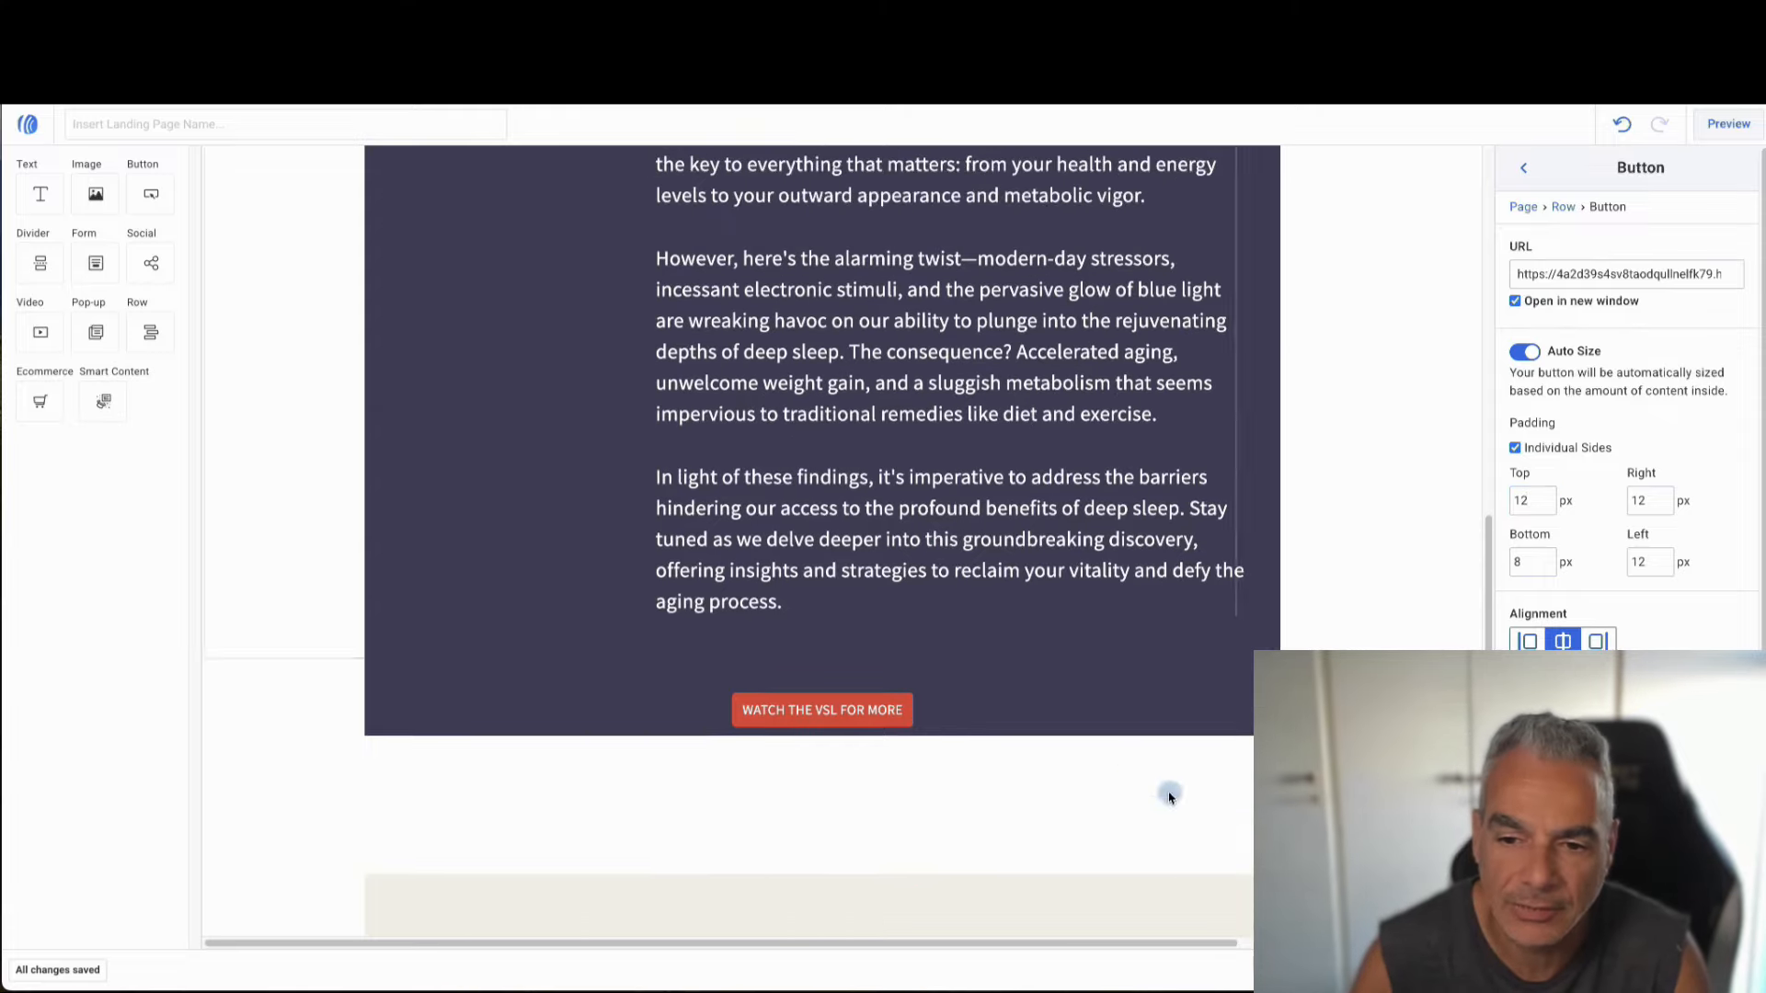
- Scroll to the top of the editor and exit to the Landing Pages list
scroll("up", 3)
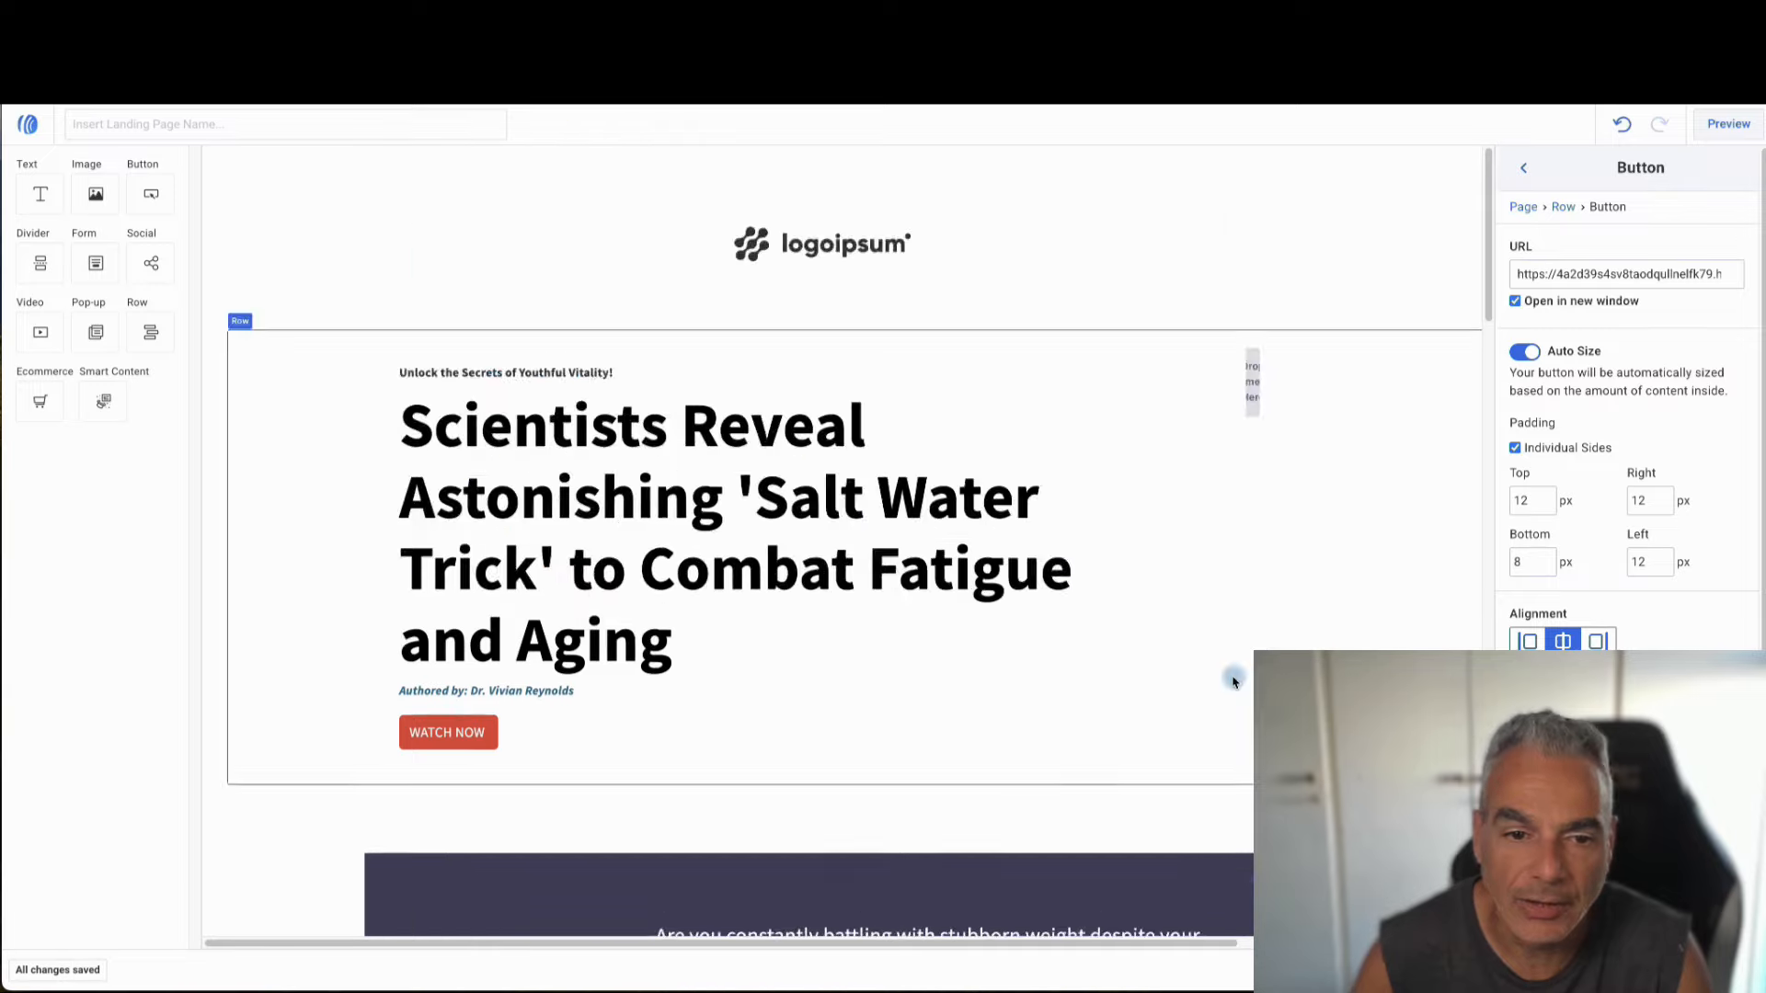
scroll("down", 3)
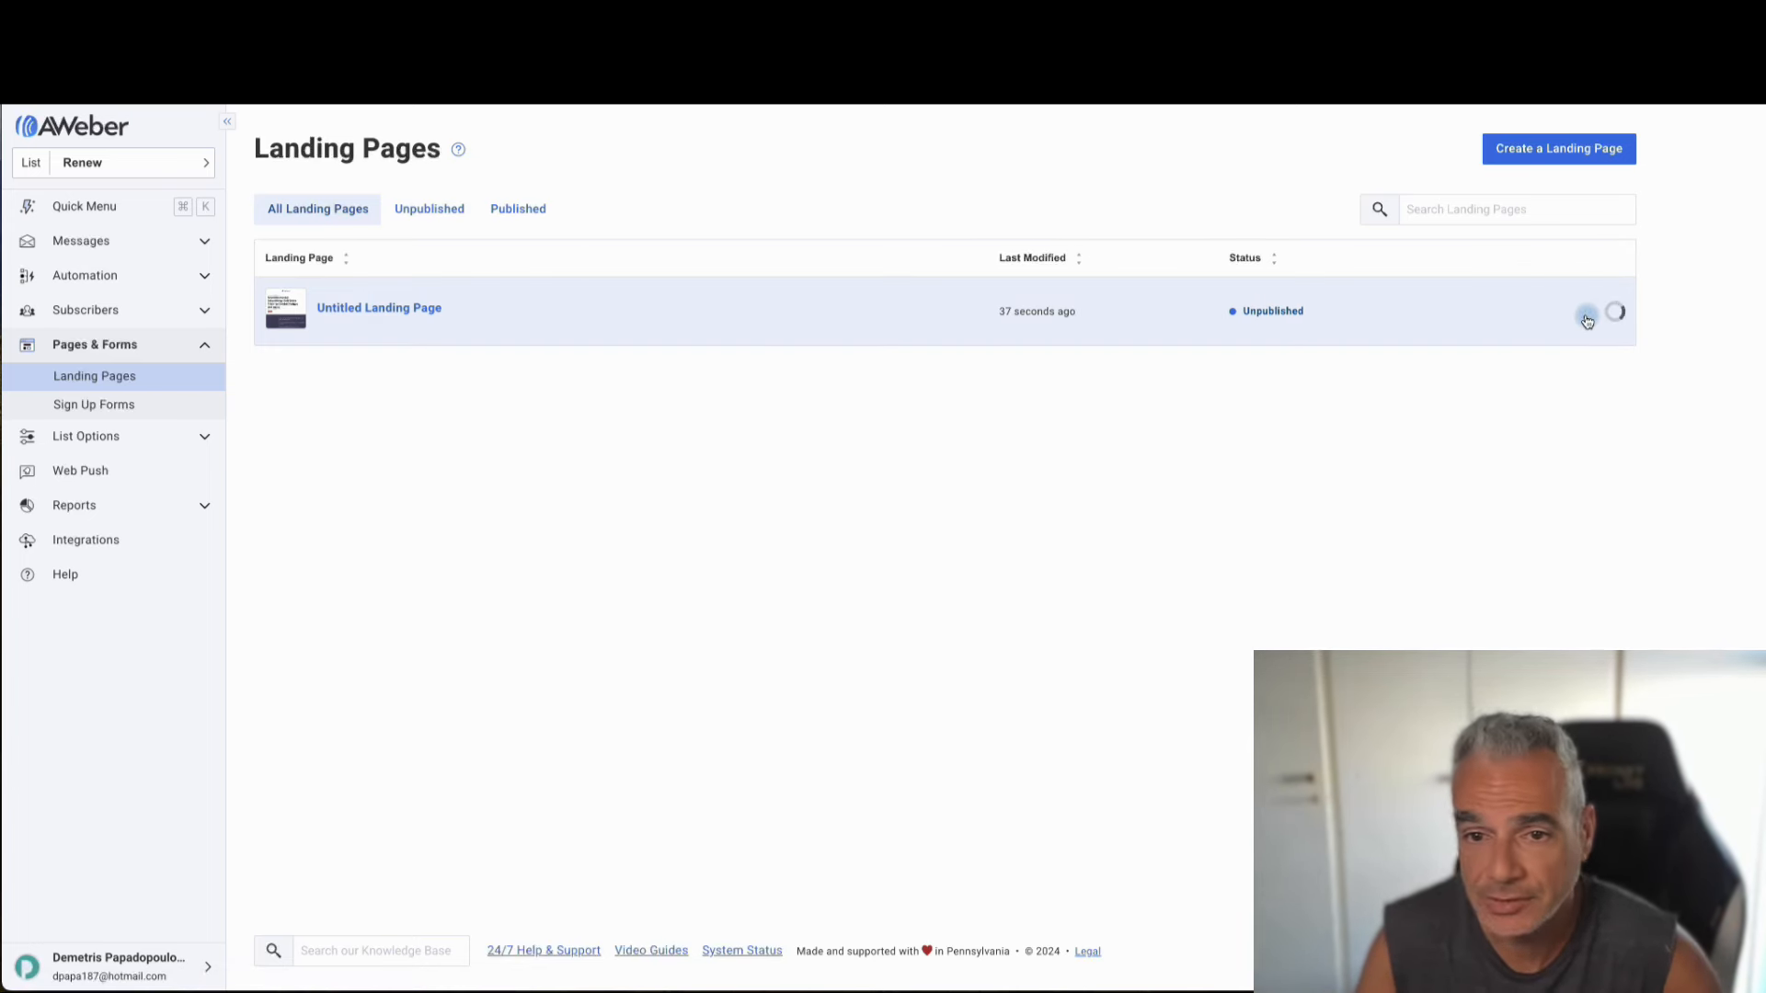
left_click(1585, 316)
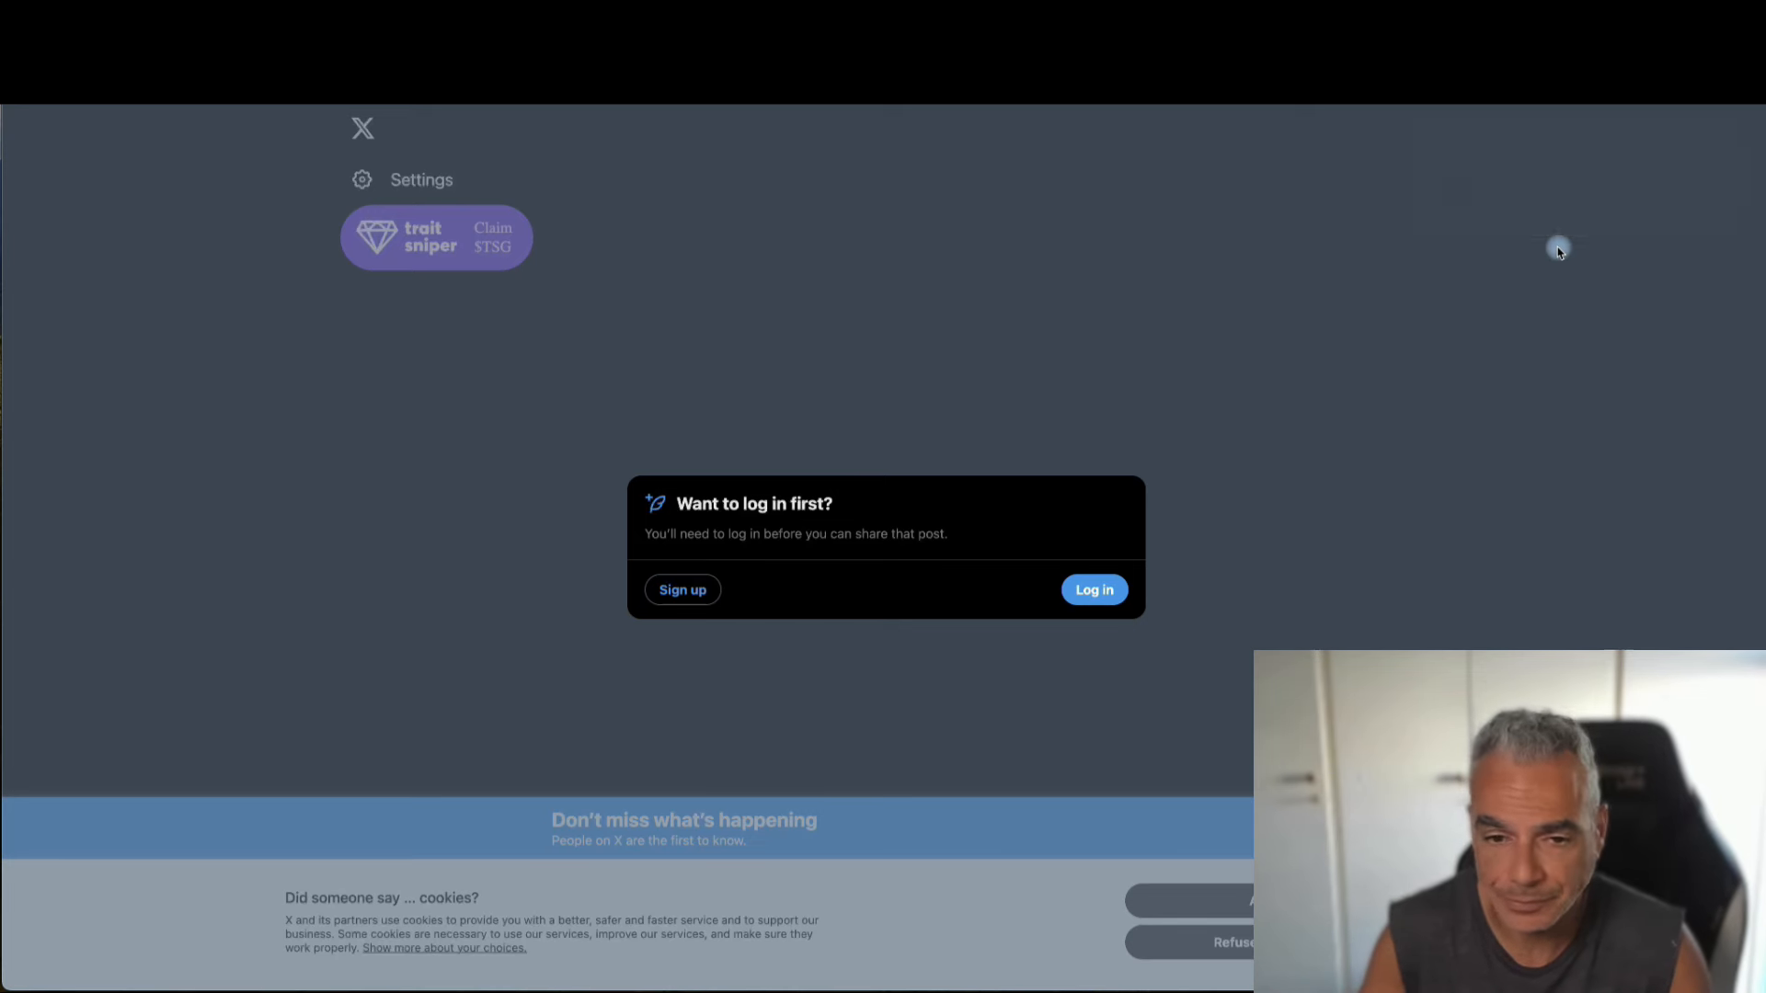
left_click(681, 589)
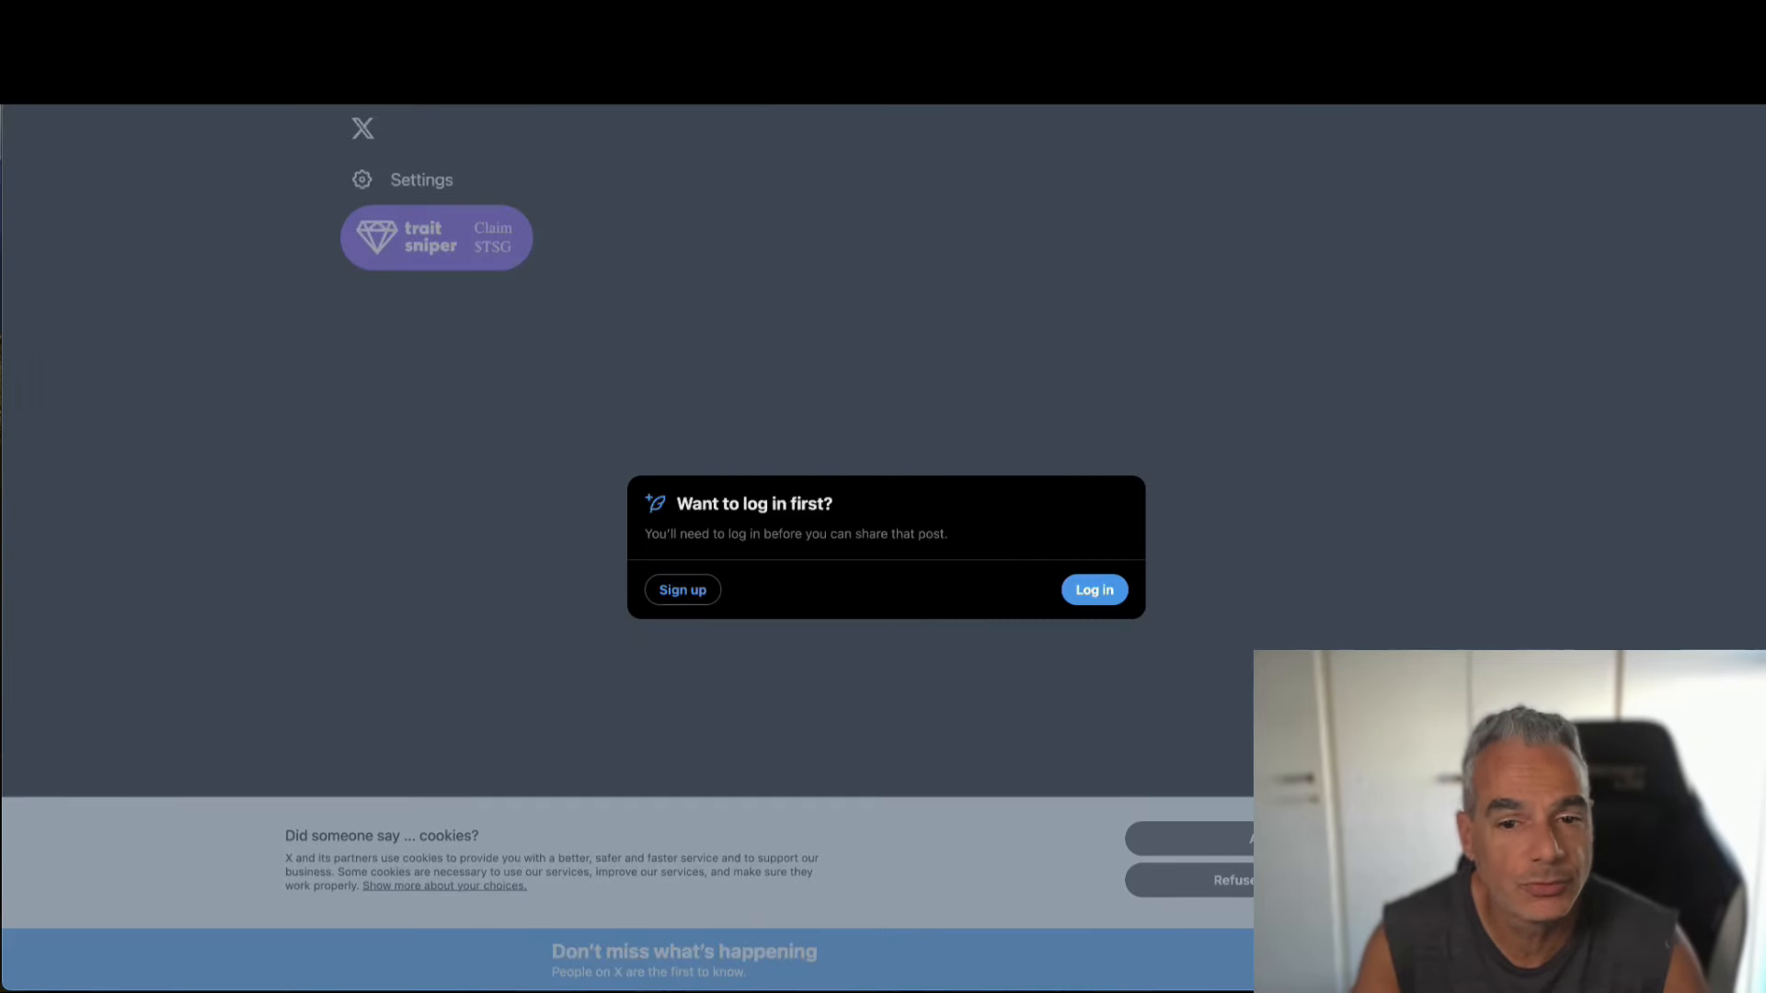
left_click(1092, 588)
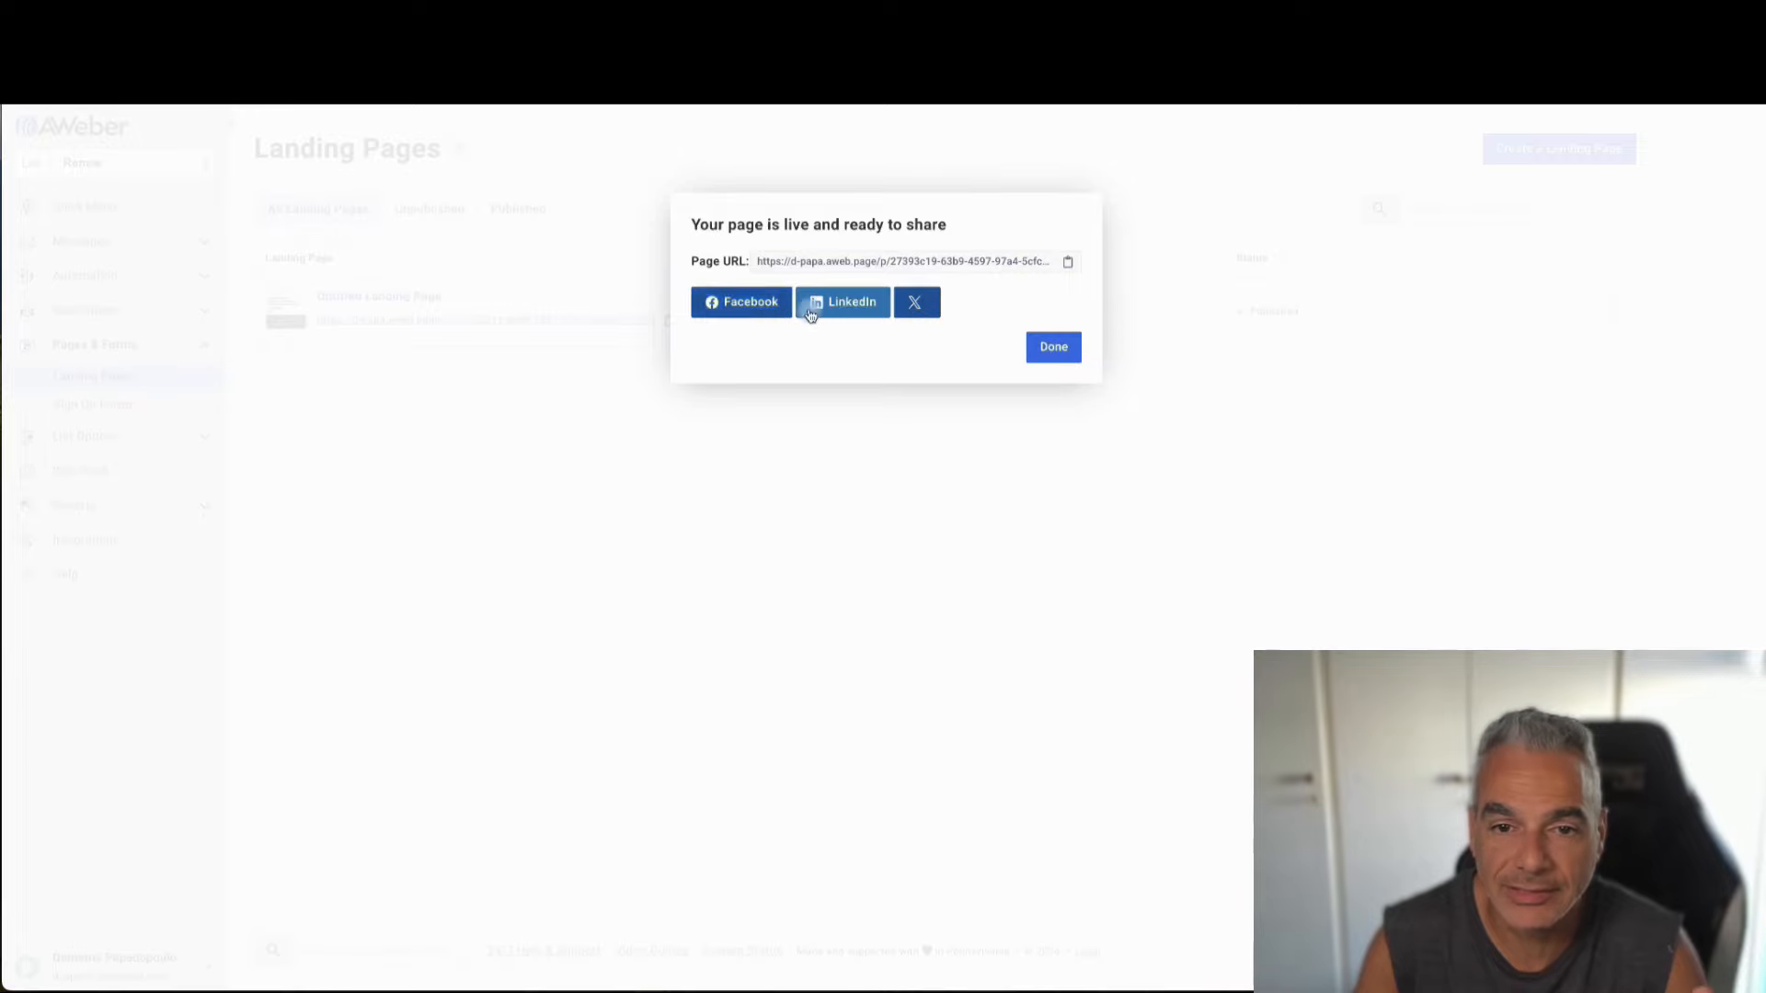
- Start a LinkedIn post with the Salt Water Trick page link, then discard it unsaved
left_click(841, 301)
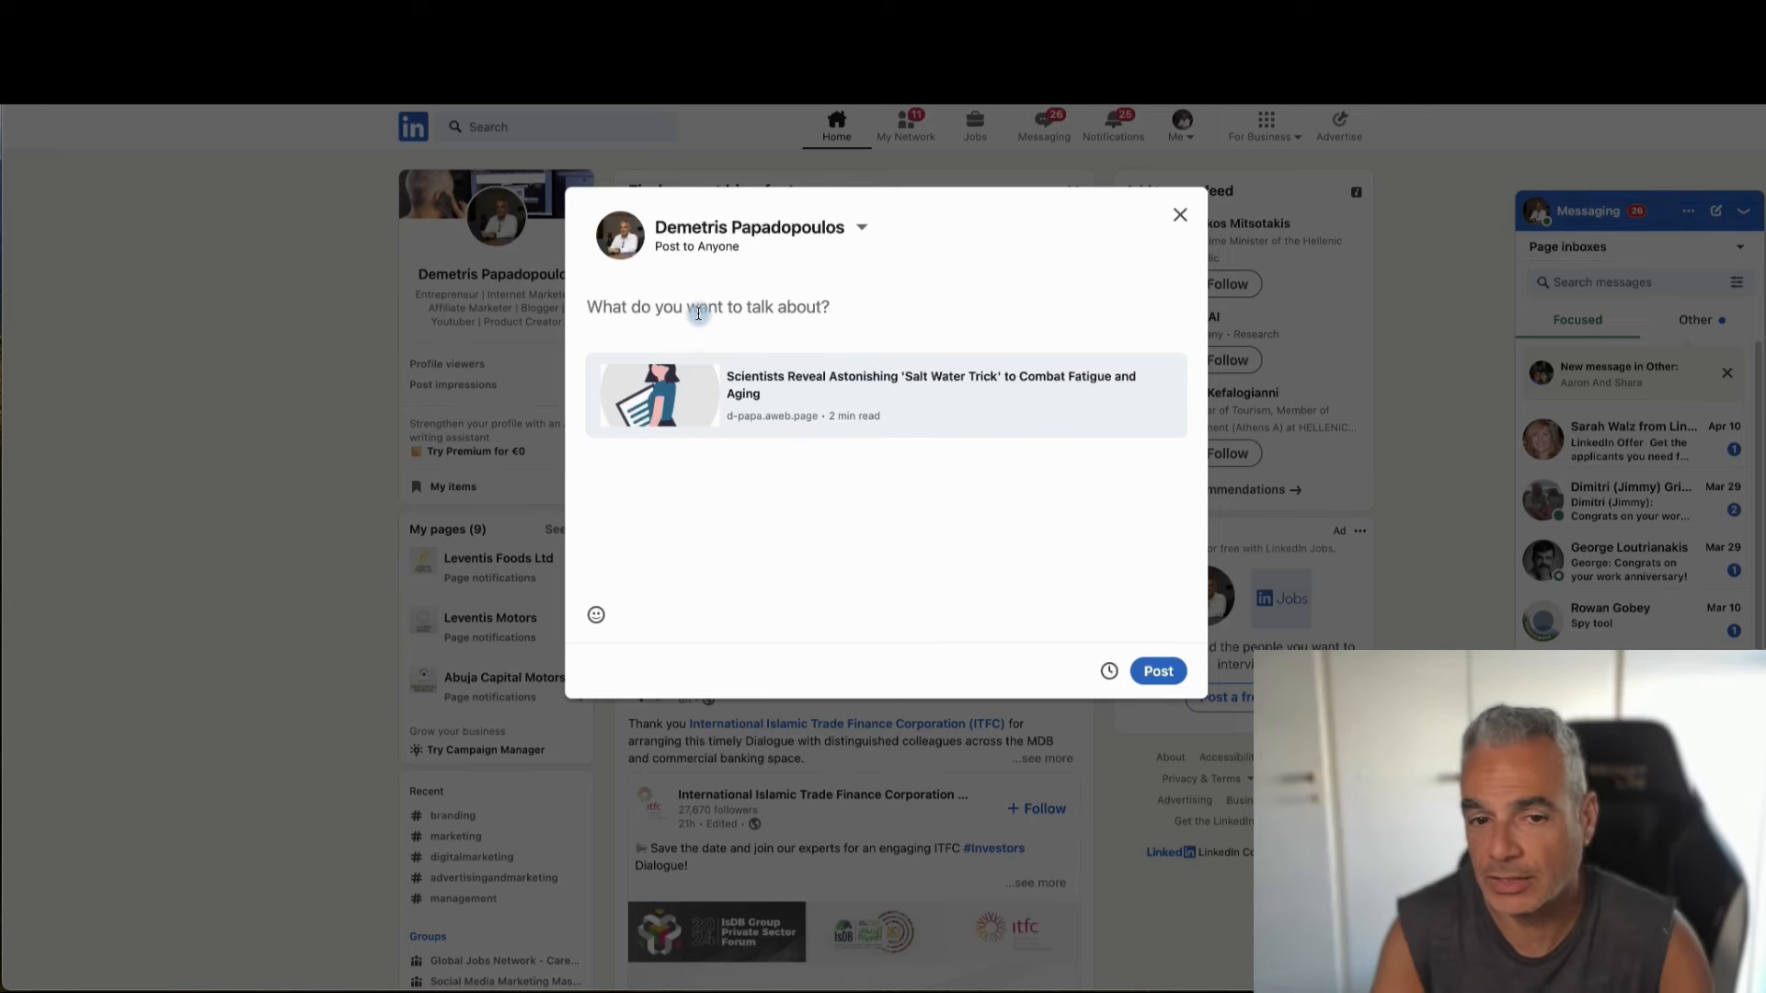
mouse_move(1135, 252)
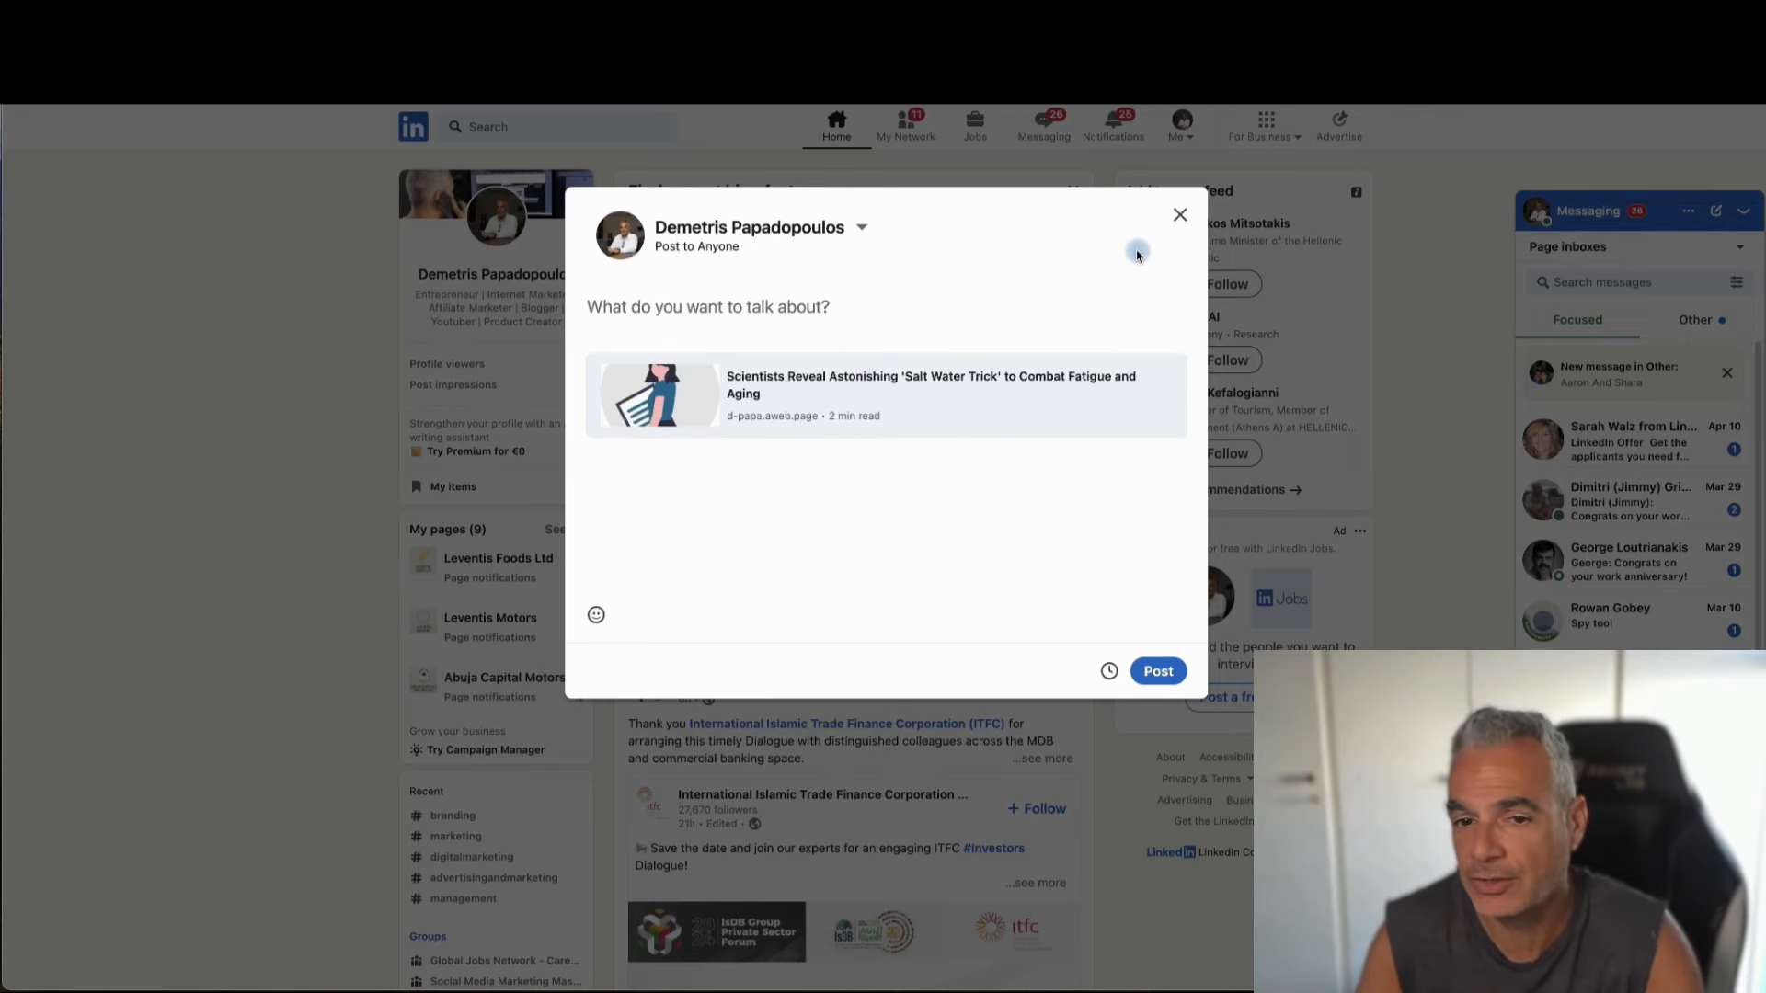
left_click(1179, 214)
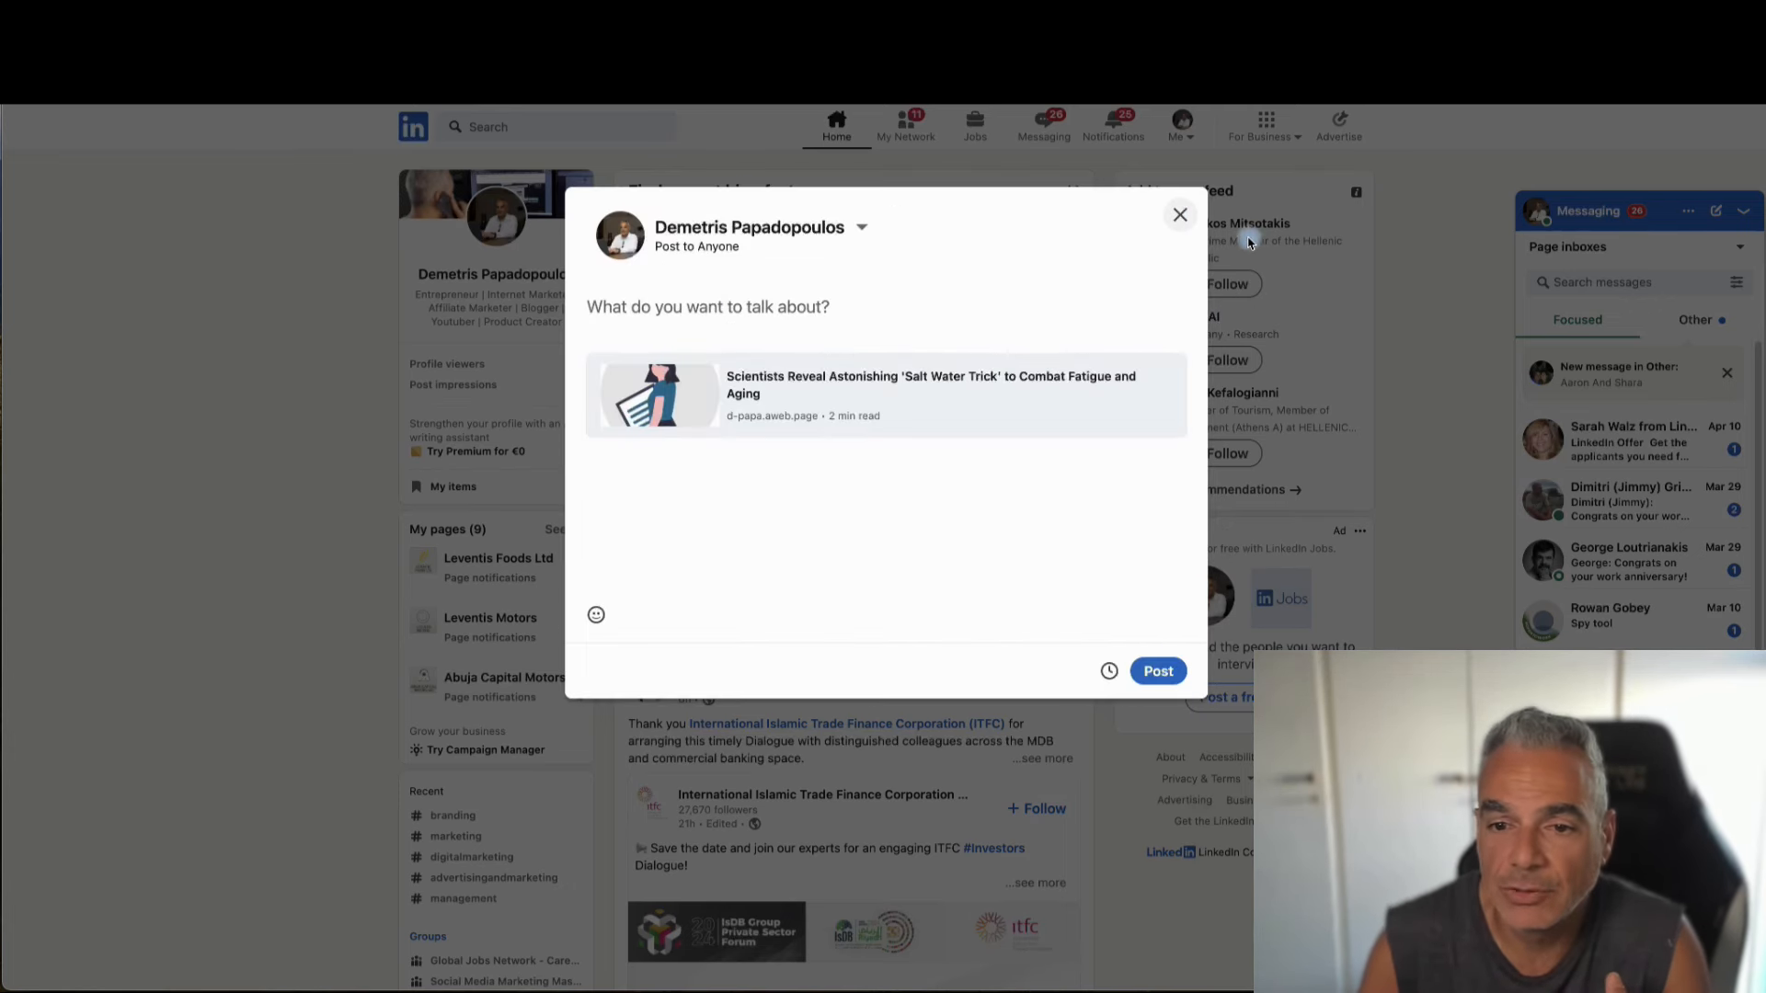
left_click(1179, 214)
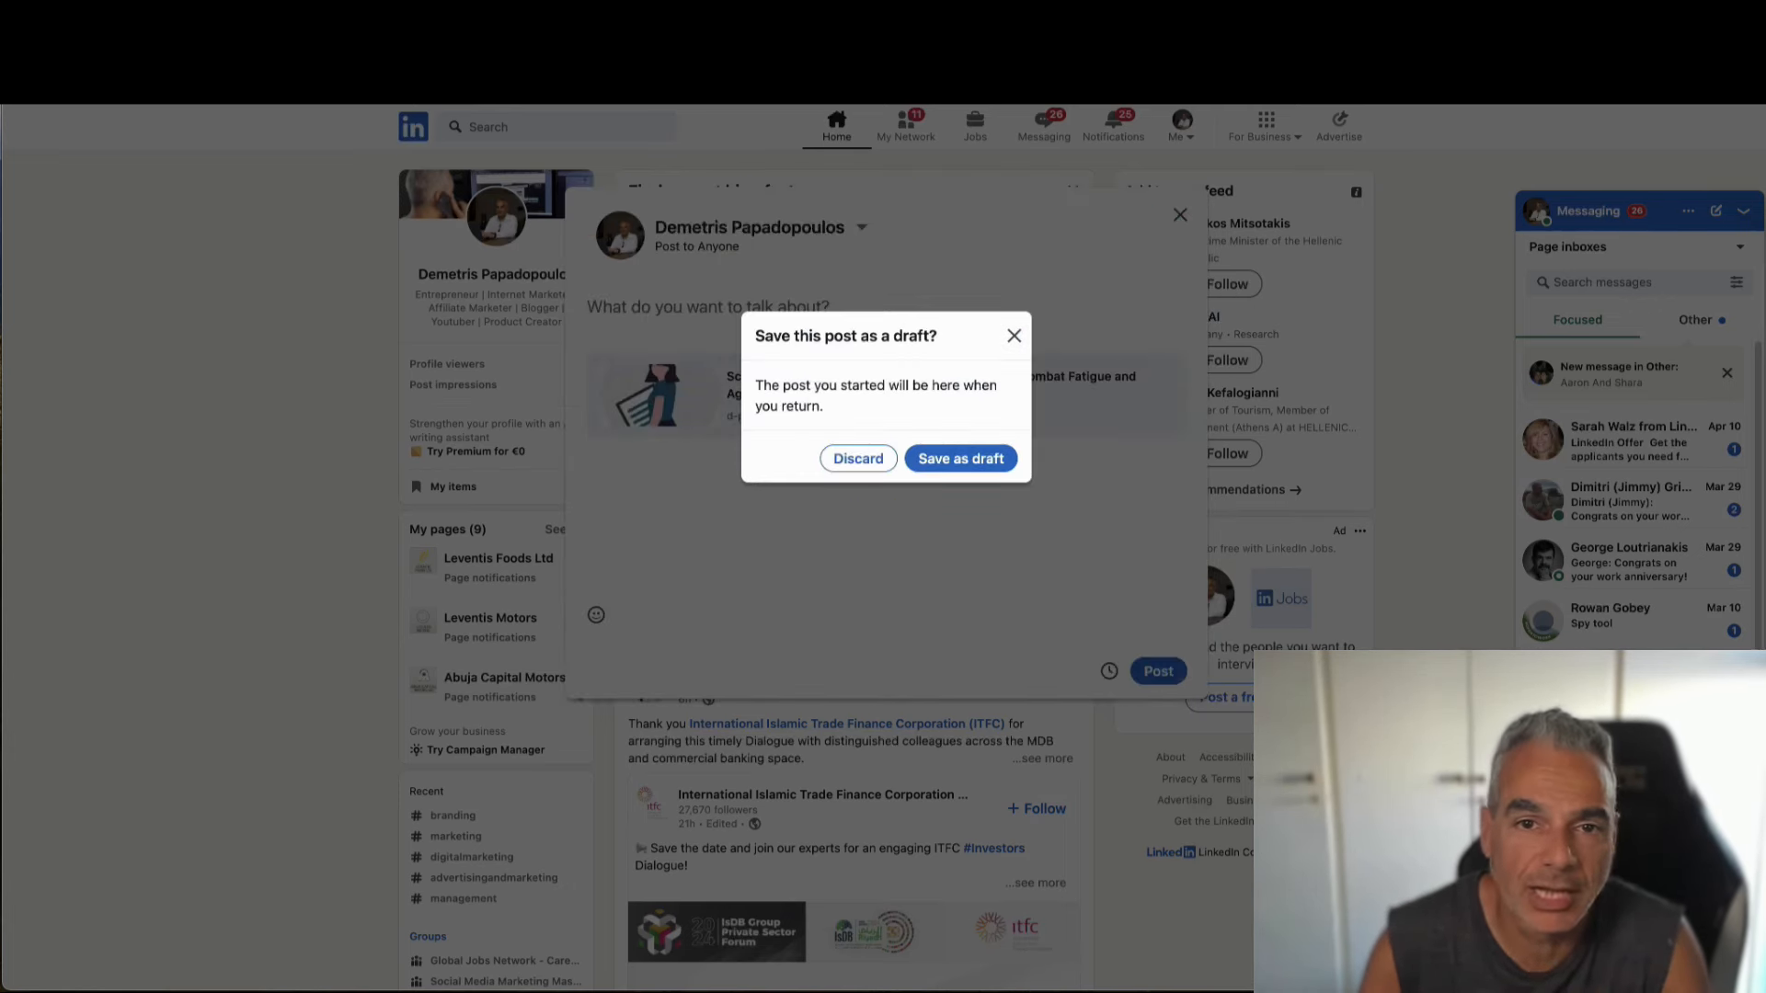
left_click(857, 457)
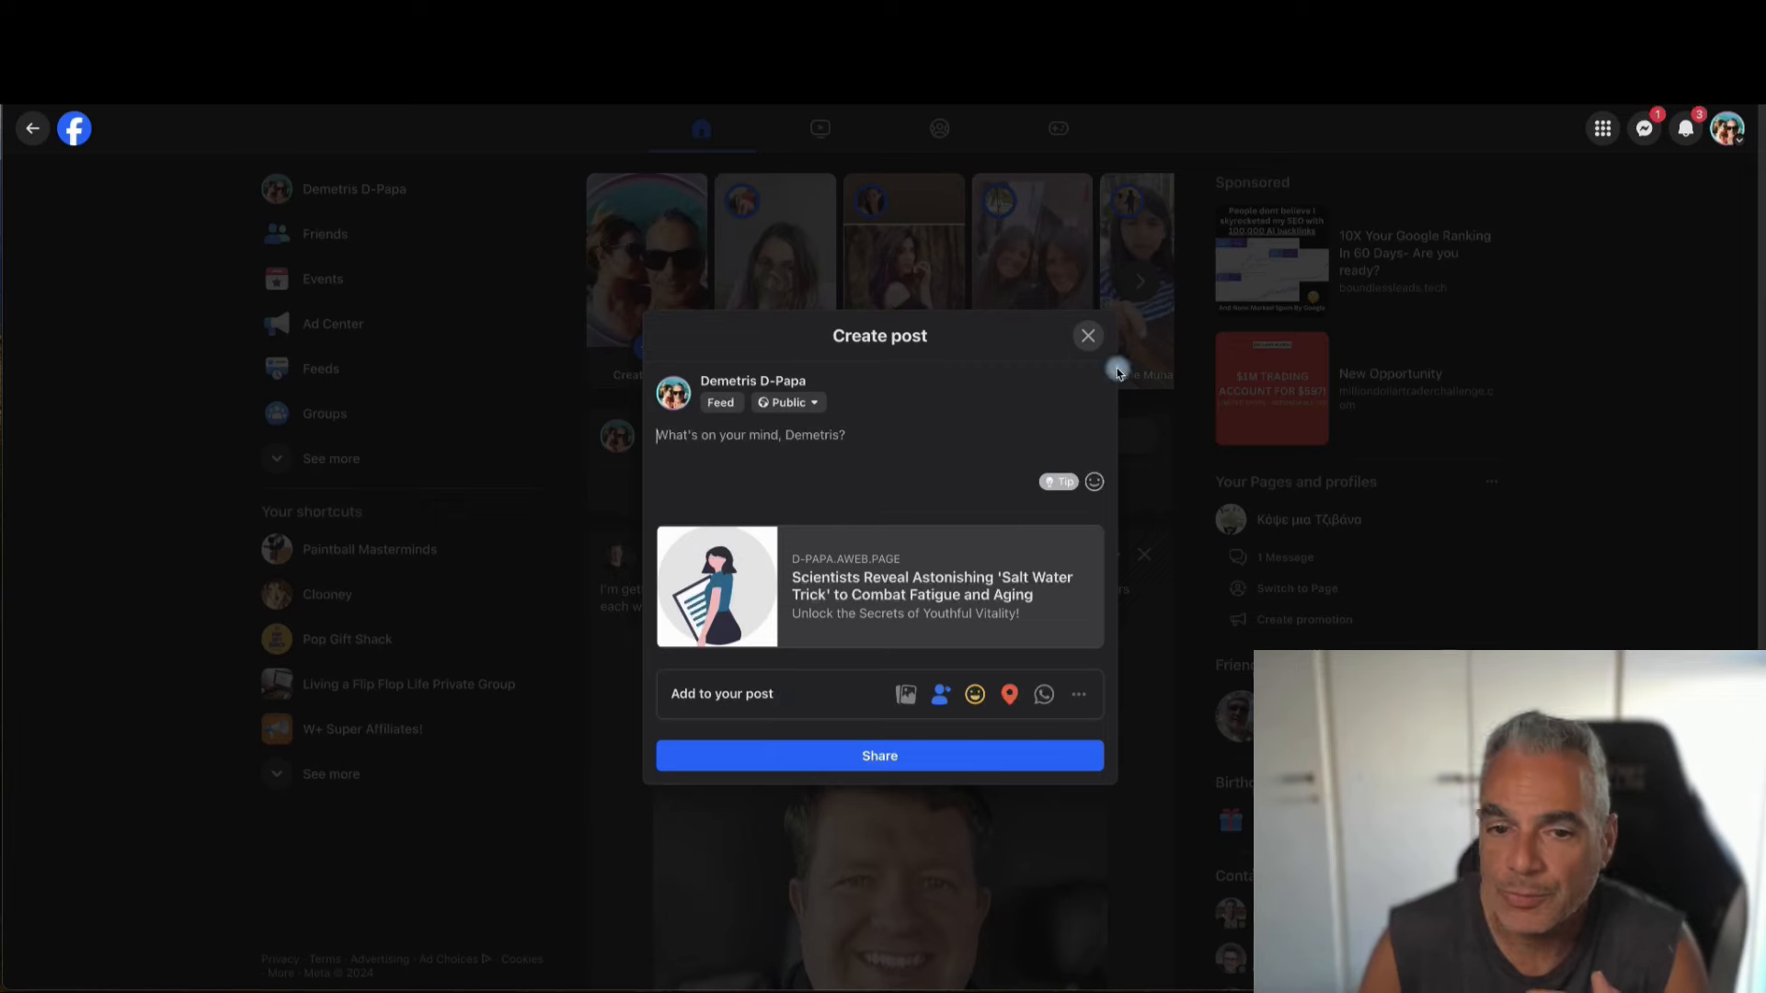
- Close the Facebook Create post dialog without sharing, back to AWeber's share dialog
left_click(1087, 335)
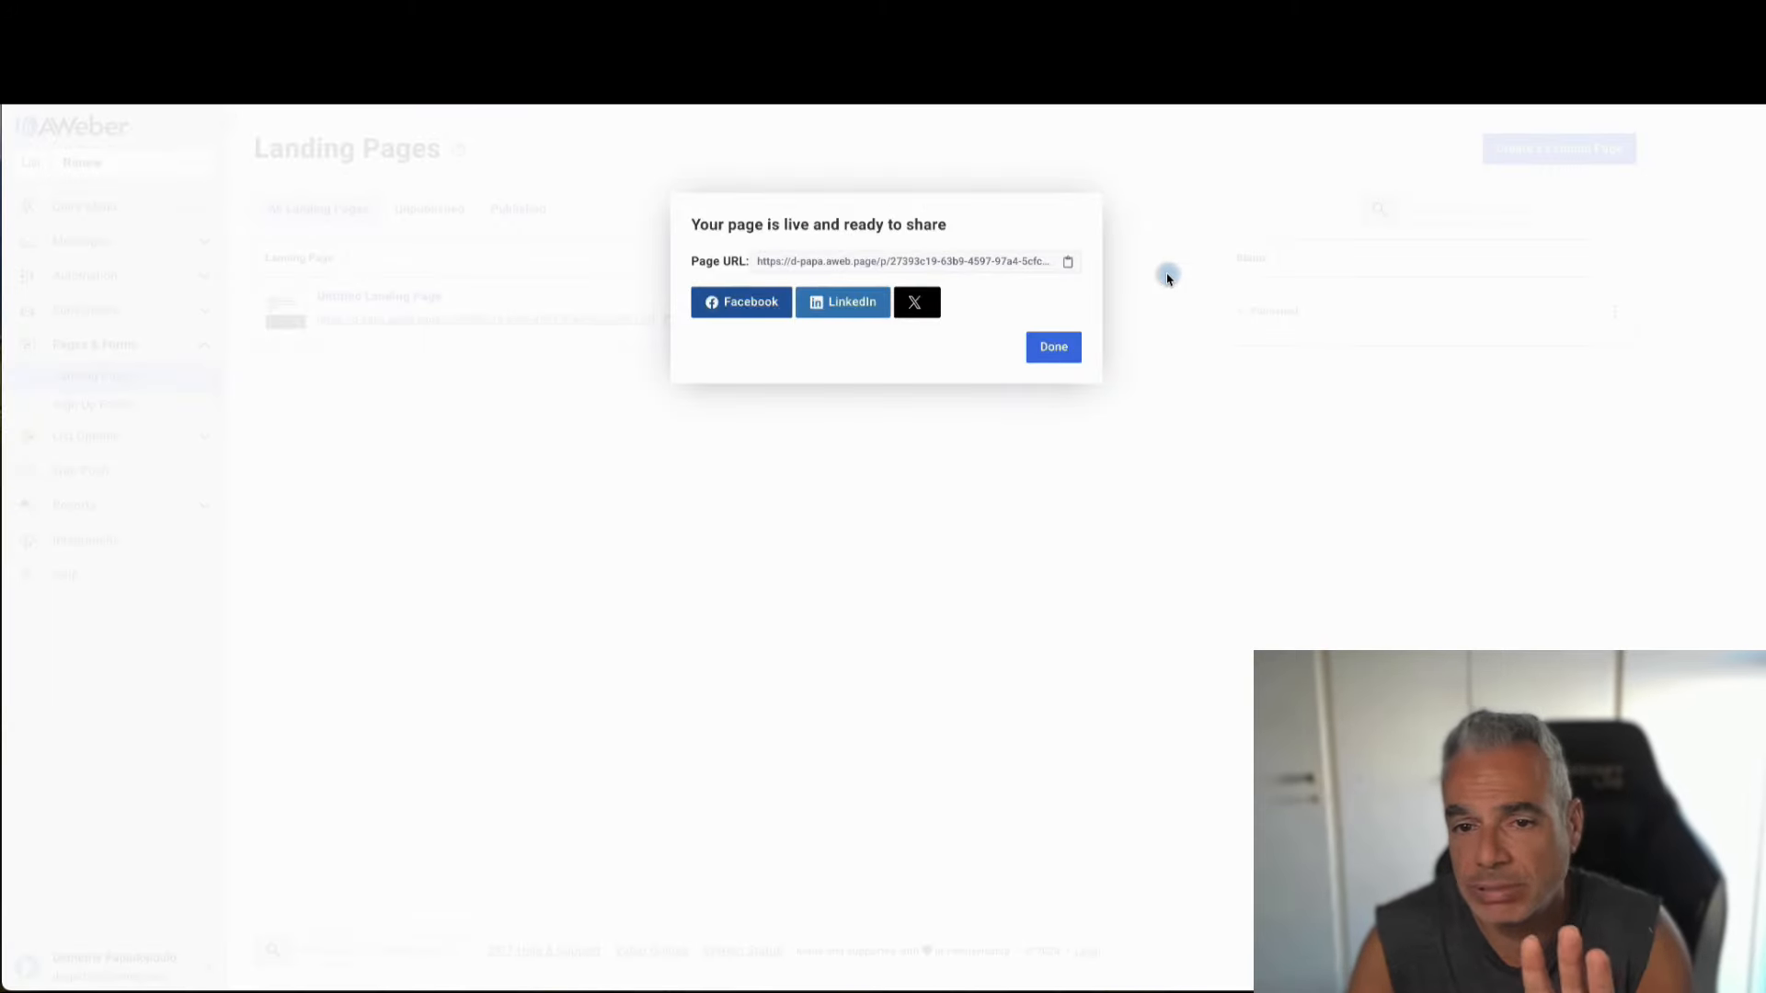
- Dismiss the page-is-live sharing dialog and filter Landing Pages to Published
left_click(1052, 346)
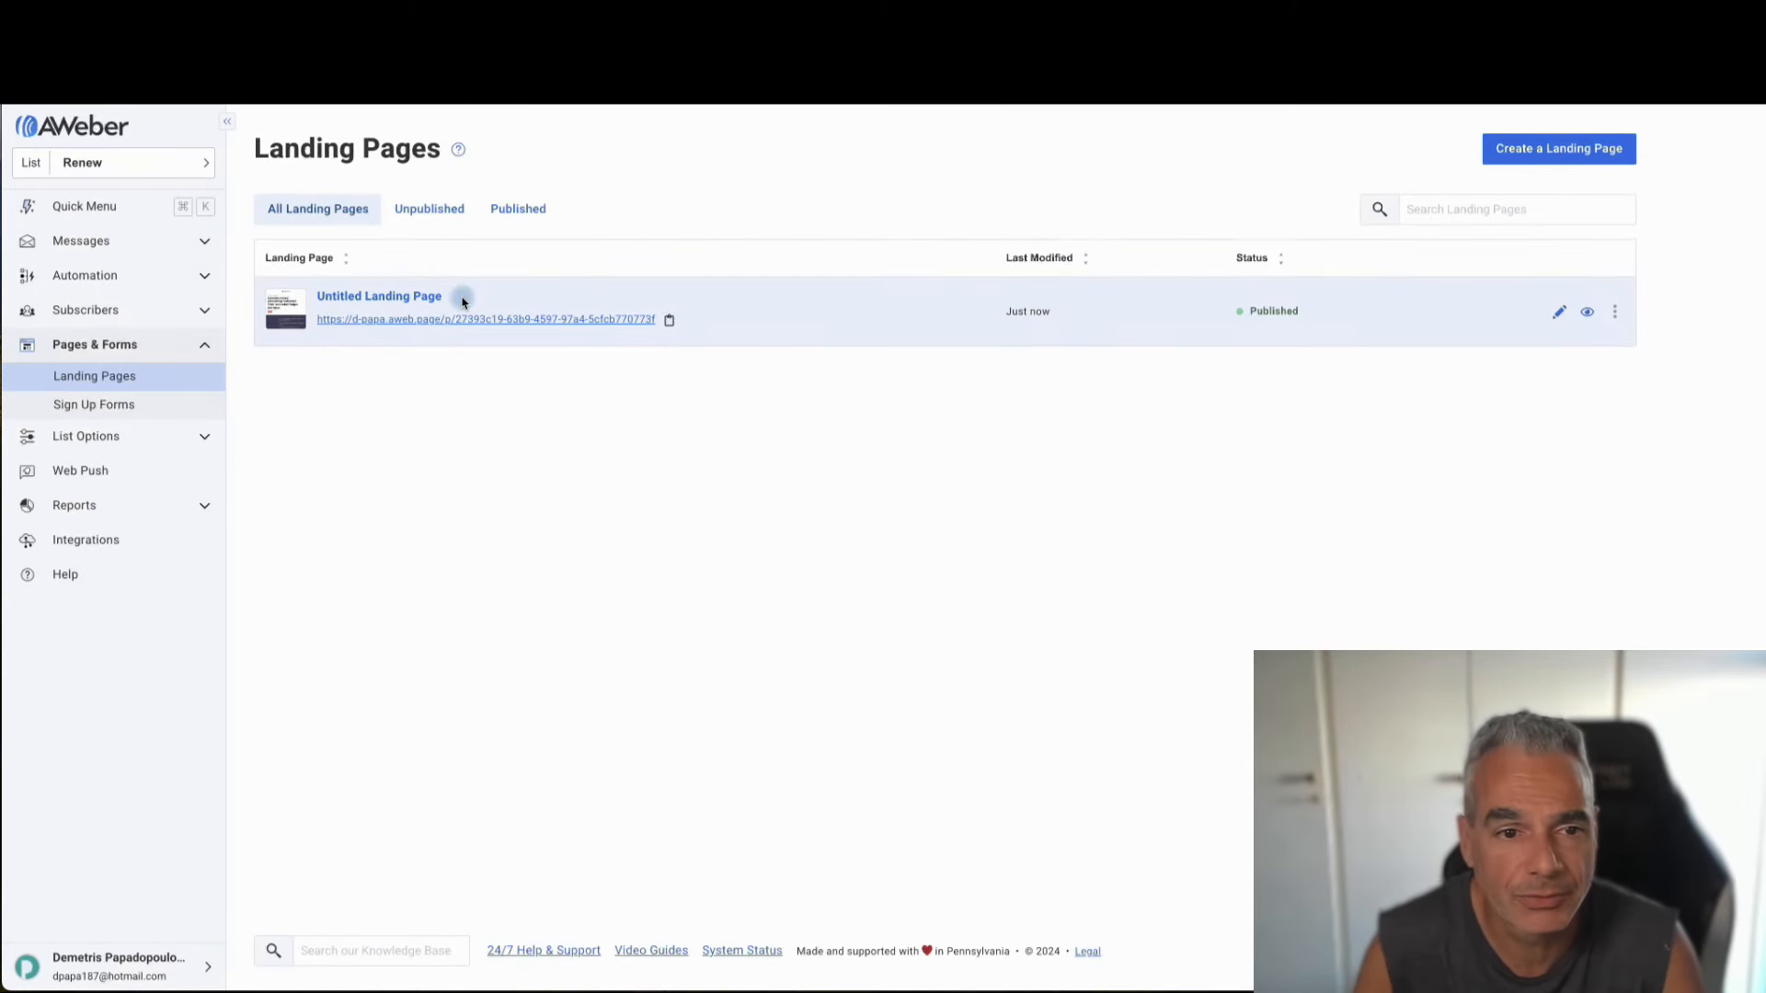
mouse_move(537, 295)
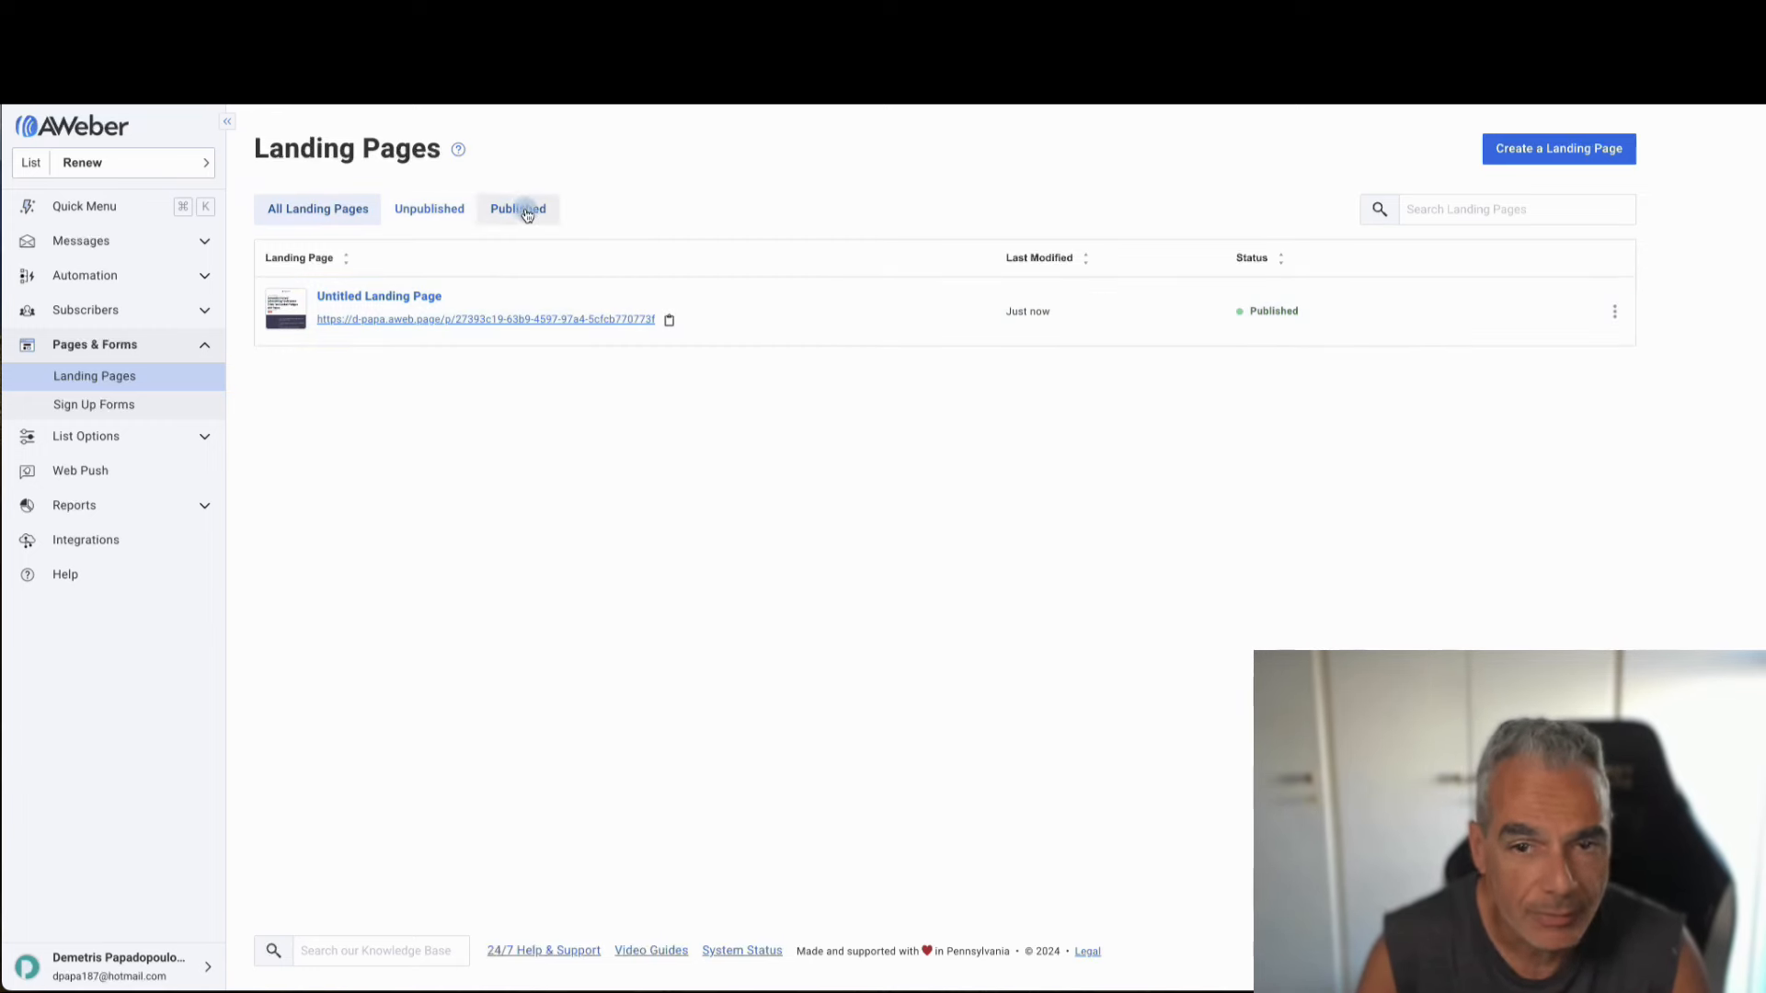
left_click(485, 320)
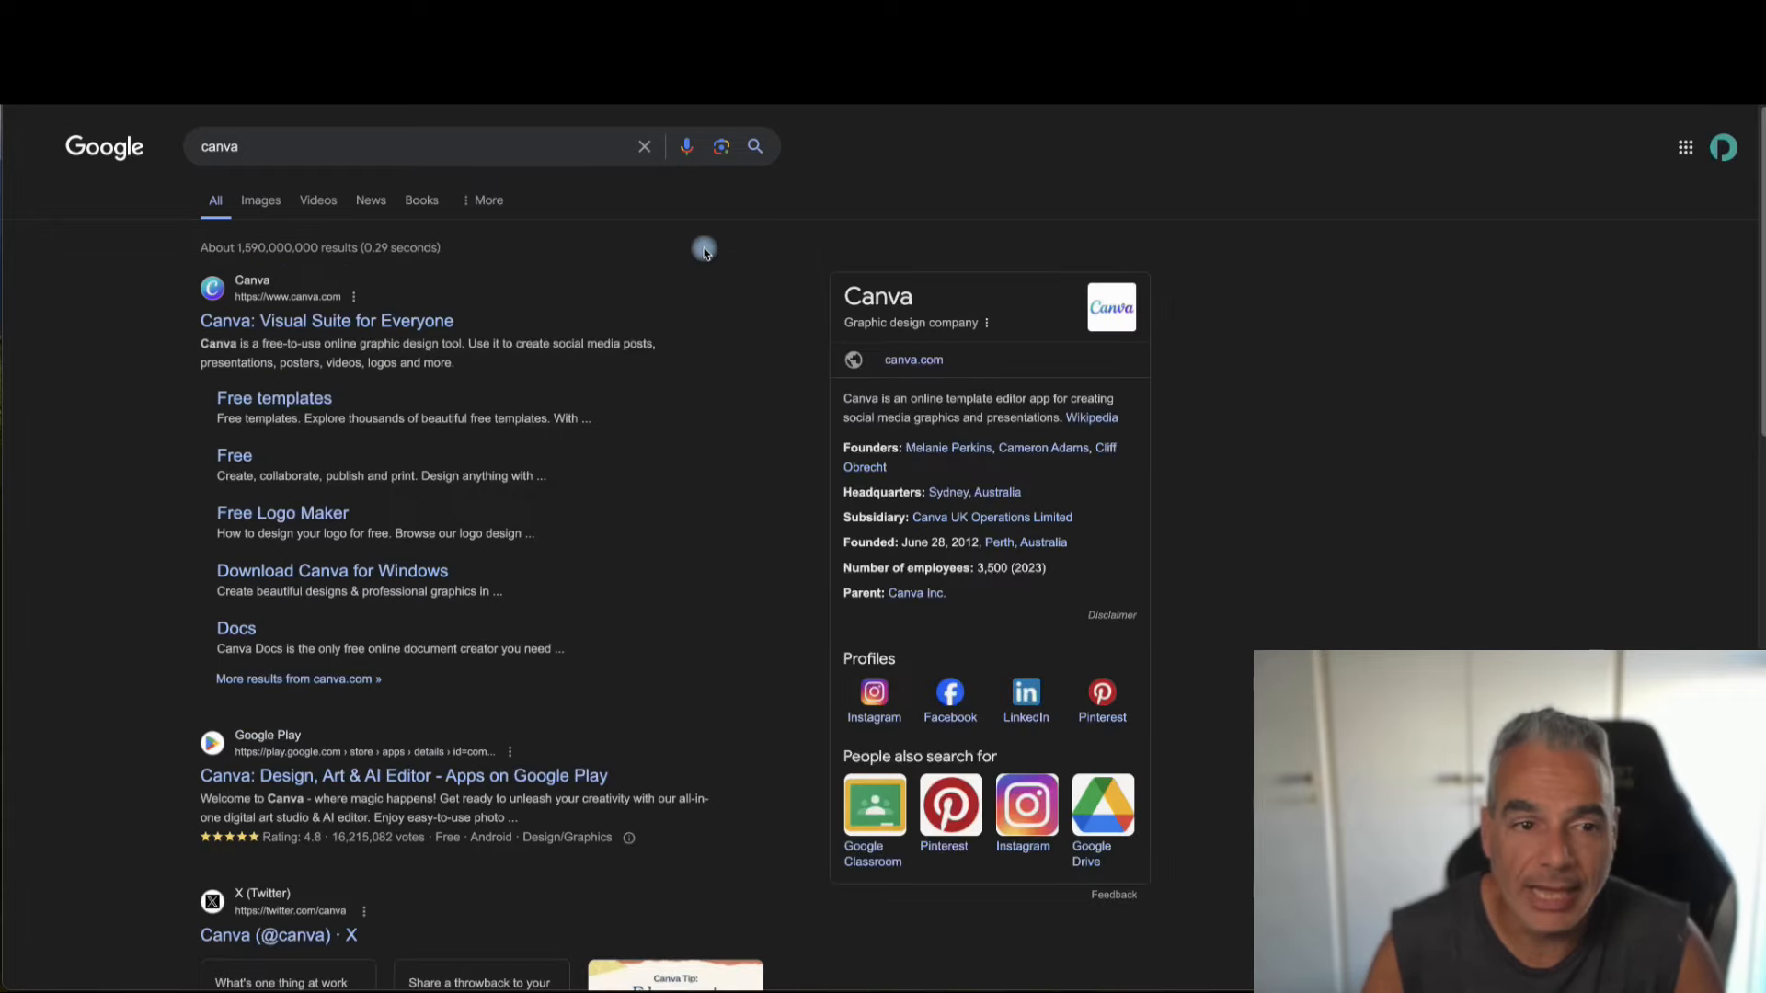
- Search Canva for 'lose weight logo' templates, then go back to the AWeber editor
left_click(327, 320)
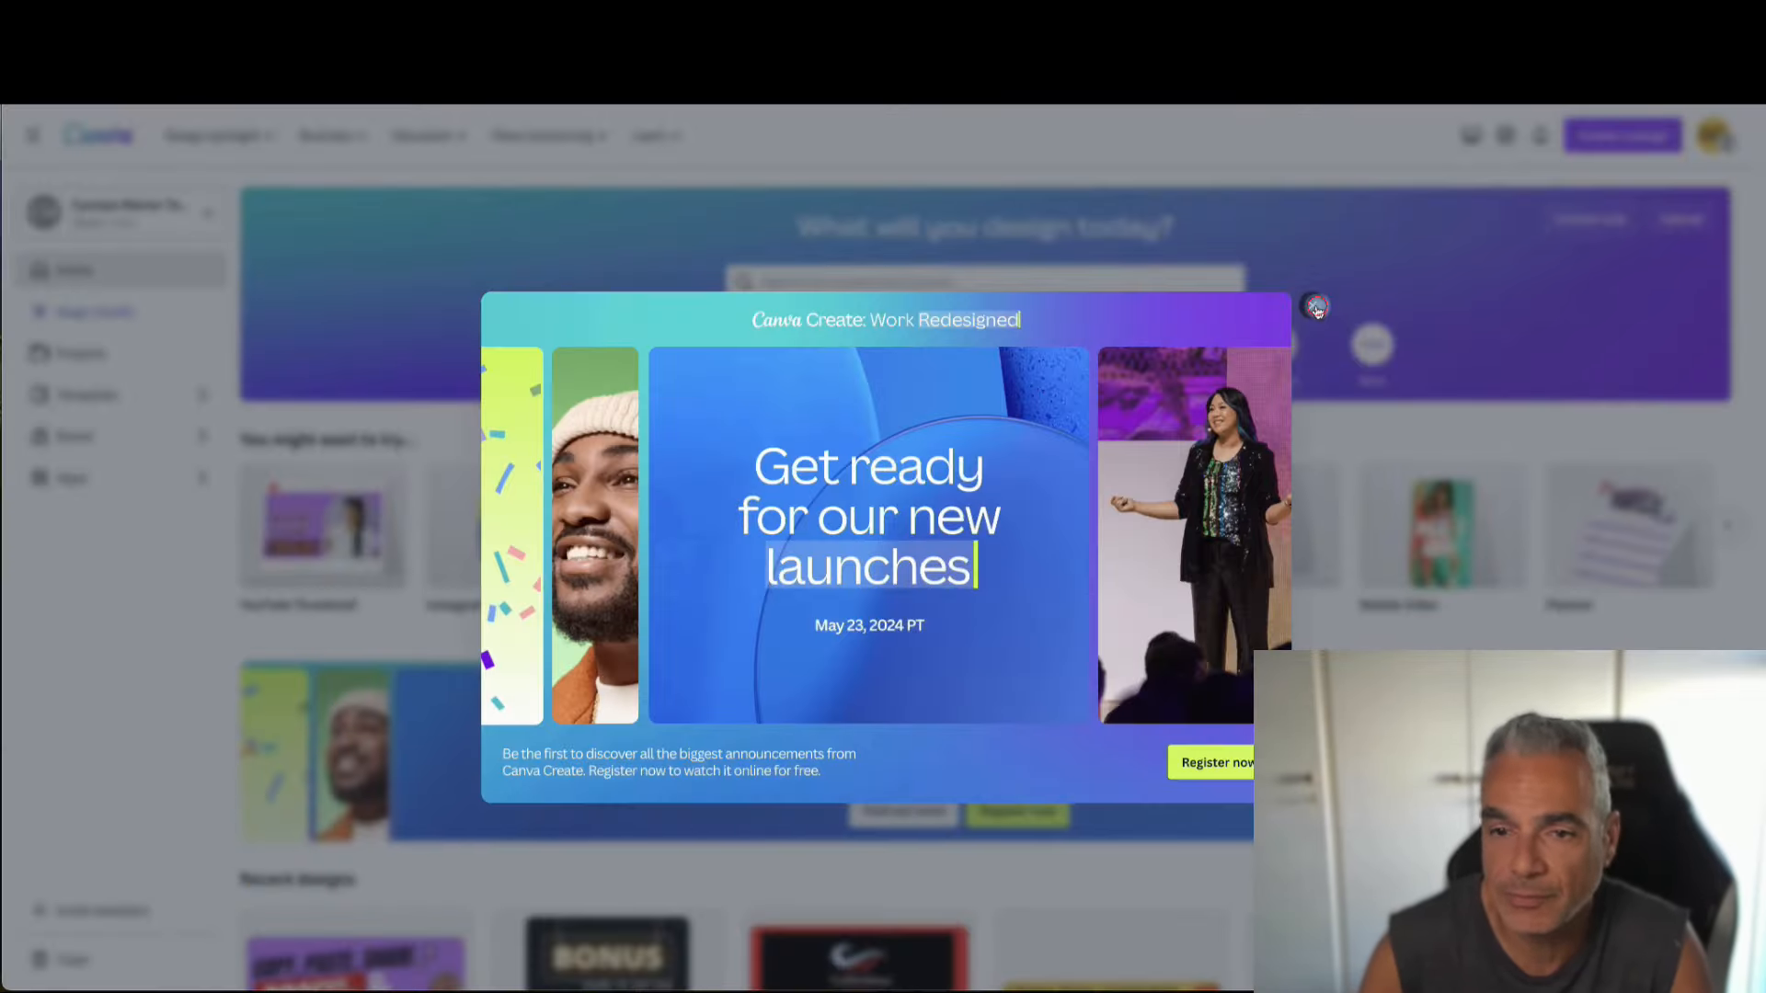
left_click(1314, 305)
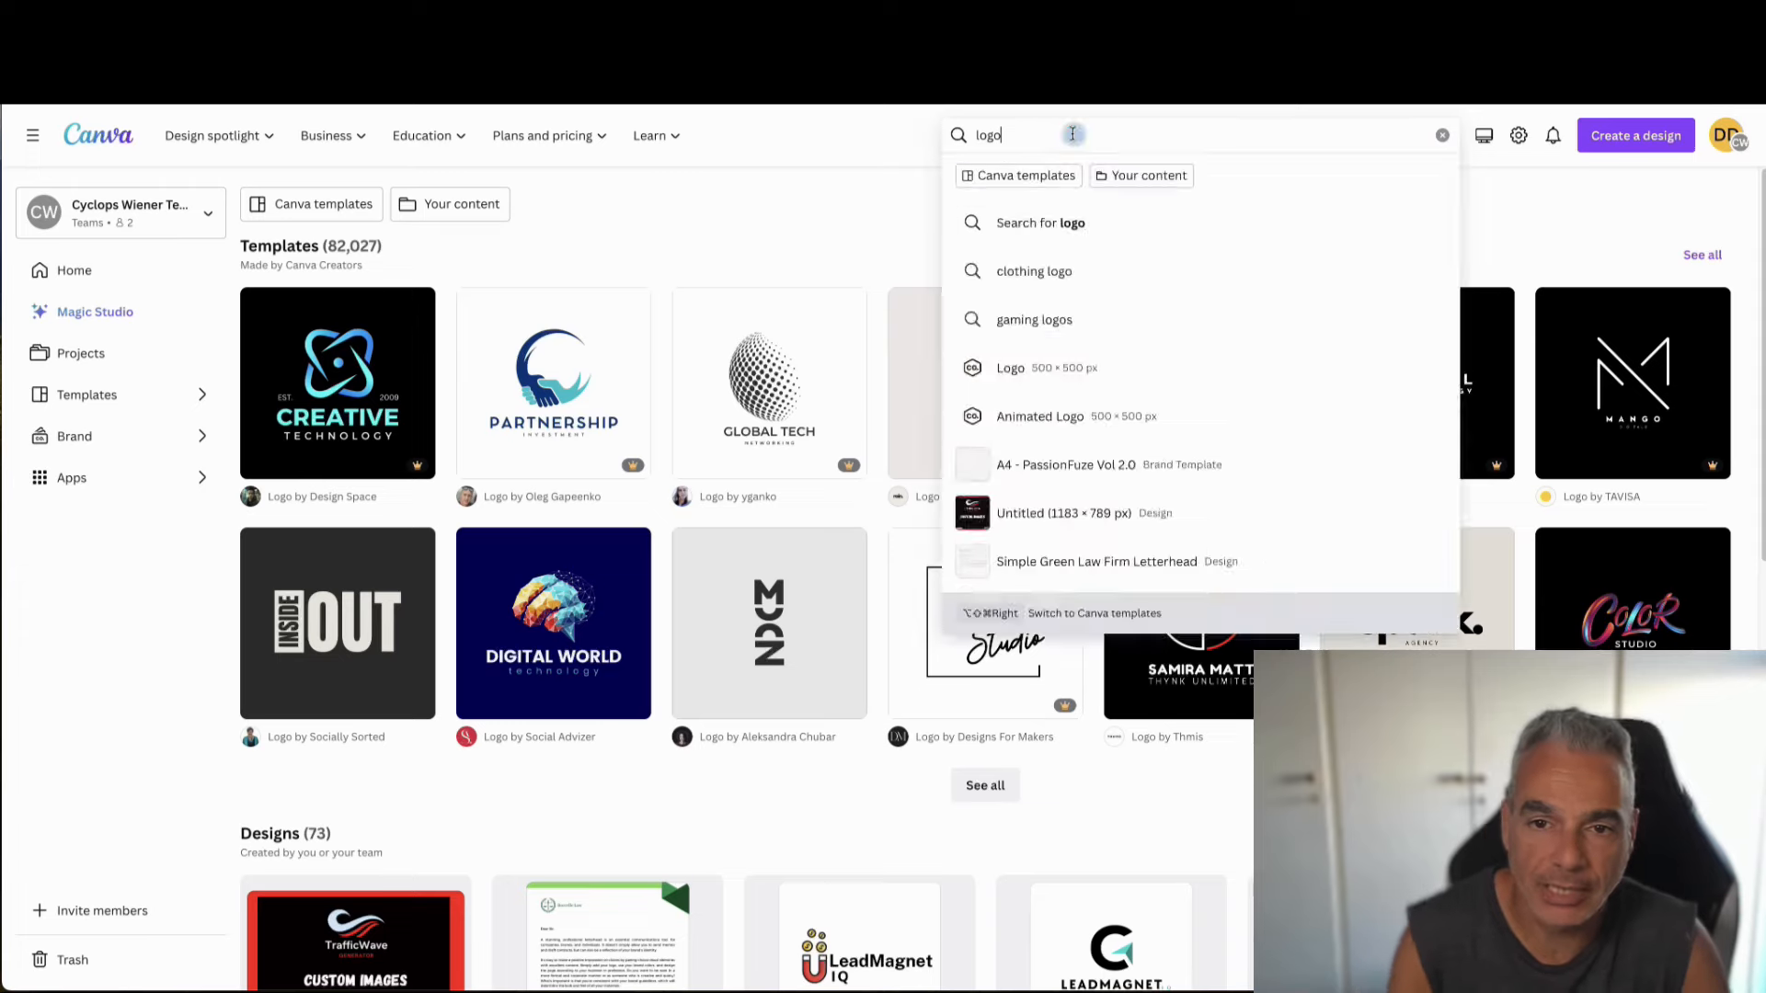
type("lose wie")
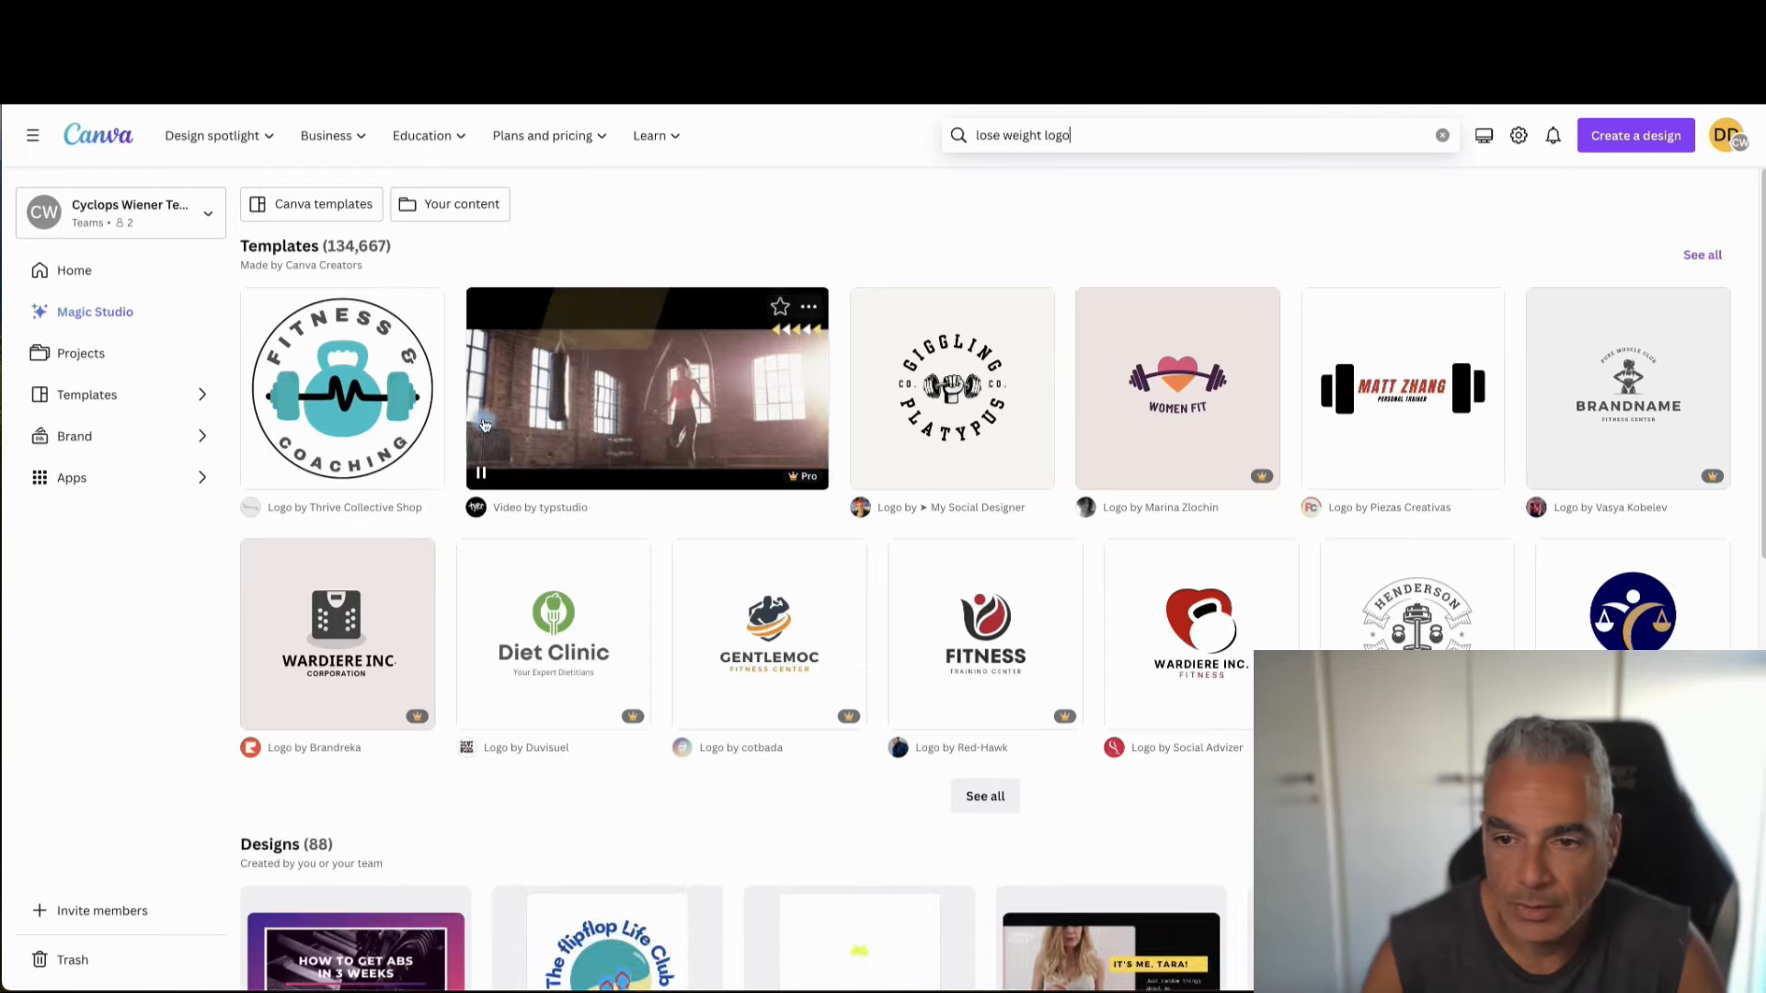
left_click(646, 388)
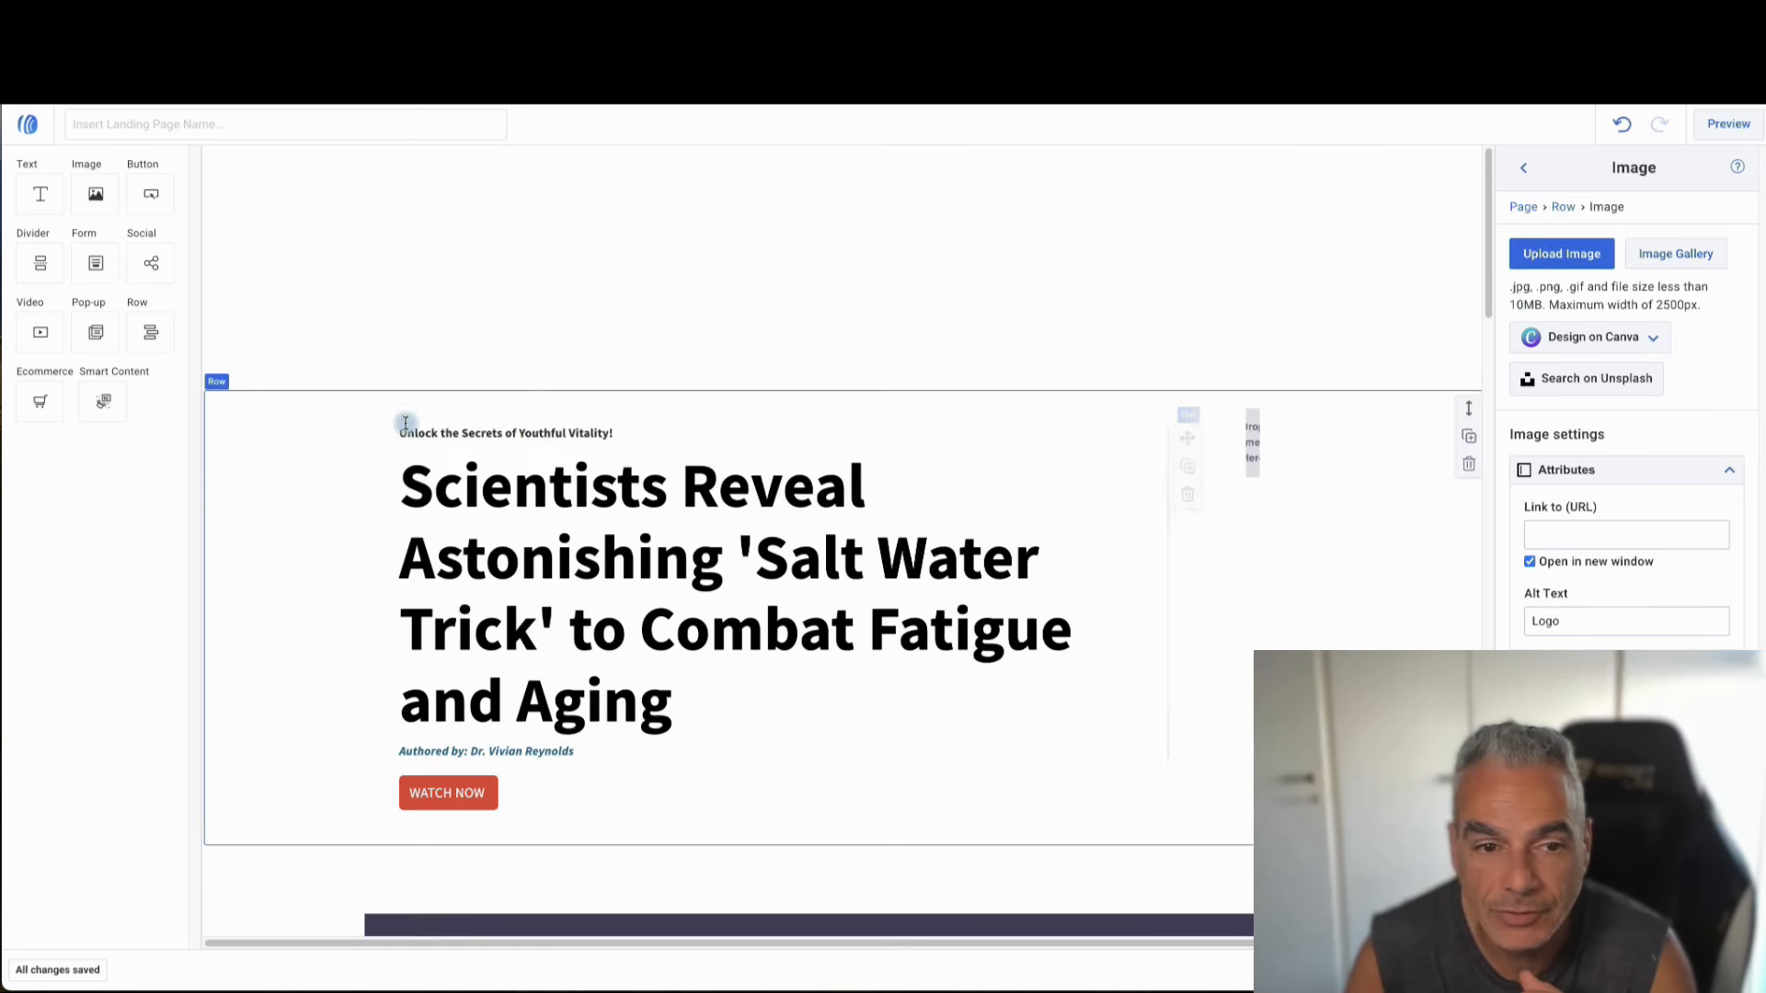
- Upload the Studio Renew Women's Fitness logo above the Salt Water Trick headline
left_click(1560, 254)
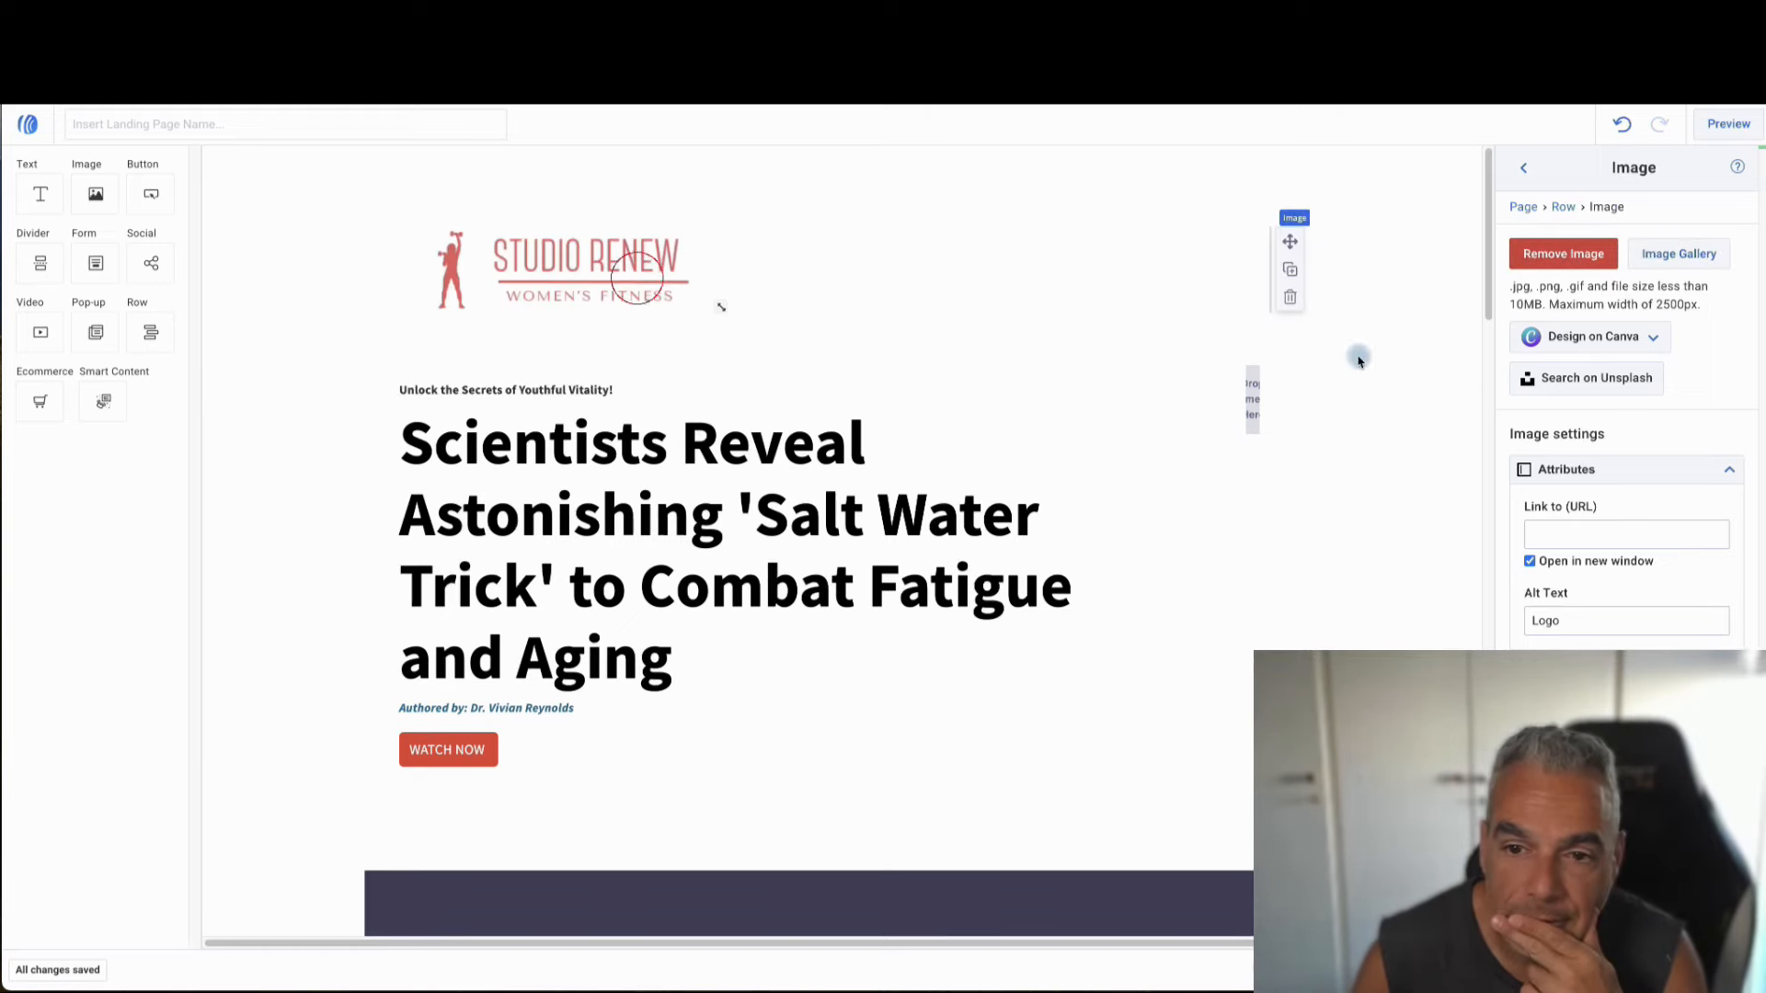
mouse_move(1359, 357)
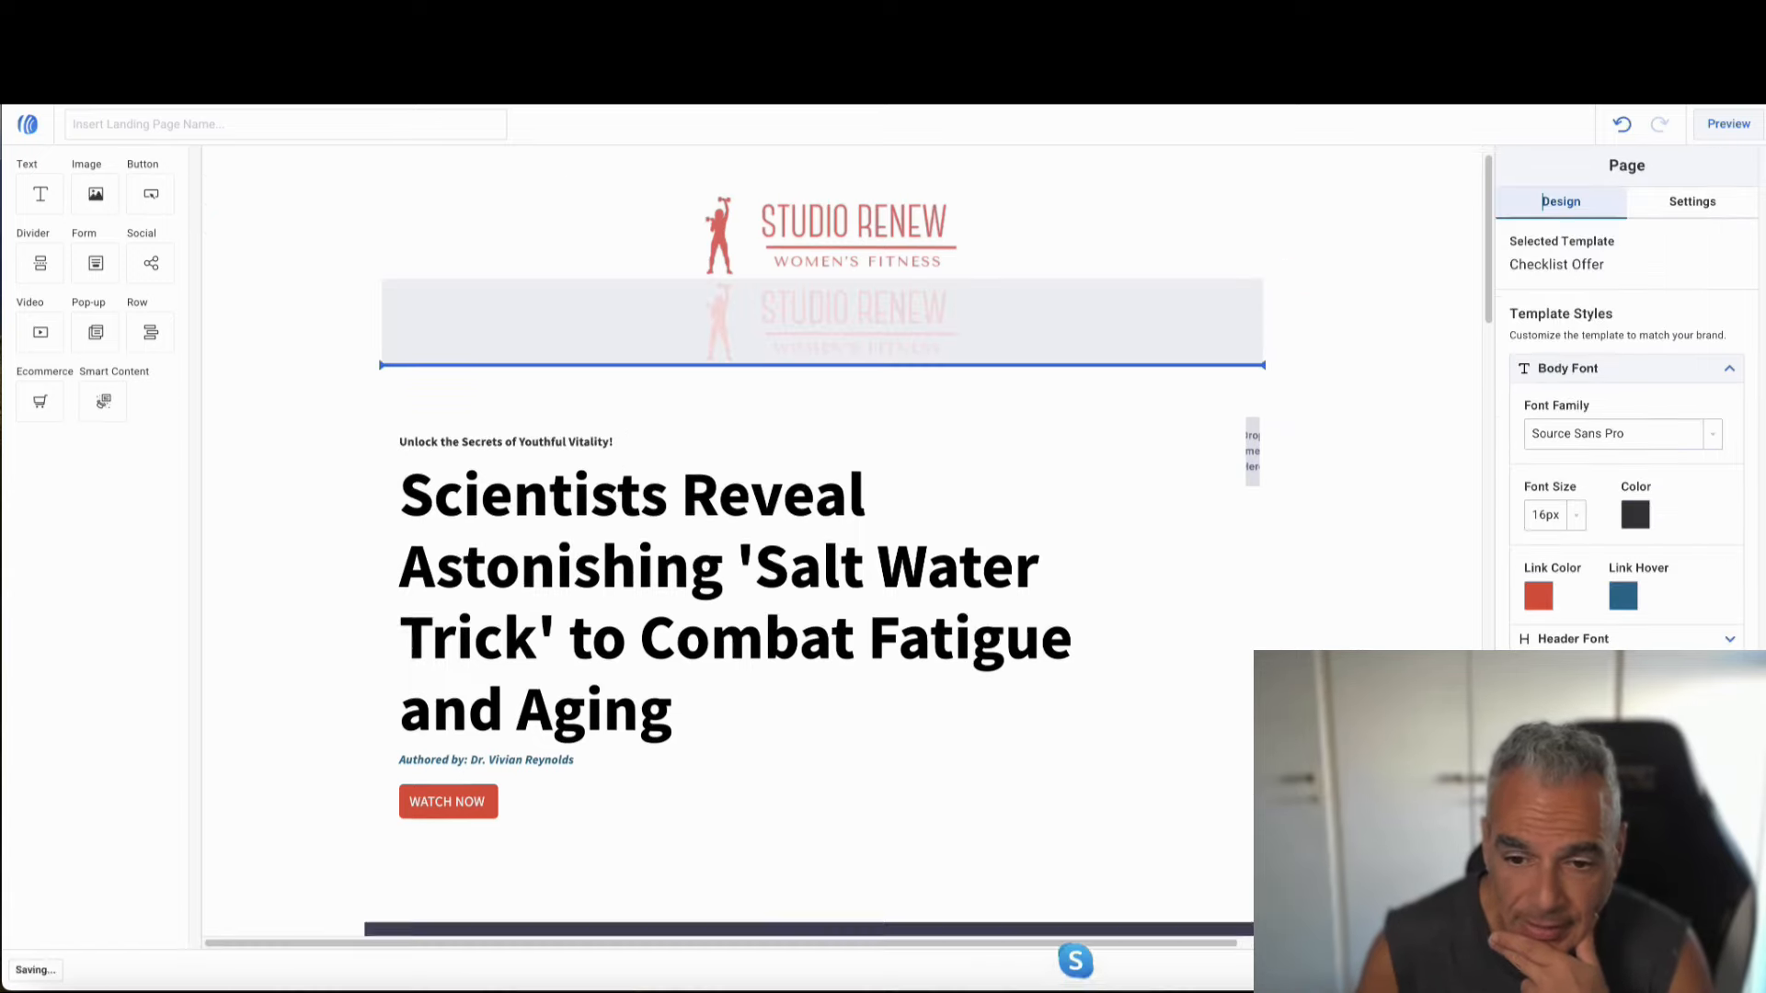
scroll("down", 3)
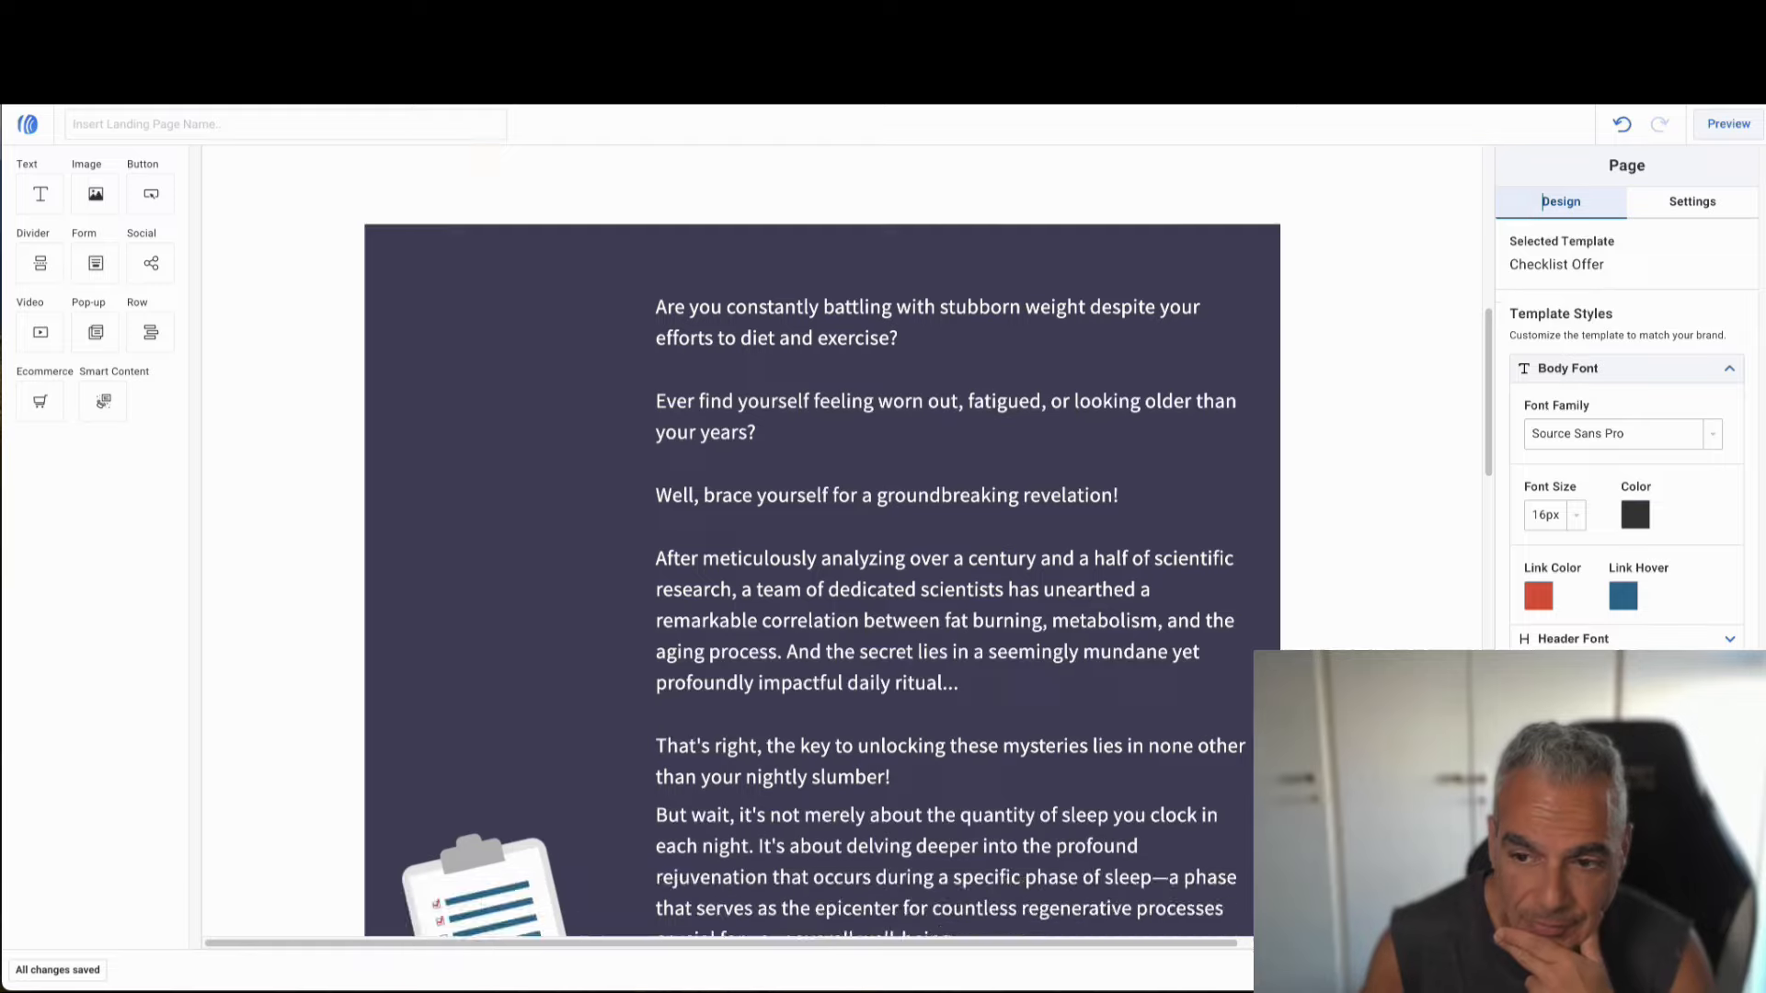
left_click(490, 878)
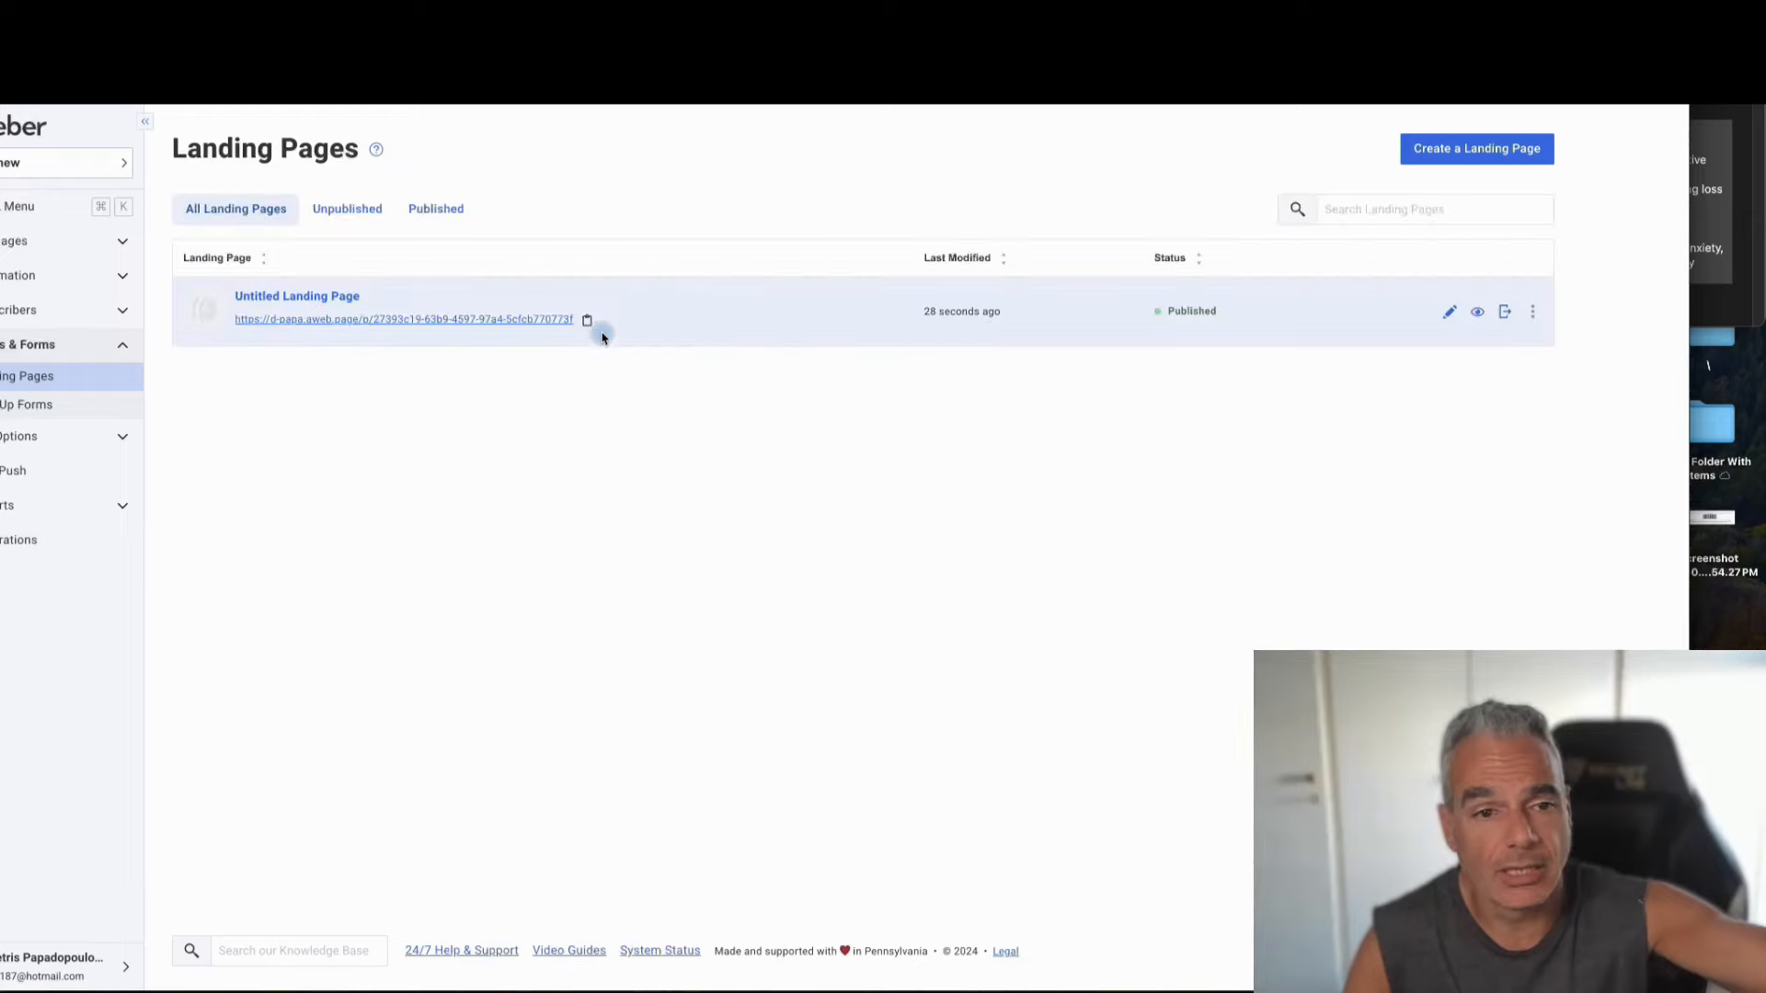
mouse_move(1476, 312)
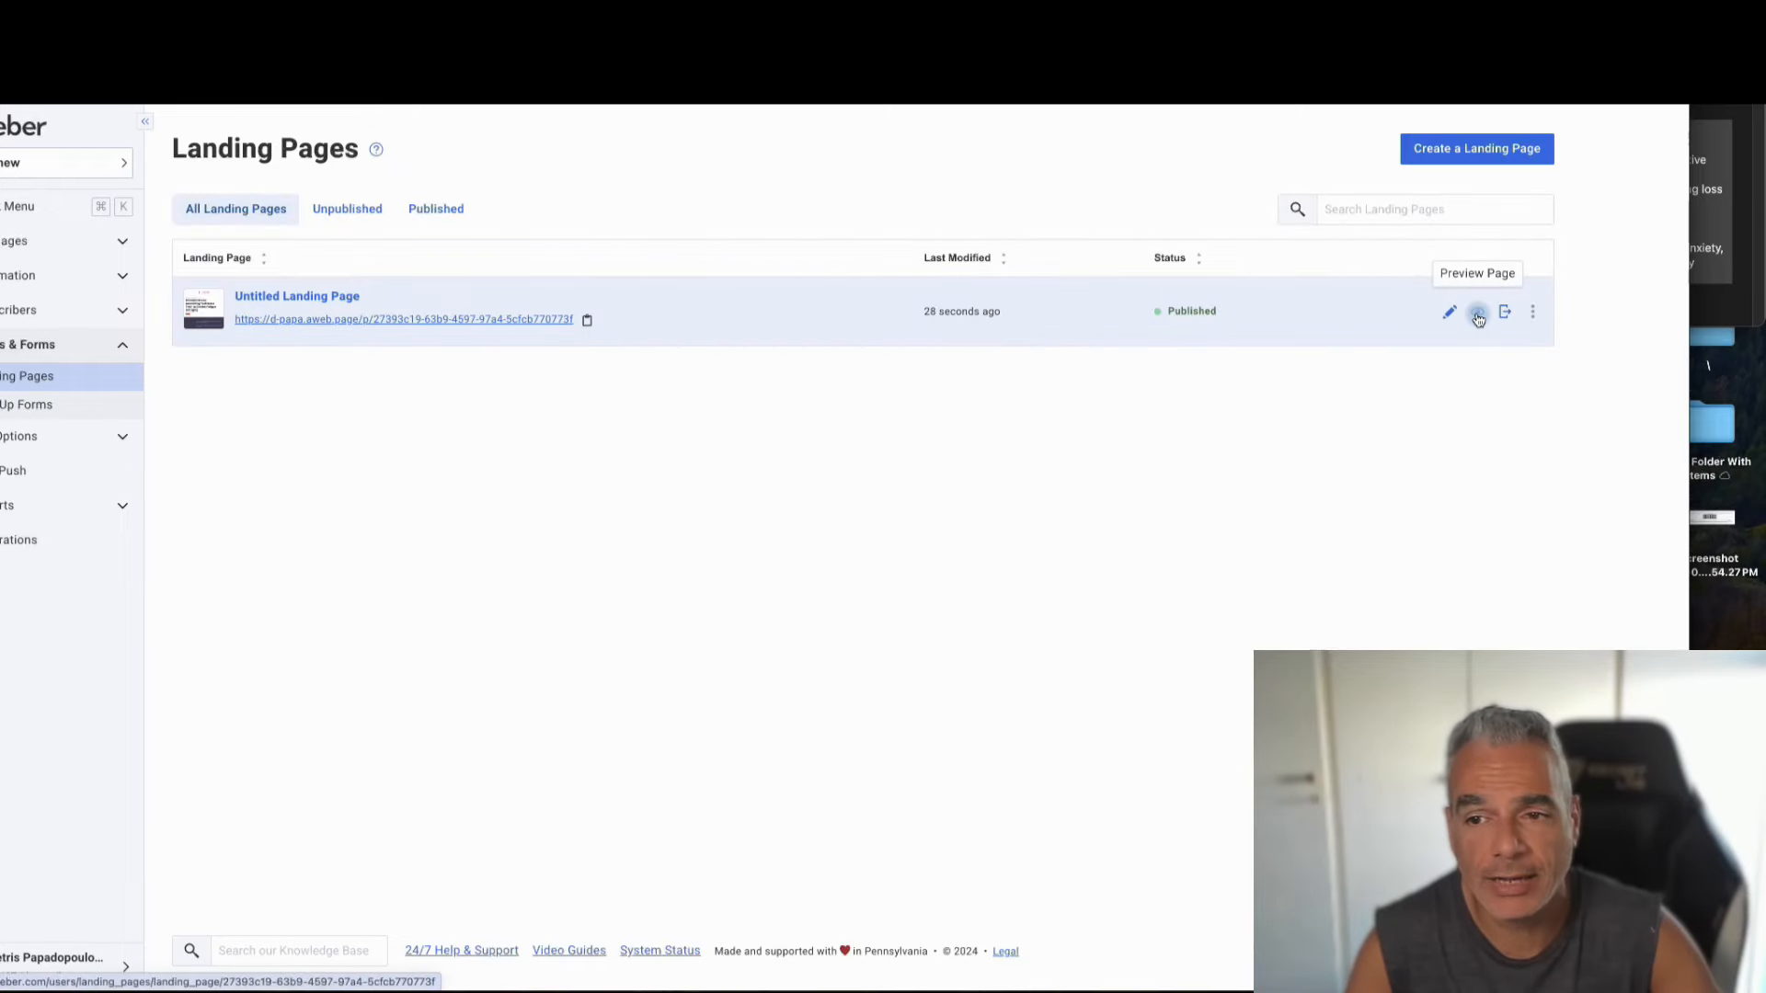
left_click(1478, 312)
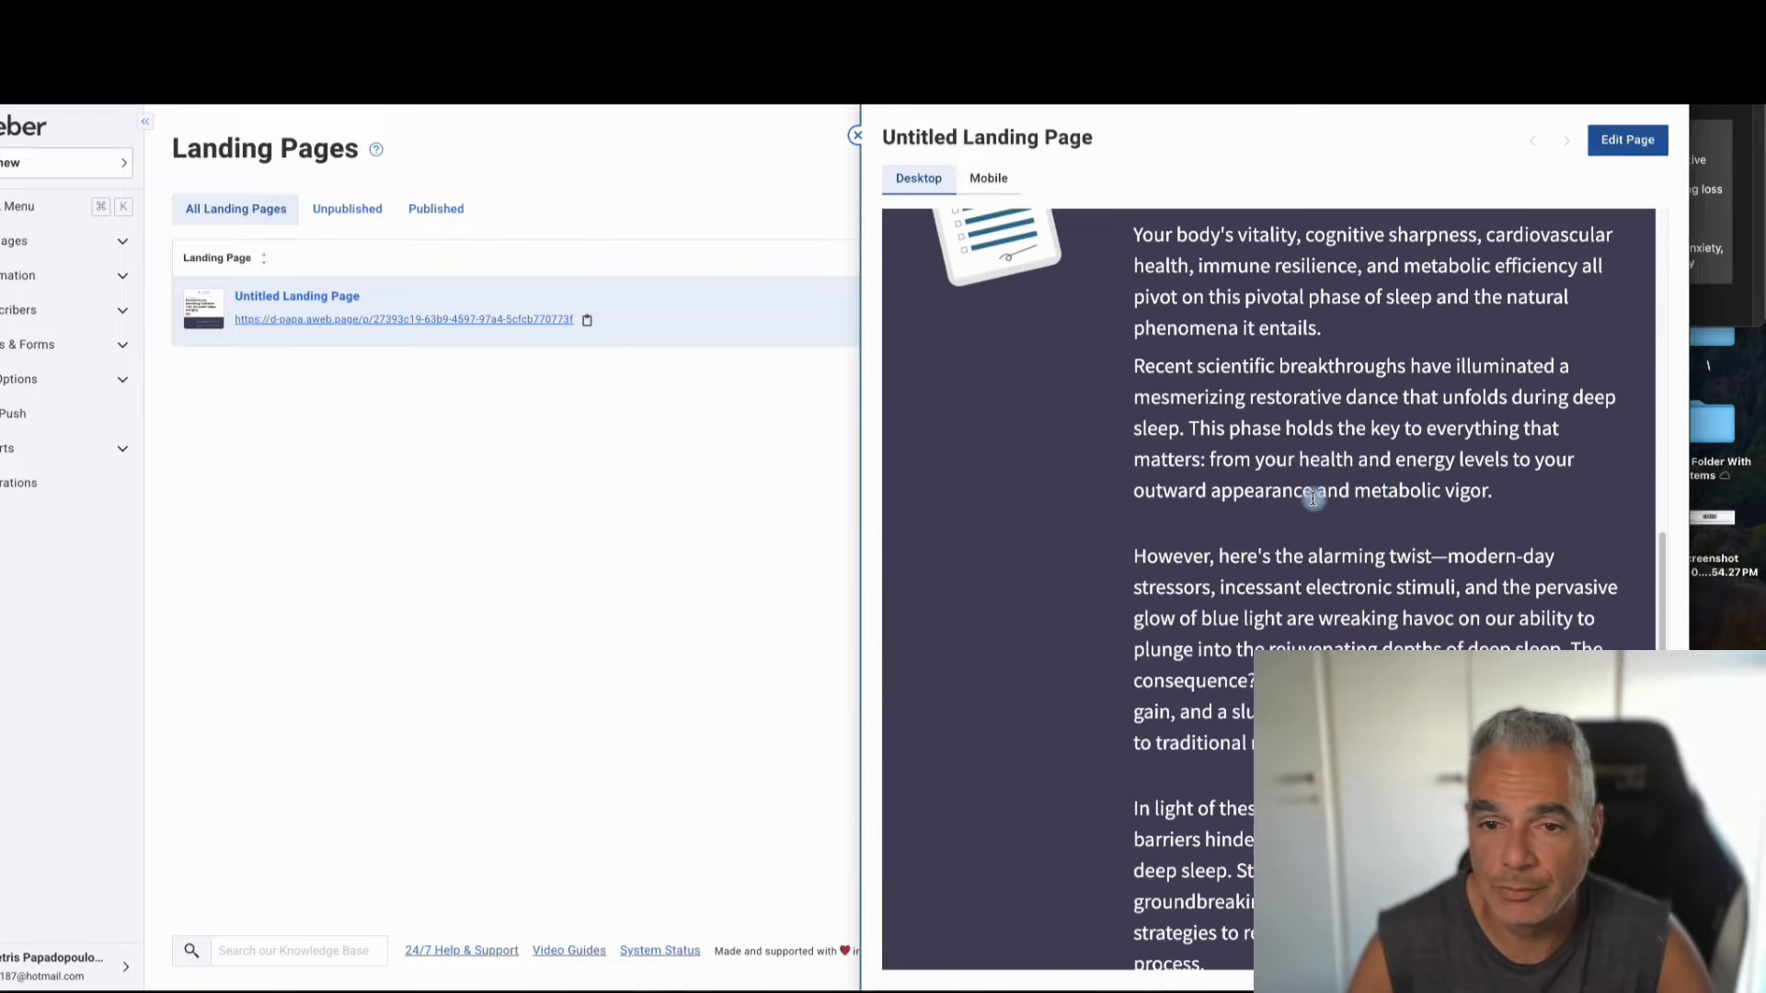
scroll("up", 3)
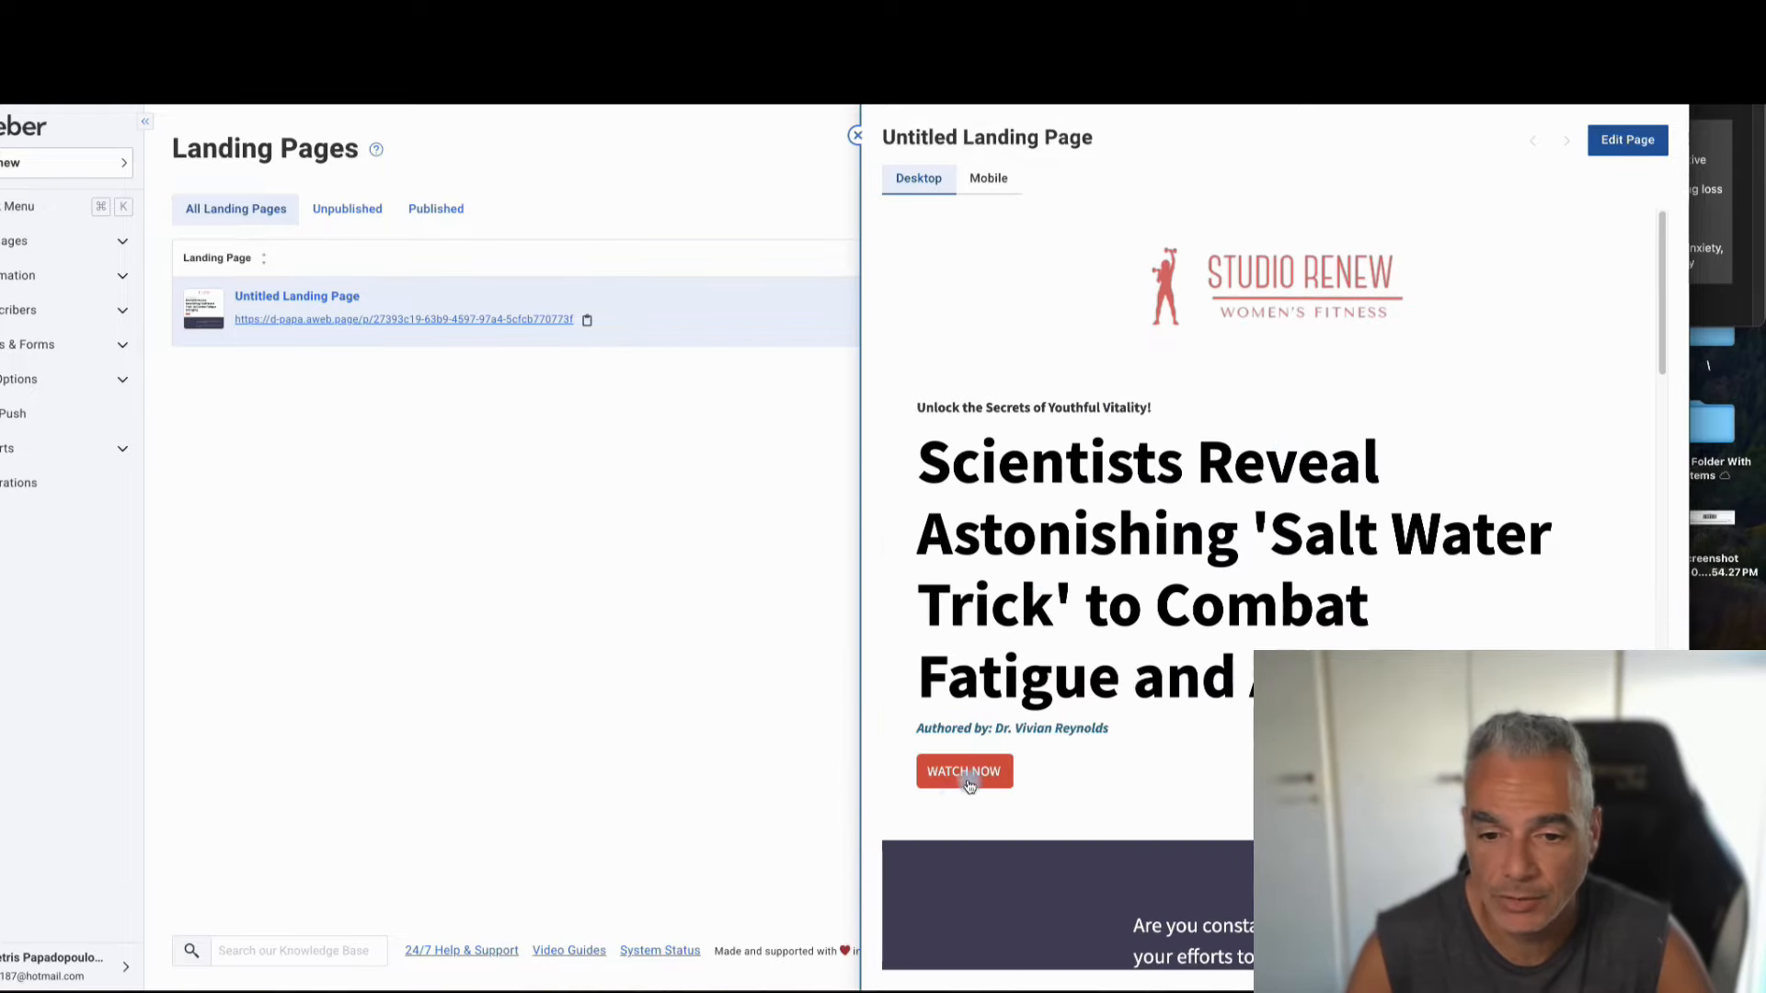
left_click(855, 135)
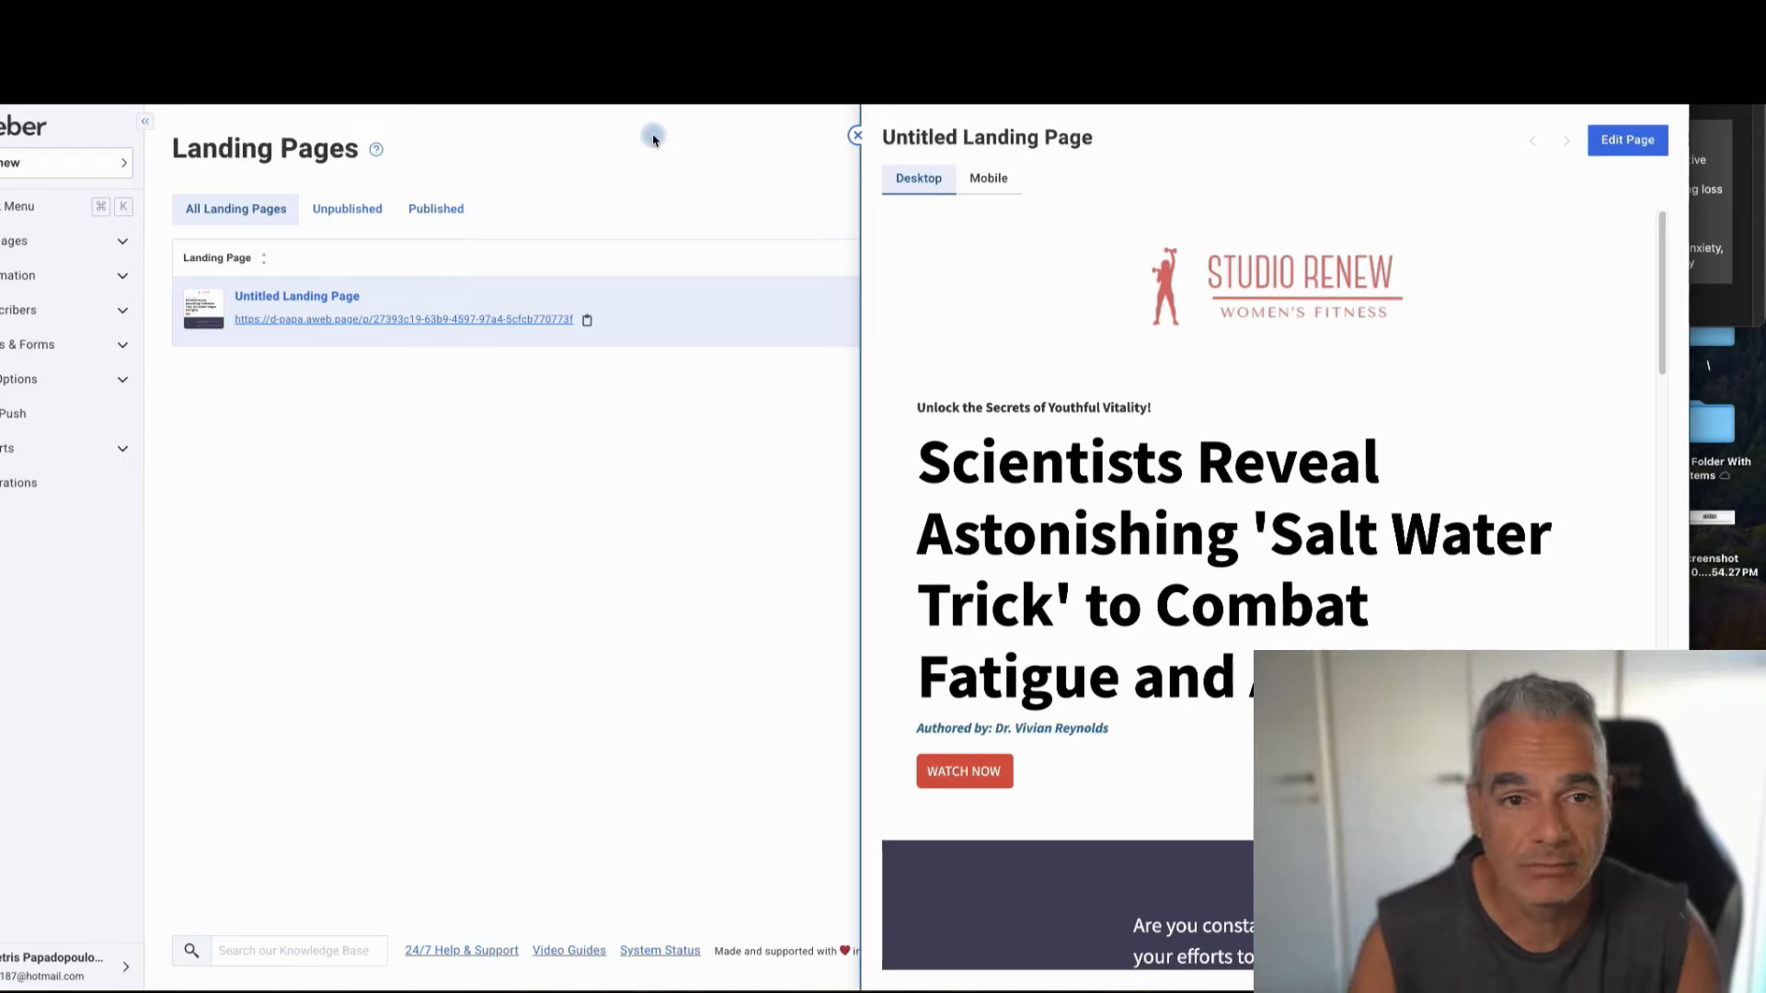
left_click(856, 135)
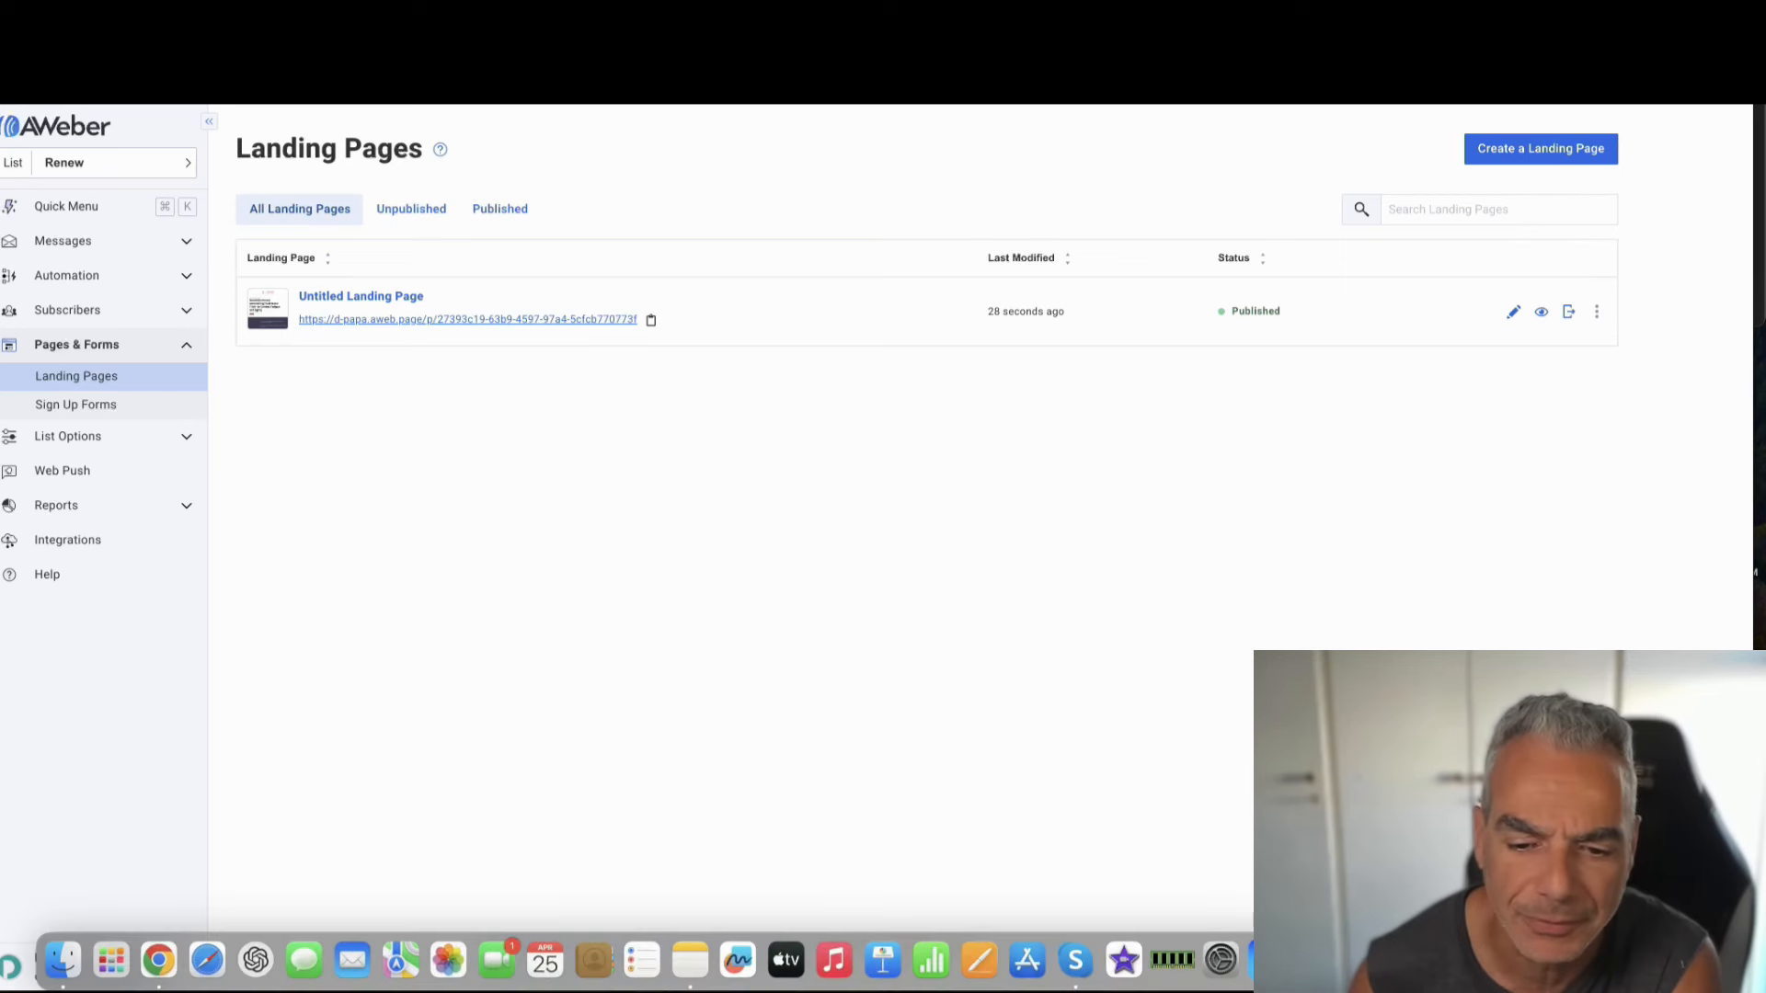
right_click(1074, 959)
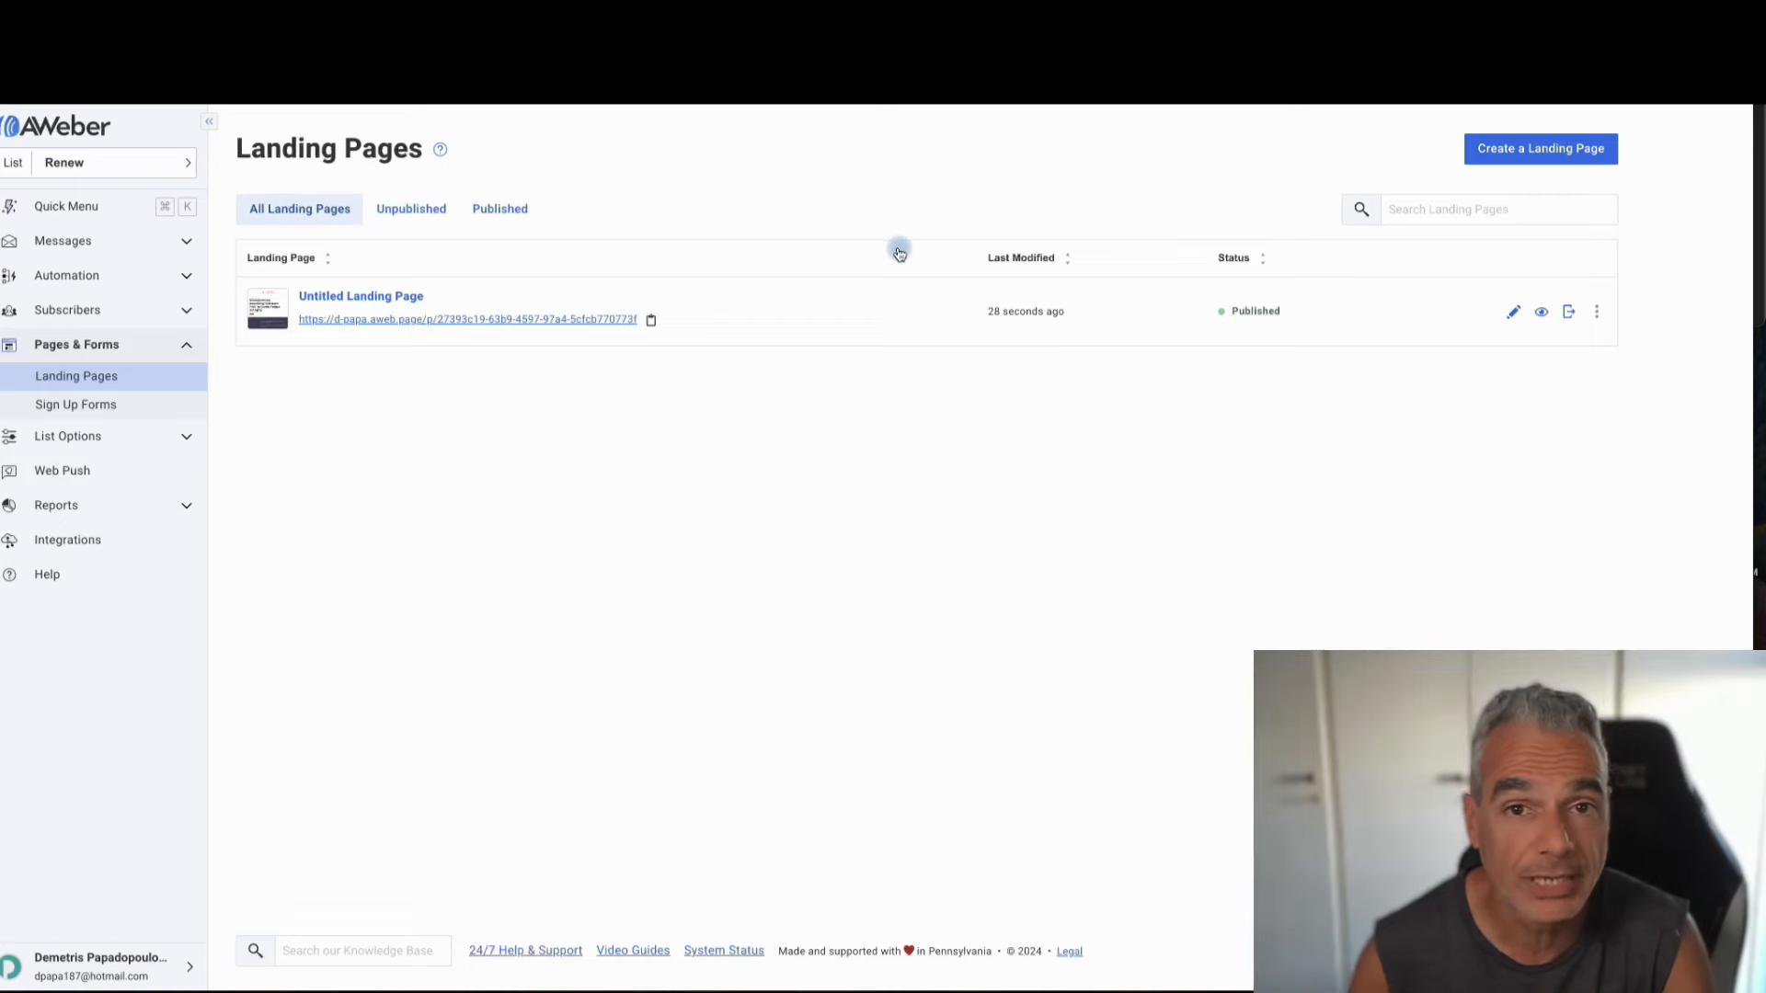
mouse_move(899, 252)
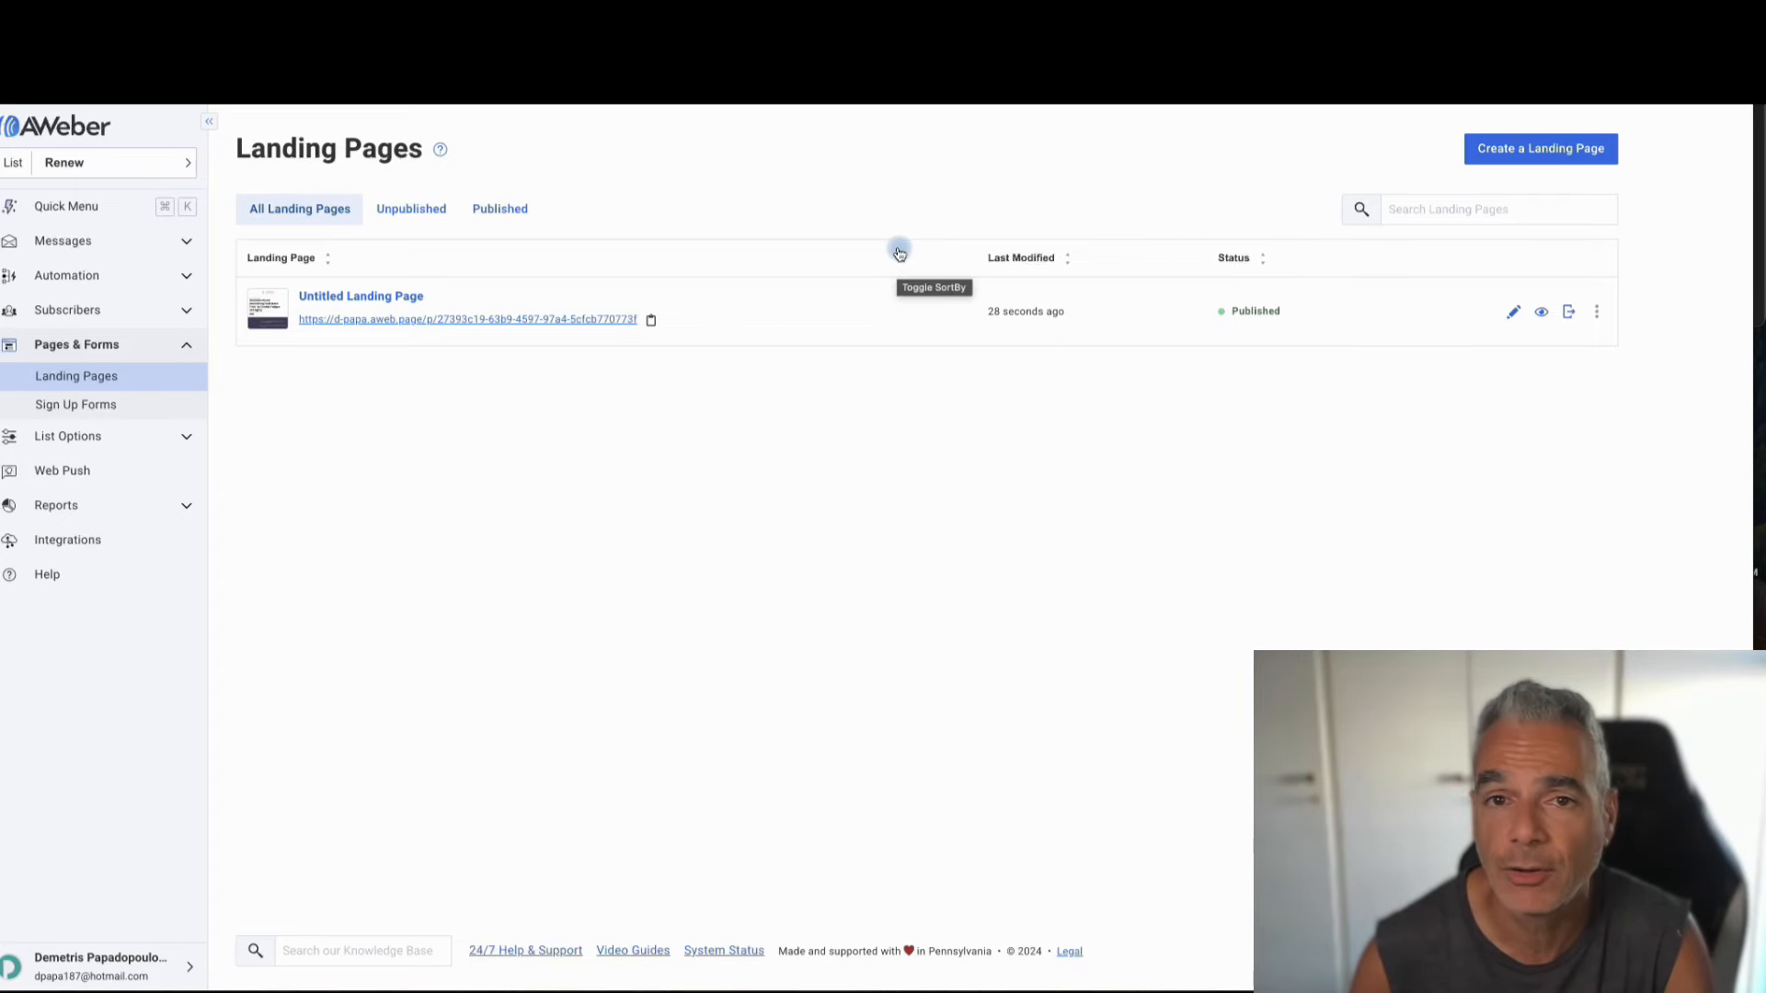
mouse_move(899, 252)
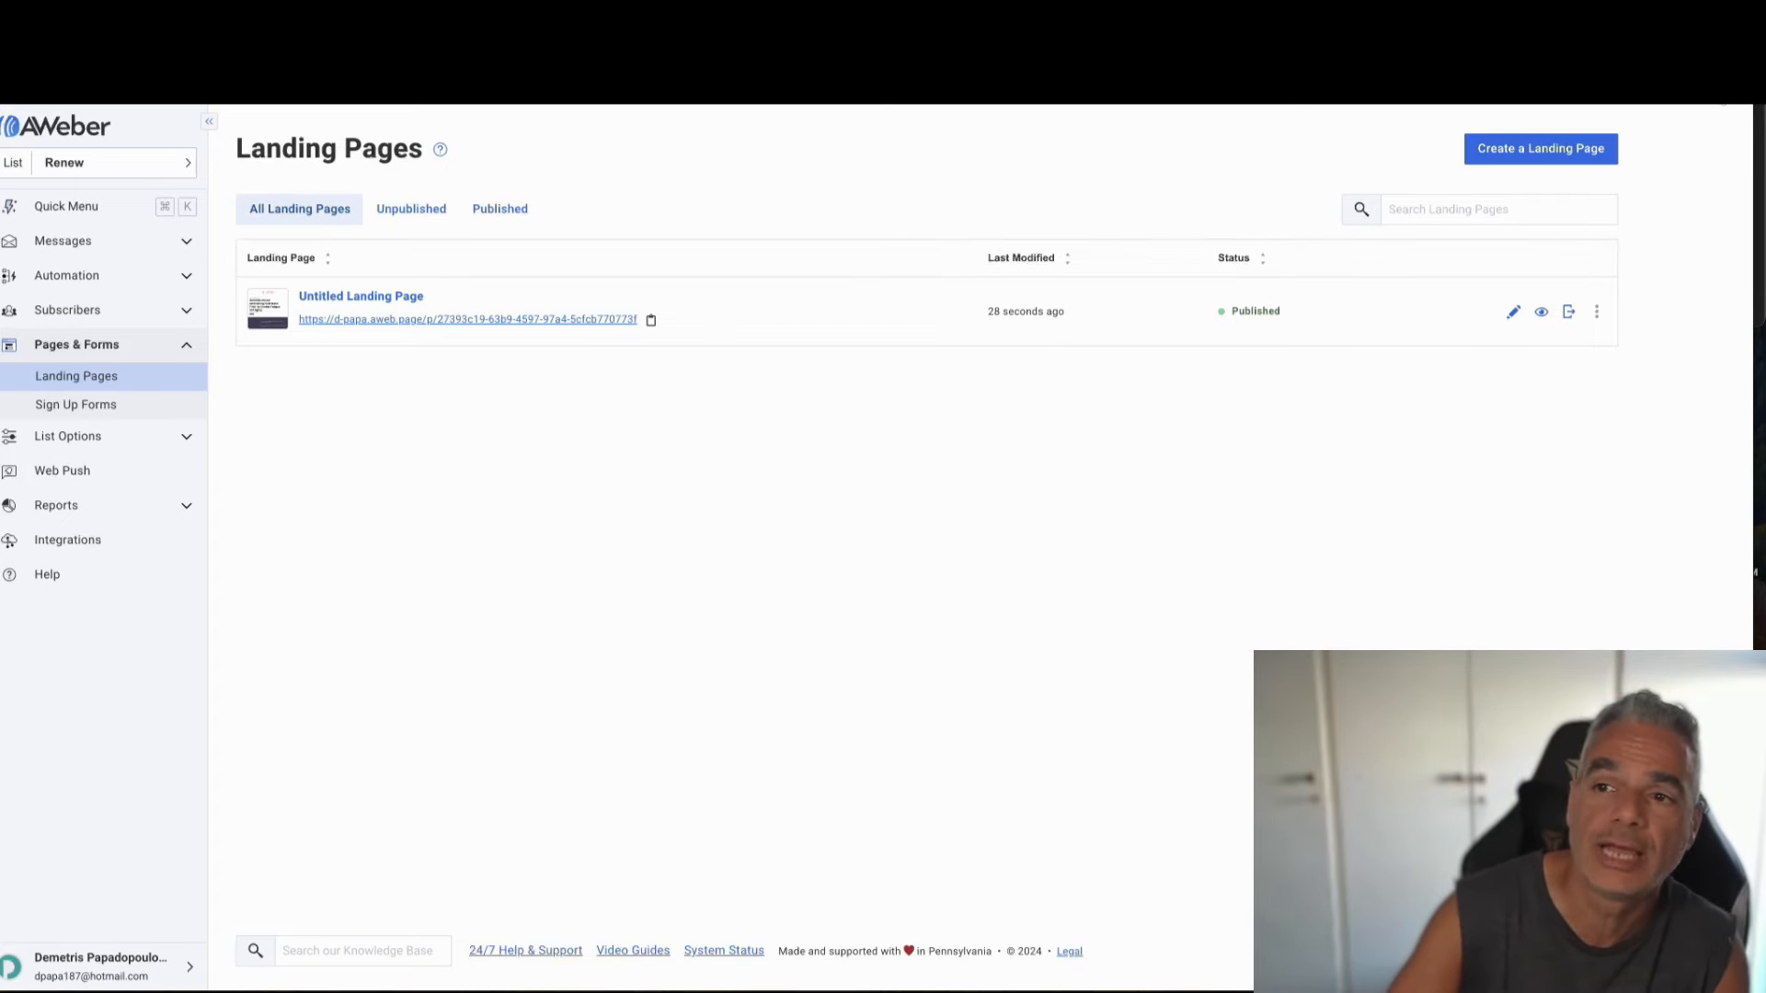